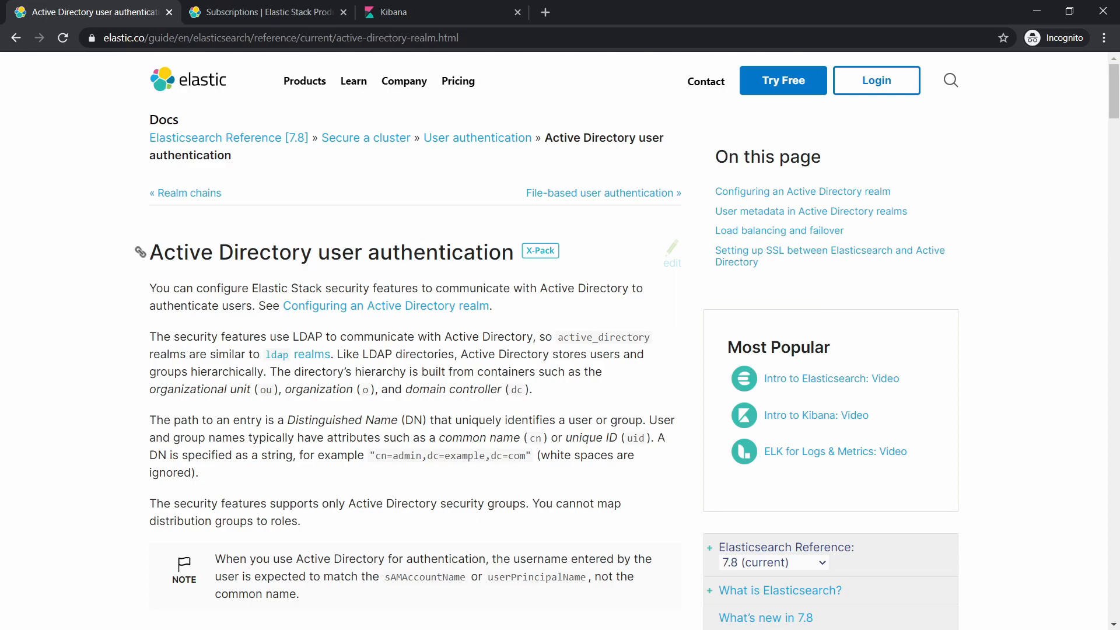
pyautogui.moveTo(532, 315)
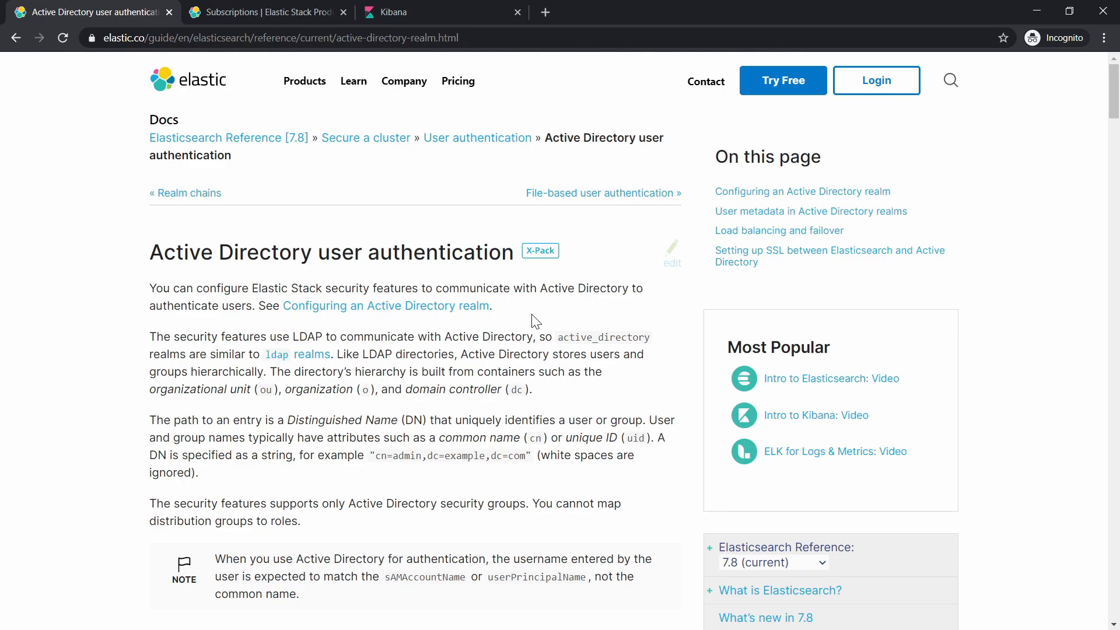
pyautogui.moveTo(559, 321)
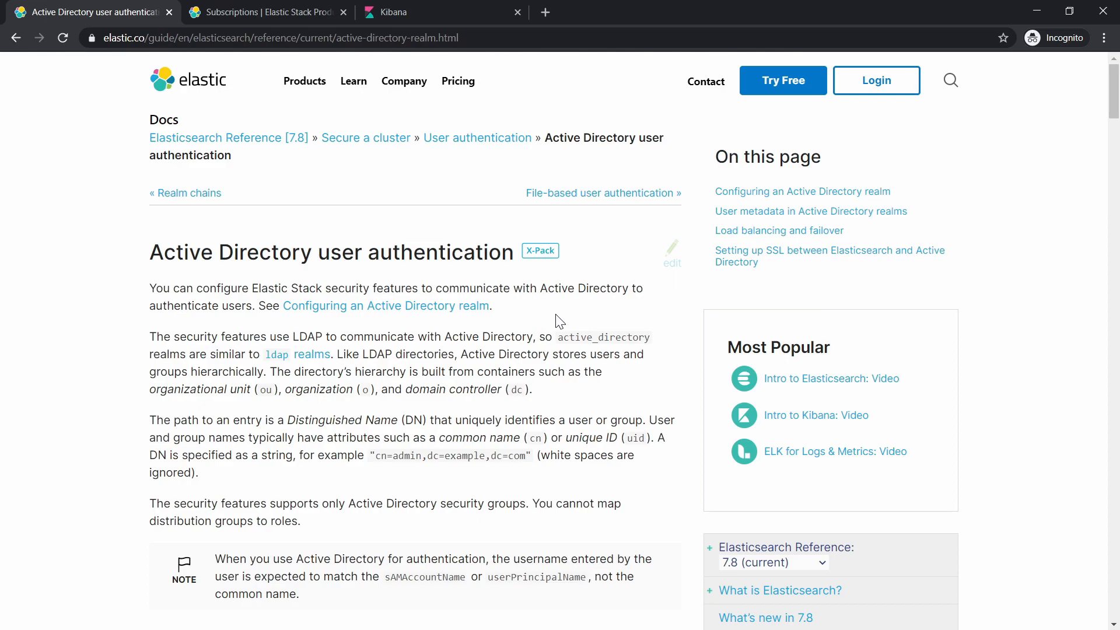
pyautogui.moveTo(663, 305)
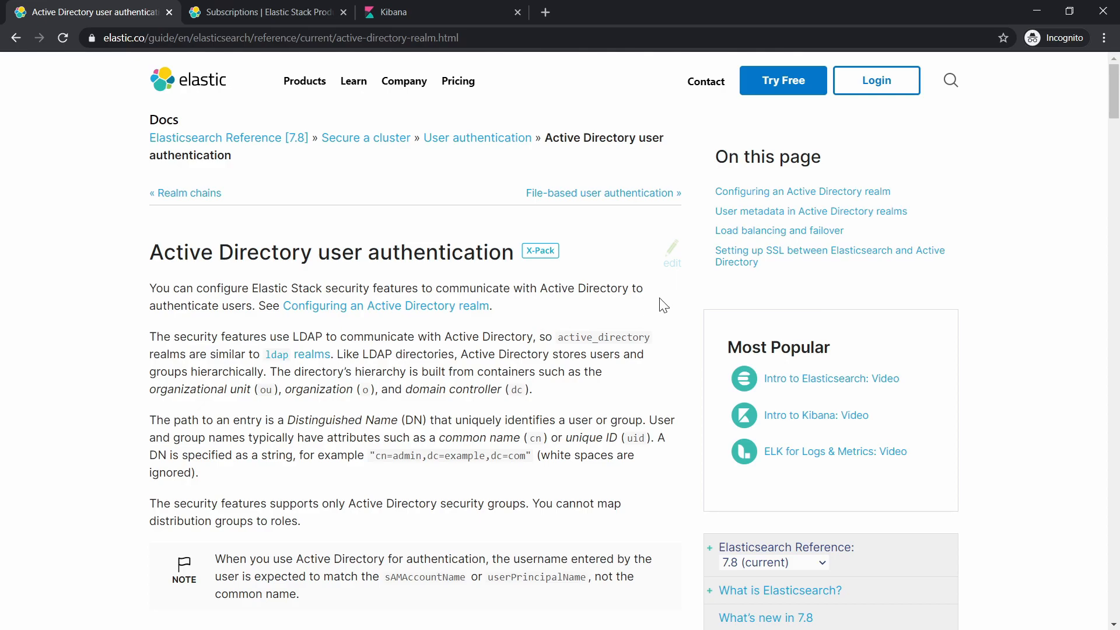
pyautogui.moveTo(496, 13)
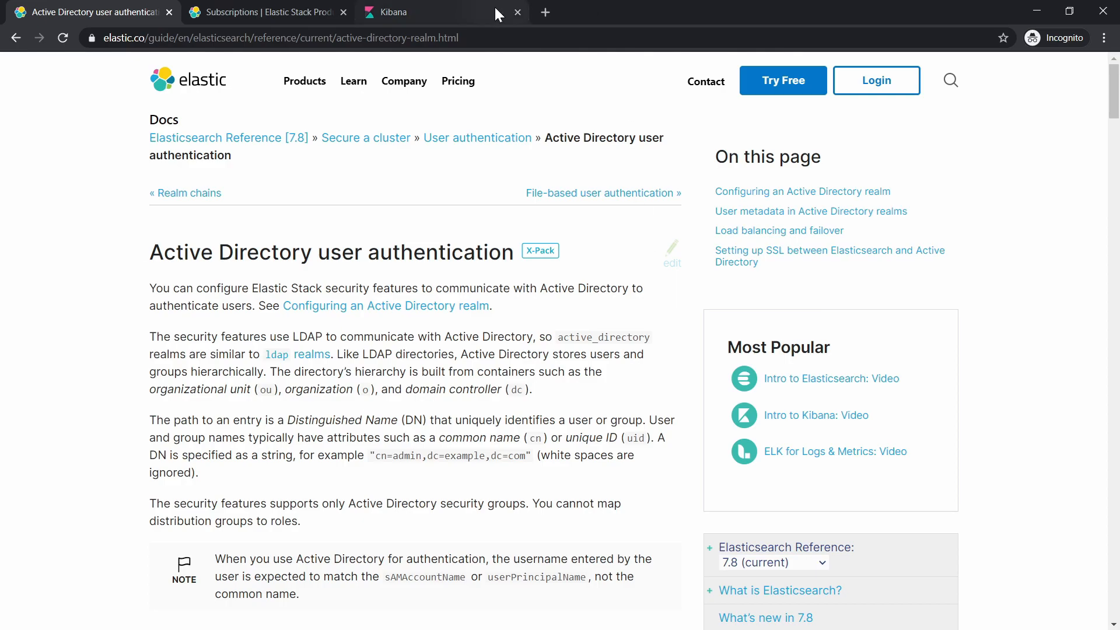
# Step: Go to Kibana's License Management page to view the active Trial license expiring August 11, 2020
pyautogui.click(397, 12)
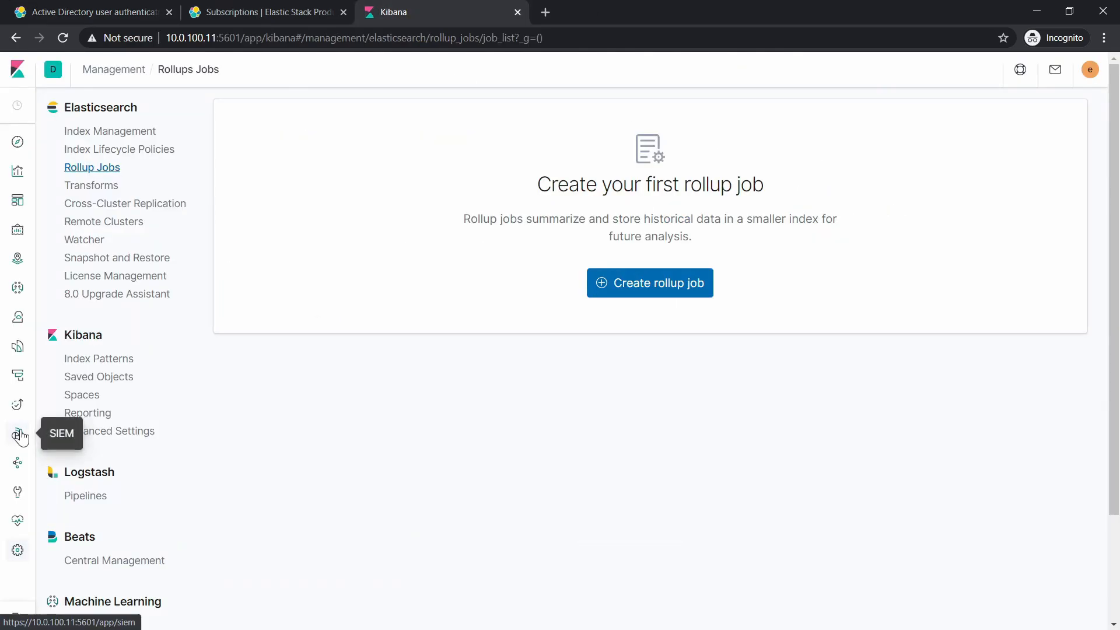
pyautogui.moveTo(85, 496)
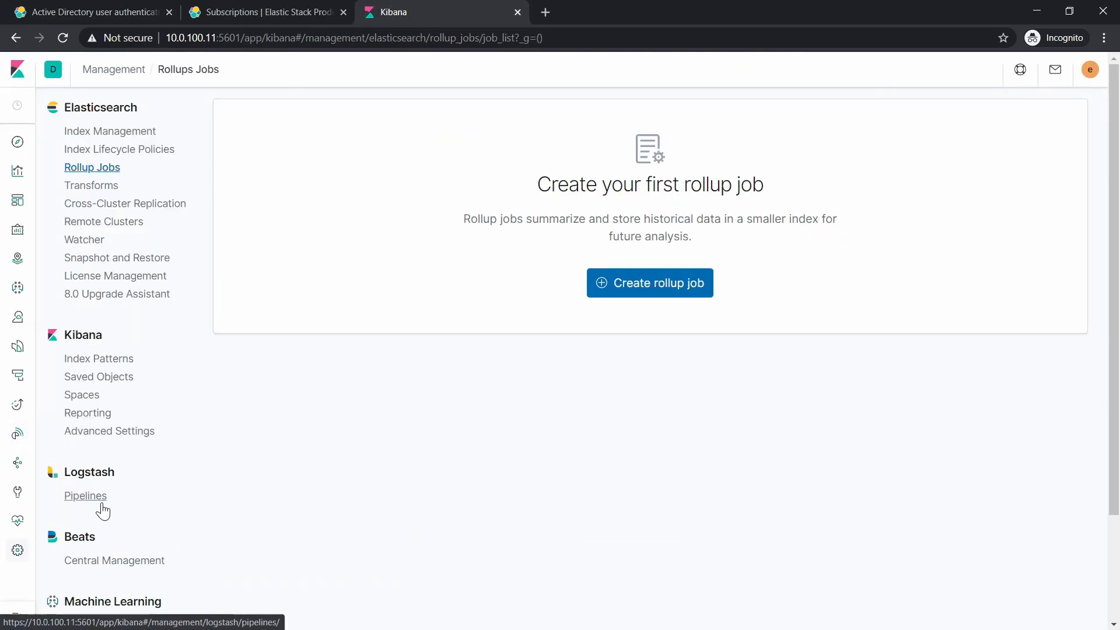
pyautogui.moveTo(131, 300)
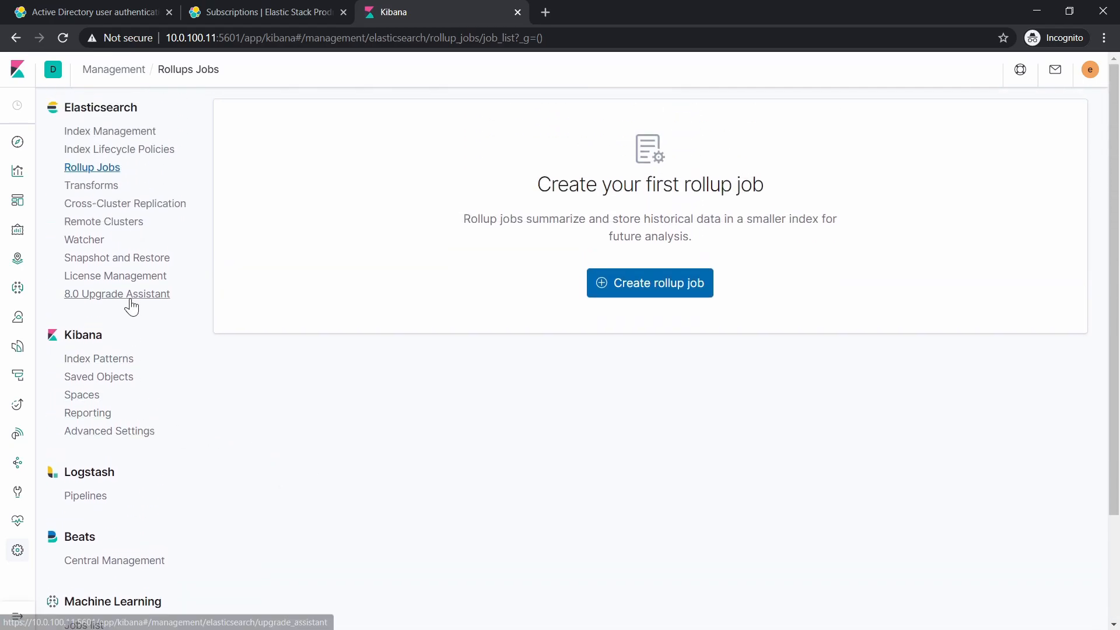
pyautogui.click(115, 276)
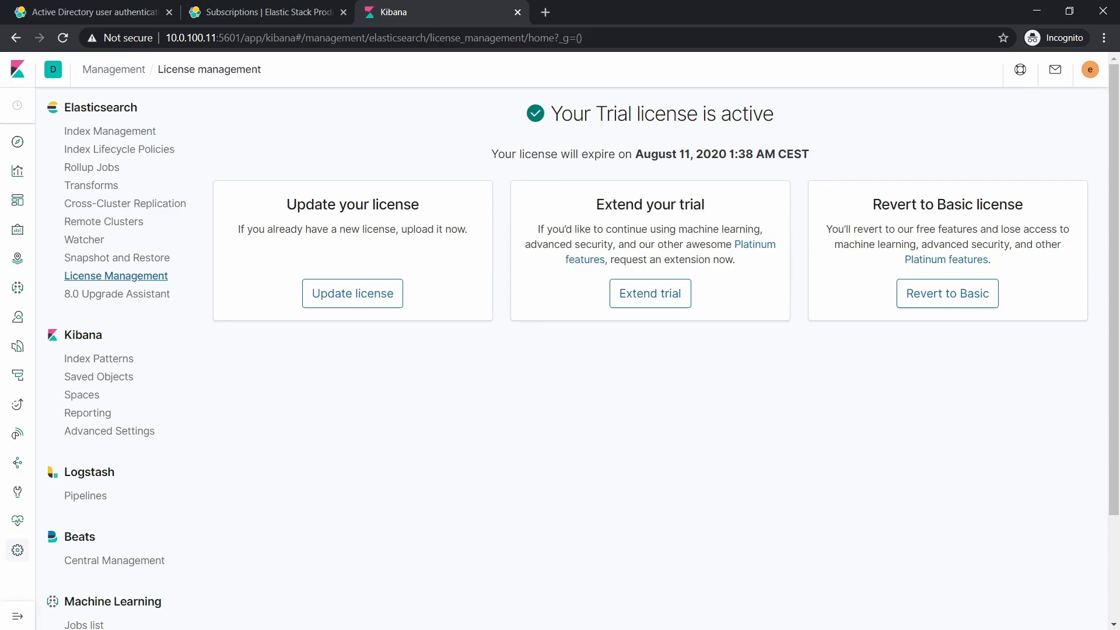
pyautogui.moveTo(844, 176)
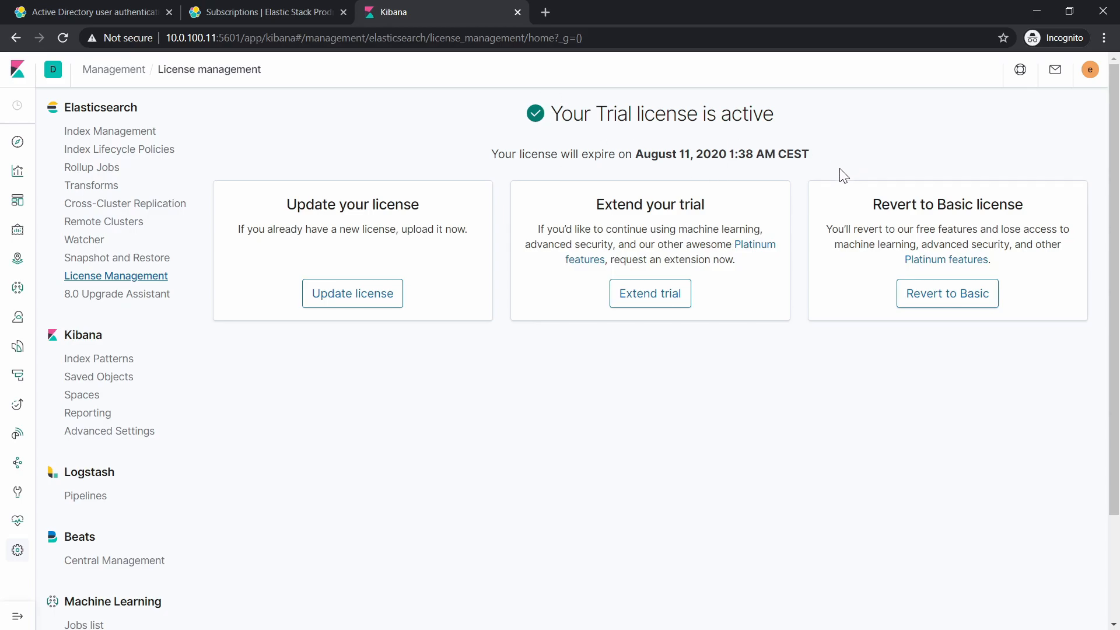
pyautogui.moveTo(856, 176)
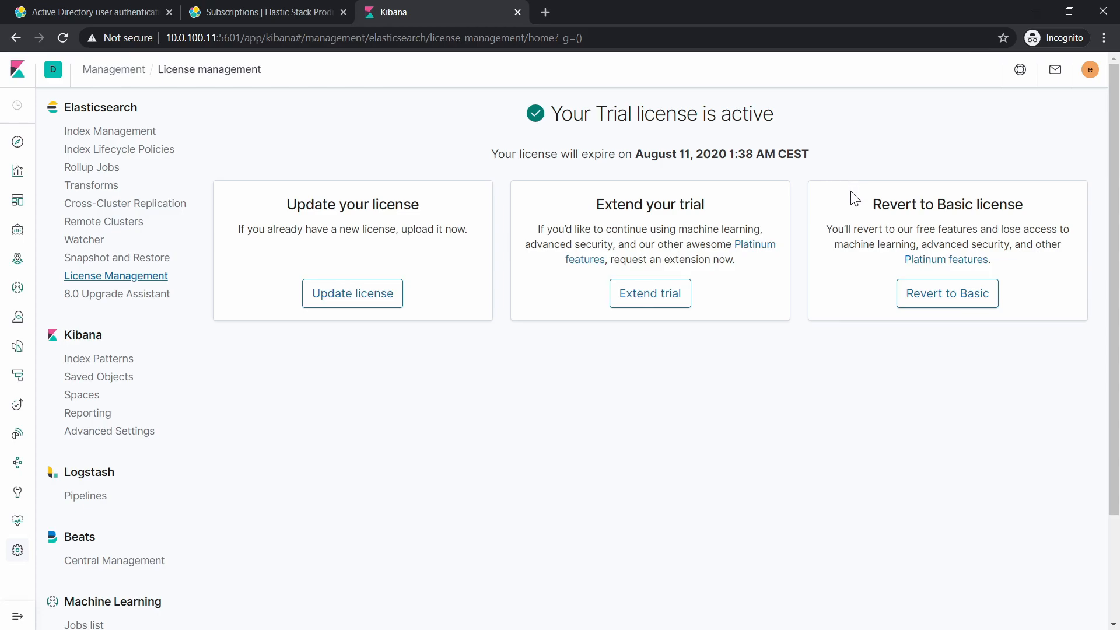
pyautogui.moveTo(704, 184)
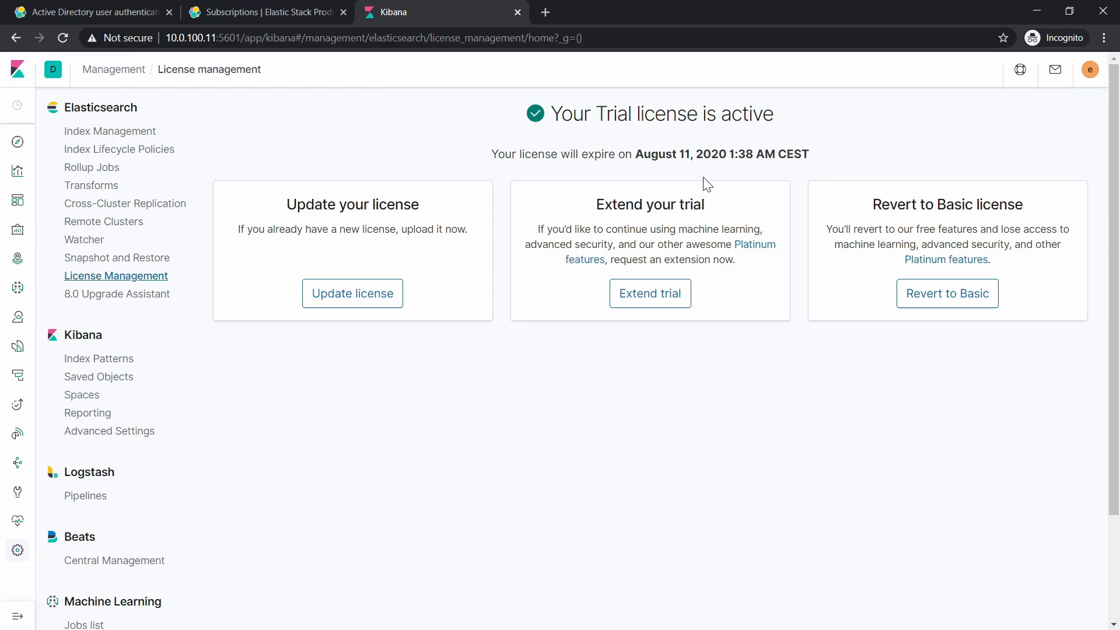
pyautogui.moveTo(722, 203)
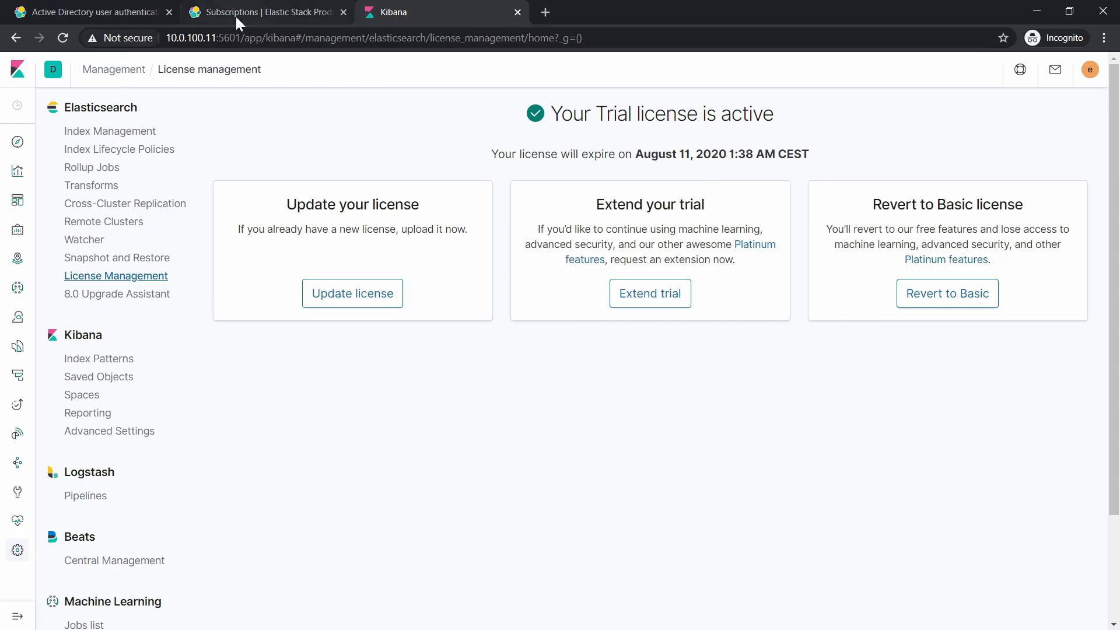
pyautogui.moveTo(268, 12)
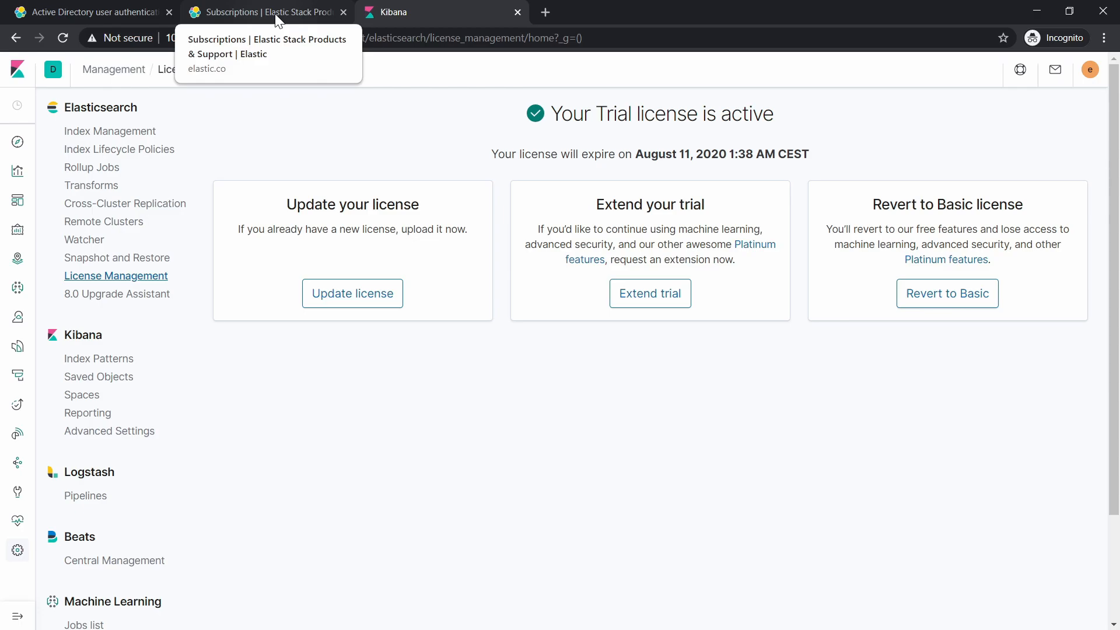
# Step: Browse the Elastic subscriptions page down to the Open Source–Enterprise feature comparison table
pyautogui.click(264, 12)
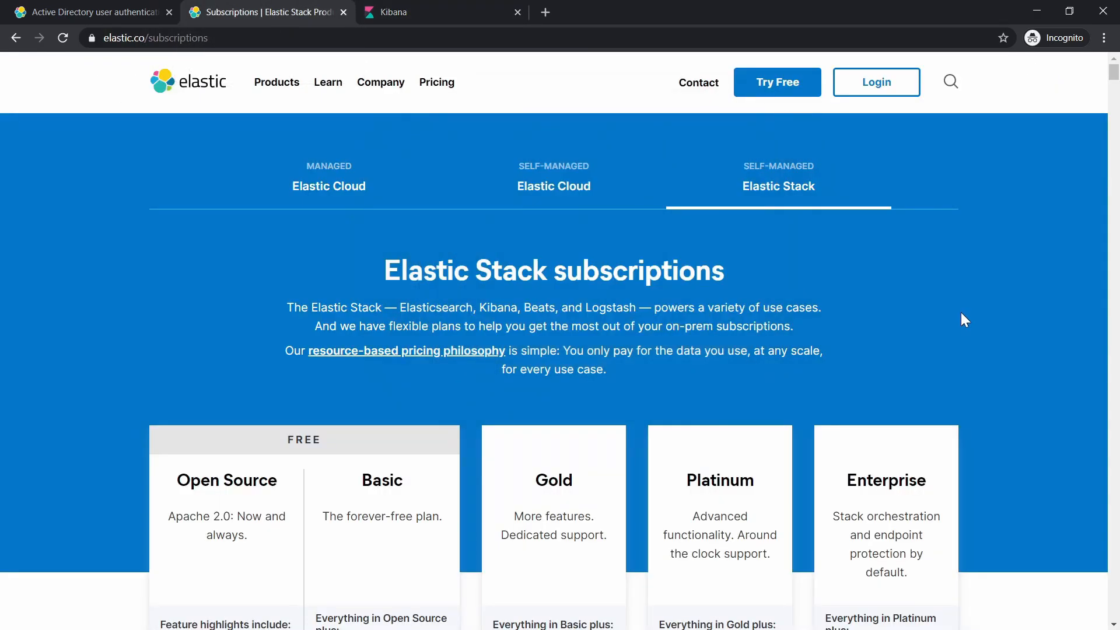
pyautogui.moveTo(975, 341)
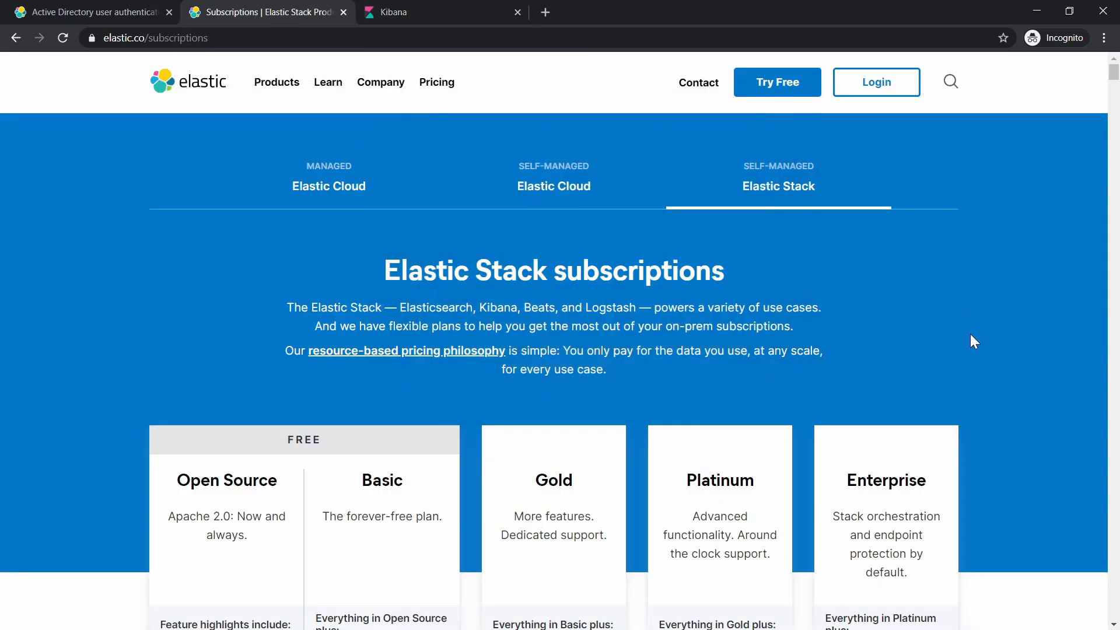
pyautogui.scroll(-3)
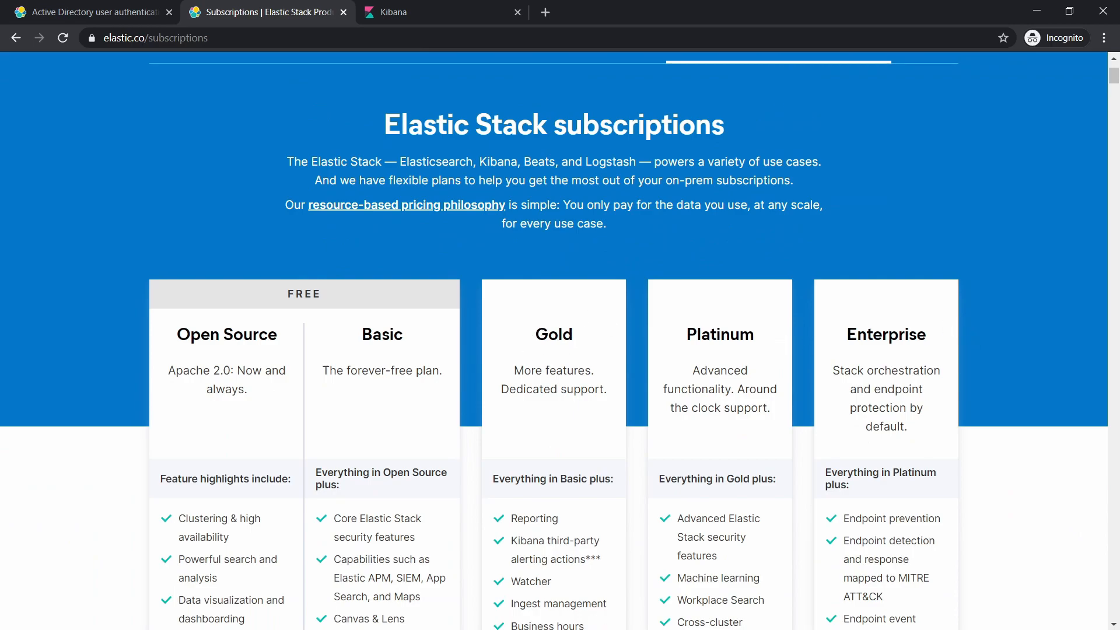
pyautogui.moveTo(561, 361)
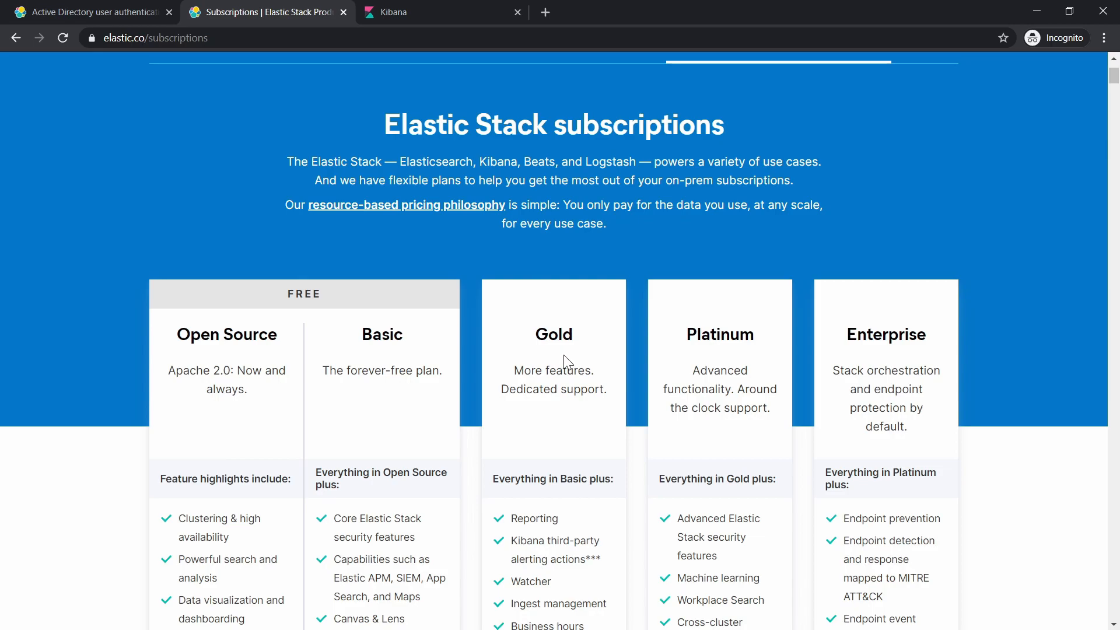
pyautogui.scroll(-3)
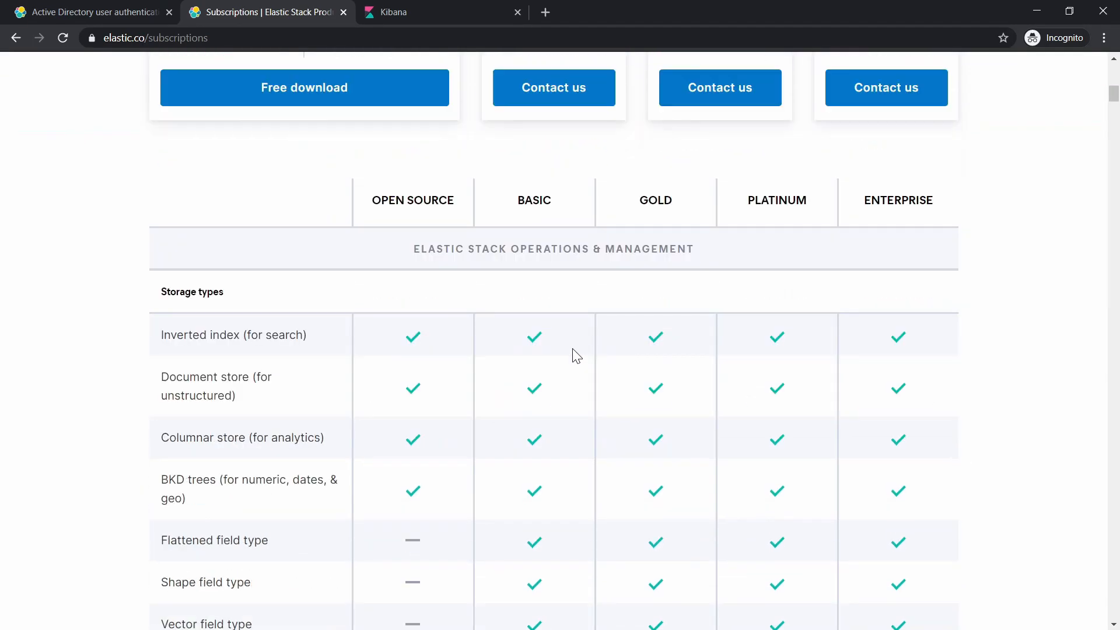
pyautogui.scroll(3)
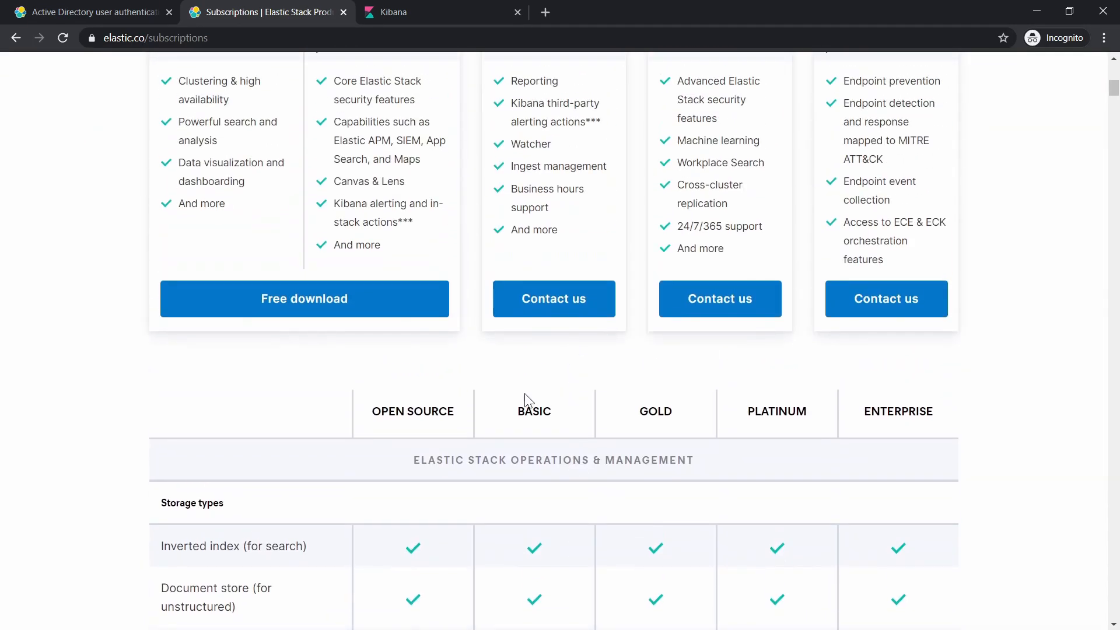
pyautogui.scroll(-3)
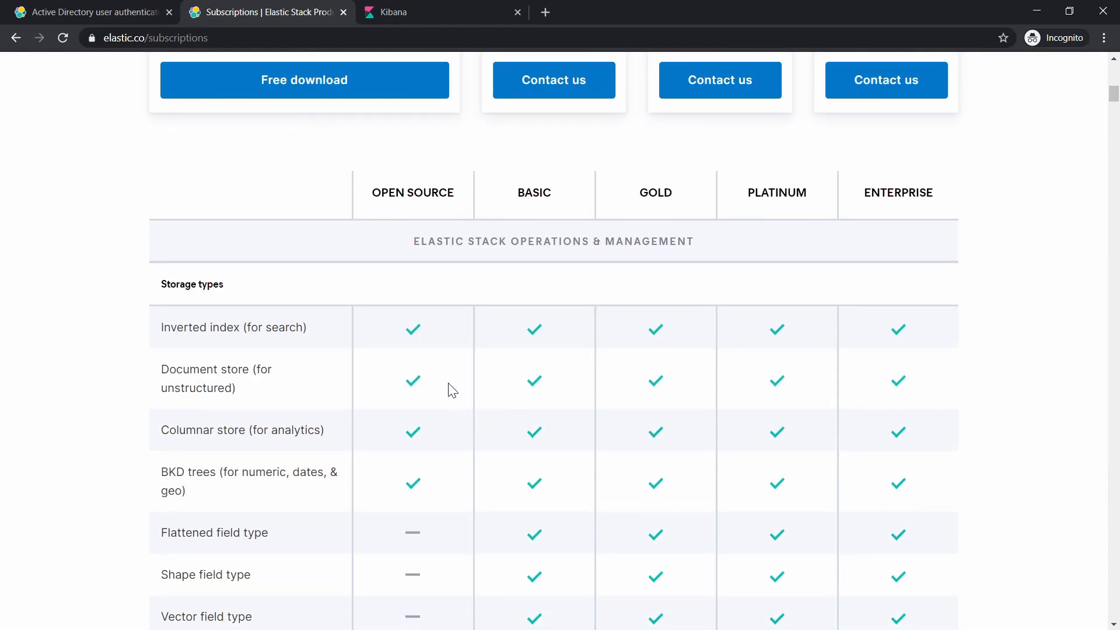
pyautogui.moveTo(590, 356)
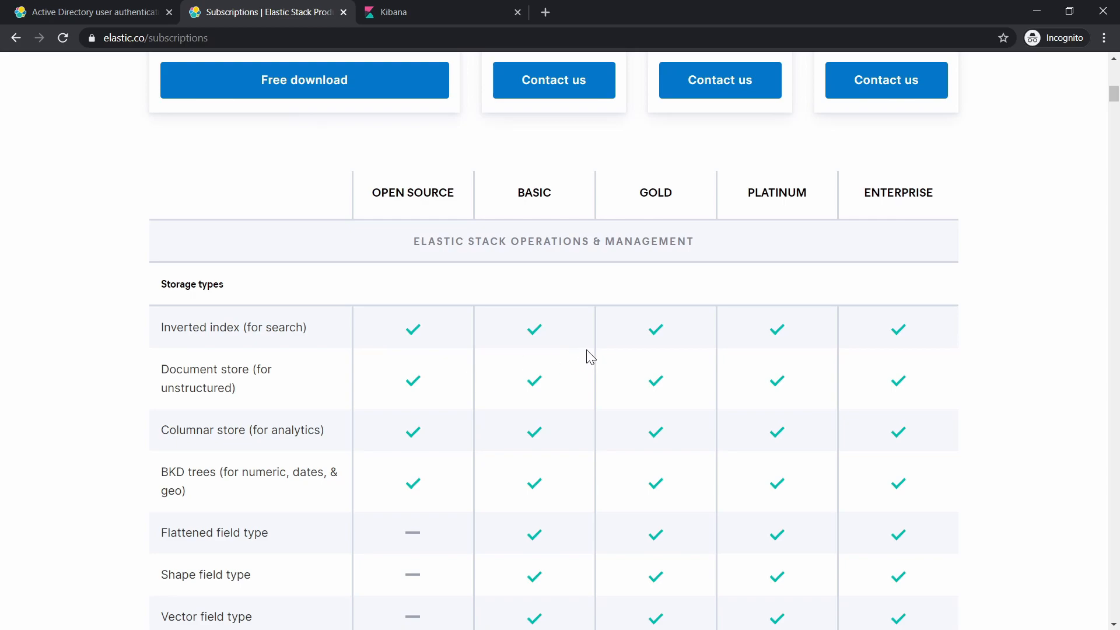
pyautogui.moveTo(526, 356)
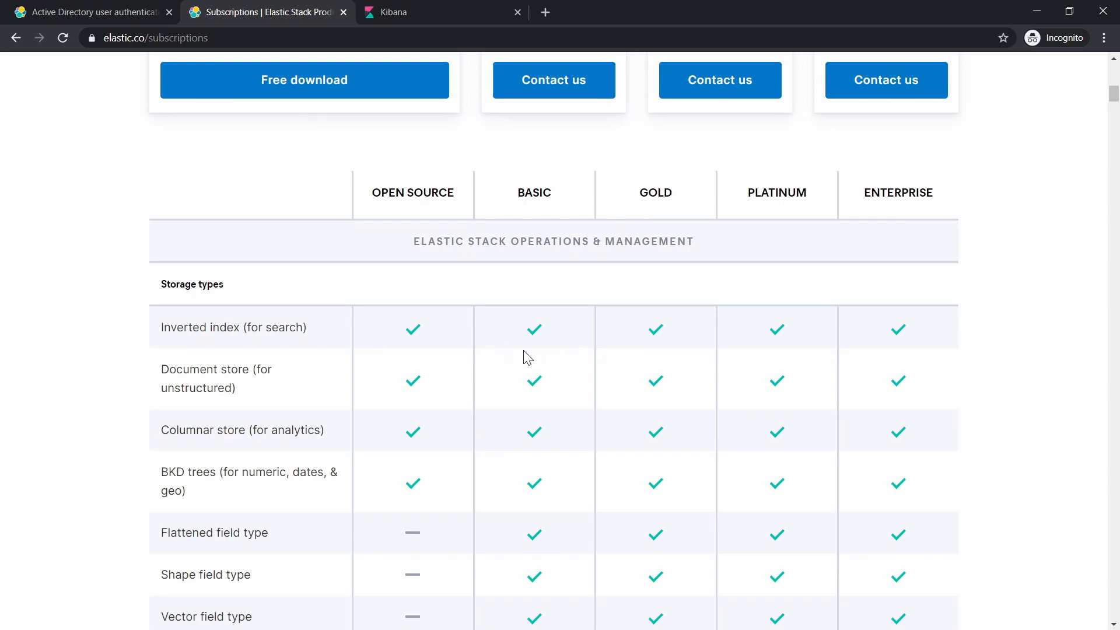
pyautogui.moveTo(536, 354)
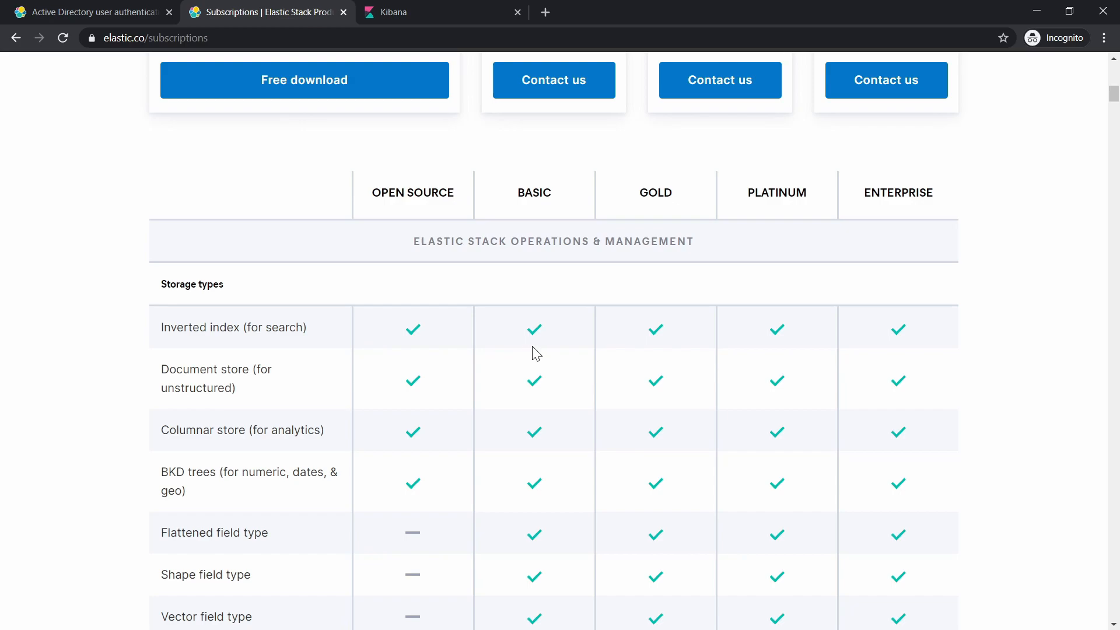
pyautogui.moveTo(538, 348)
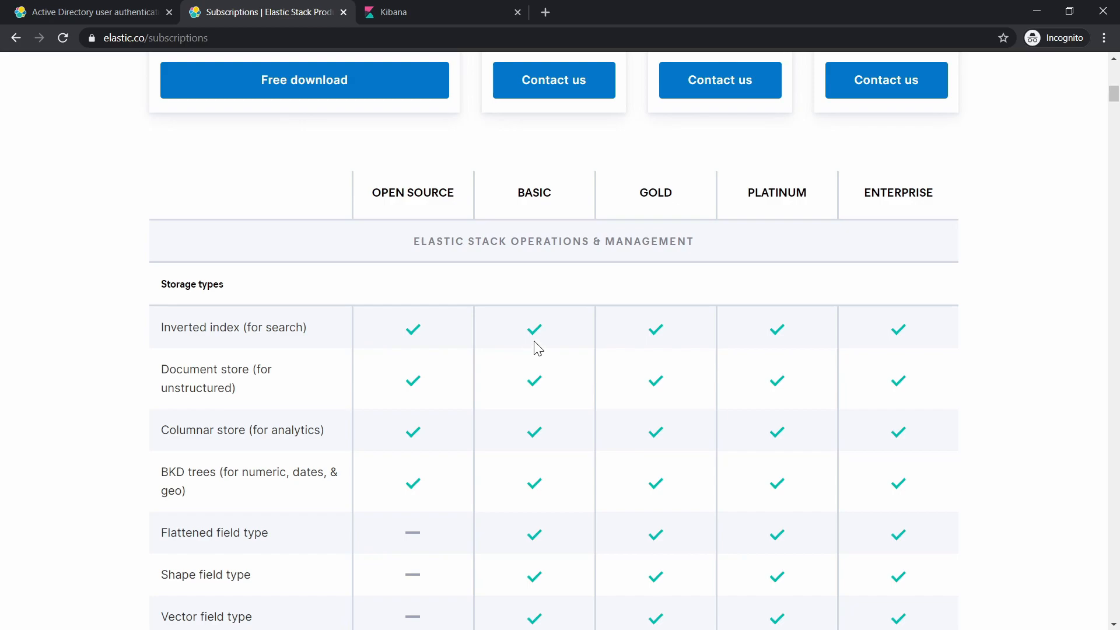
pyautogui.moveTo(637, 378)
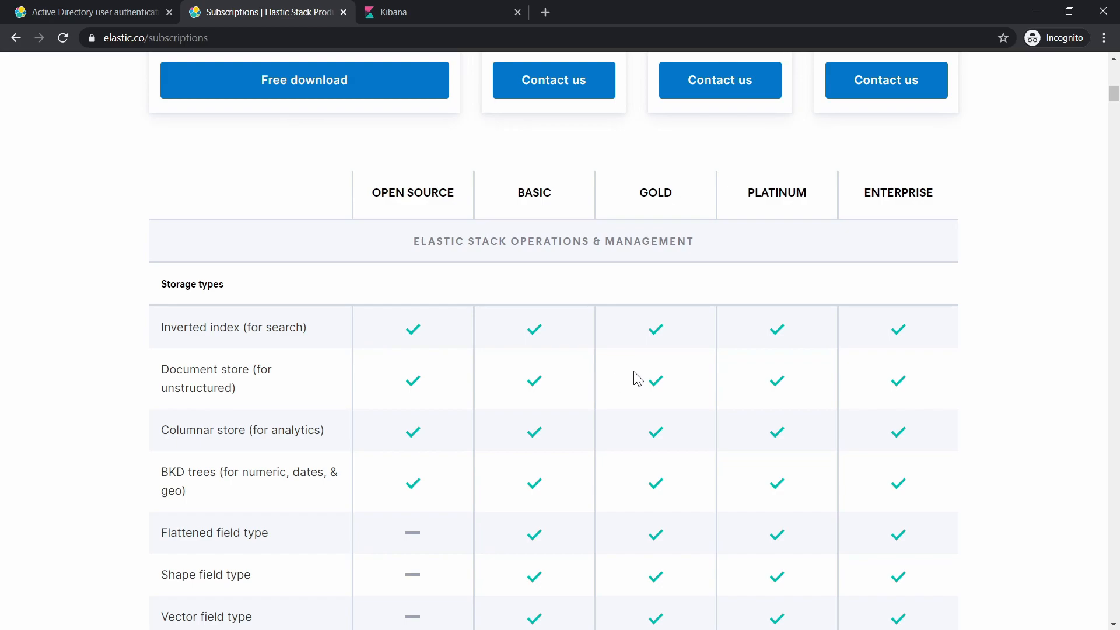
pyautogui.moveTo(870, 254)
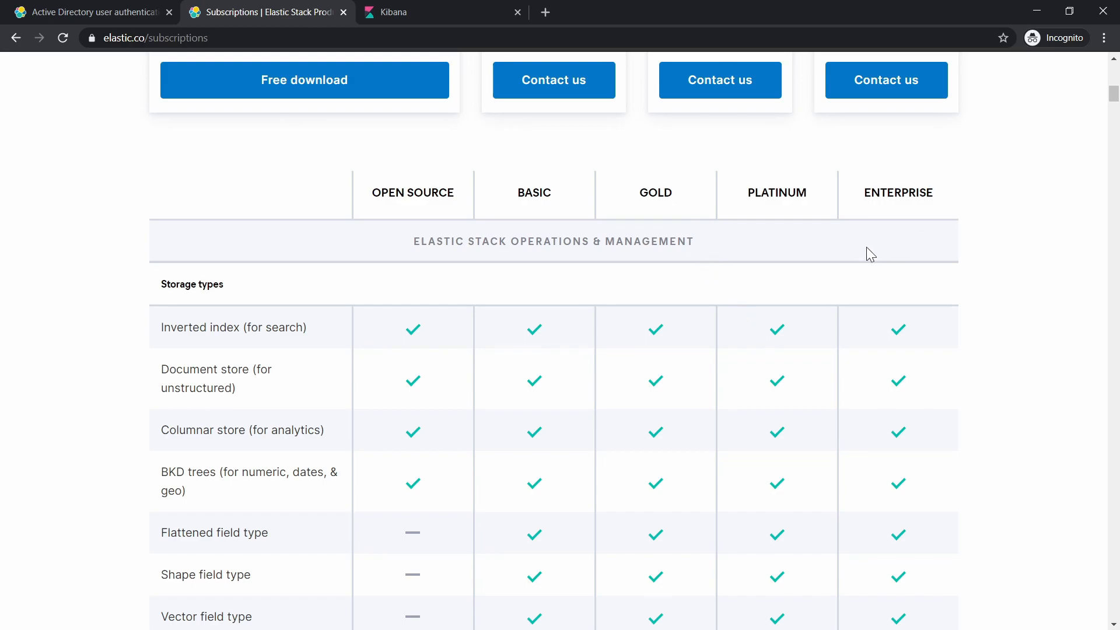
pyautogui.moveTo(523, 443)
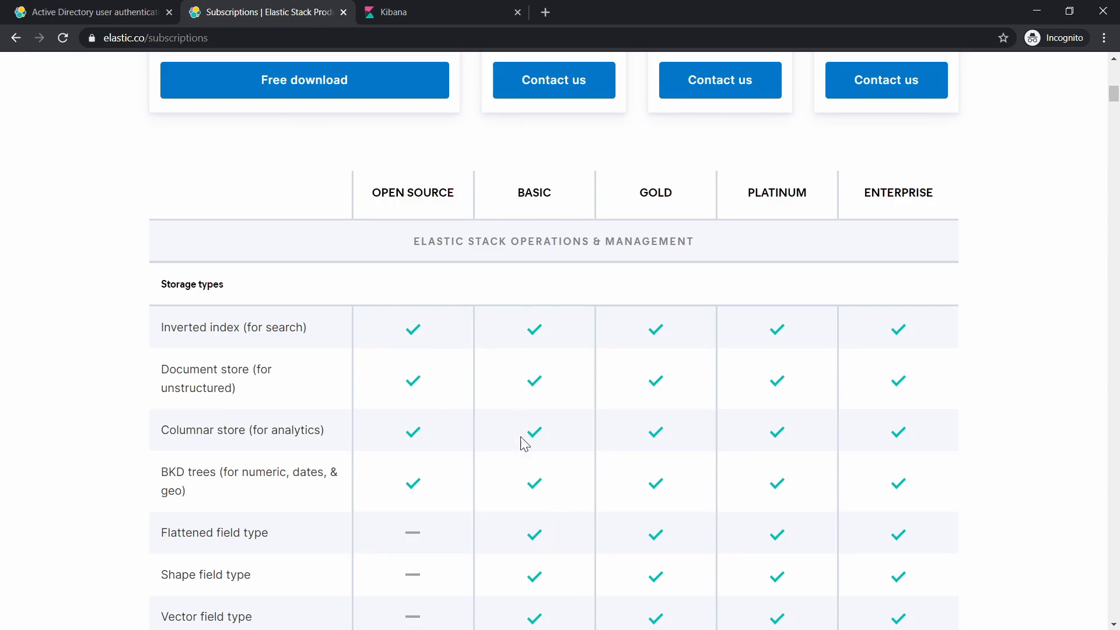
pyautogui.scroll(-3)
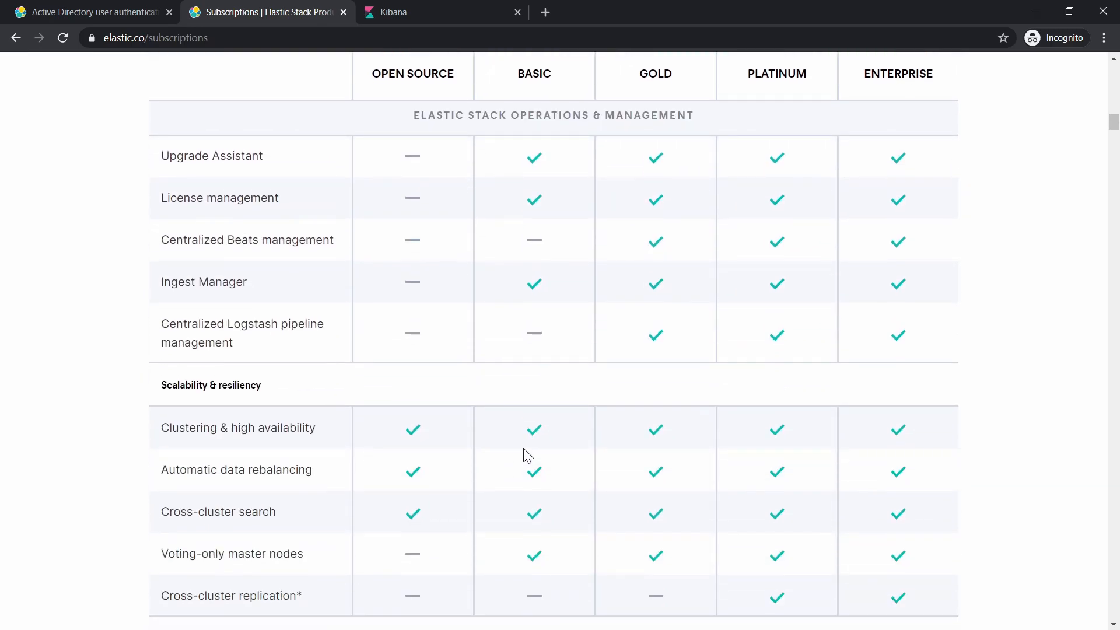
pyautogui.scroll(-3)
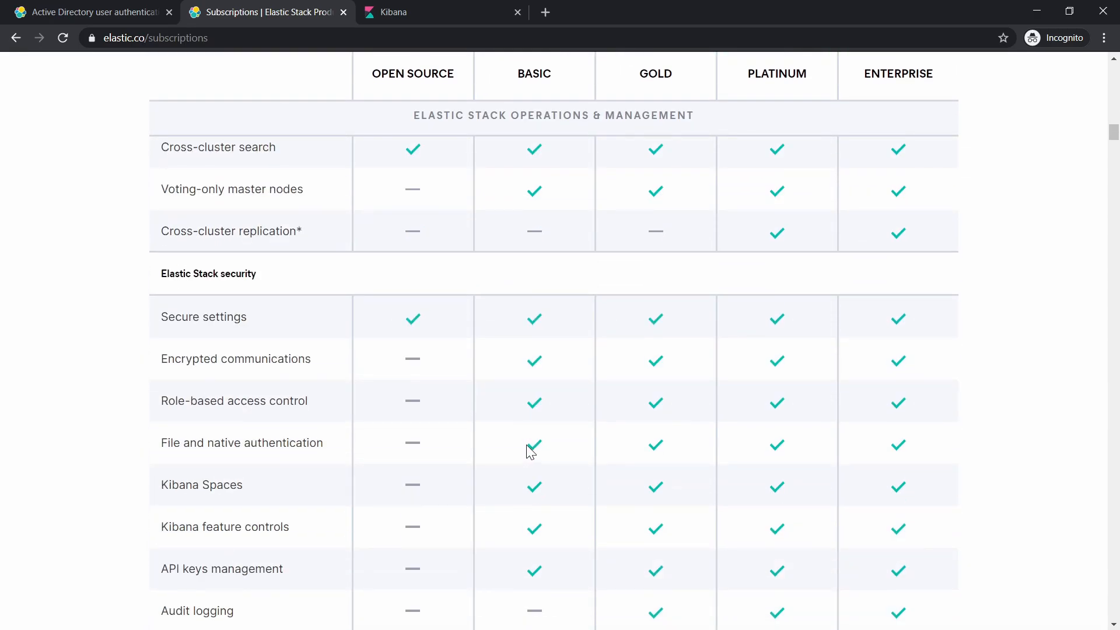
pyautogui.scroll(-3)
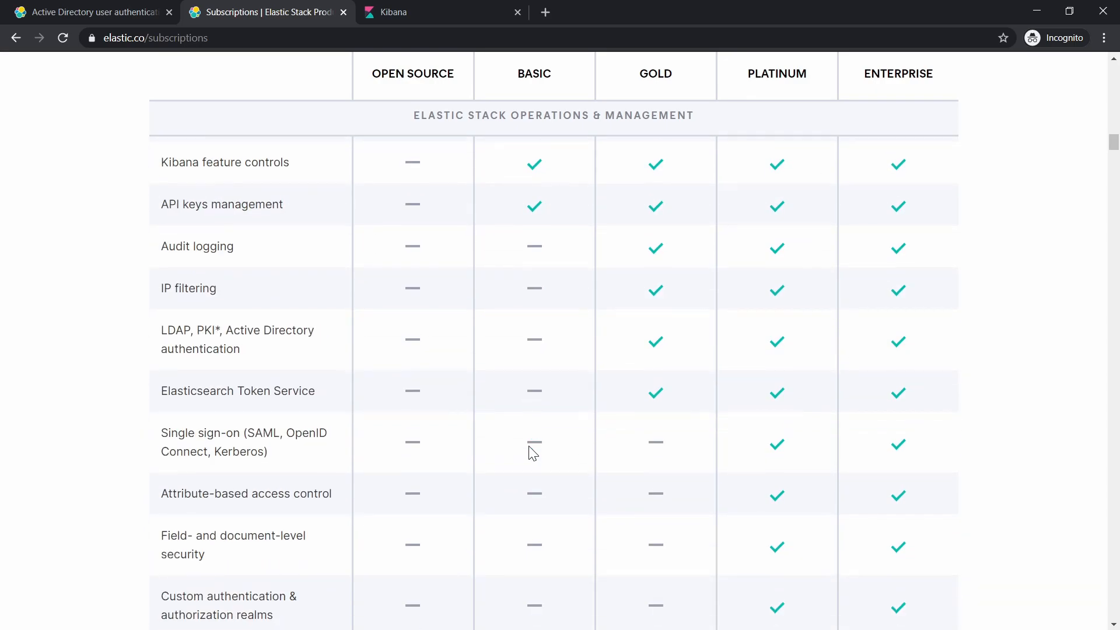
pyautogui.moveTo(178, 267)
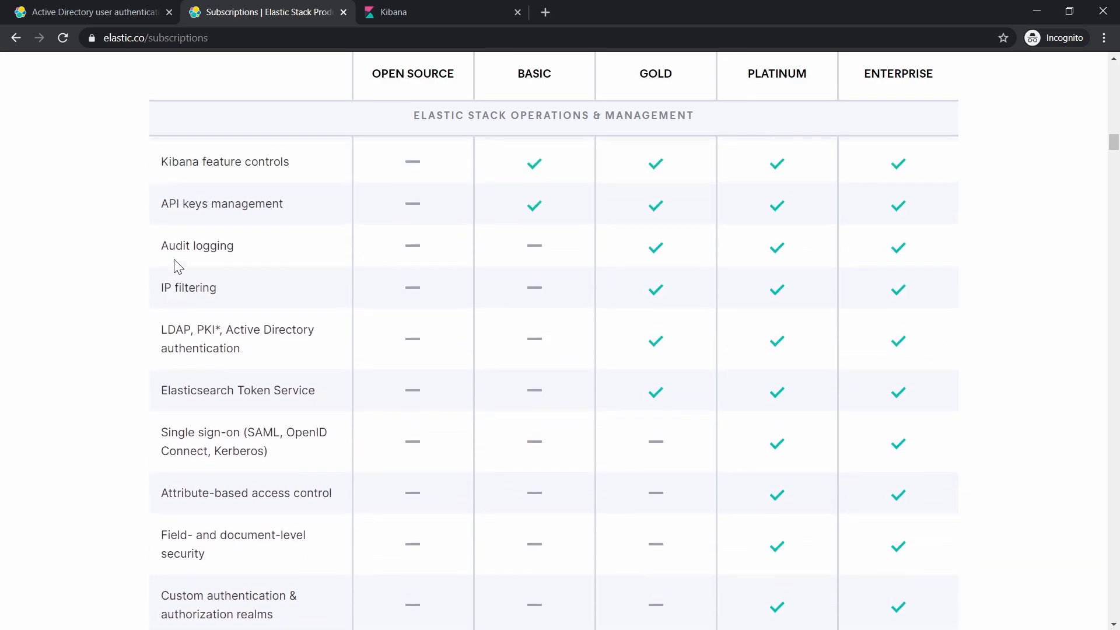
pyautogui.doubleClick(175, 329)
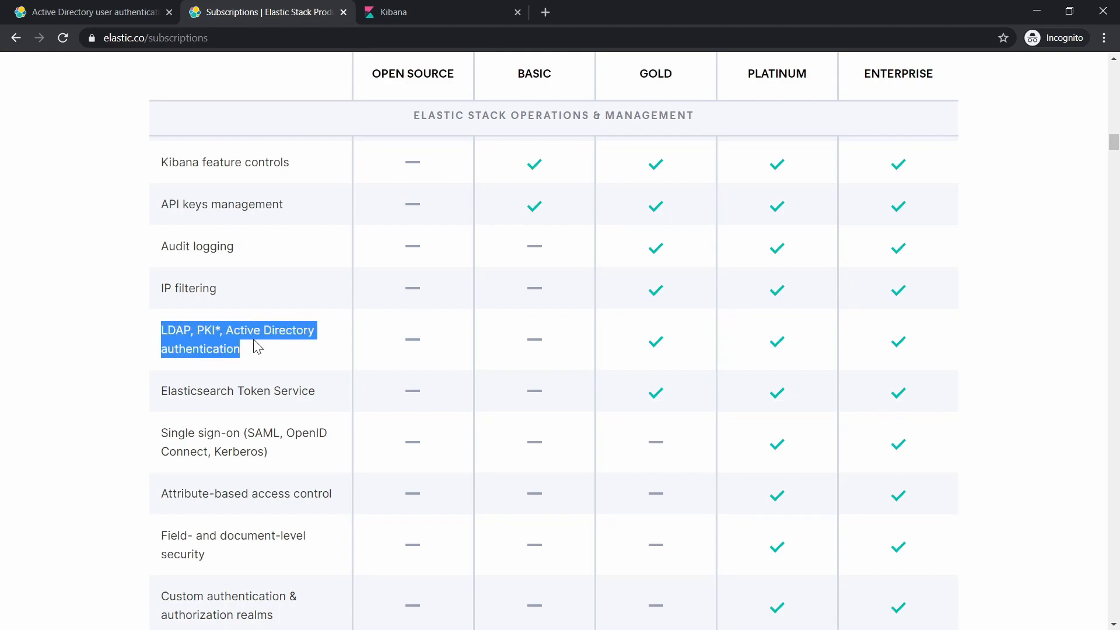
pyautogui.moveTo(347, 369)
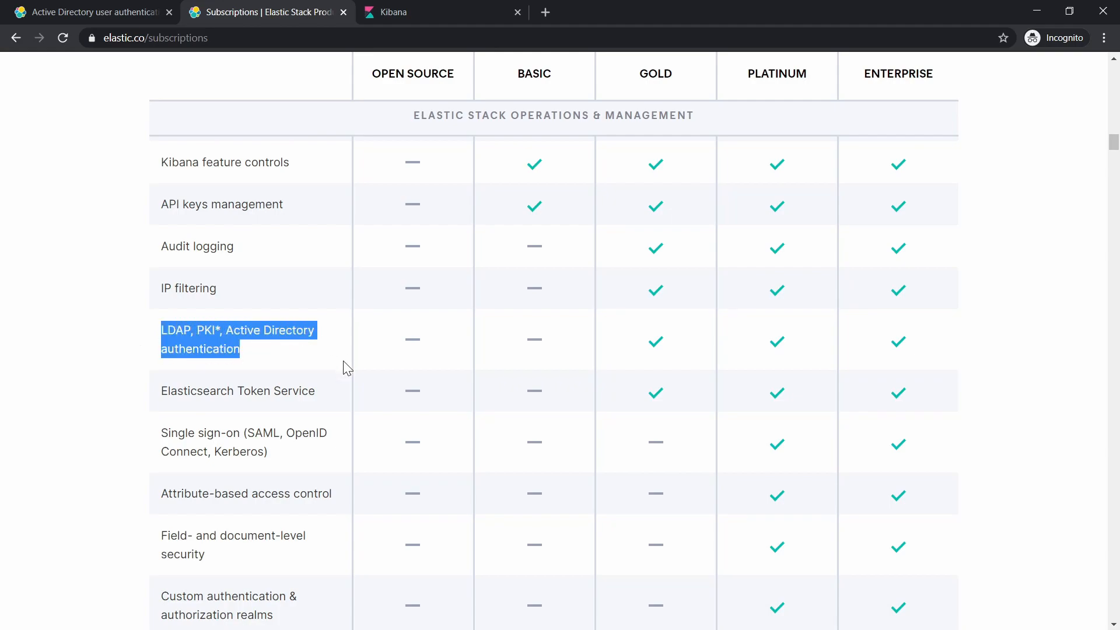
pyautogui.moveTo(536, 356)
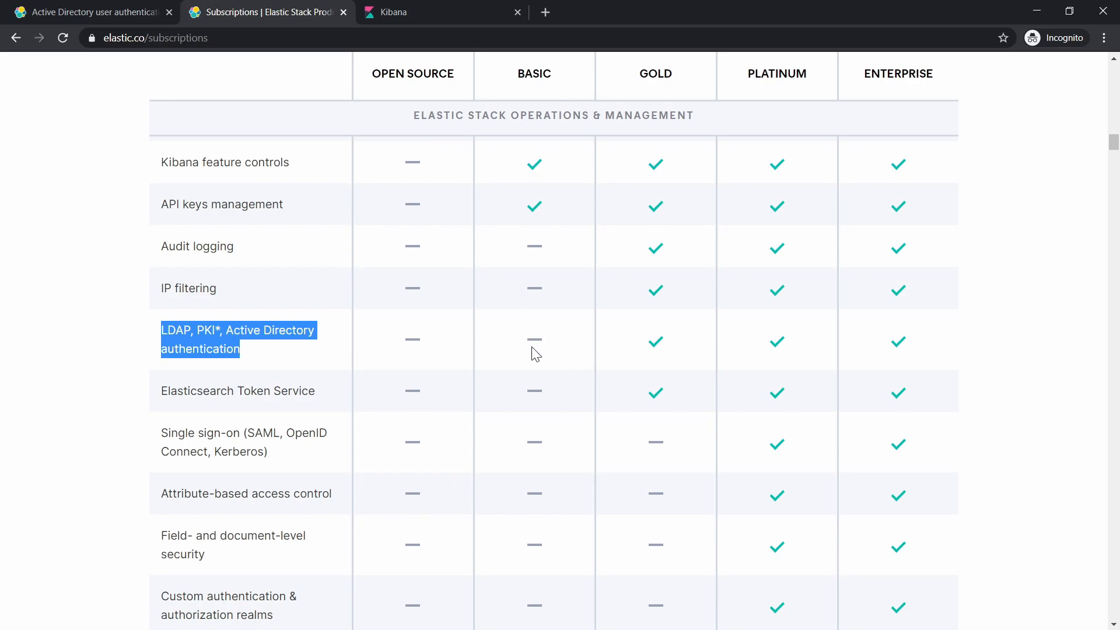
pyautogui.moveTo(527, 341)
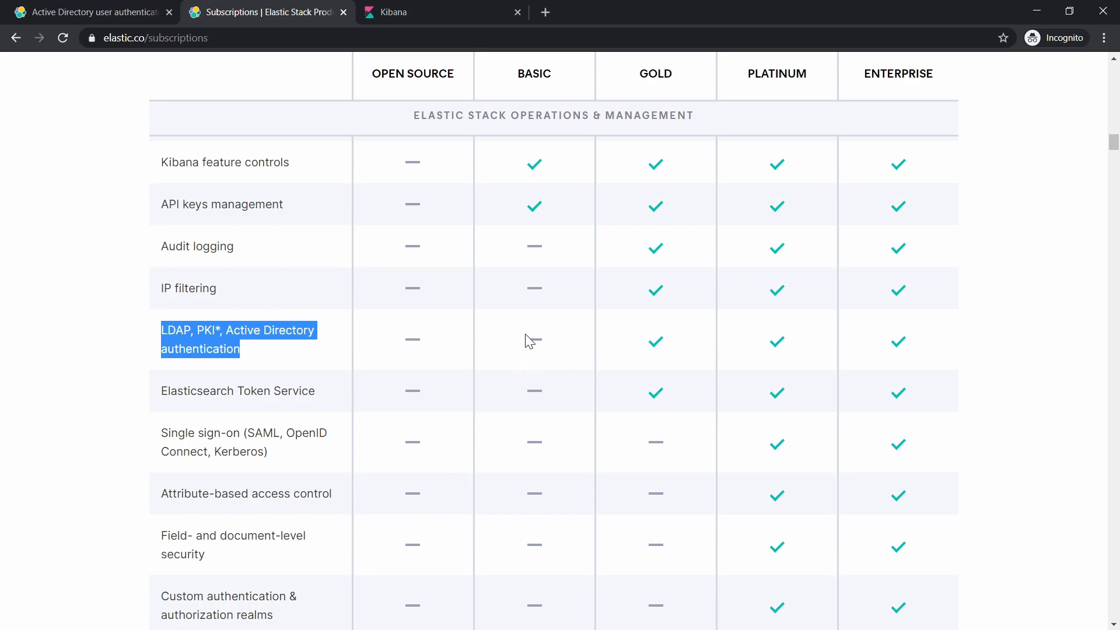
pyautogui.moveTo(656, 350)
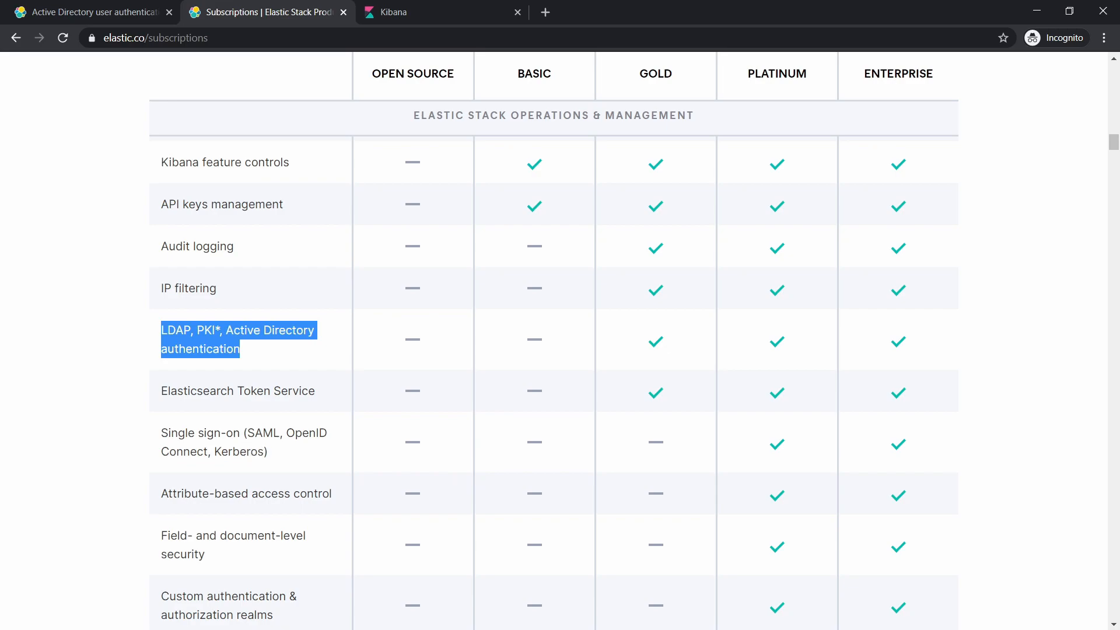
pyautogui.moveTo(346, 459)
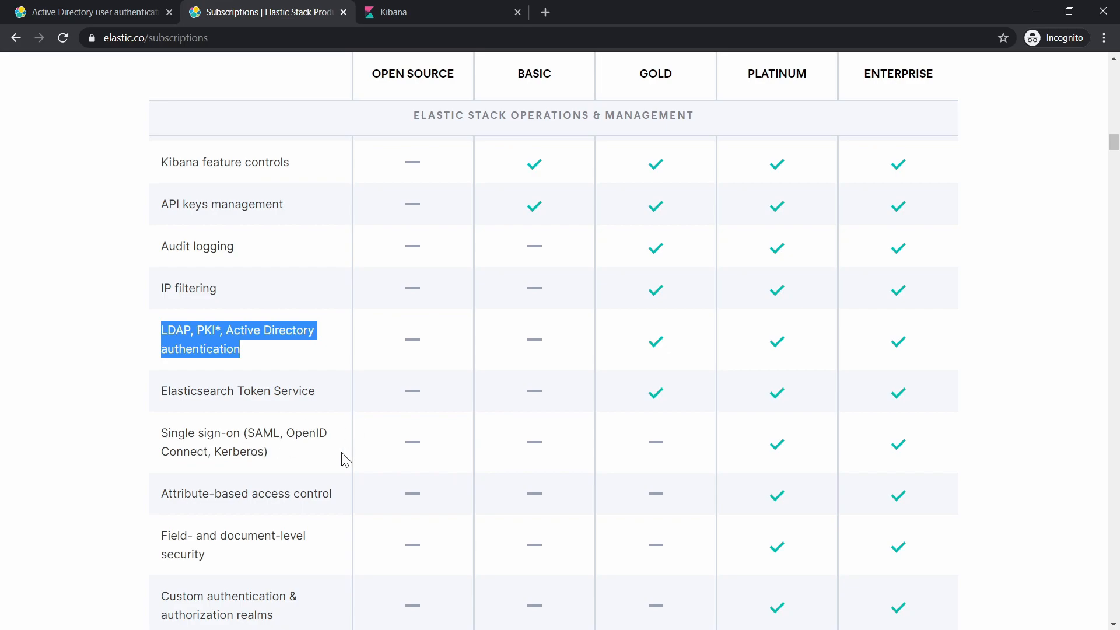
pyautogui.moveTo(545, 448)
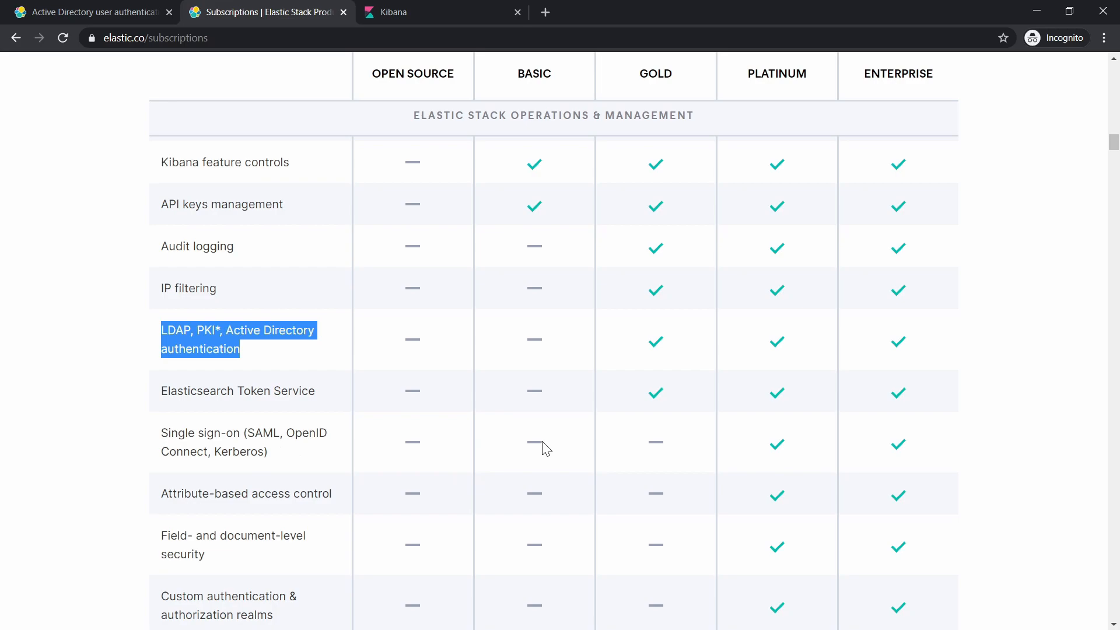
pyautogui.moveTo(725, 451)
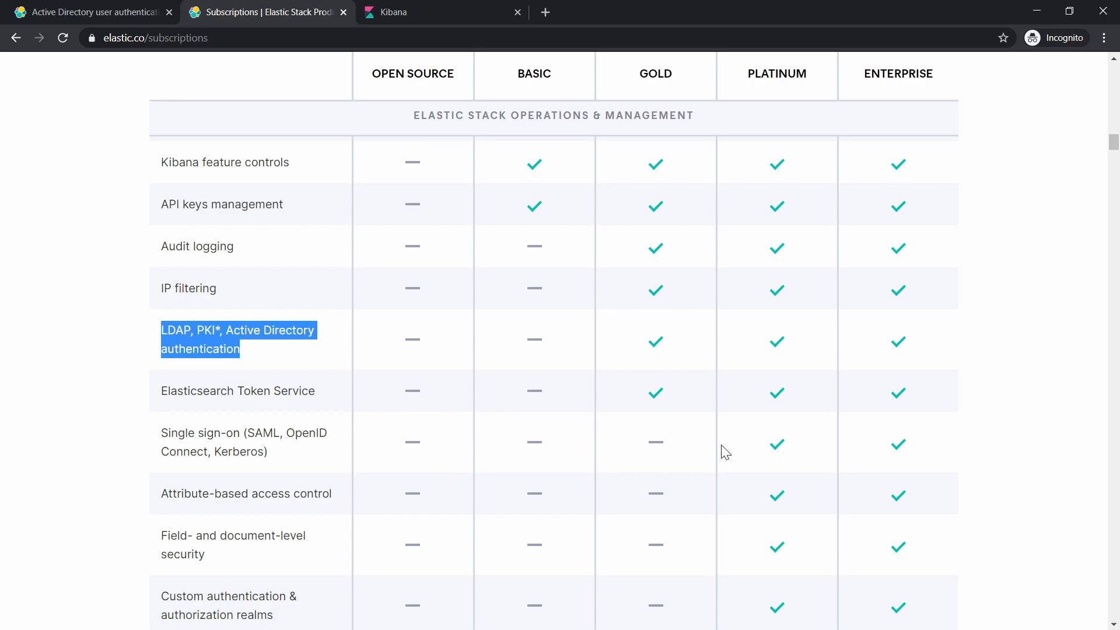
pyautogui.moveTo(786, 462)
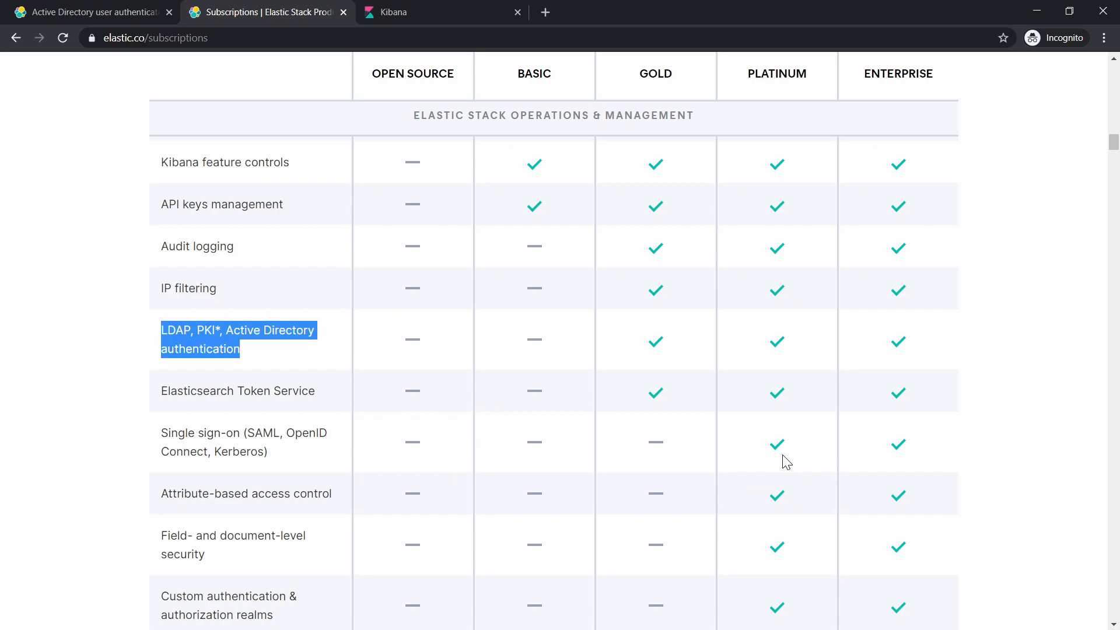
pyautogui.moveTo(212, 551)
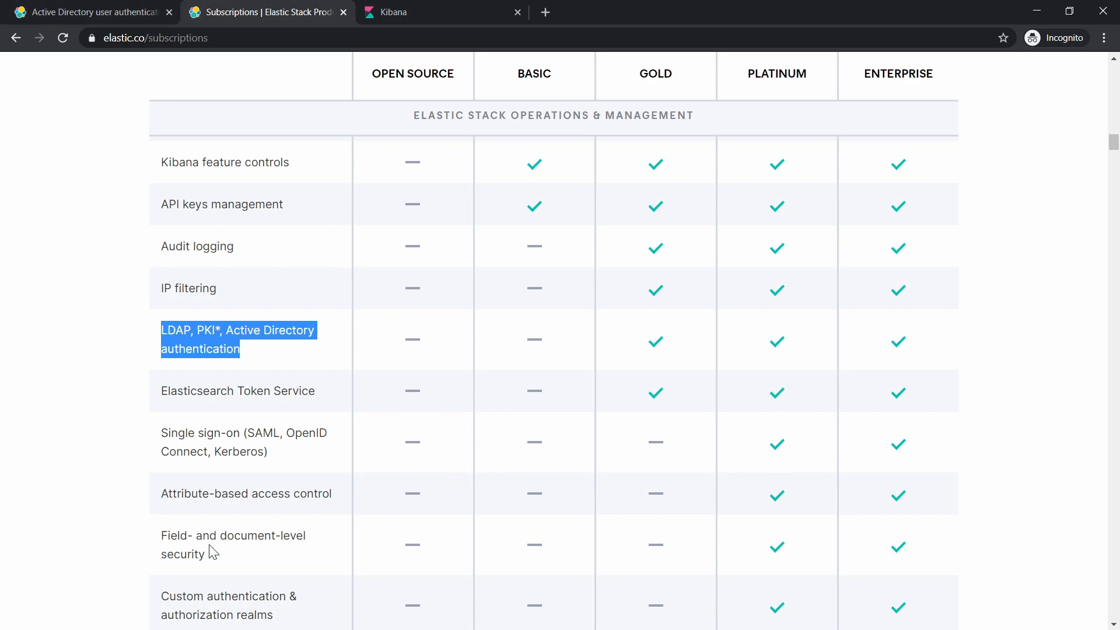
pyautogui.moveTo(315, 331)
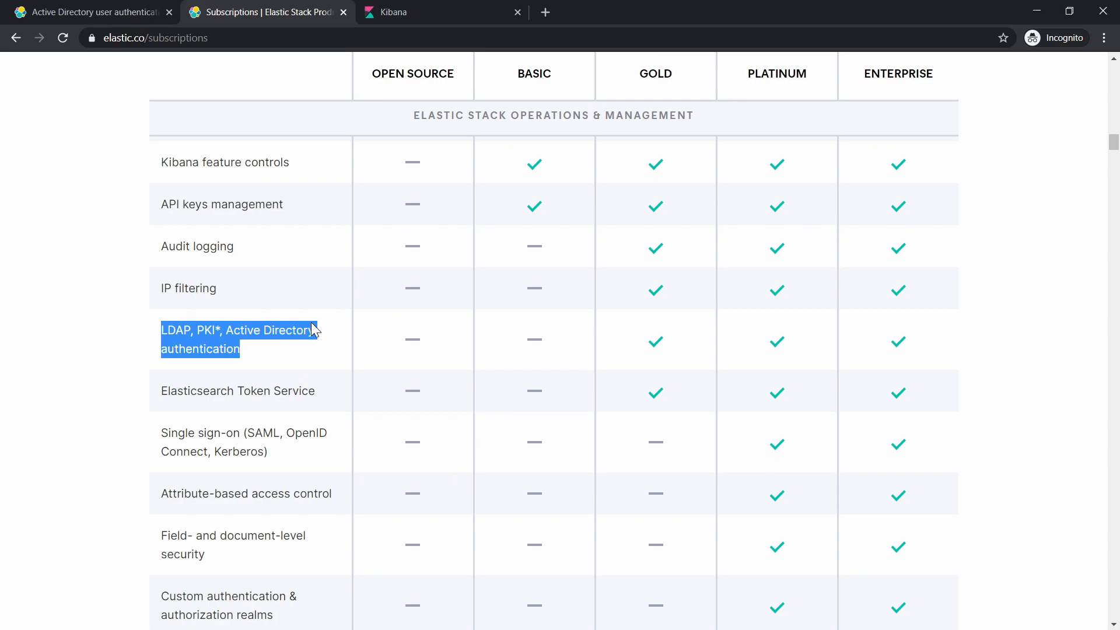
pyautogui.moveTo(658, 337)
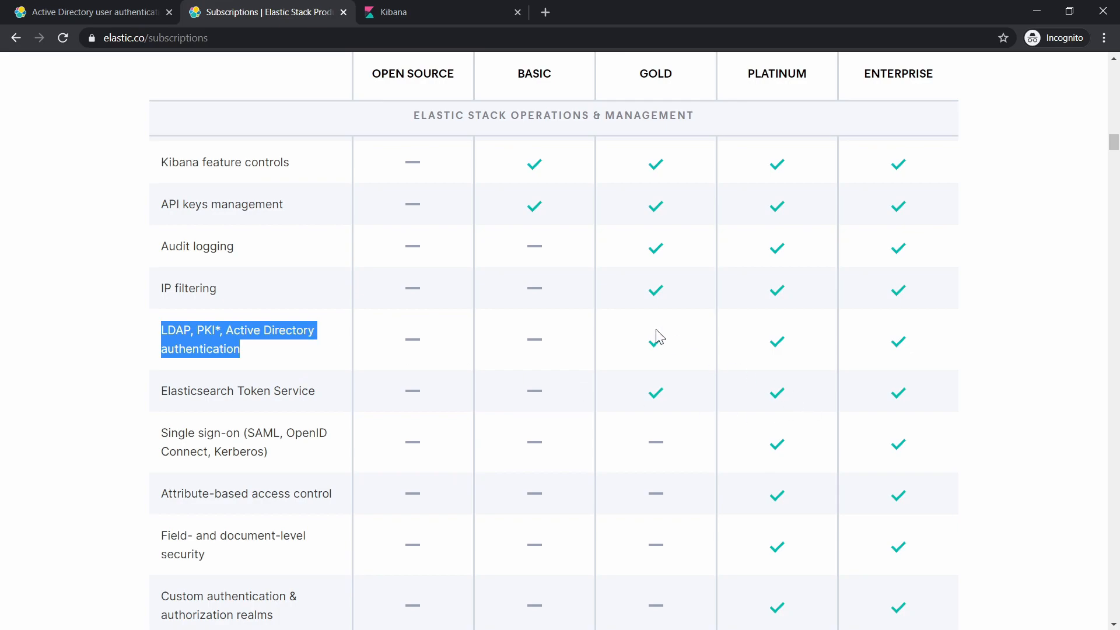
pyautogui.moveTo(656, 331)
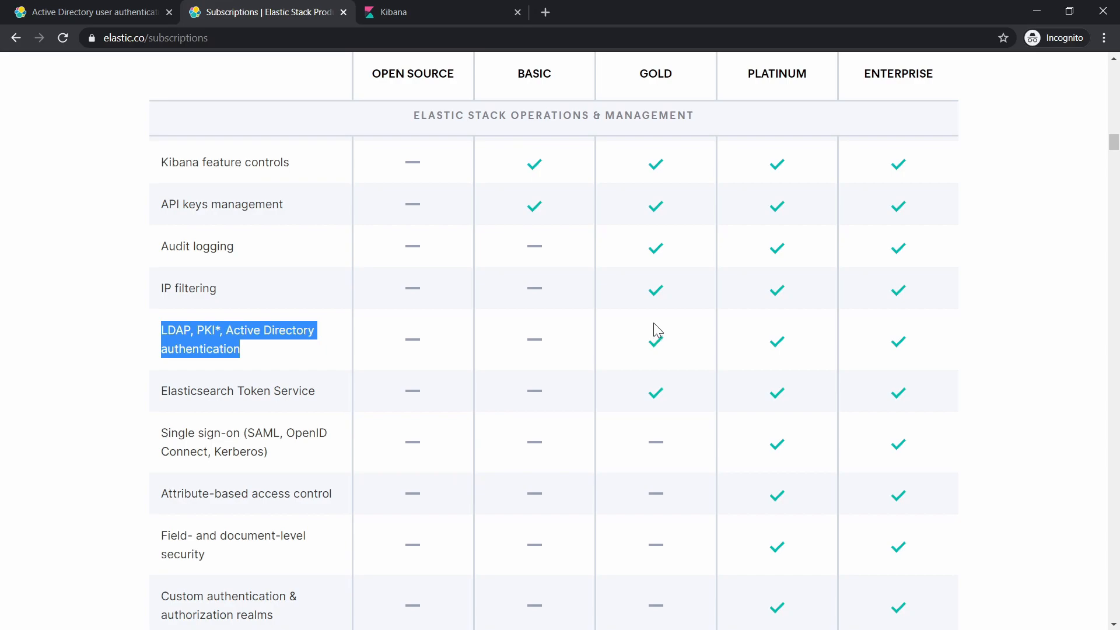
pyautogui.moveTo(636, 340)
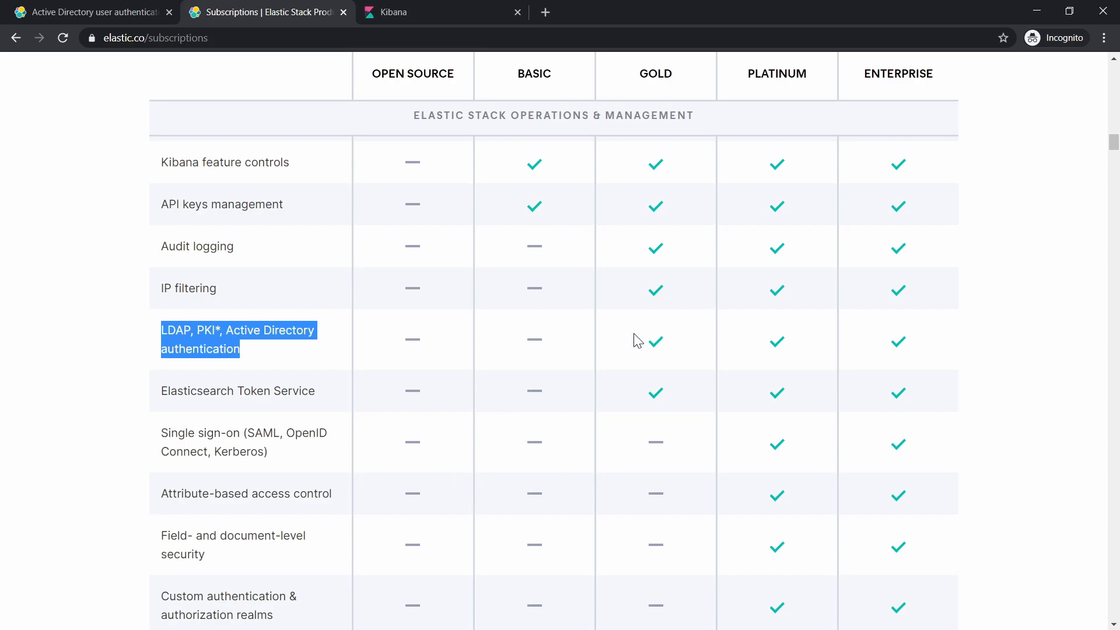
pyautogui.moveTo(521, 362)
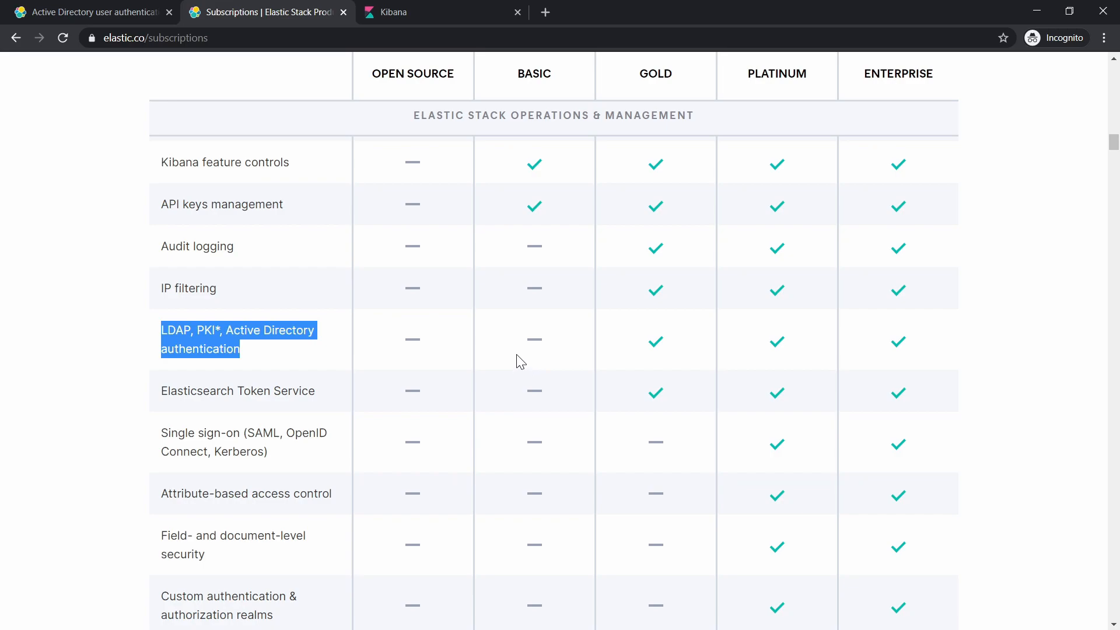
pyautogui.moveTo(302, 353)
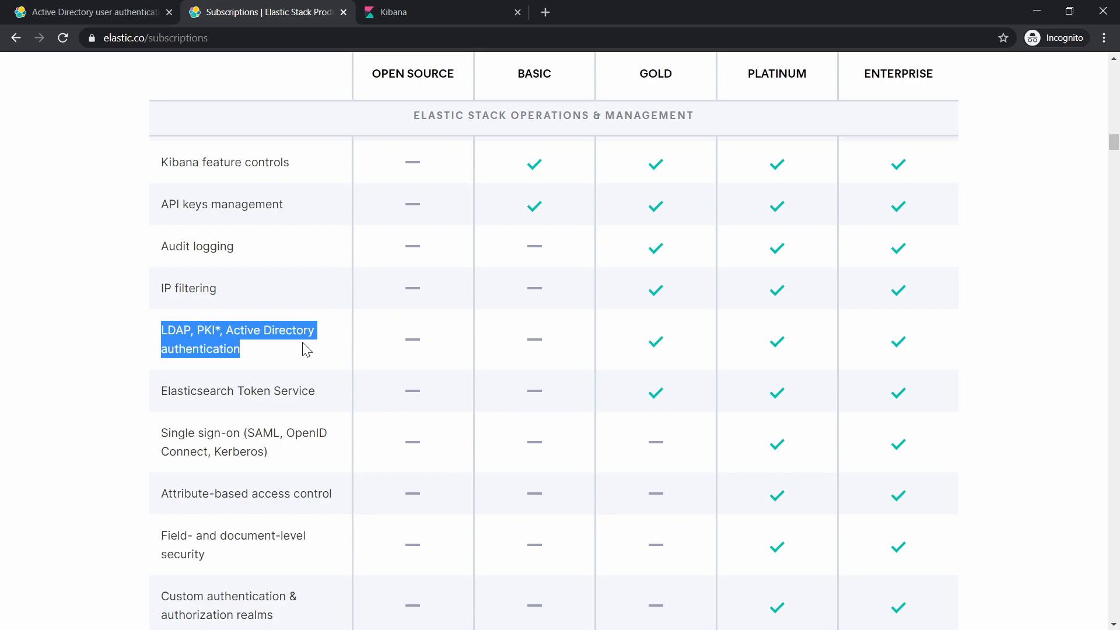
pyautogui.moveTo(105, 462)
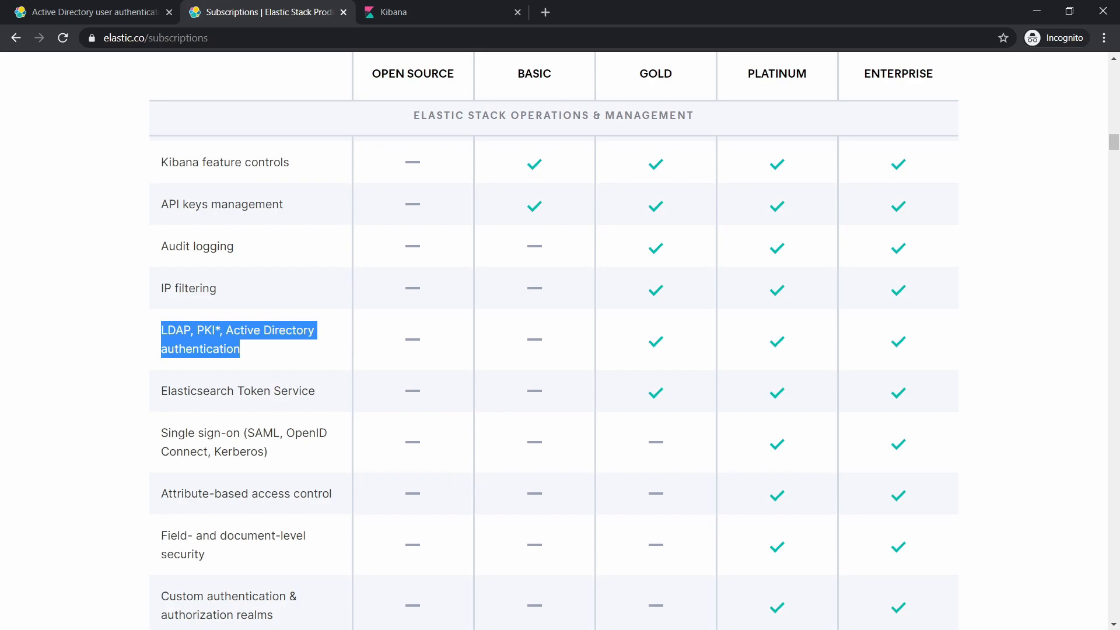
pyautogui.moveTo(361, 448)
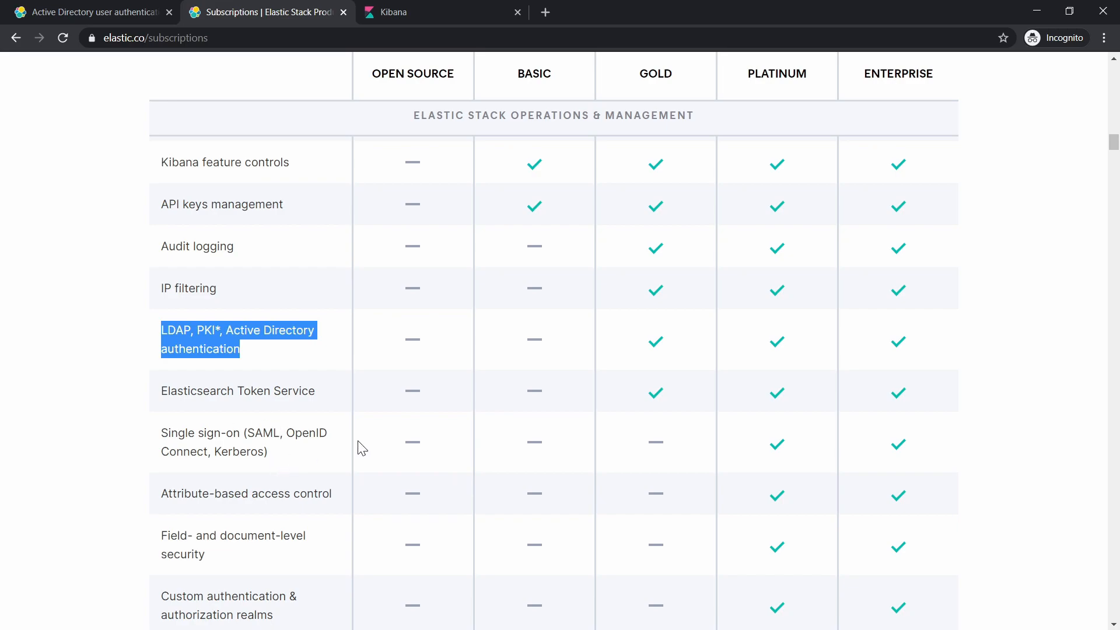
pyautogui.moveTo(833, 445)
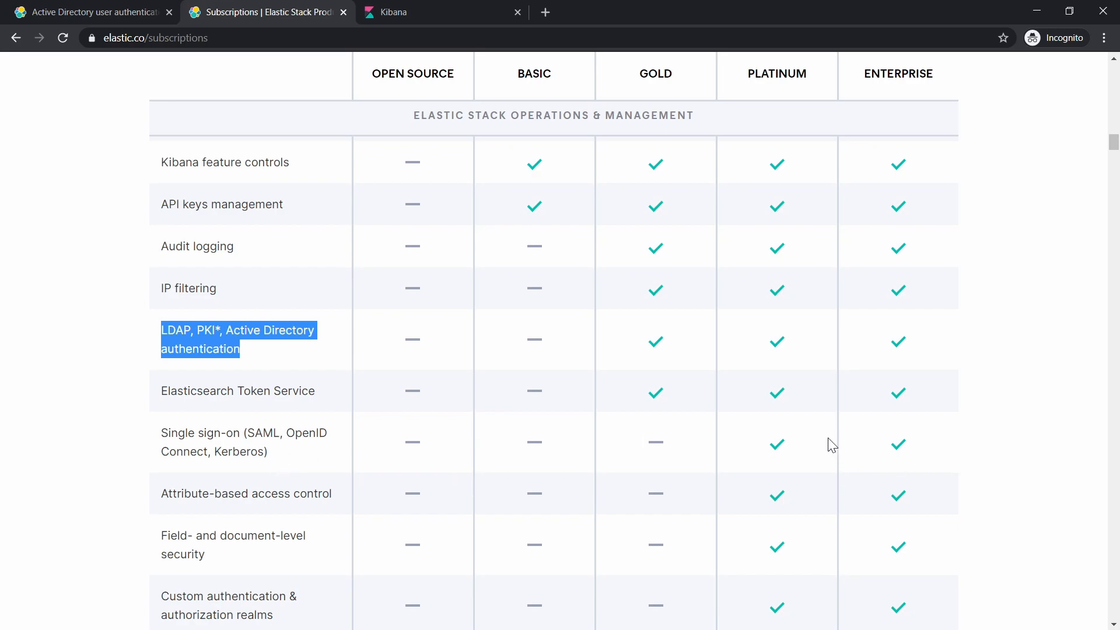
pyautogui.moveTo(554, 351)
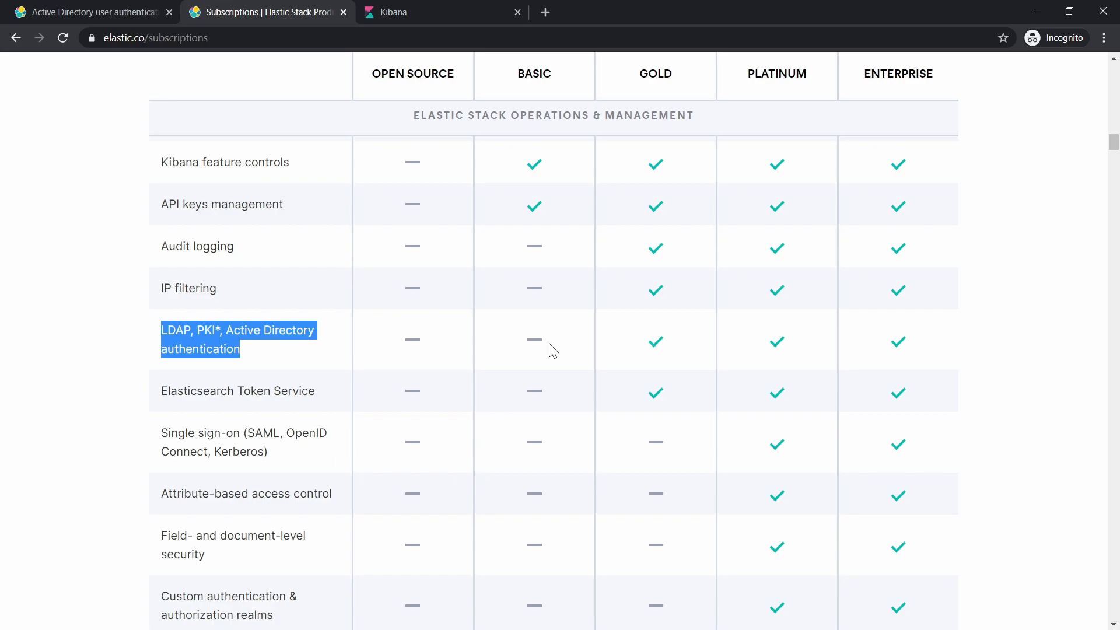
pyautogui.moveTo(347, 122)
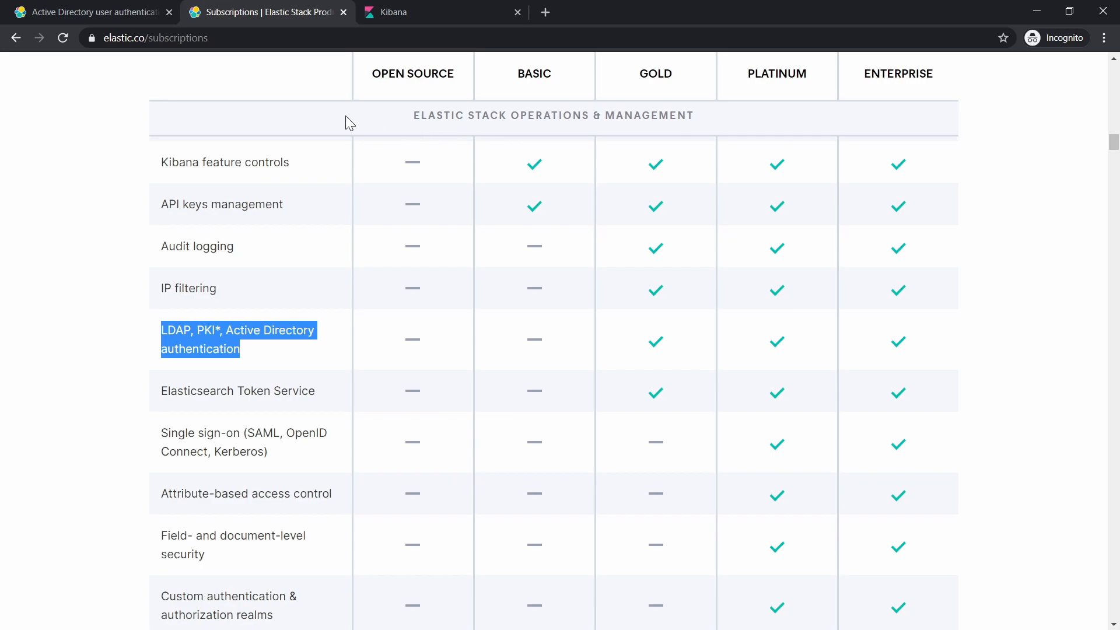
pyautogui.moveTo(347, 128)
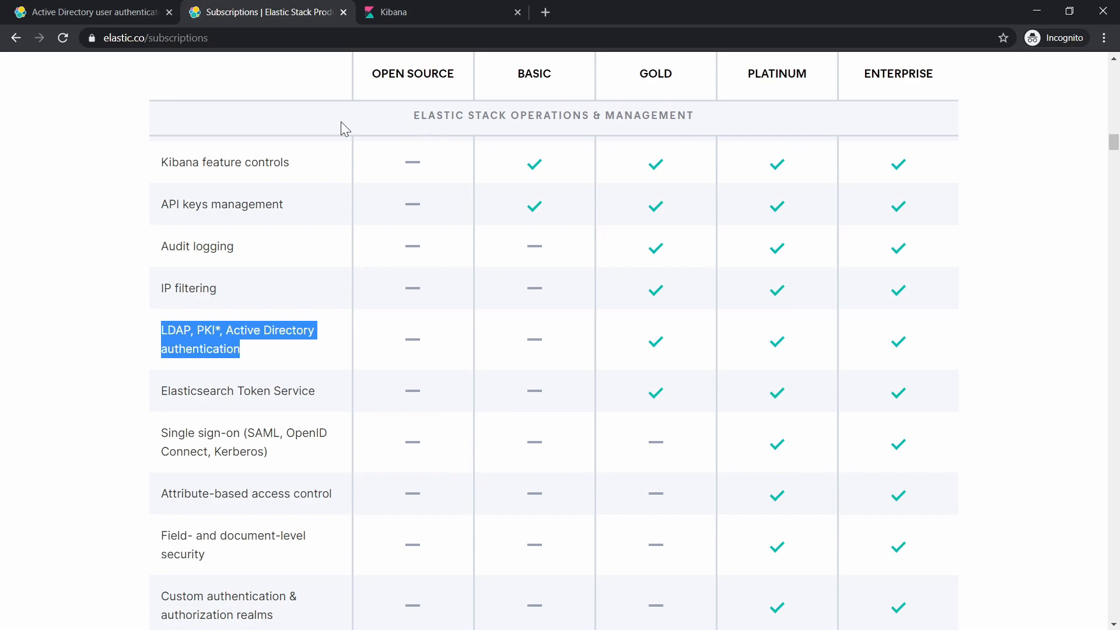
pyautogui.moveTo(323, 121)
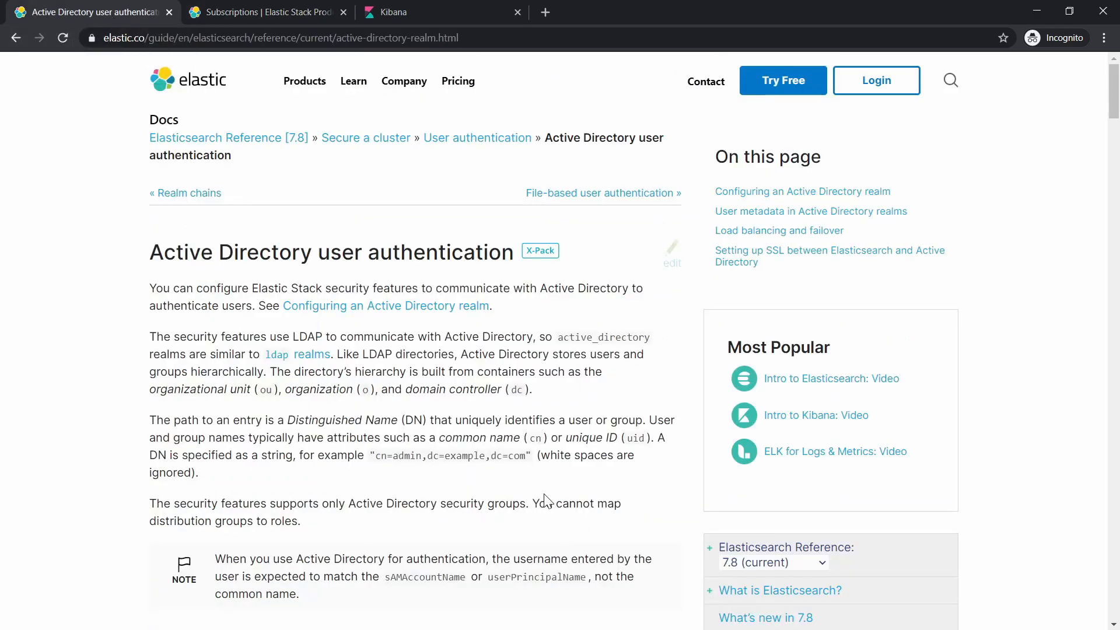
pyautogui.moveTo(151, 409)
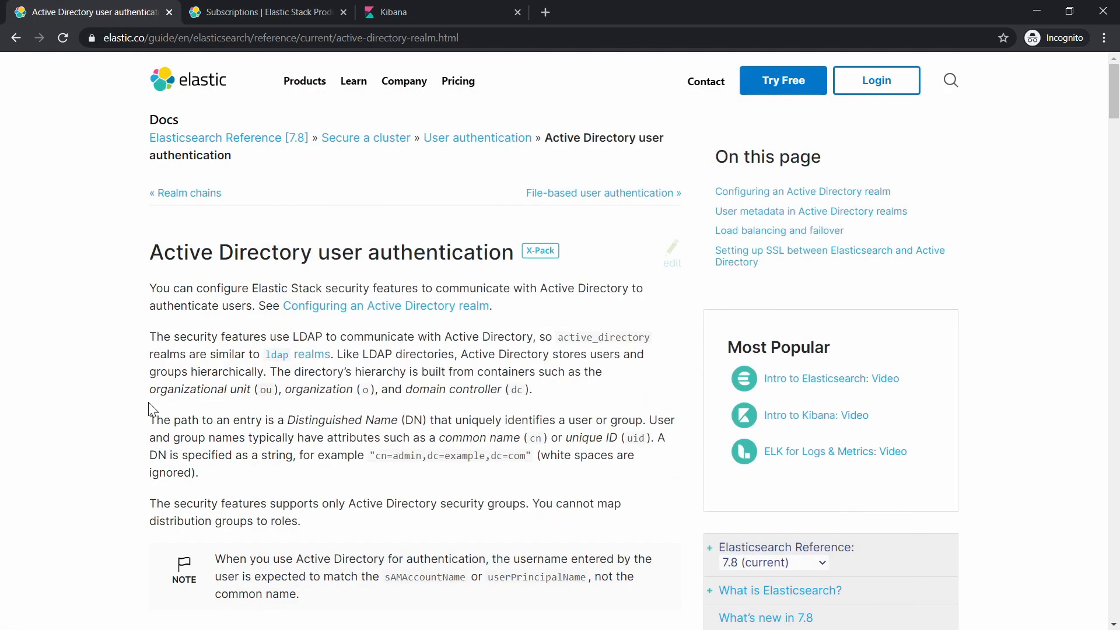
# Step: Read the Active Directory realm examples, selecting elasticsearch.yml, and return to 'Configuring an Active Directory realm'
pyautogui.scroll(-3)
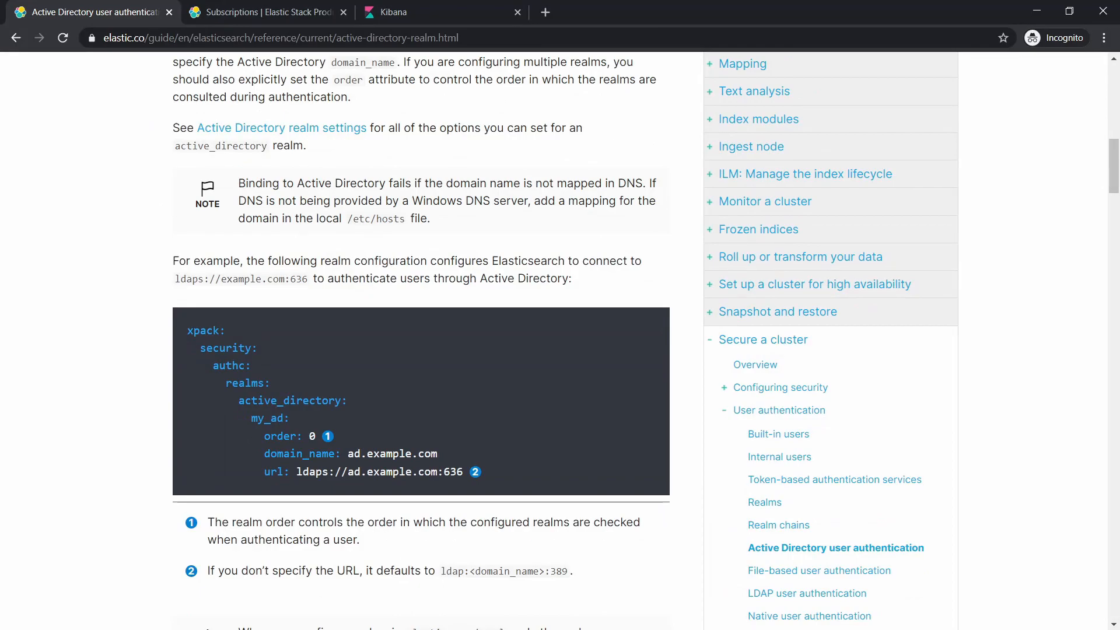
pyautogui.scroll(3)
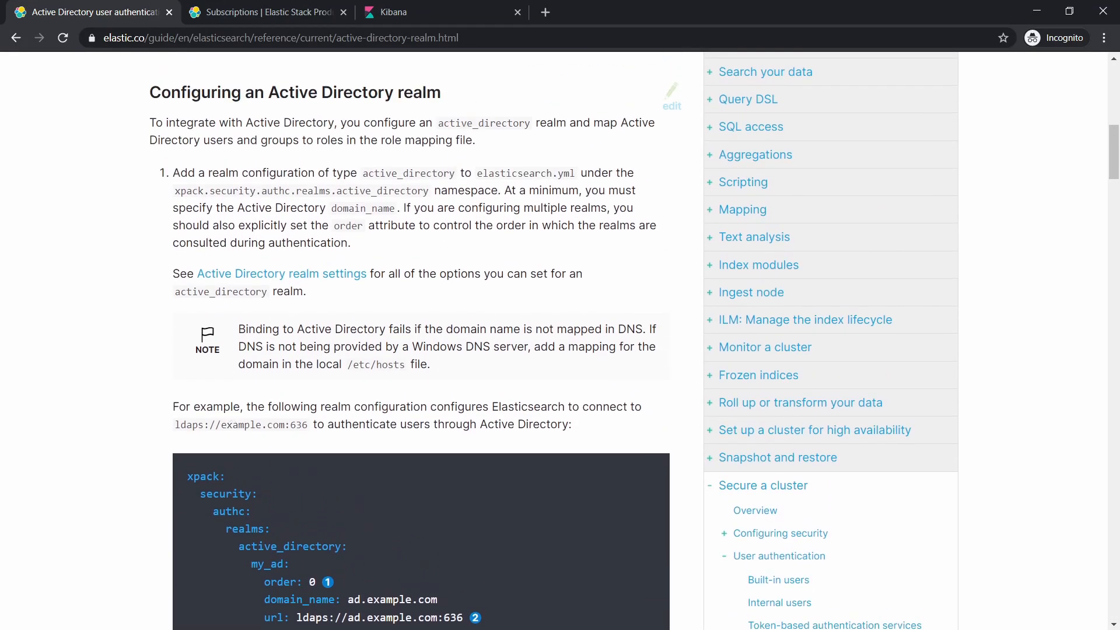
pyautogui.moveTo(243, 99)
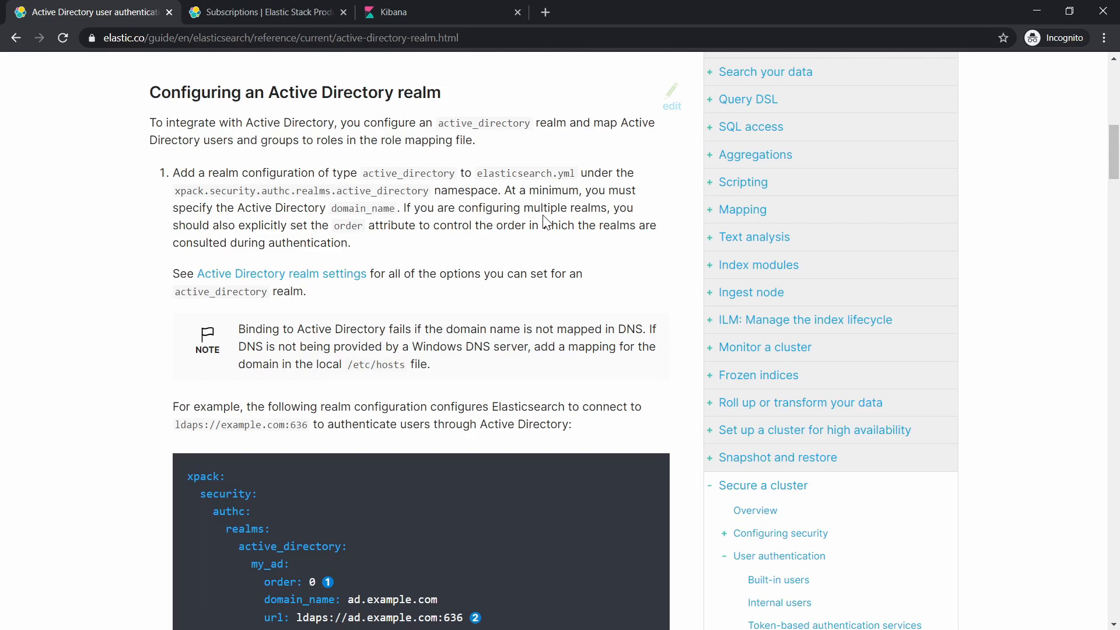
pyautogui.scroll(-3)
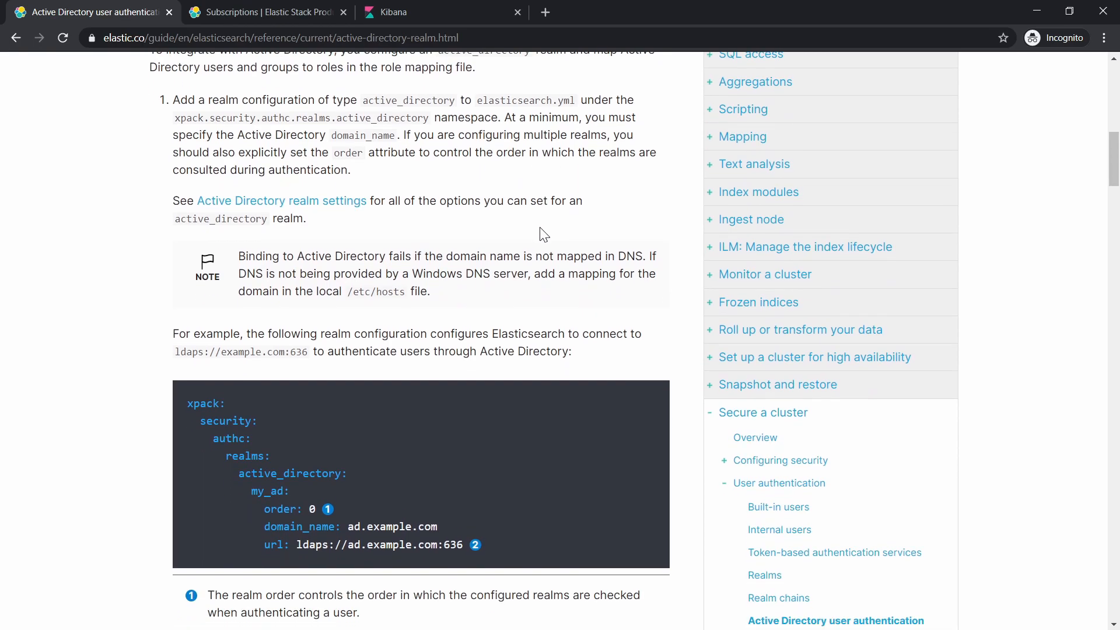
pyautogui.scroll(-3)
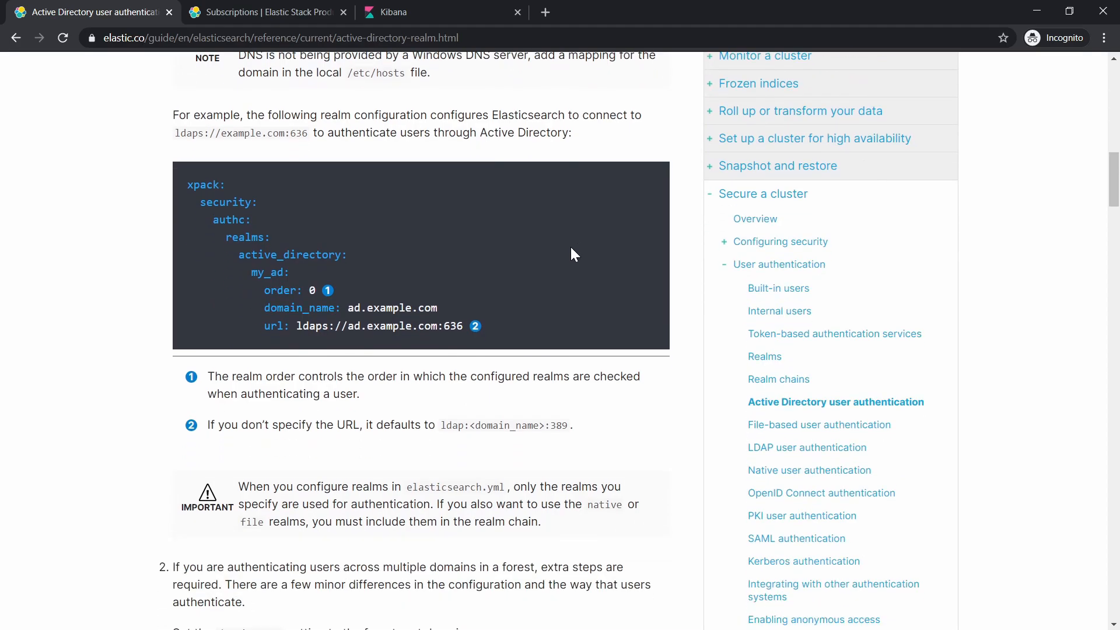
pyautogui.moveTo(504, 338)
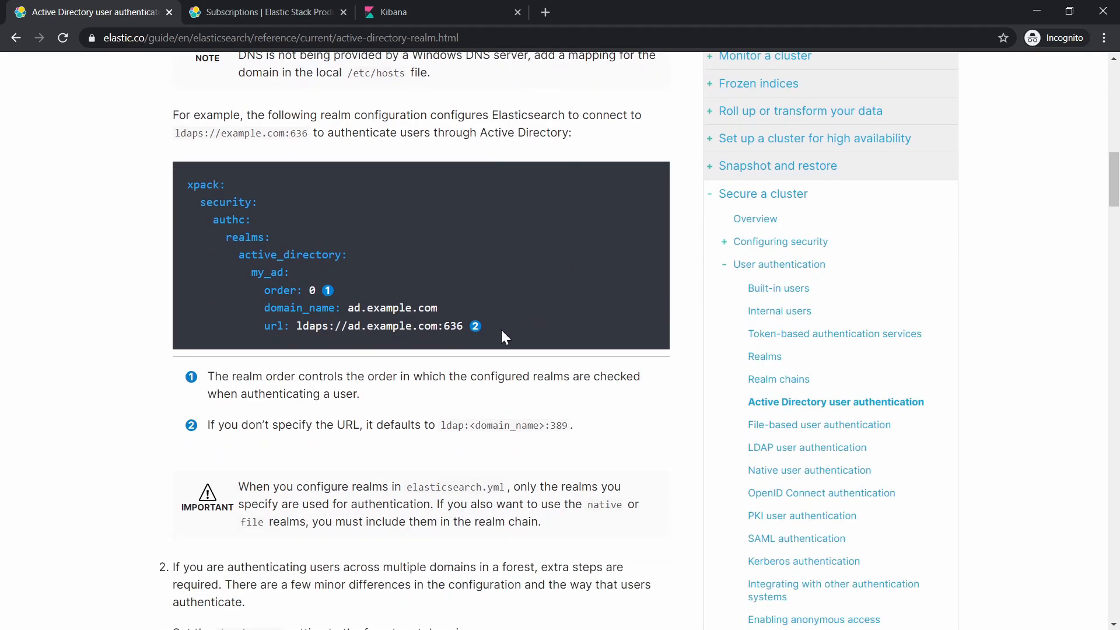
pyautogui.scroll(-3)
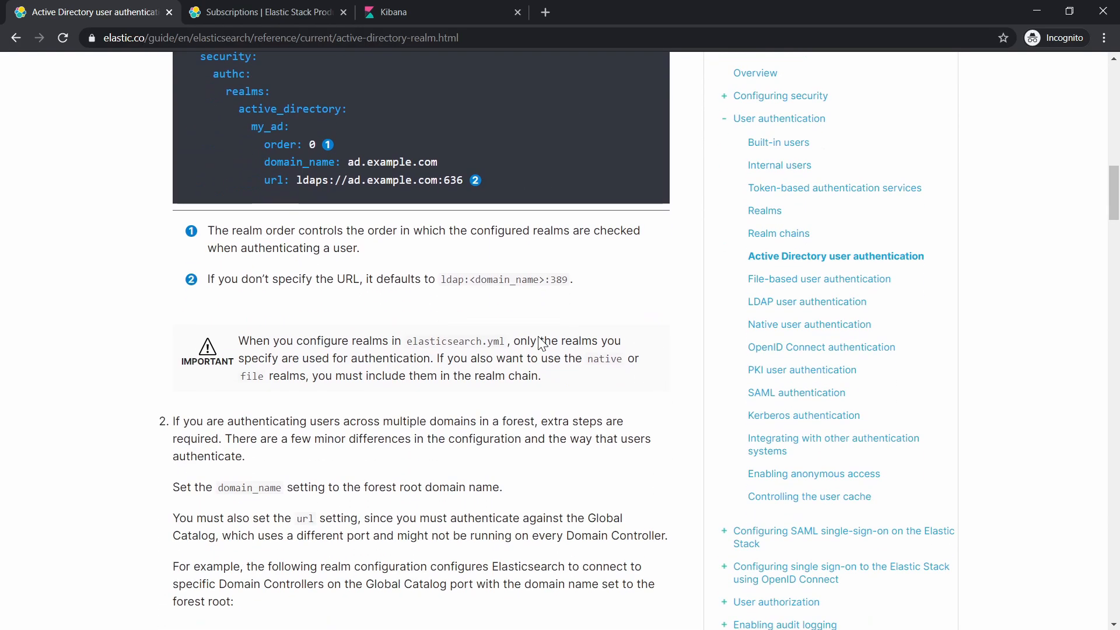
pyautogui.scroll(-3)
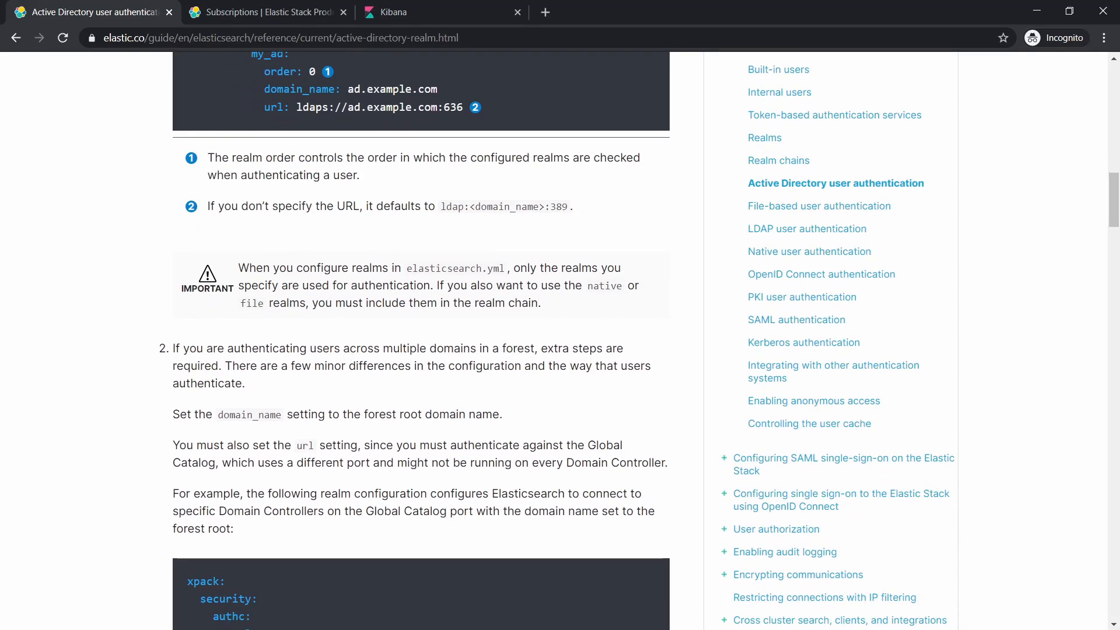
pyautogui.doubleClick(452, 267)
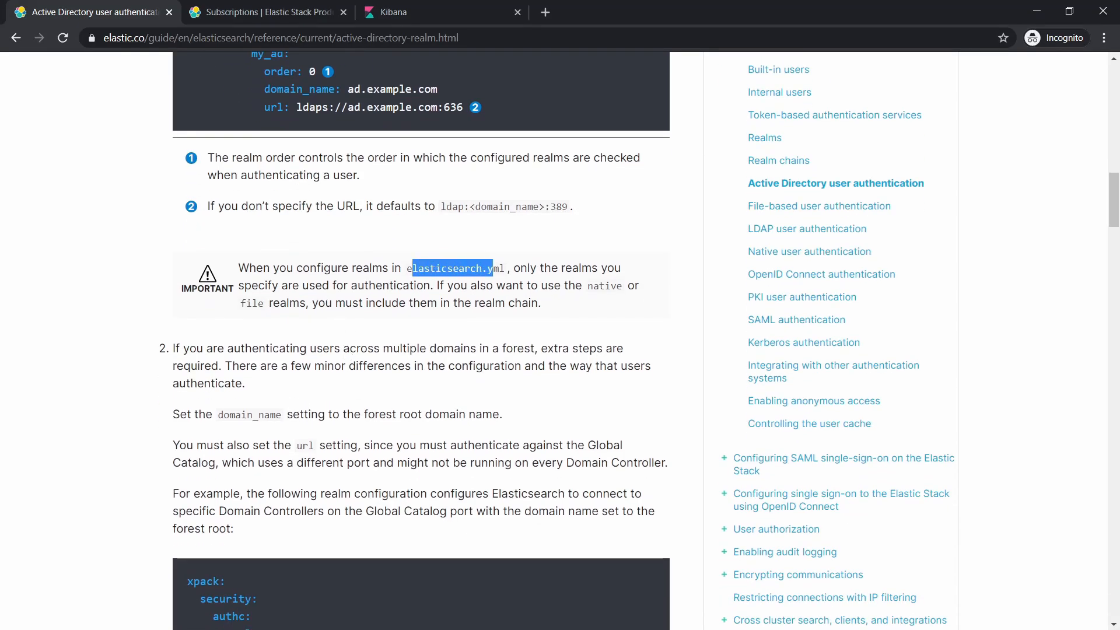
pyautogui.scroll(-3)
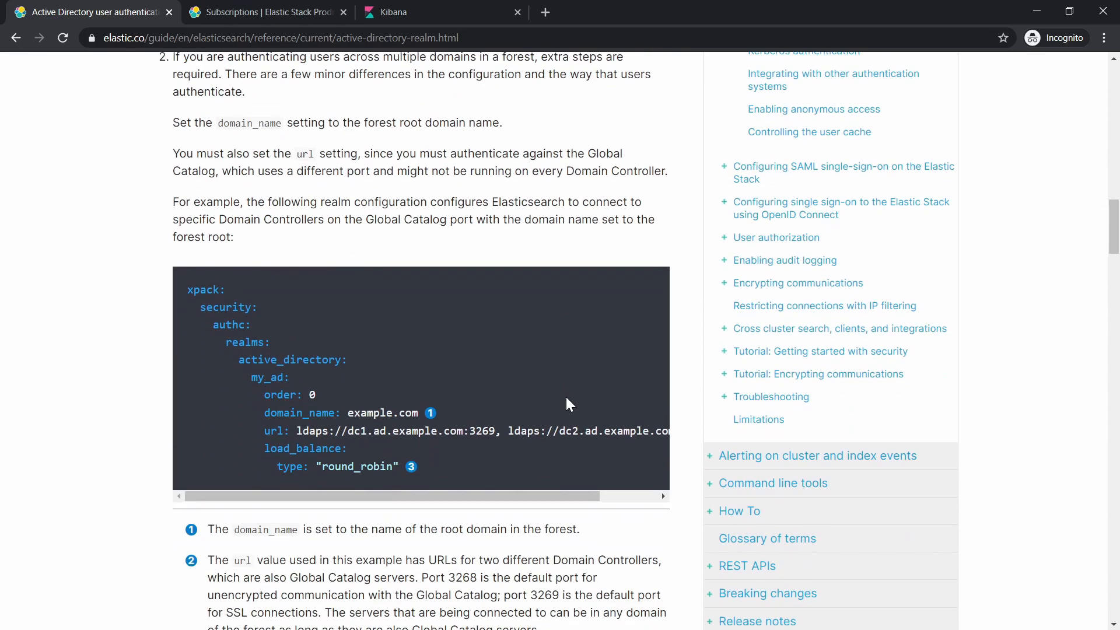
pyautogui.scroll(3)
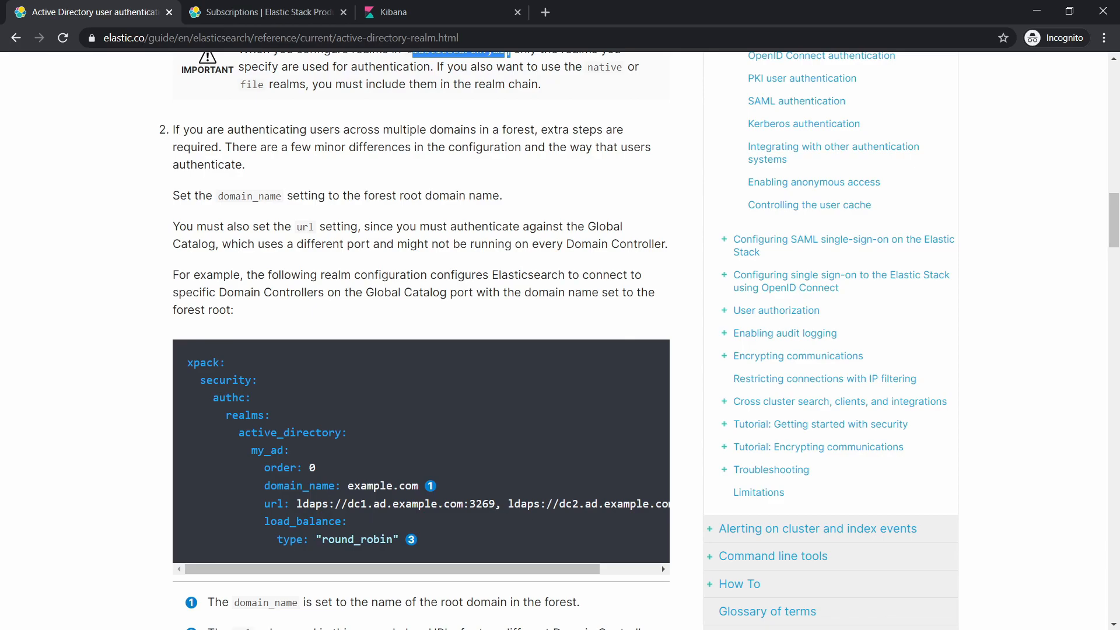
pyautogui.moveTo(322, 531)
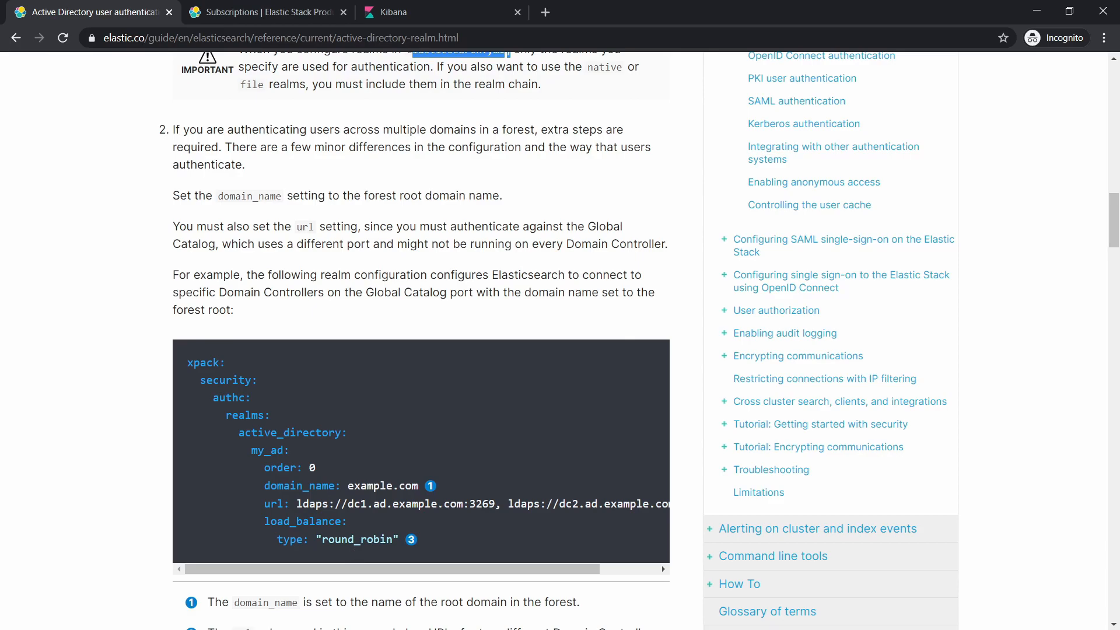
pyautogui.moveTo(471, 559)
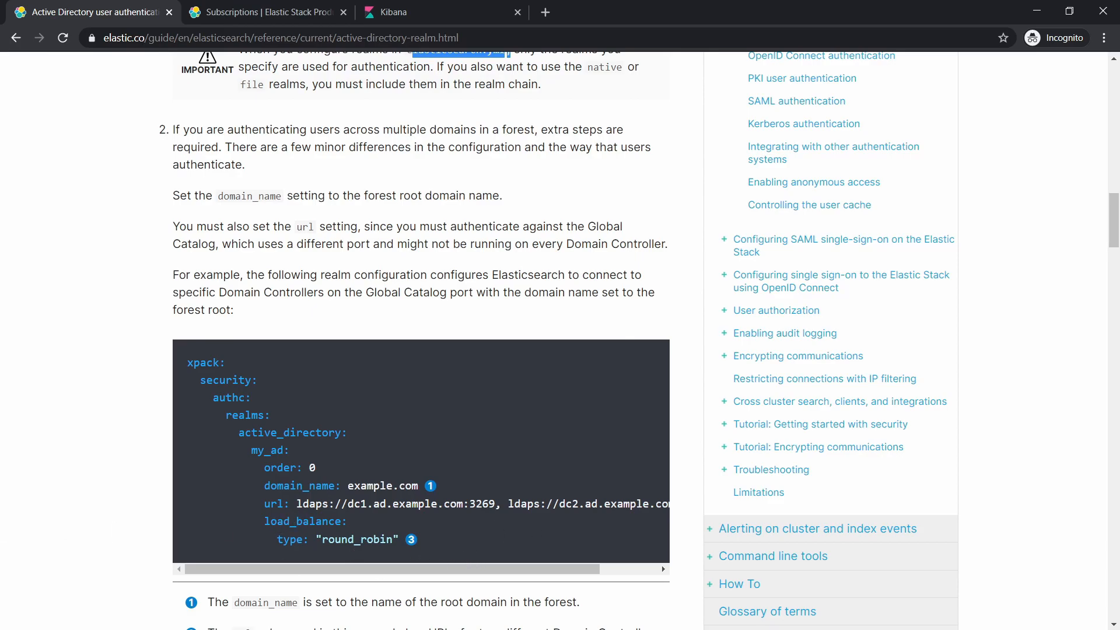
pyautogui.scroll(3)
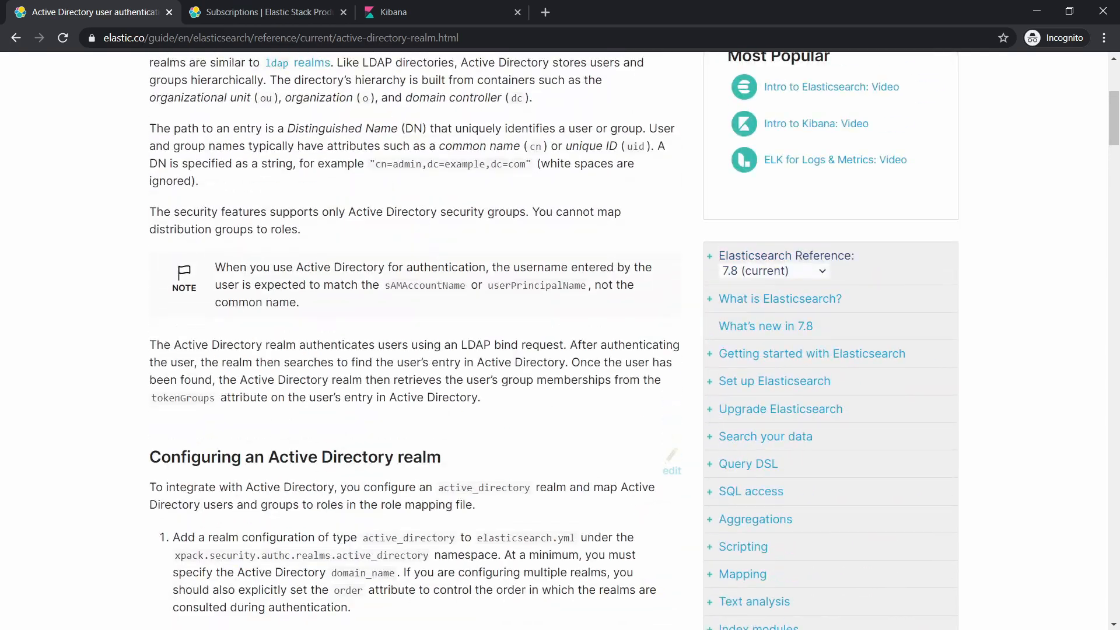
pyautogui.scroll(-3)
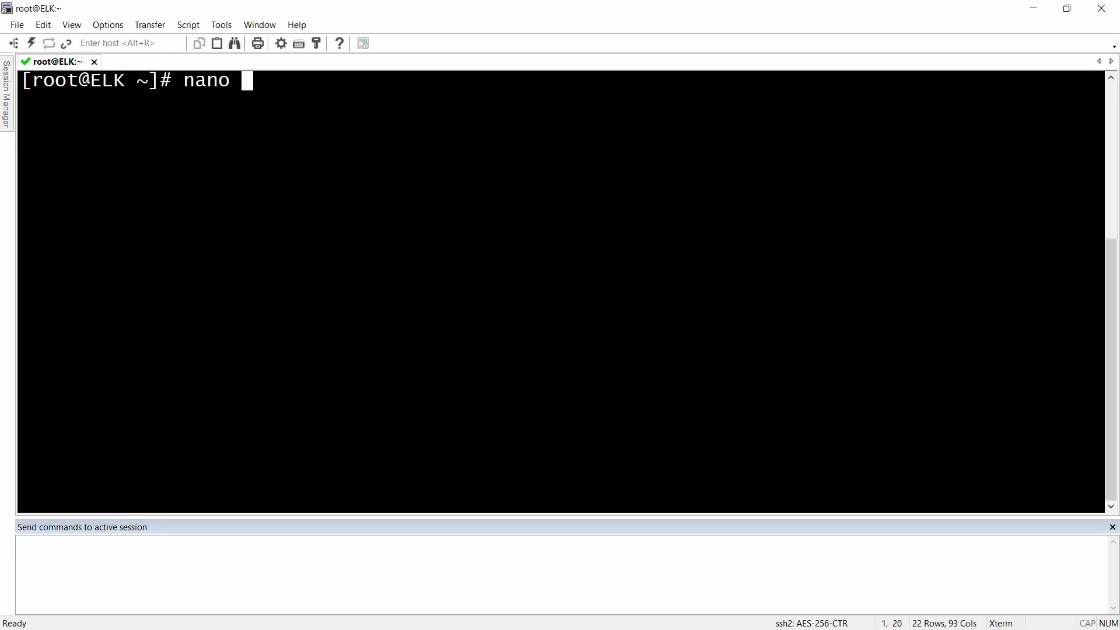
# Step: Open /etc/elasticsearch/elasticsearch.yml in nano, correcting the mistyped path
pyautogui.write('/etc/elasticsearch/')
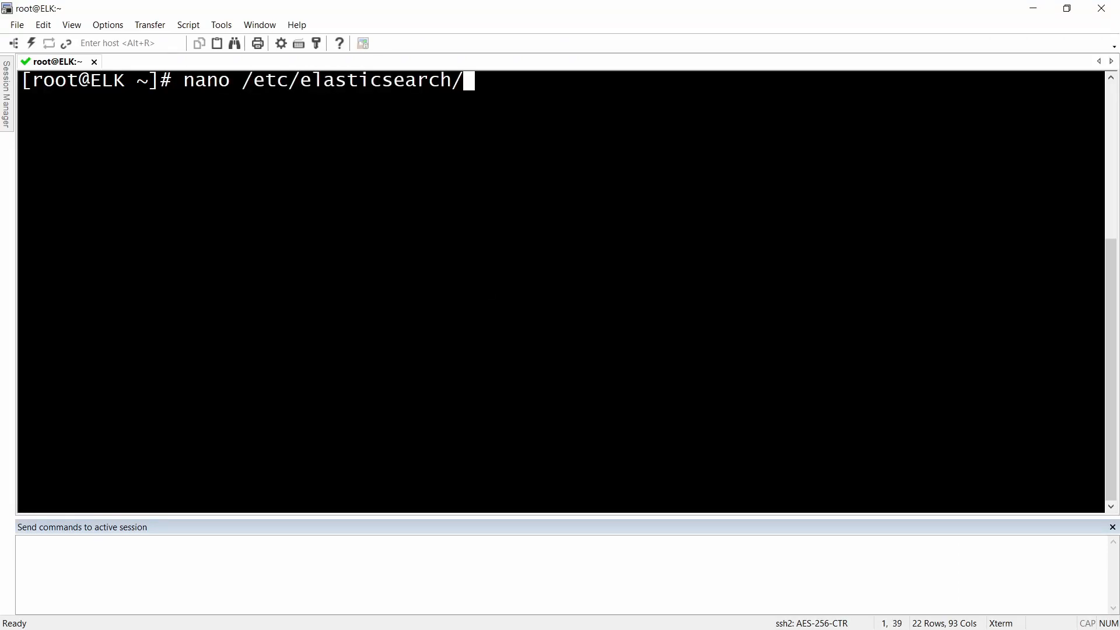
pyautogui.write('elati')
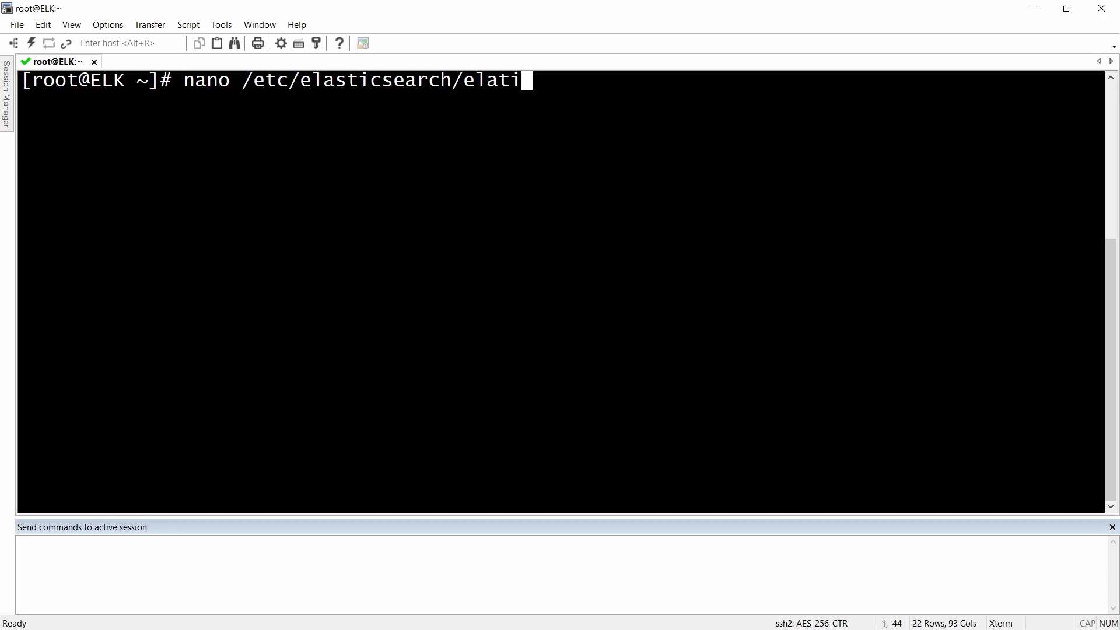
pyautogui.press('Backspace')
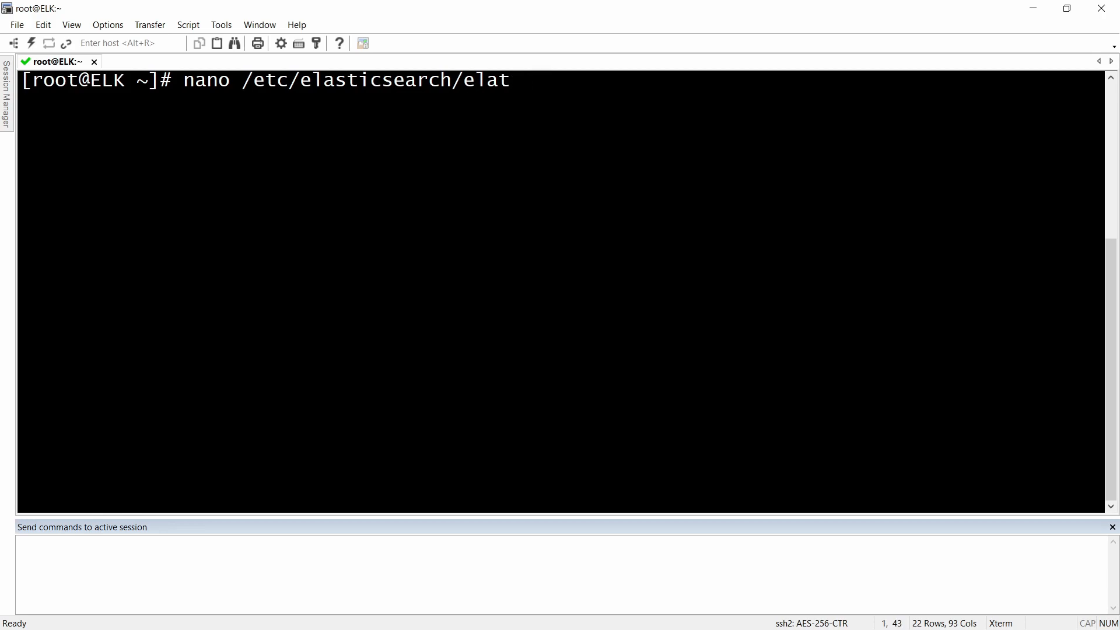
pyautogui.write('stic')
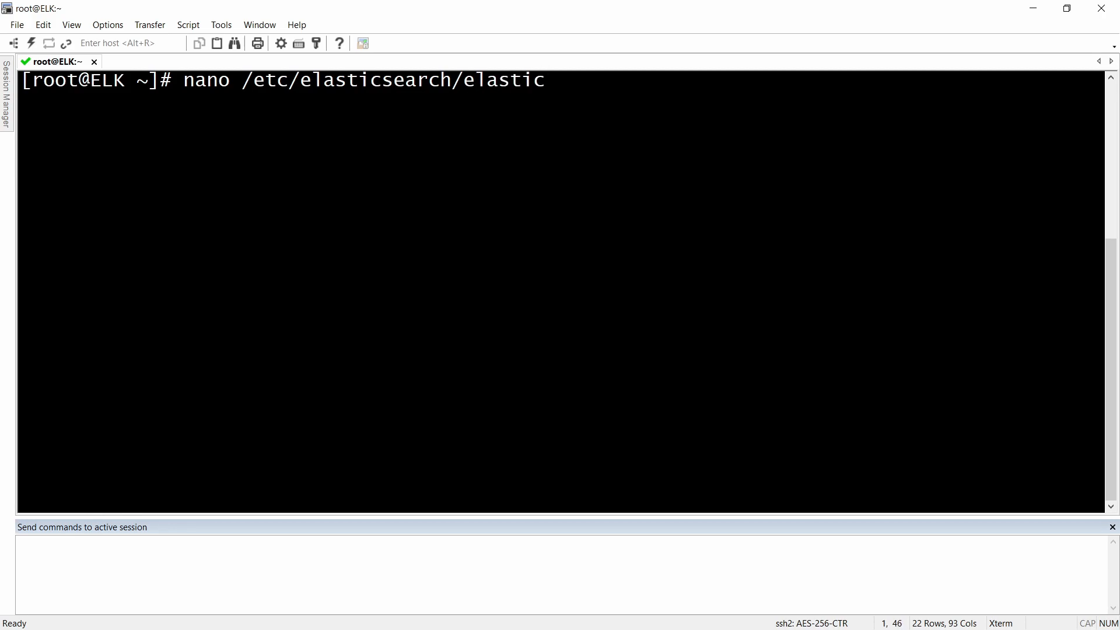
pyautogui.write('search.y')
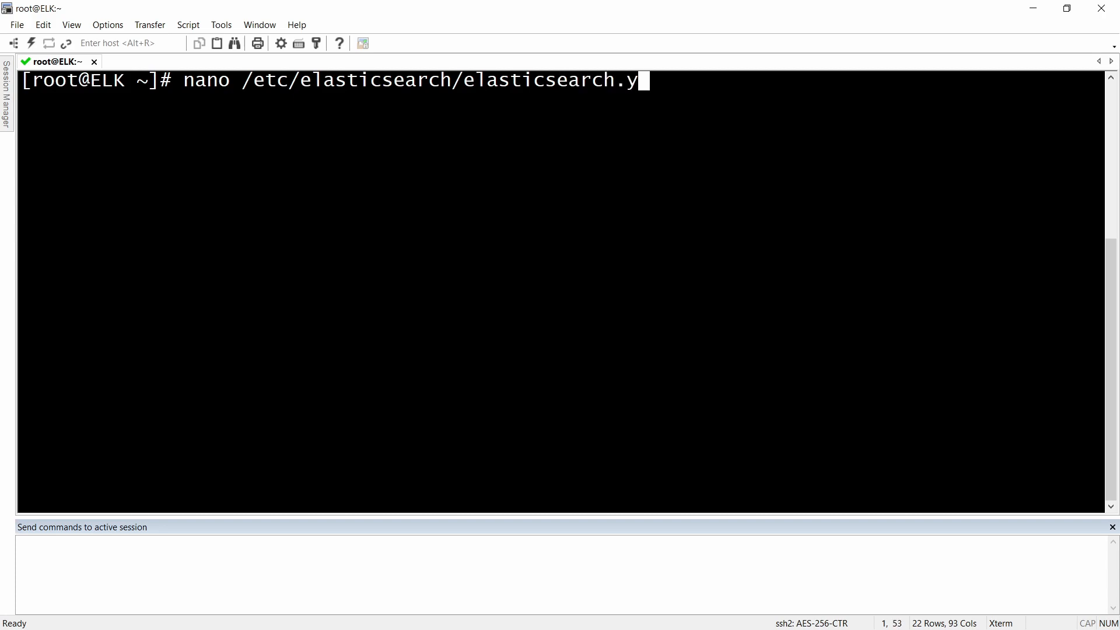
pyautogui.press('Return')
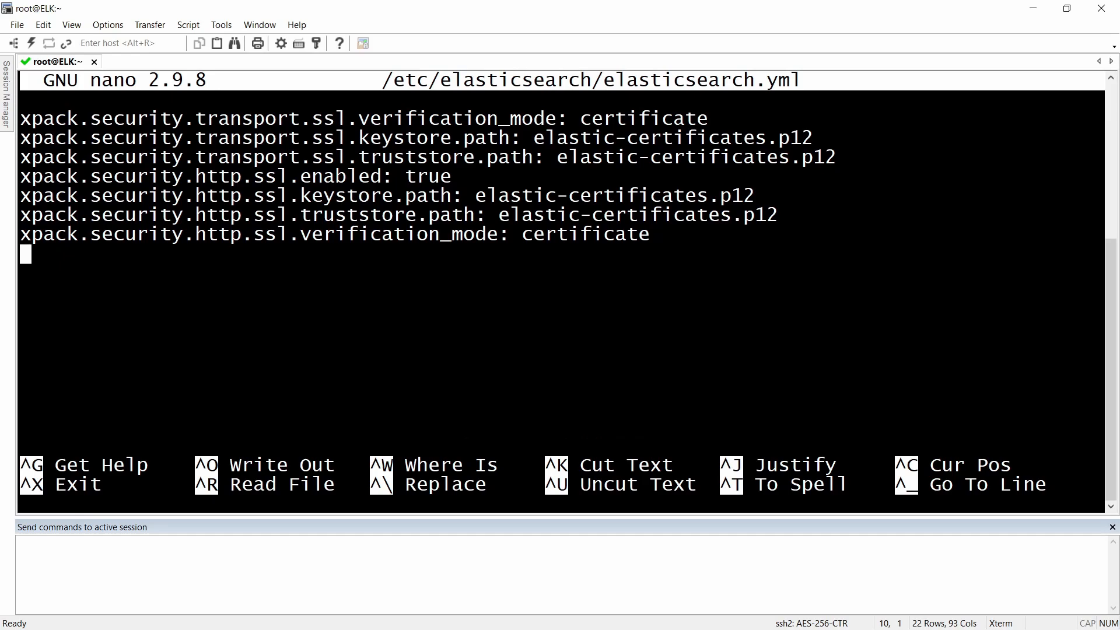
# Step: Paste the copied Active Directory realm block below the existing settings and set its order to 1
pyautogui.press('Return')
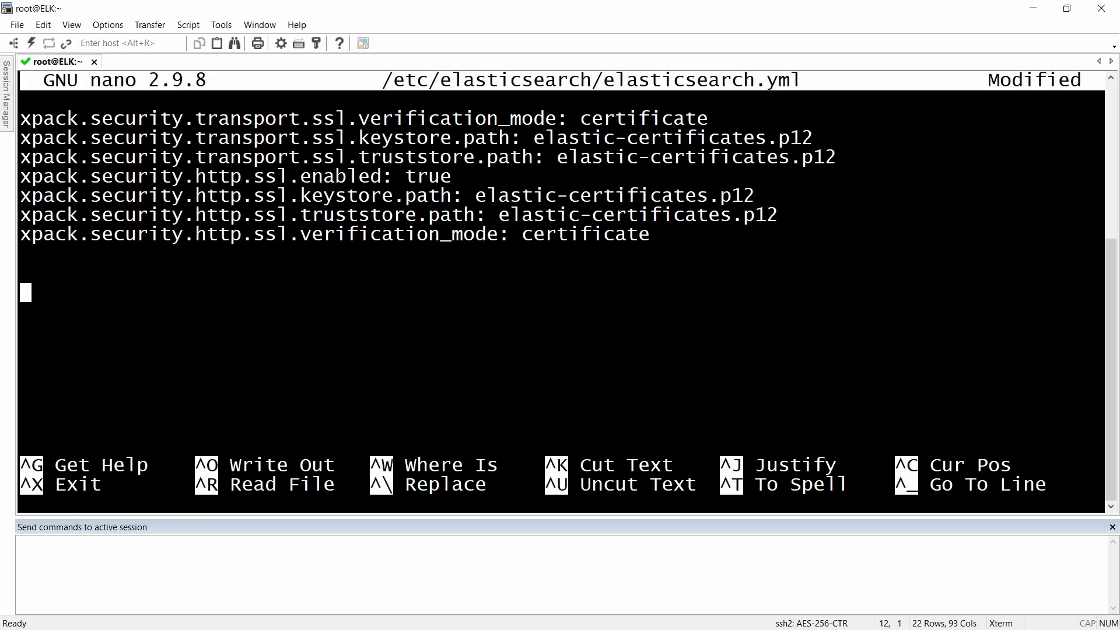
pyautogui.press('ctrl+v')
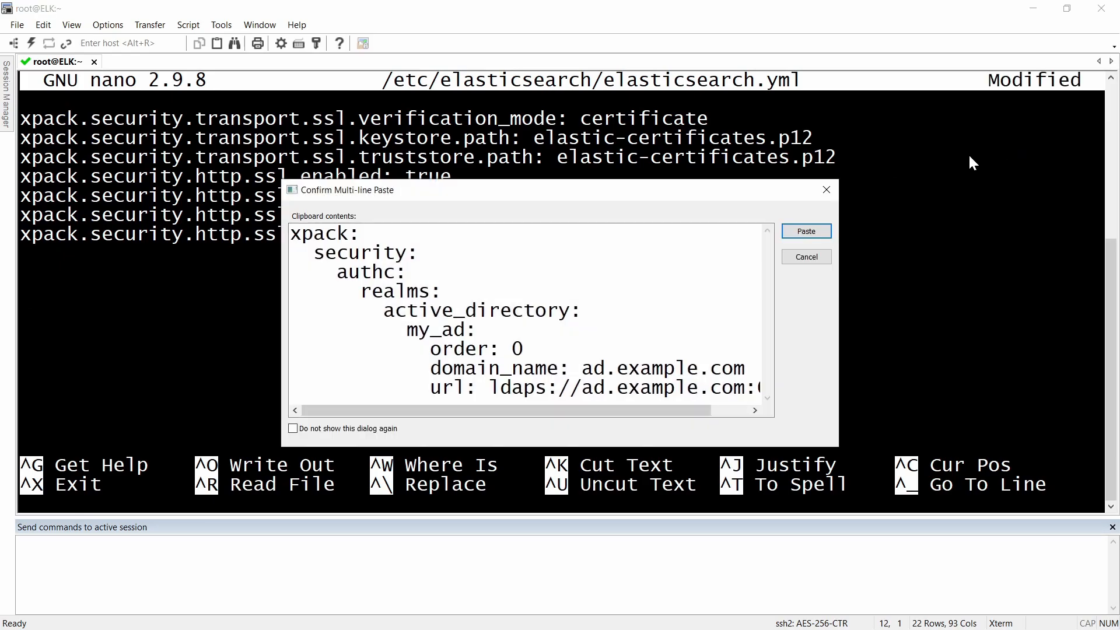
pyautogui.click(805, 231)
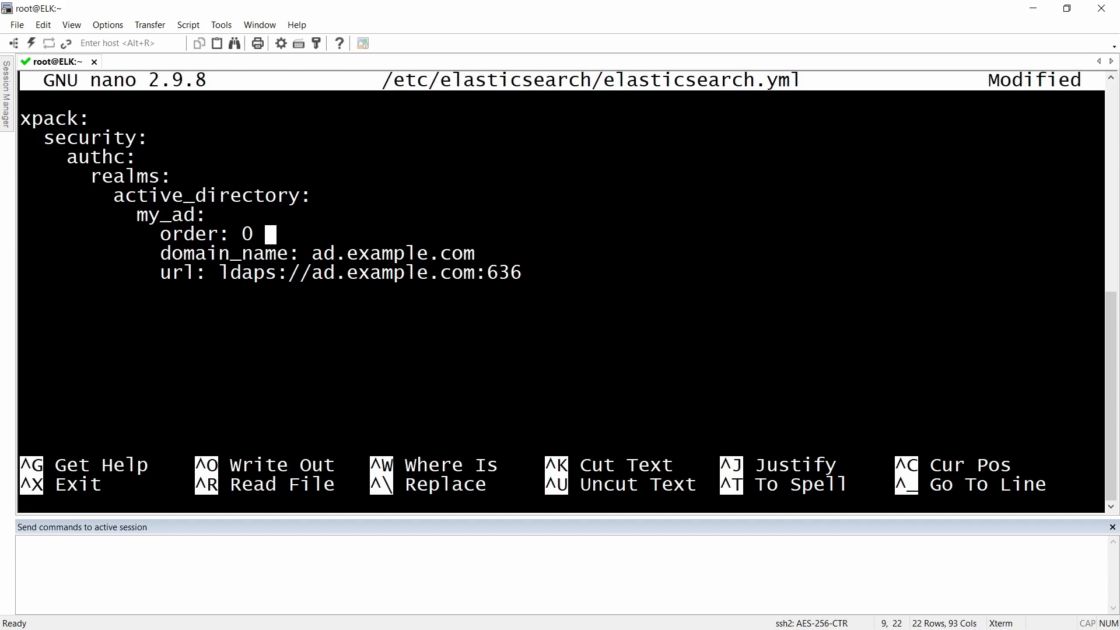
pyautogui.press('Backspace')
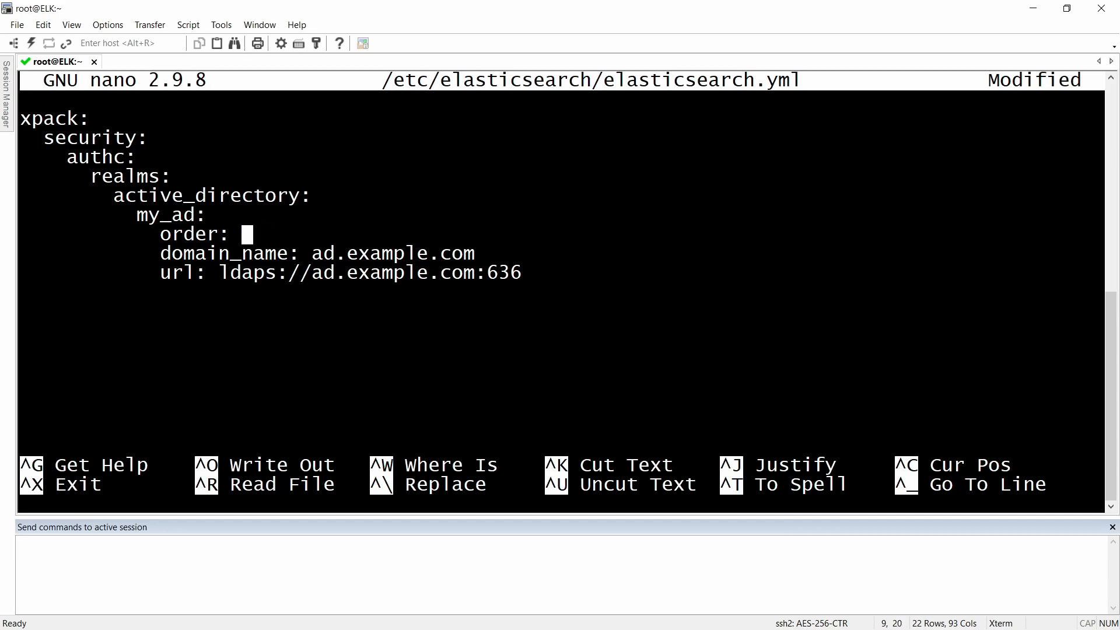
pyautogui.write('1')
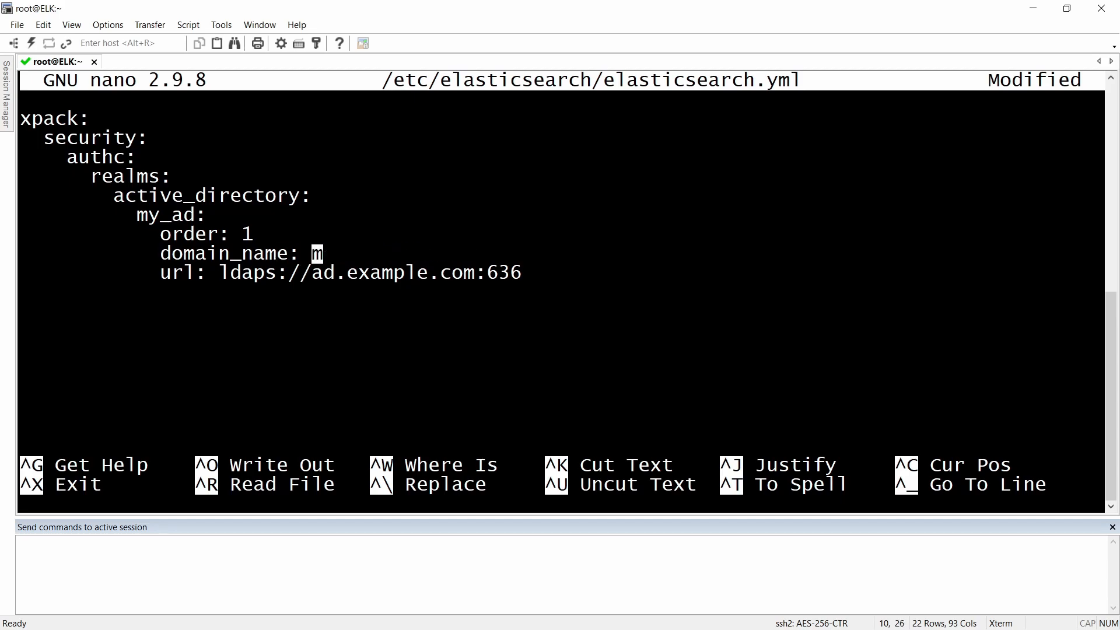
# Step: Set the realm domain_name to bitsbytehard.local and url to ldap://10.0.100.40:389
pyautogui.write('itsbyte')
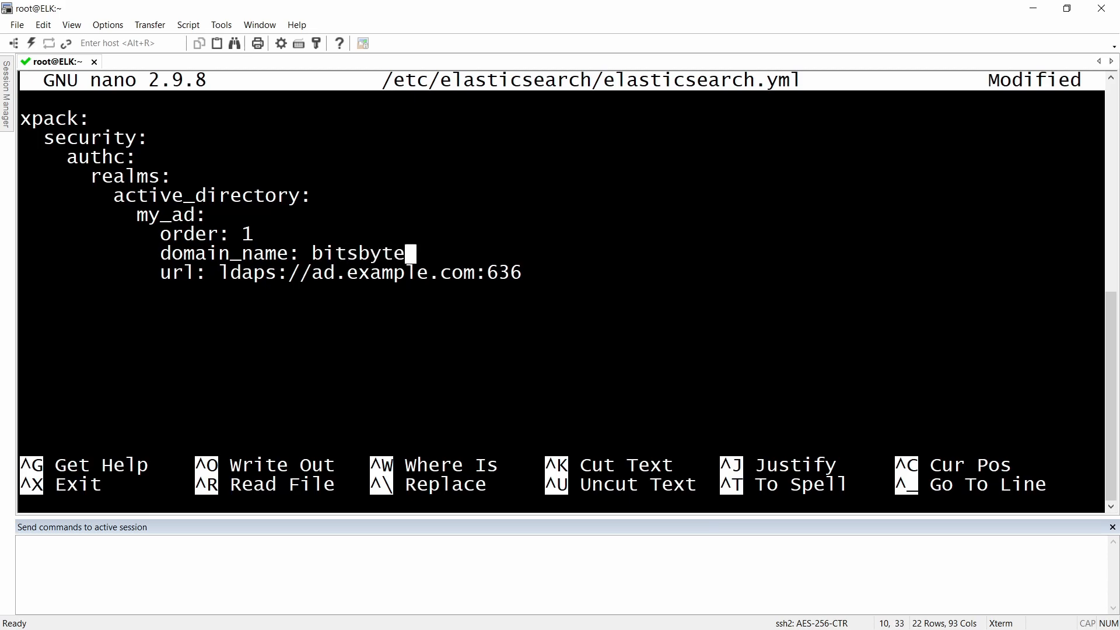
pyautogui.write('hard.lo')
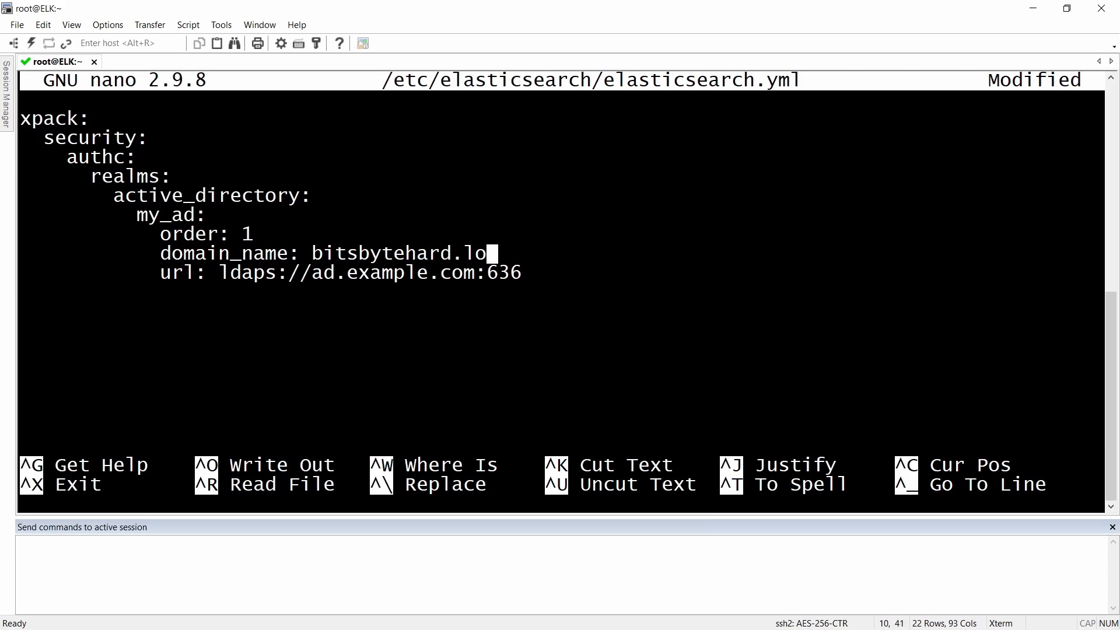
pyautogui.write('cal')
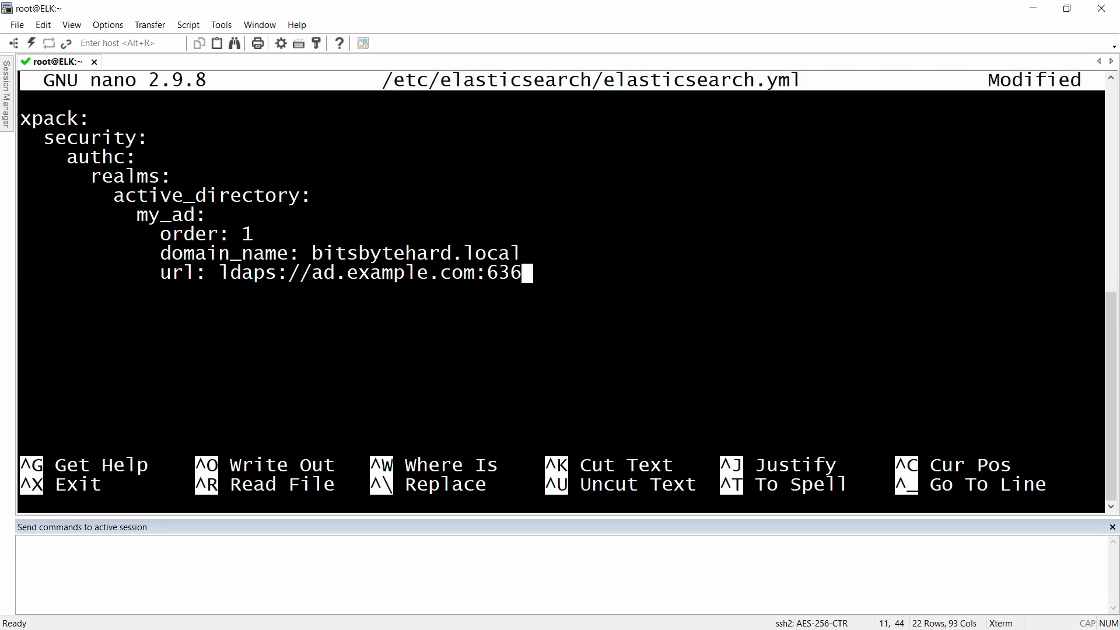
pyautogui.press('BackSpace')
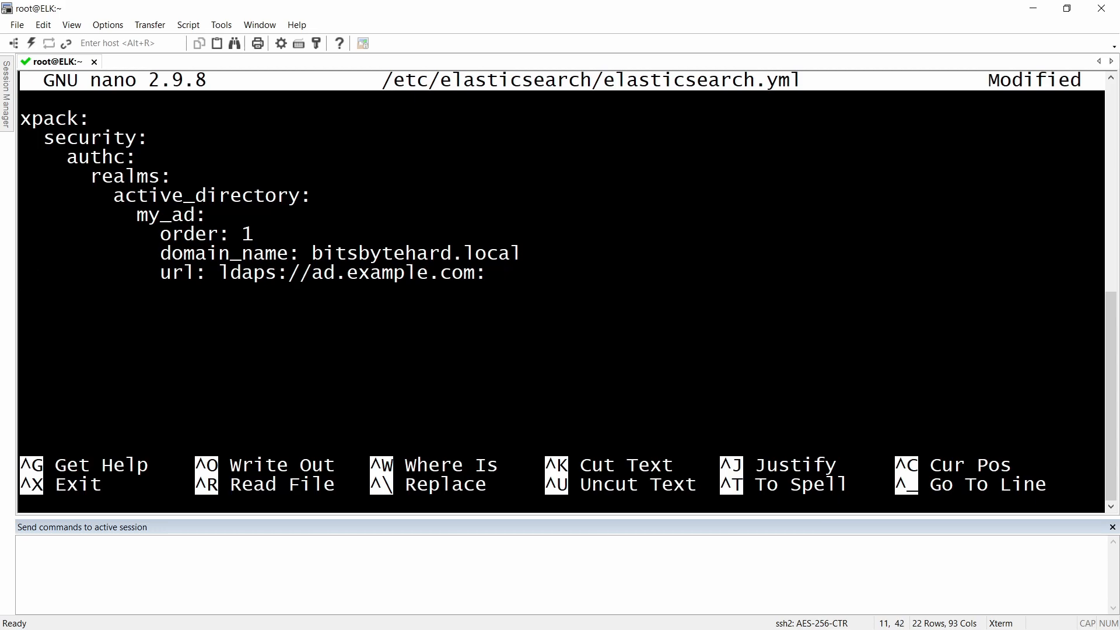
pyautogui.write('389')
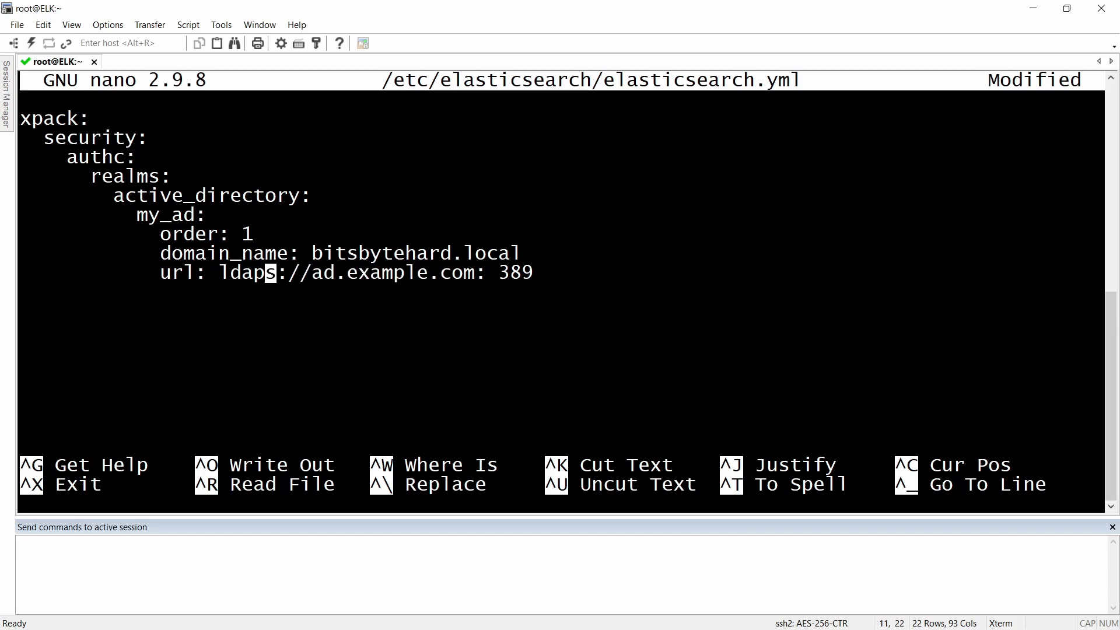
pyautogui.press('Delete')
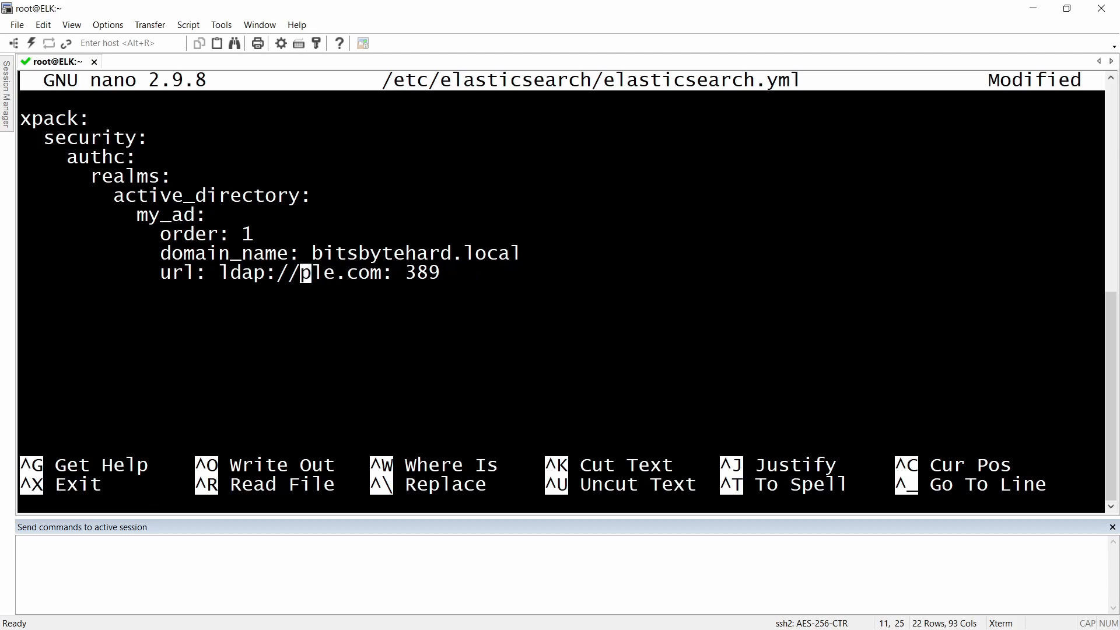
pyautogui.press('BackSpace')
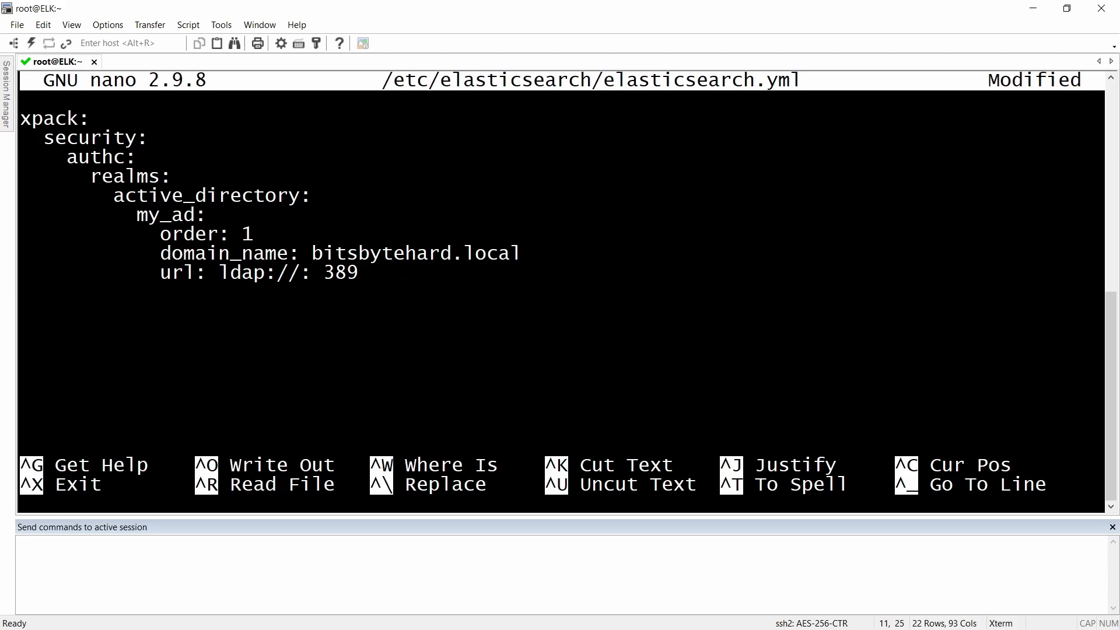
pyautogui.write('10.0.100.')
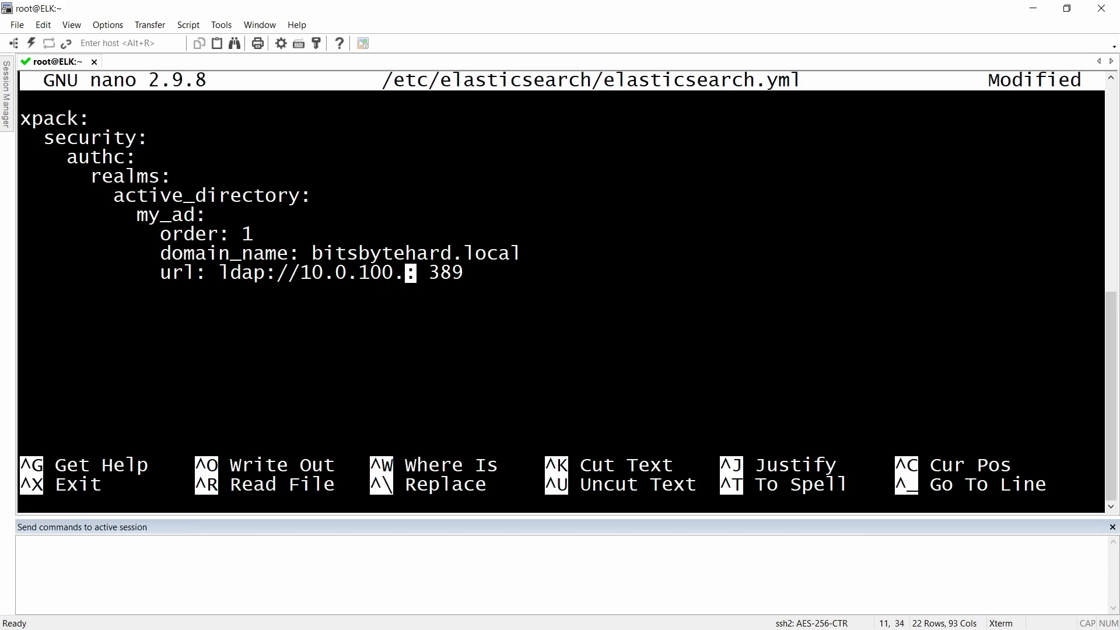
pyautogui.write('40')
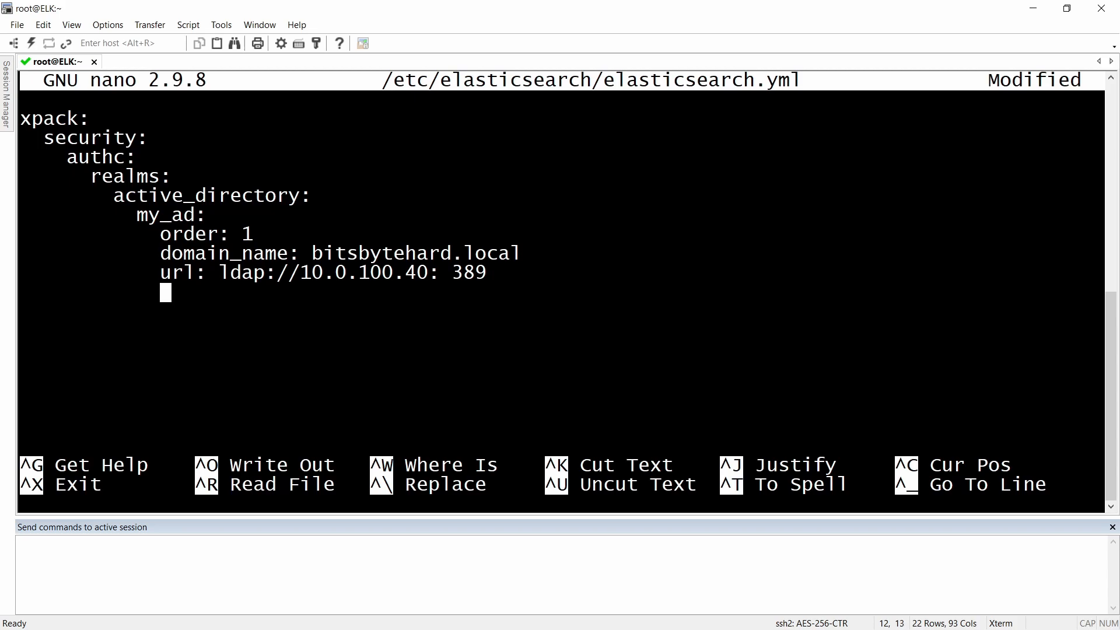
# Step: Add user_search with base_dn "cn=users,dc=bitsbytehard,dc=local", removing the duplicated quotes
pyautogui.write('user')
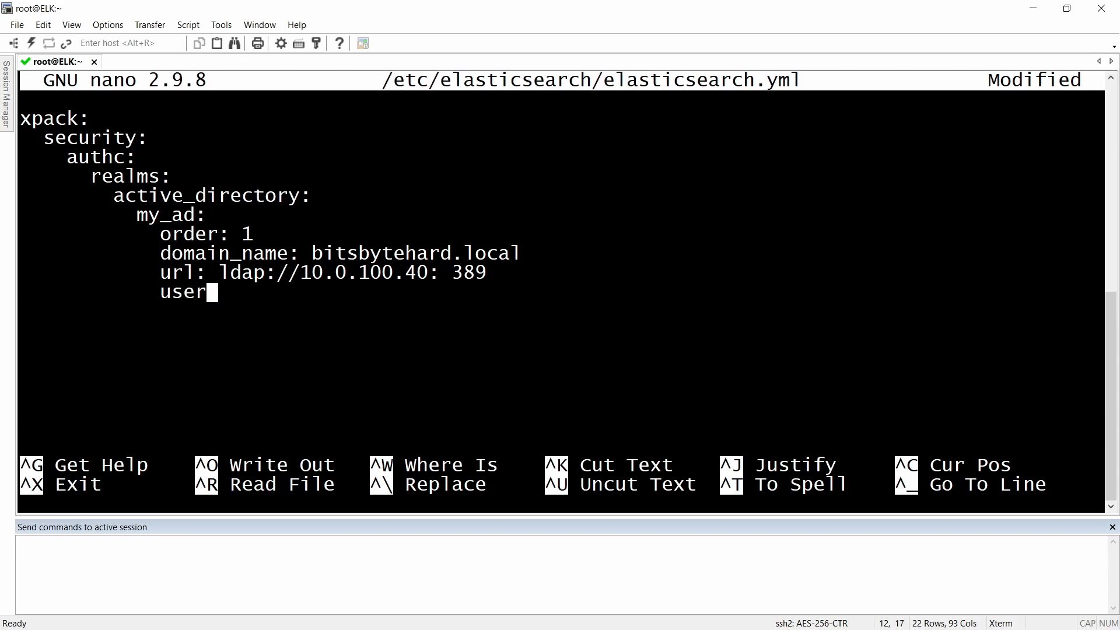
pyautogui.write('_')
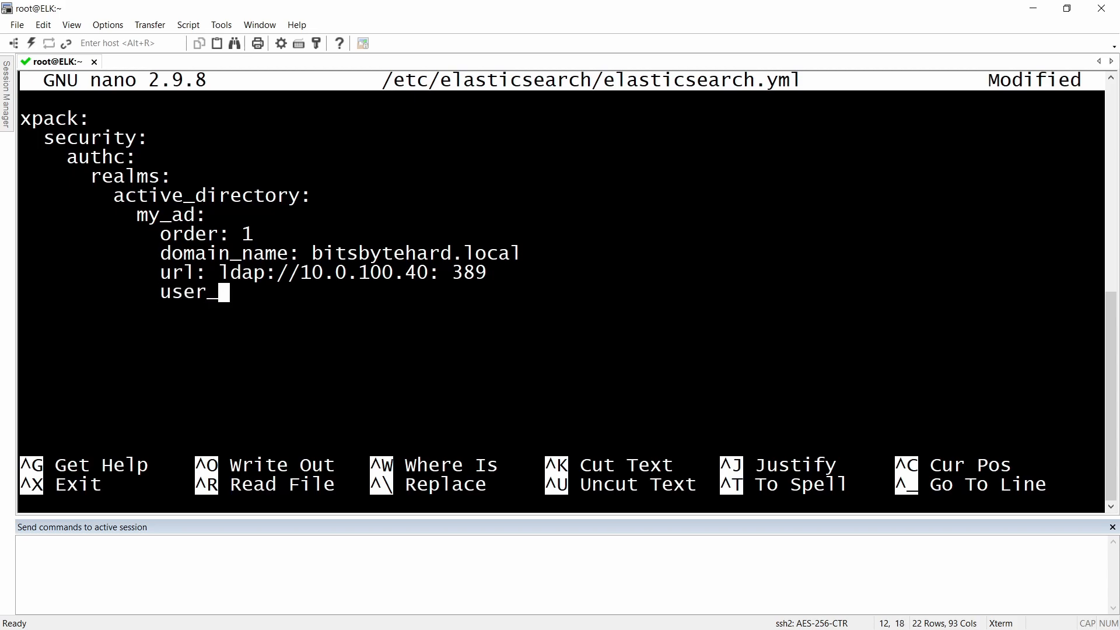
pyautogui.write('search:')
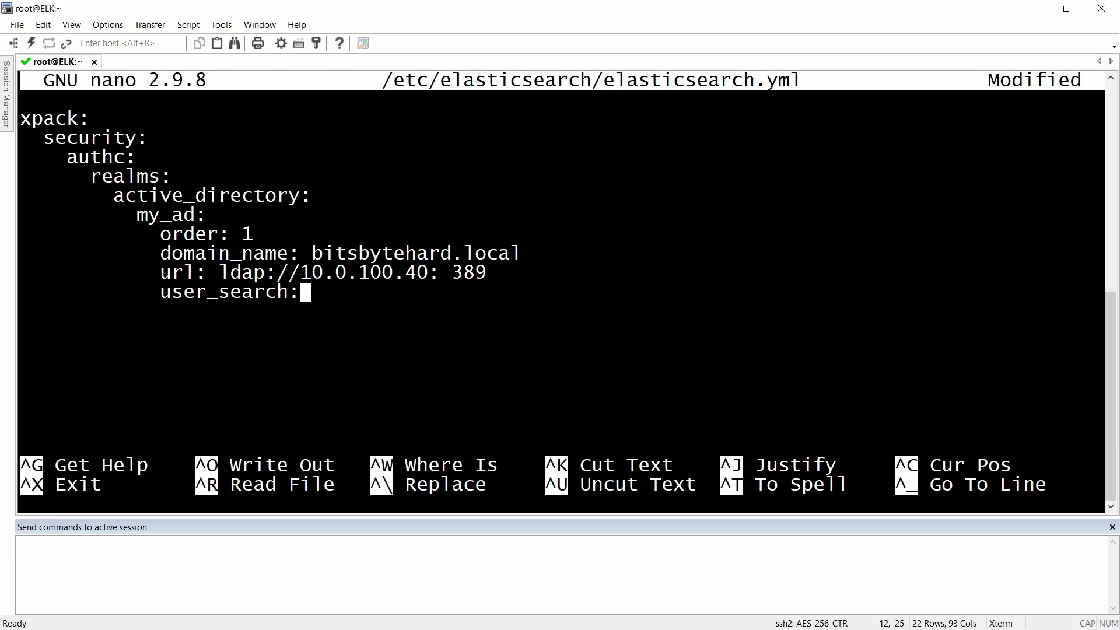
pyautogui.press('Return')
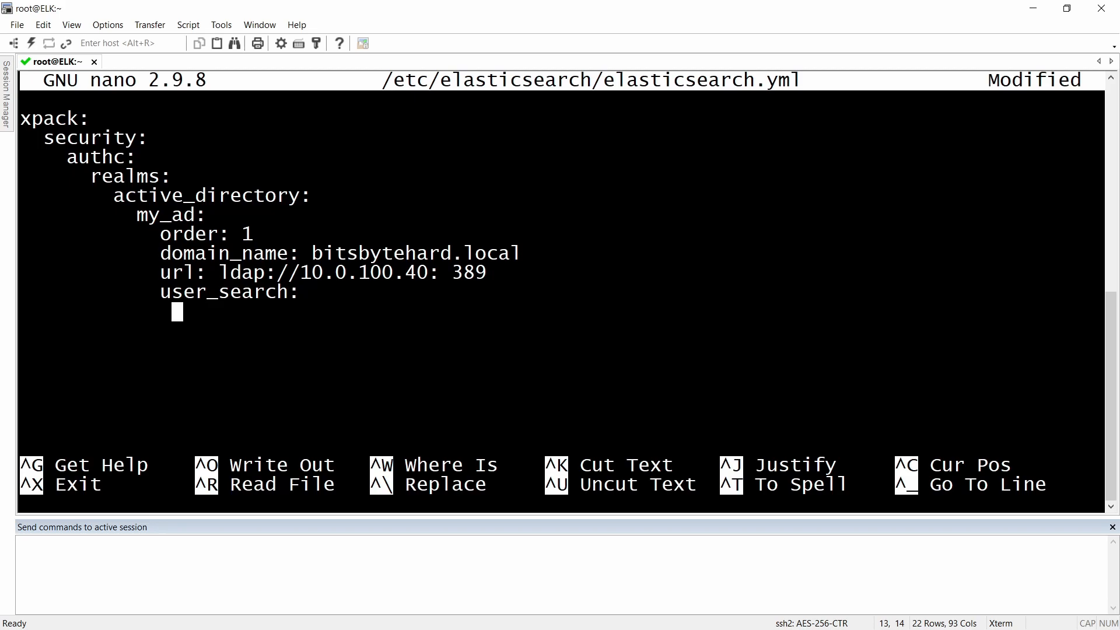
pyautogui.write('ba')
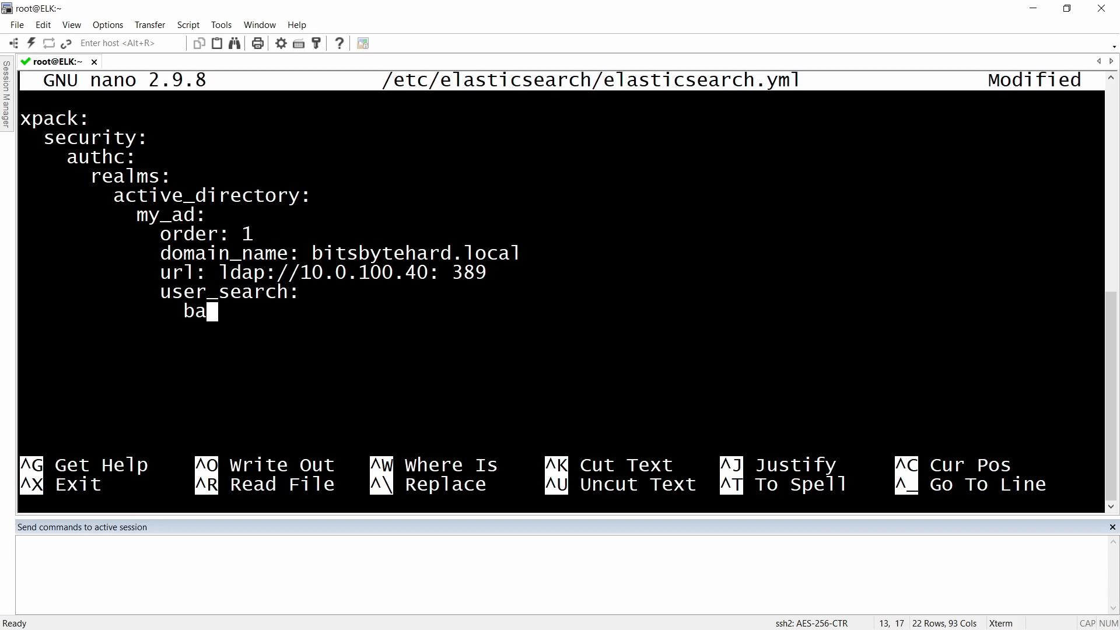
pyautogui.write('se')
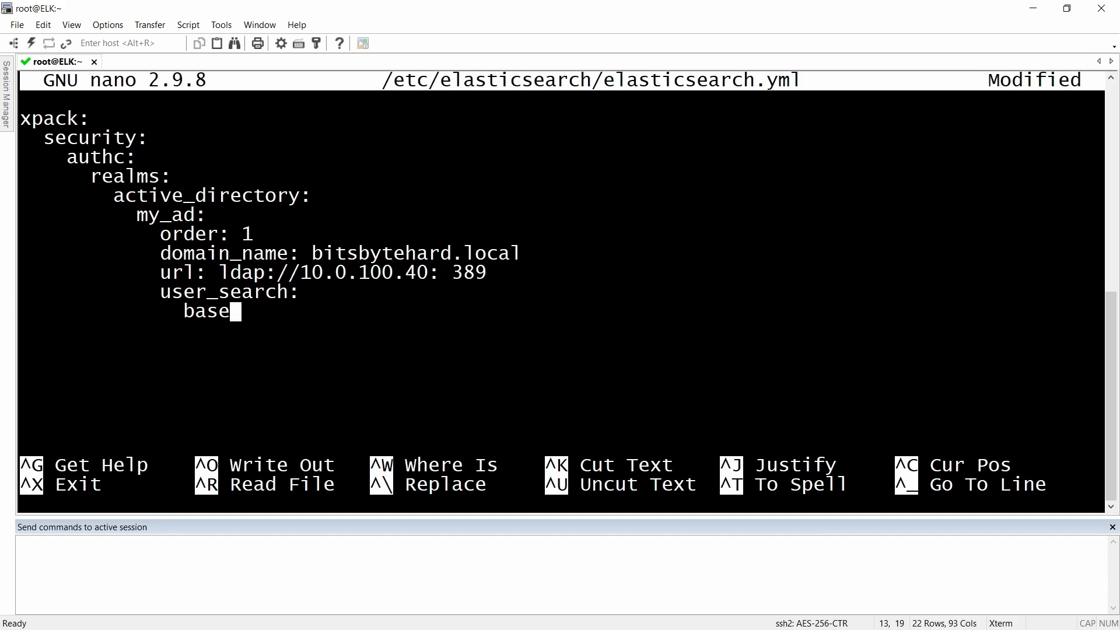
pyautogui.write('_d')
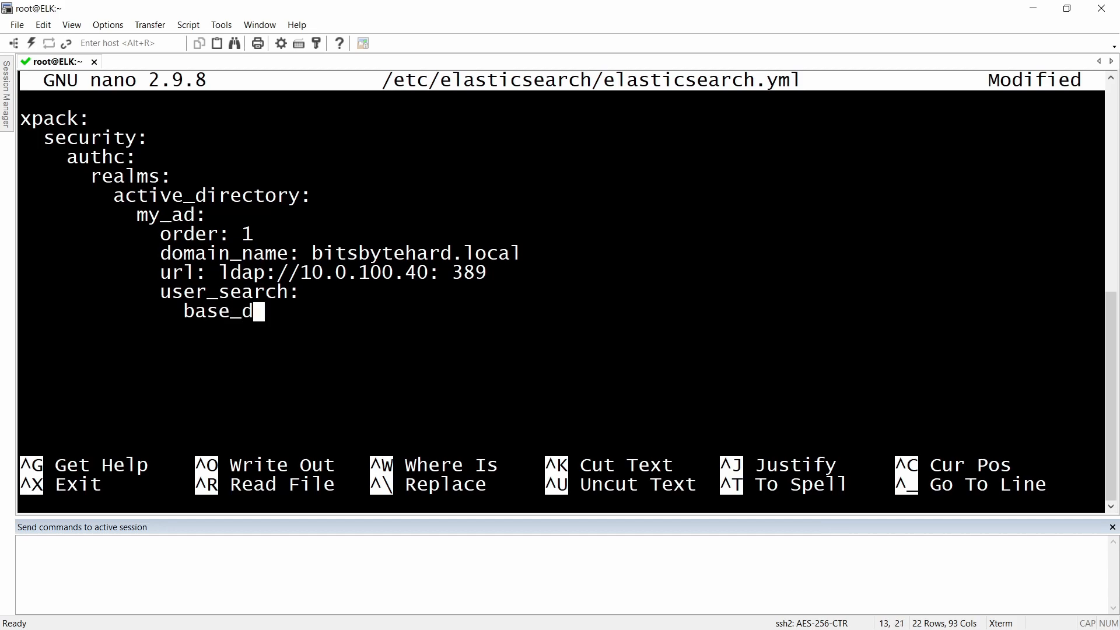
pyautogui.write('n: "')
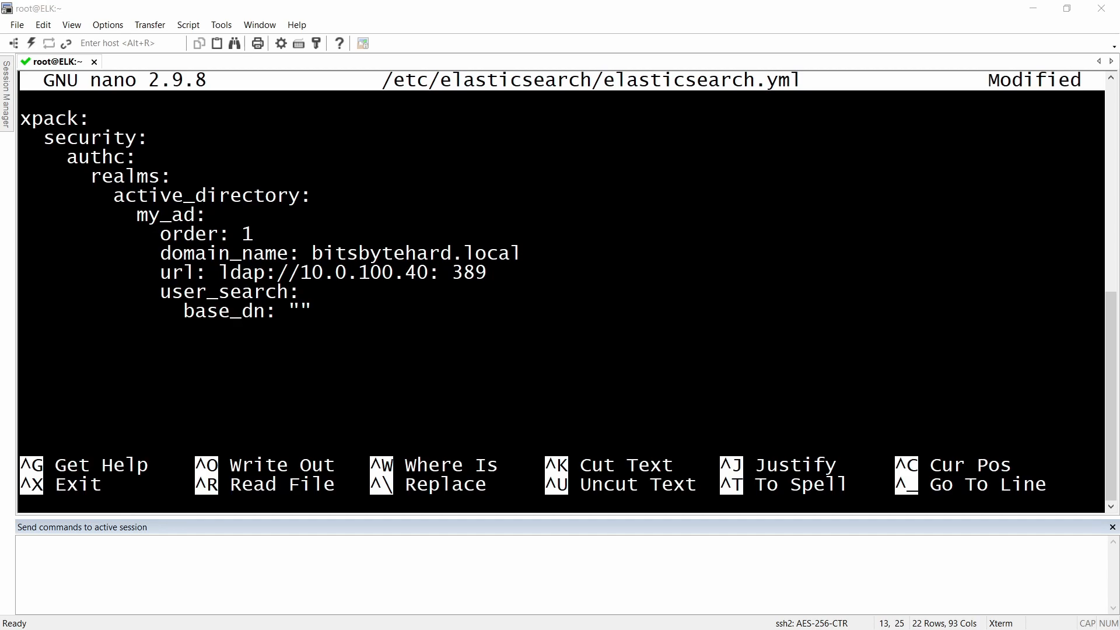
pyautogui.moveTo(313, 317)
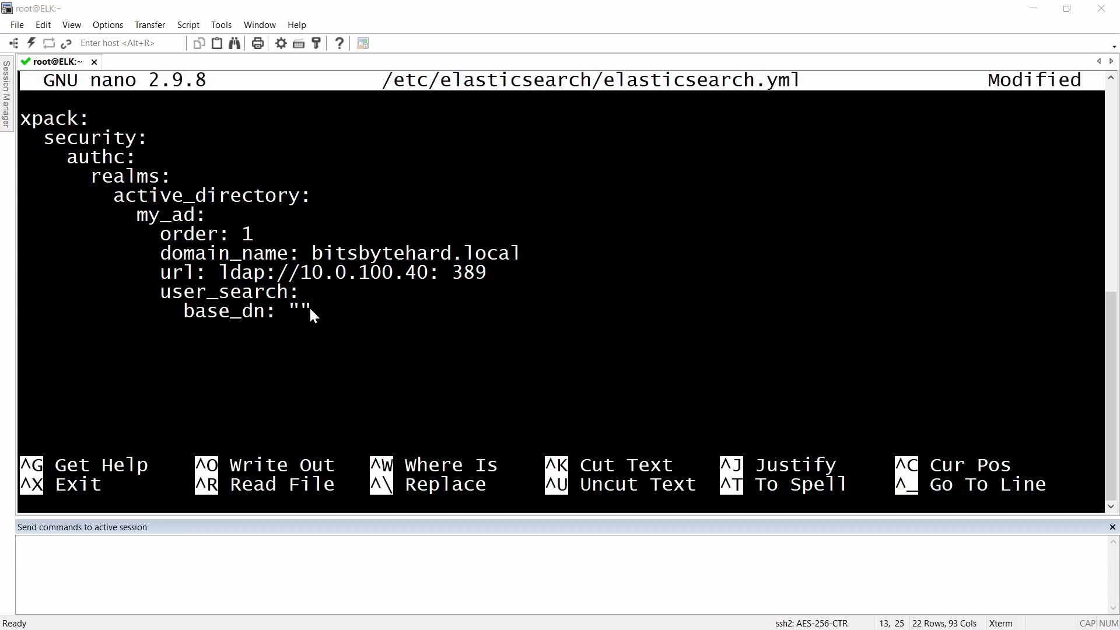
pyautogui.write('cn=users,dc=bitsbytehard,dc=local"')
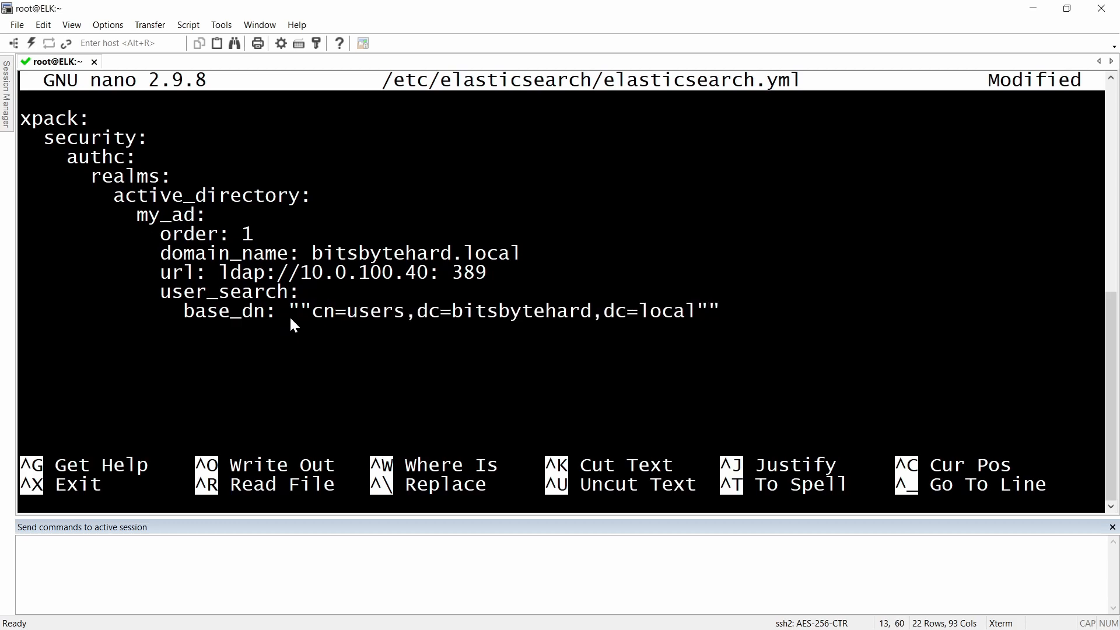
pyautogui.press('BackSpace')
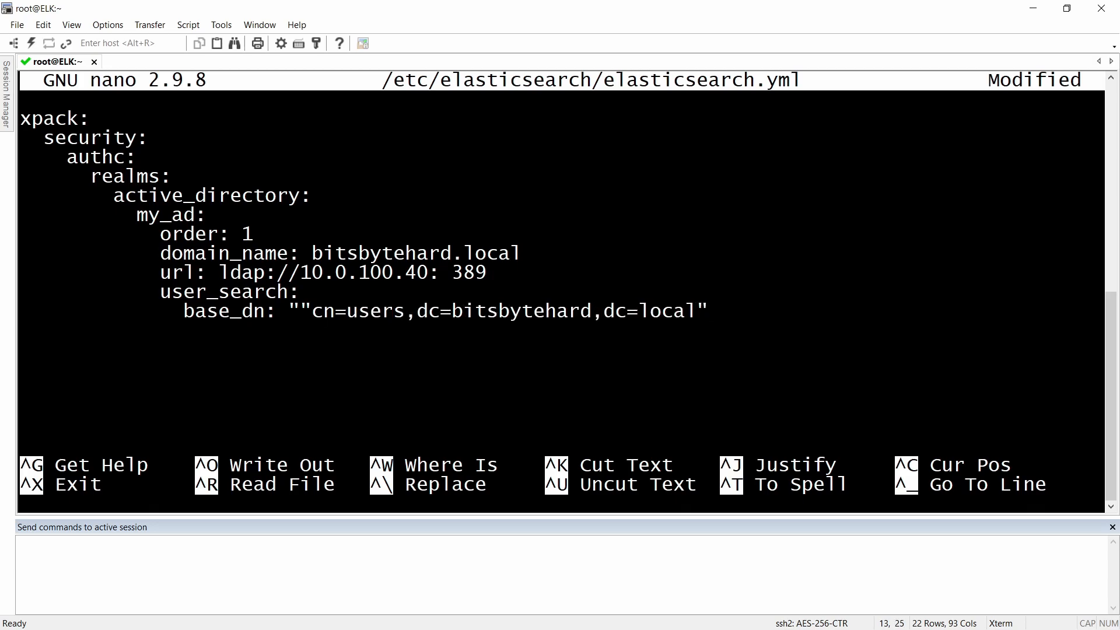
pyautogui.press('Backspace')
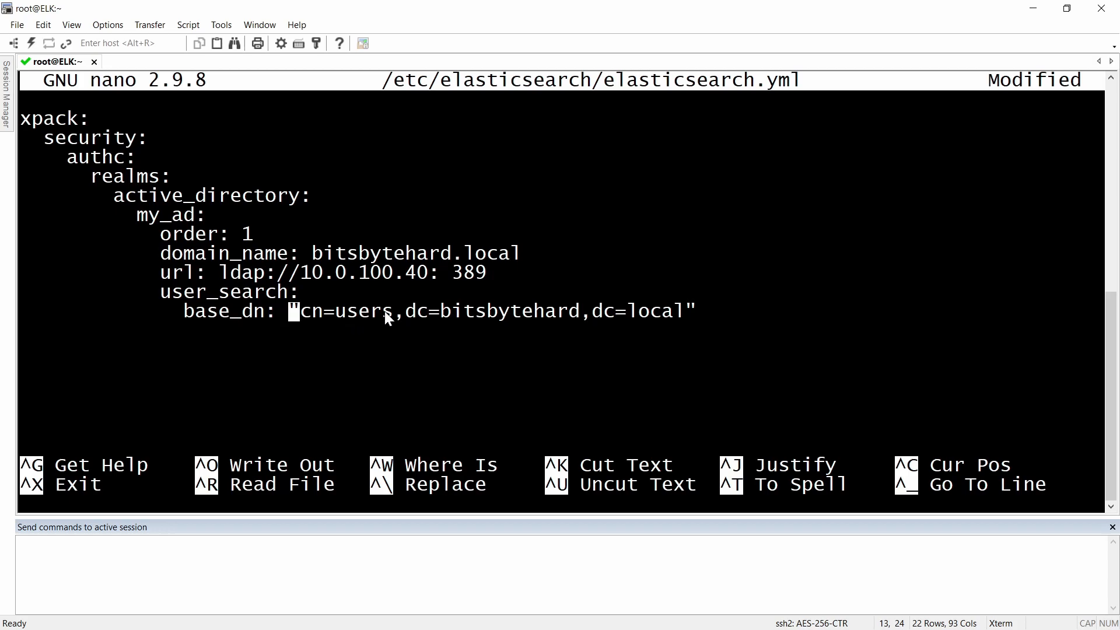
pyautogui.moveTo(522, 301)
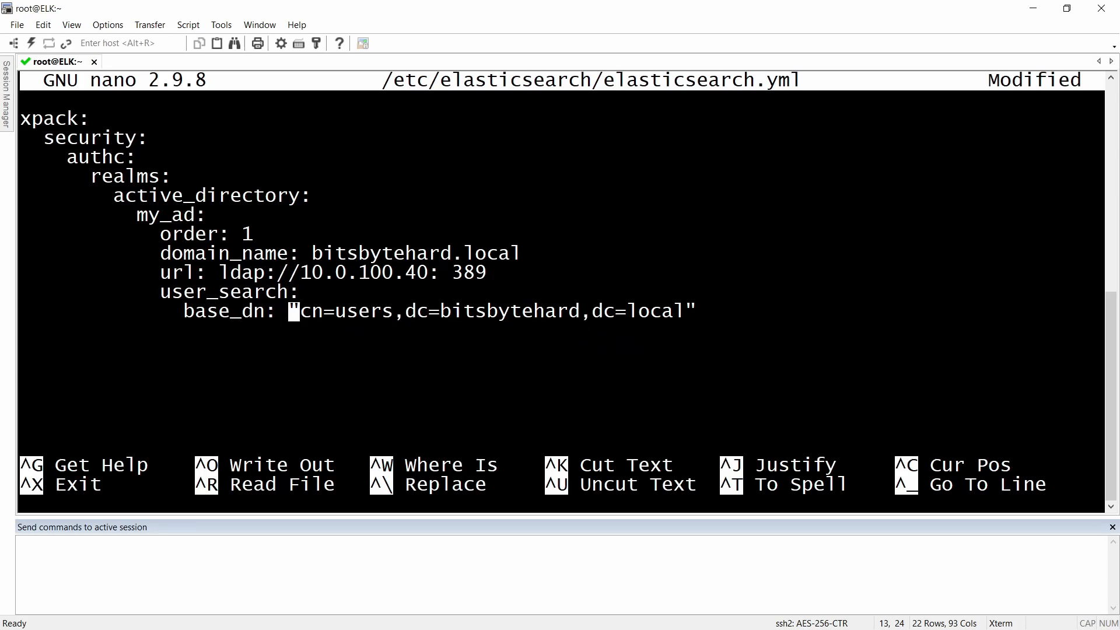
pyautogui.moveTo(726, 321)
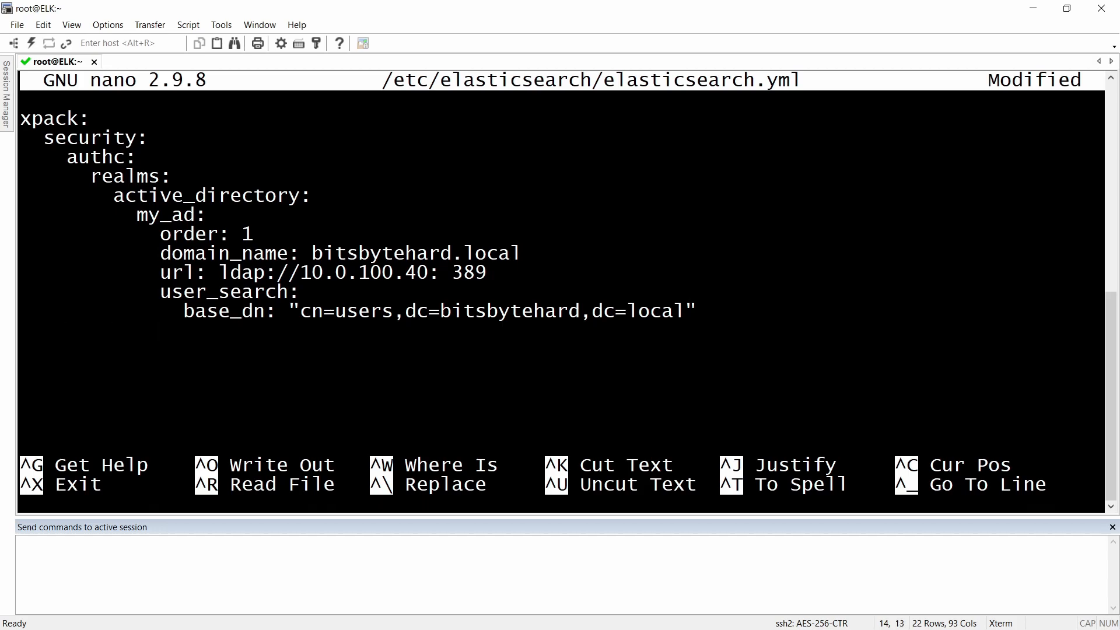
# Step: Add group_search with base_dn set to the same "cn=users,dc=bitsbytehard,dc=local" string
pyautogui.write('group')
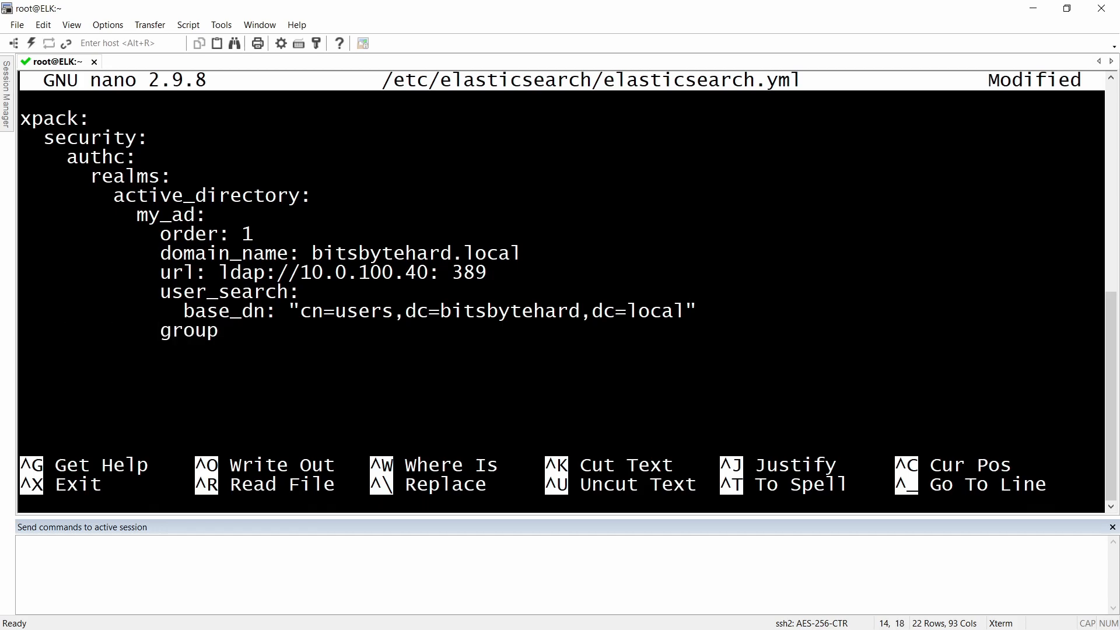
pyautogui.write('_search:')
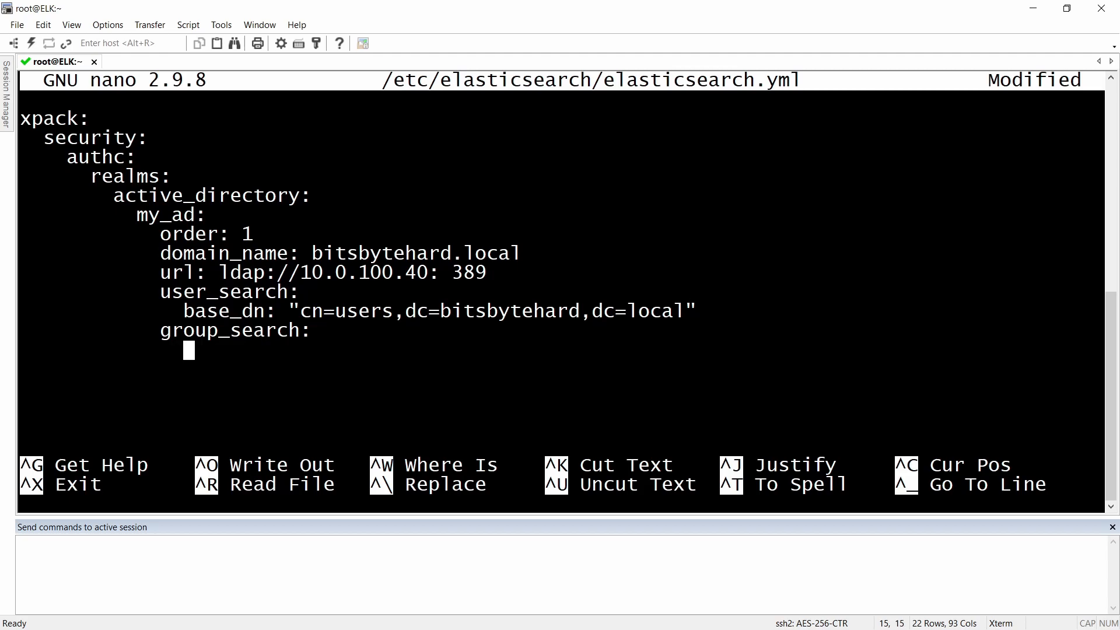
pyautogui.write('ba')
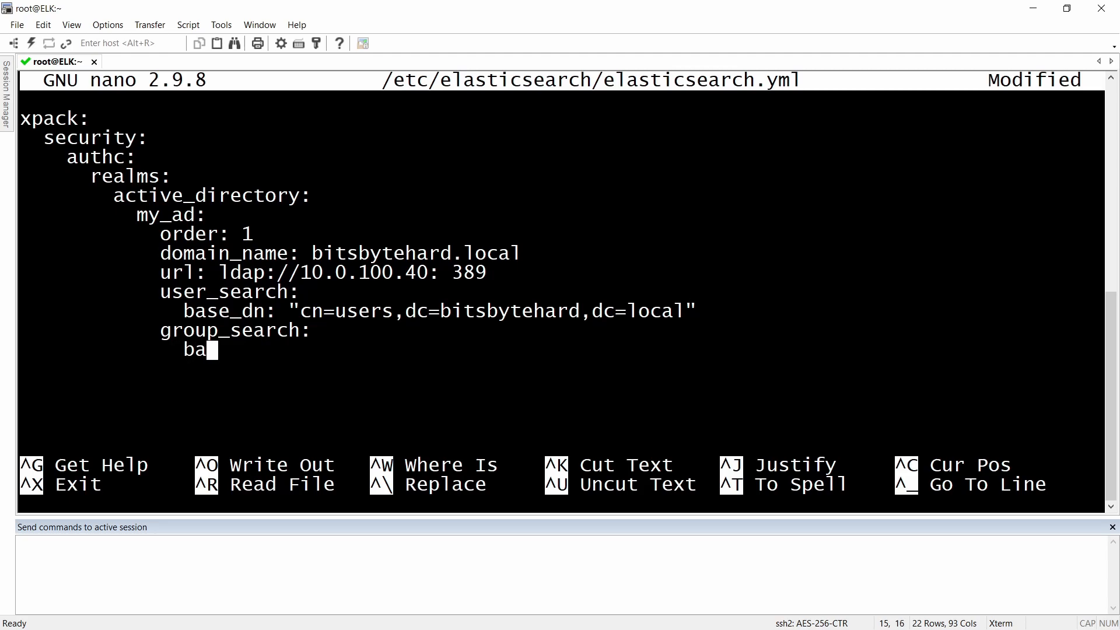
pyautogui.write('se')
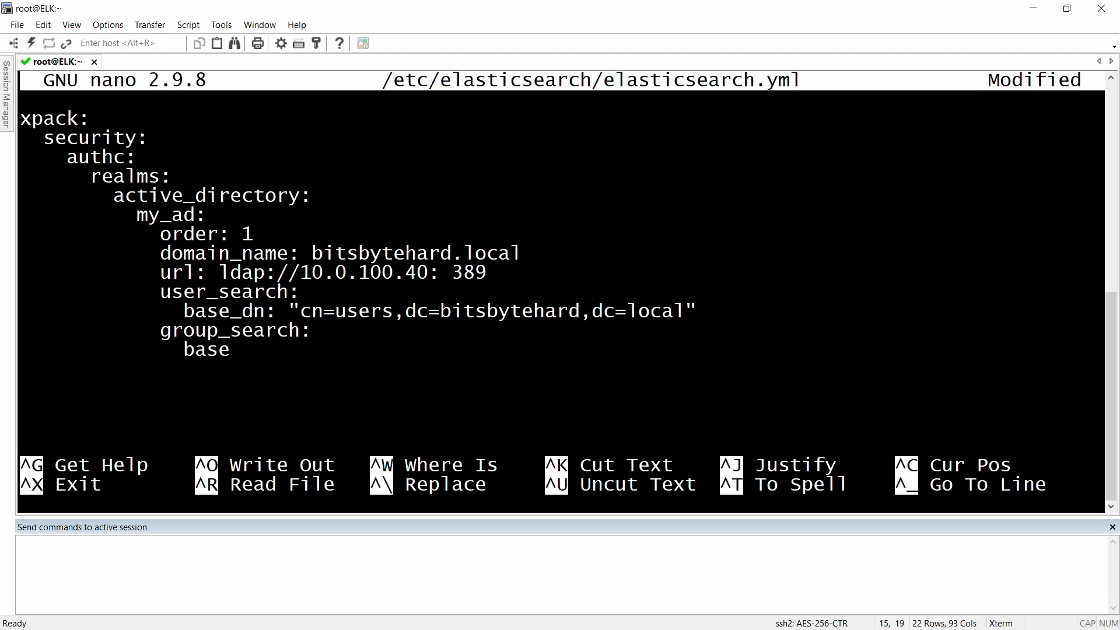
pyautogui.write('_dn:')
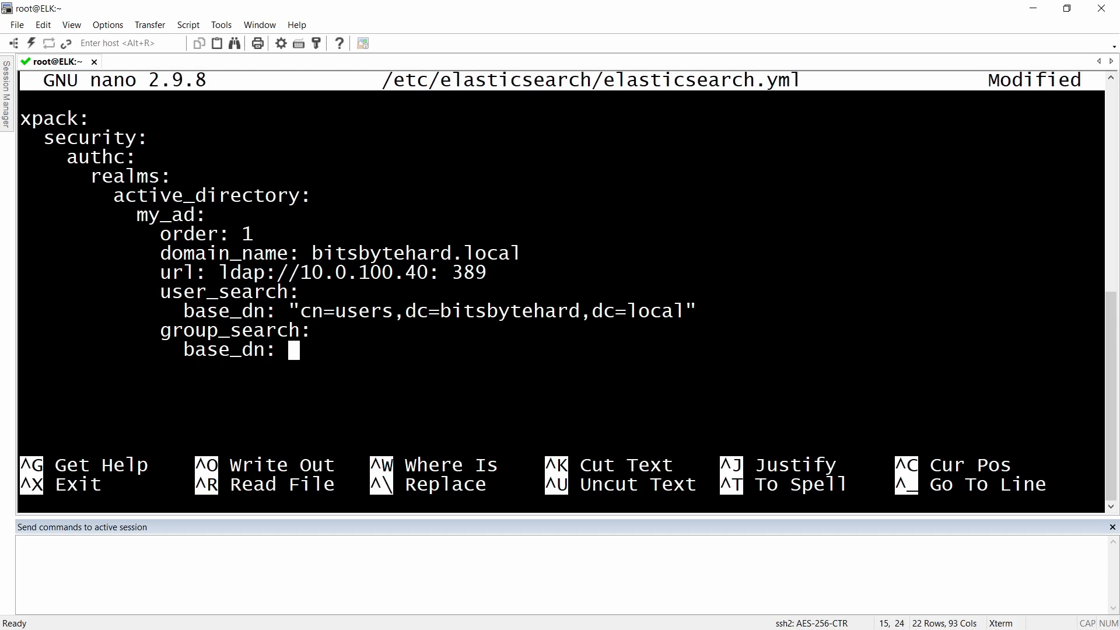
pyautogui.moveTo(341, 367)
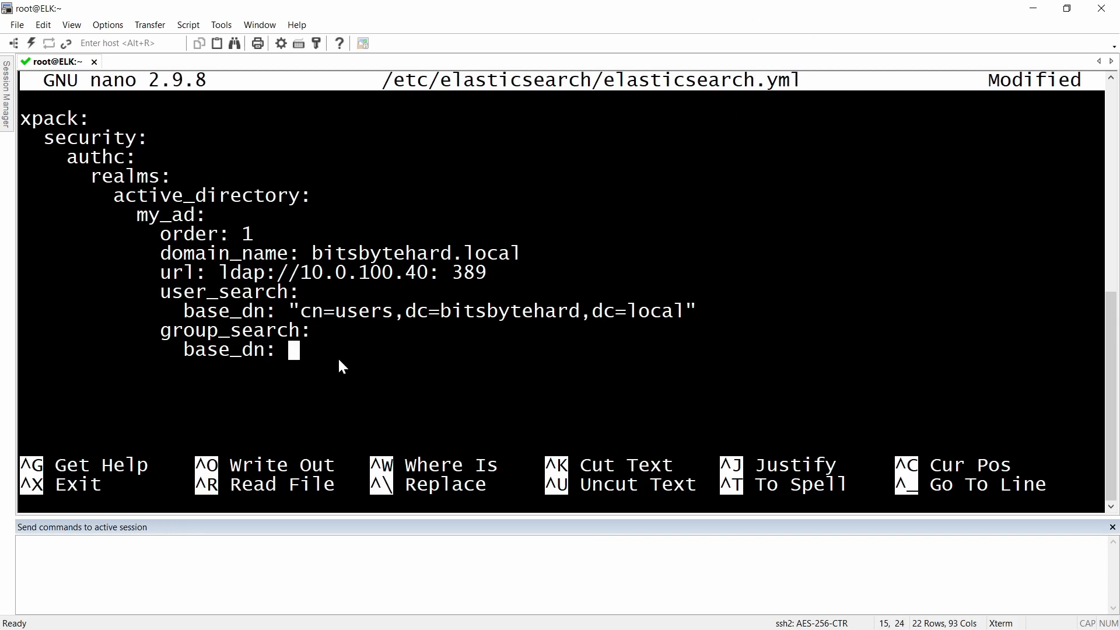
pyautogui.moveTo(293, 316)
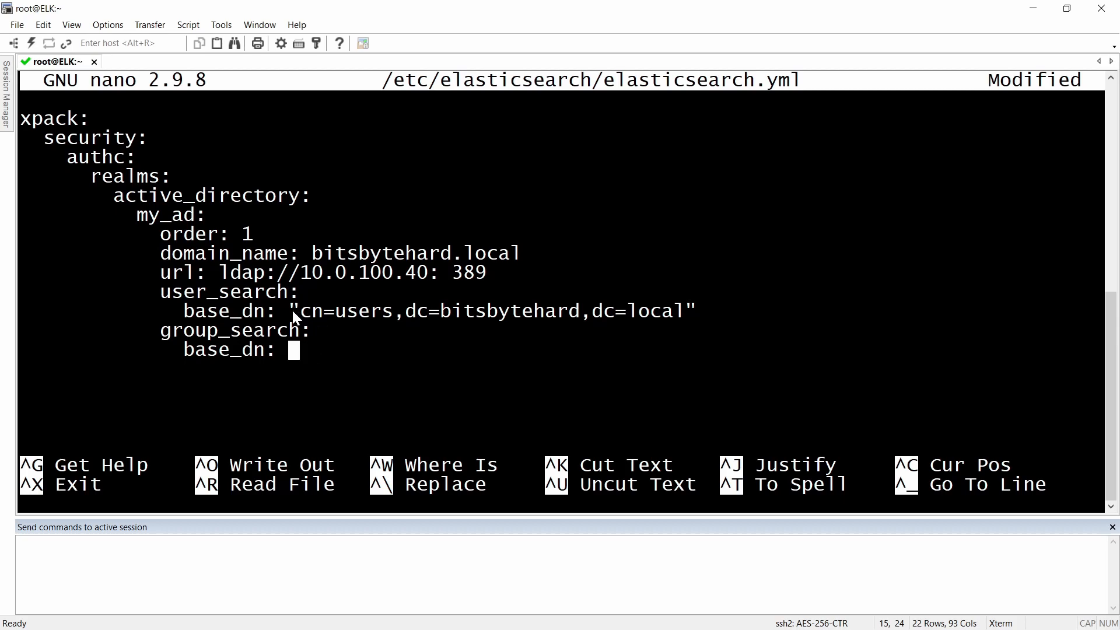
pyautogui.moveTo(642, 340)
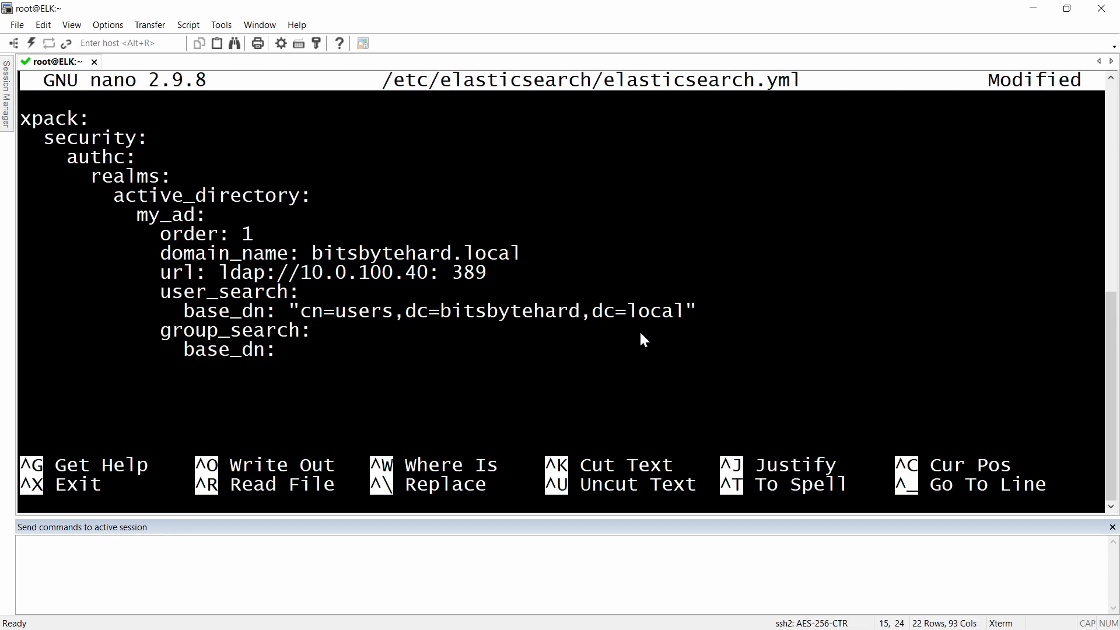
pyautogui.write('""')
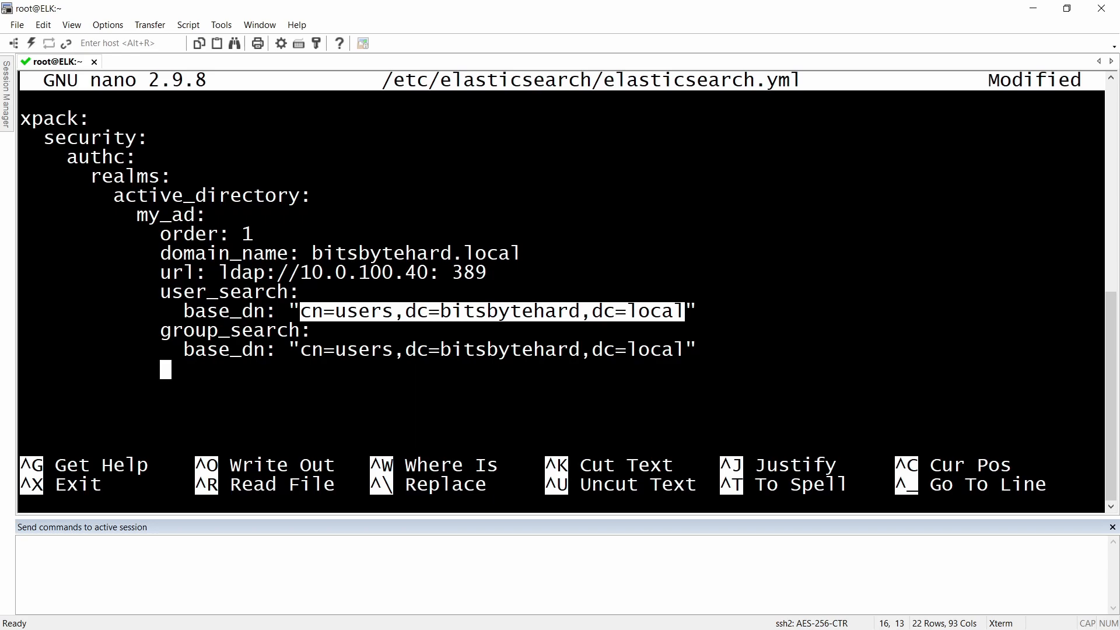
pyautogui.moveTo(469, 242)
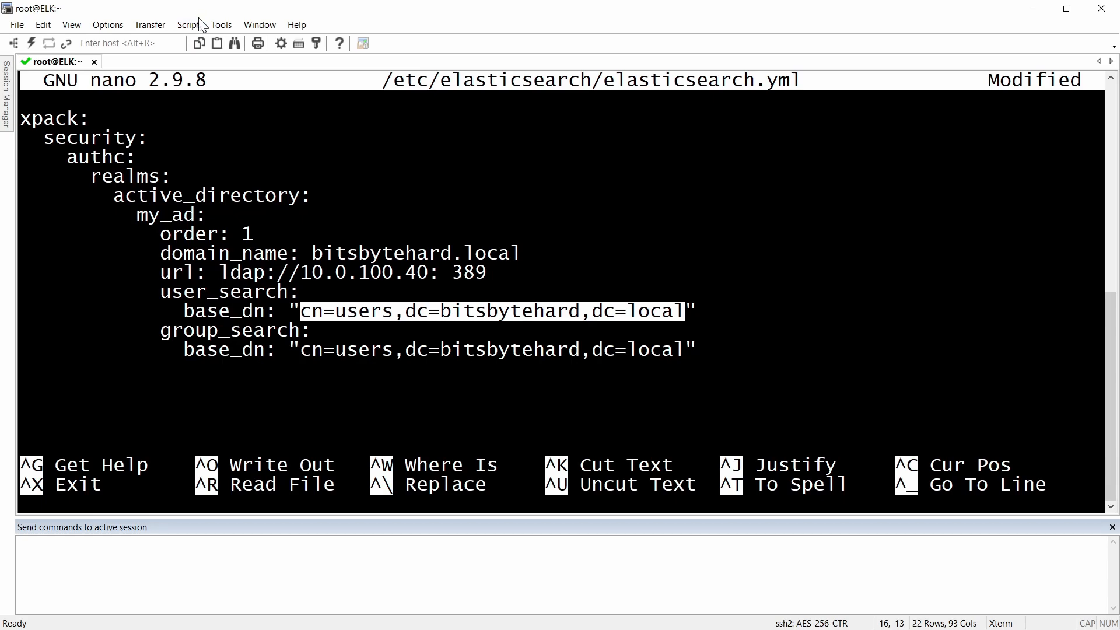
pyautogui.moveTo(9, 92)
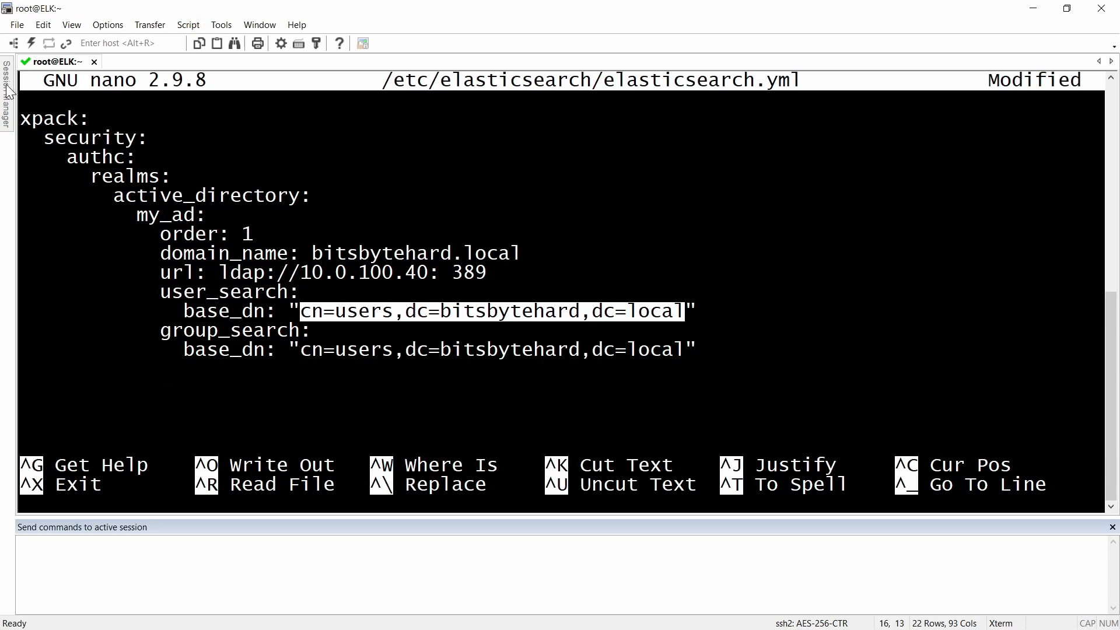
# Step: Clone the ELK server session and display /etc/elasticsearch/role_mapping.yml with cat
pyautogui.click(125, 61)
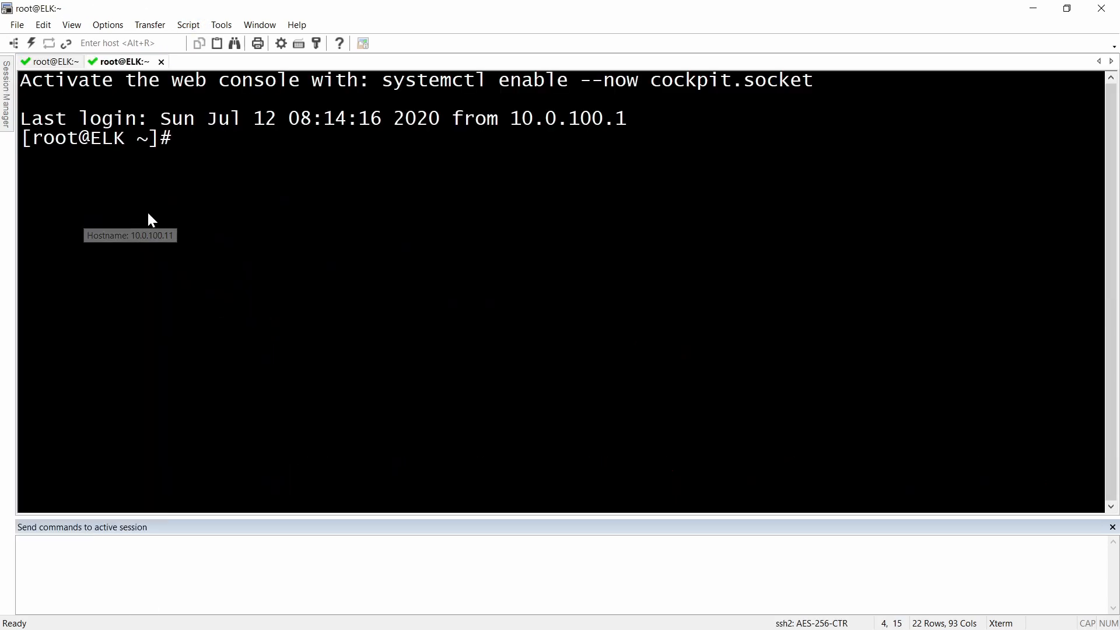
pyautogui.moveTo(452, 207)
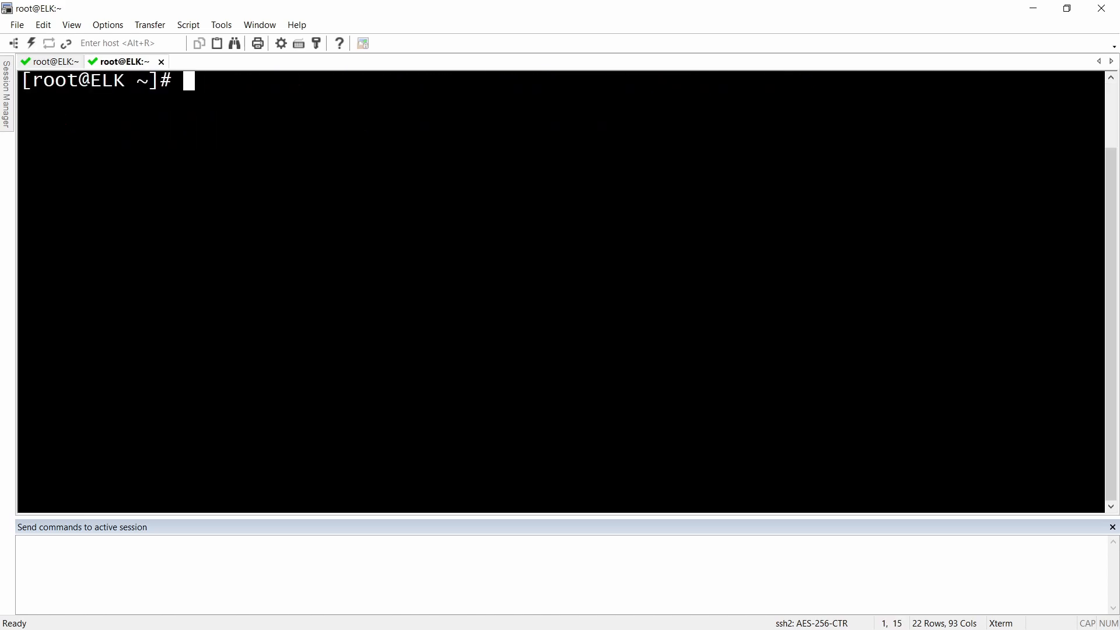
pyautogui.write('cat /et')
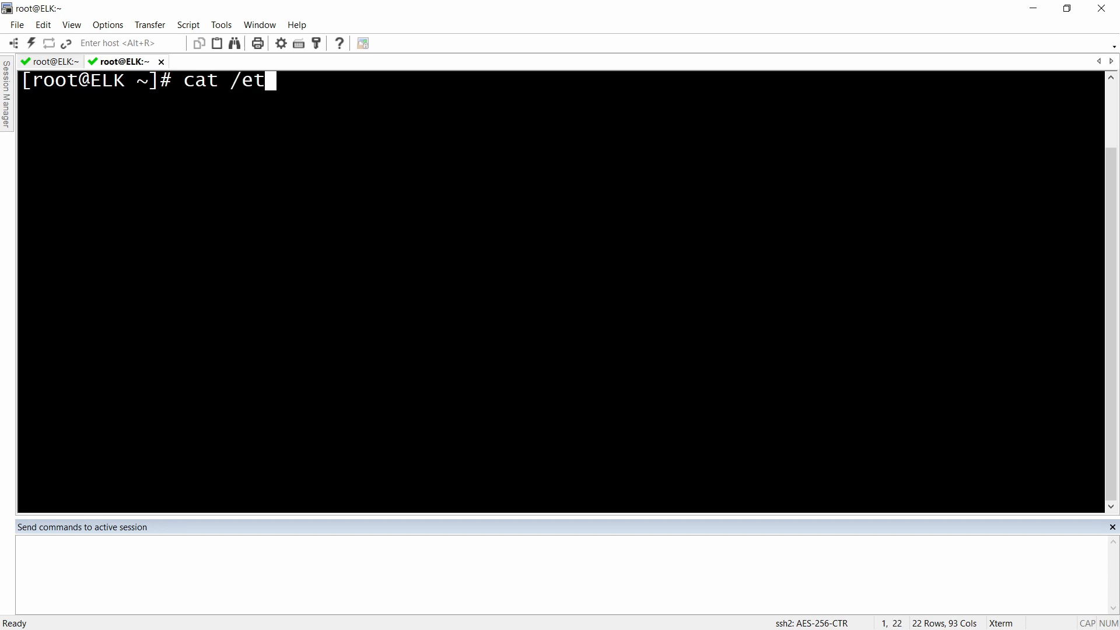
pyautogui.write('c/elast')
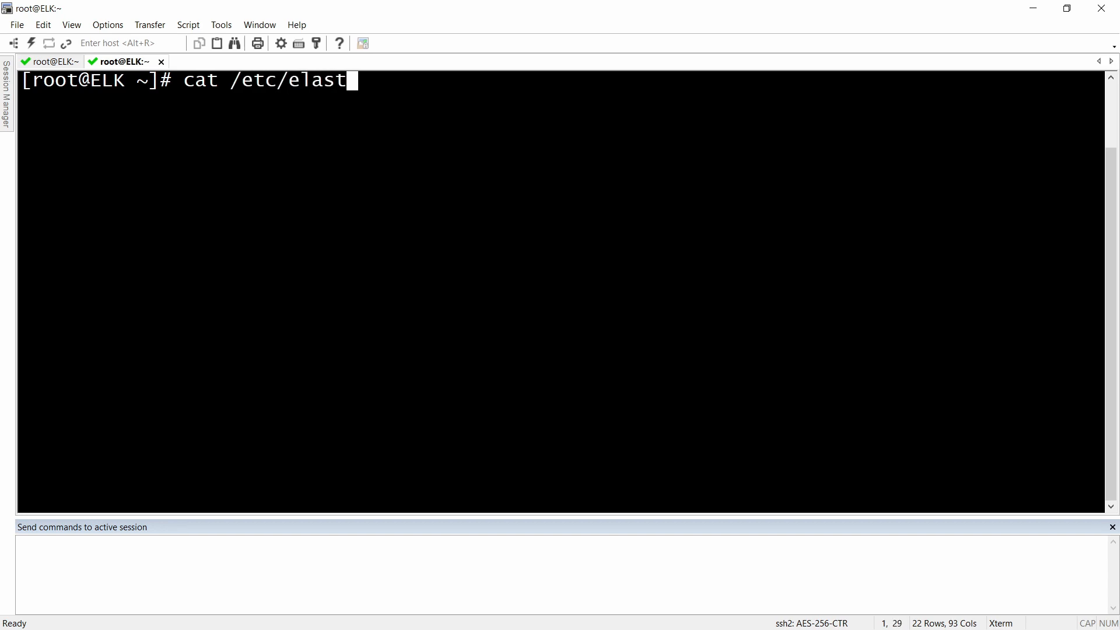
pyautogui.write('icsearch/role')
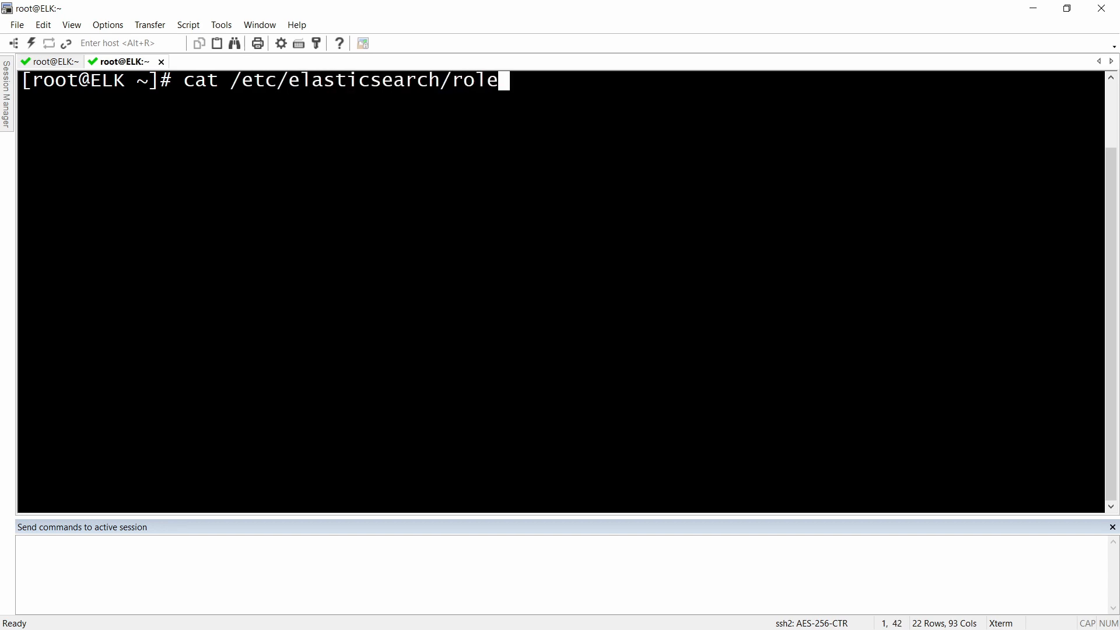
pyautogui.write('_mapping.yml')
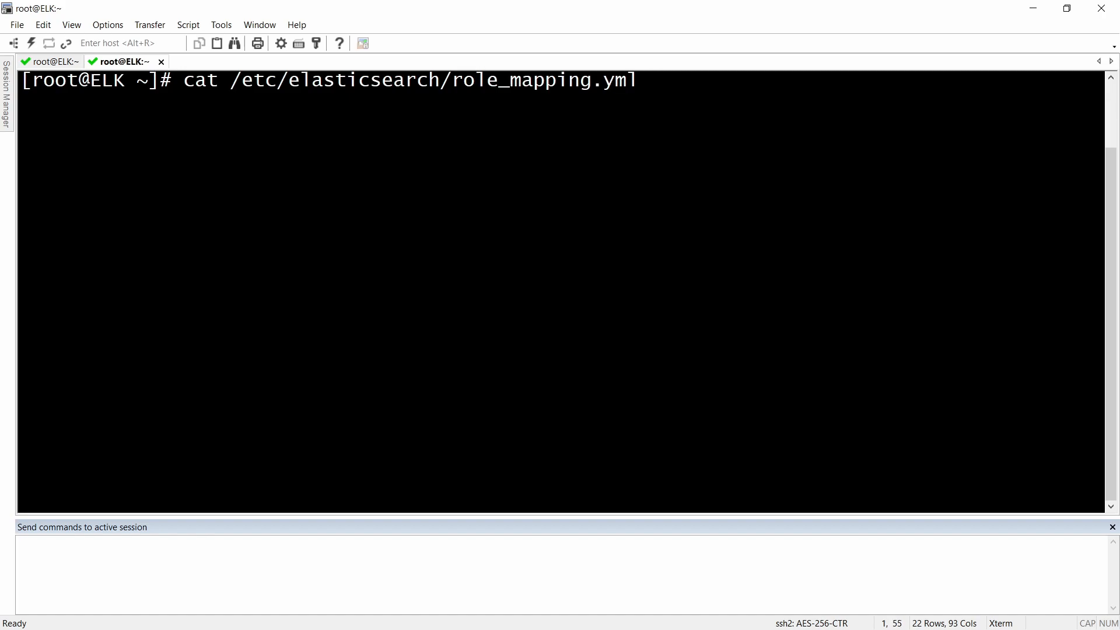
pyautogui.press('Return')
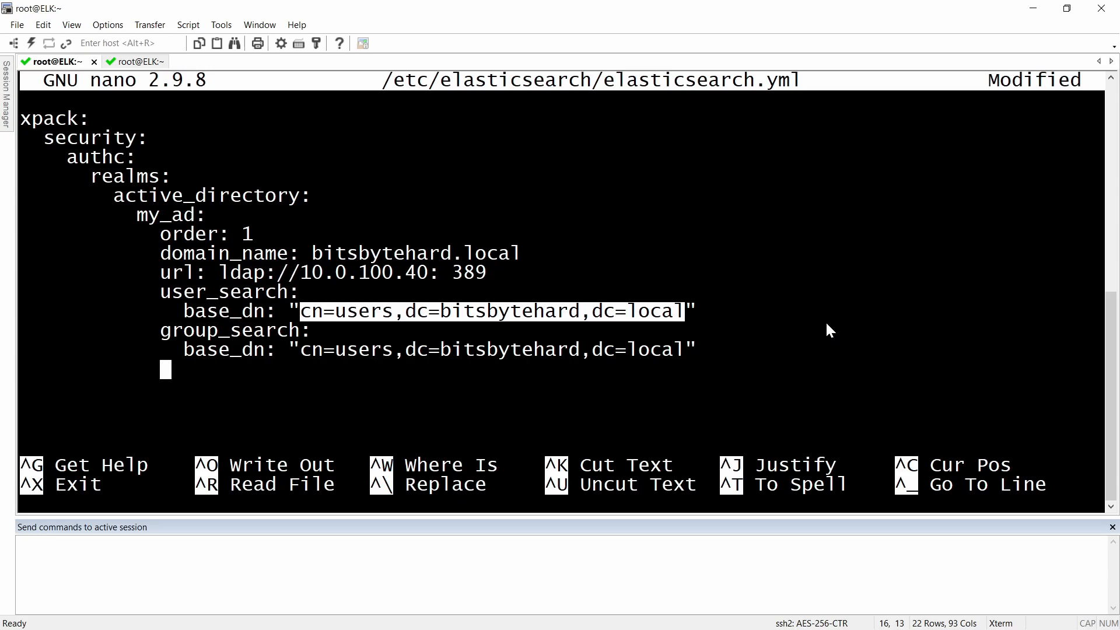
# Step: Add files: role_mapping: "/etc/elasticsearch/role_mapping.yml", then save elasticsearch.yml and exit nano
pyautogui.write('fil')
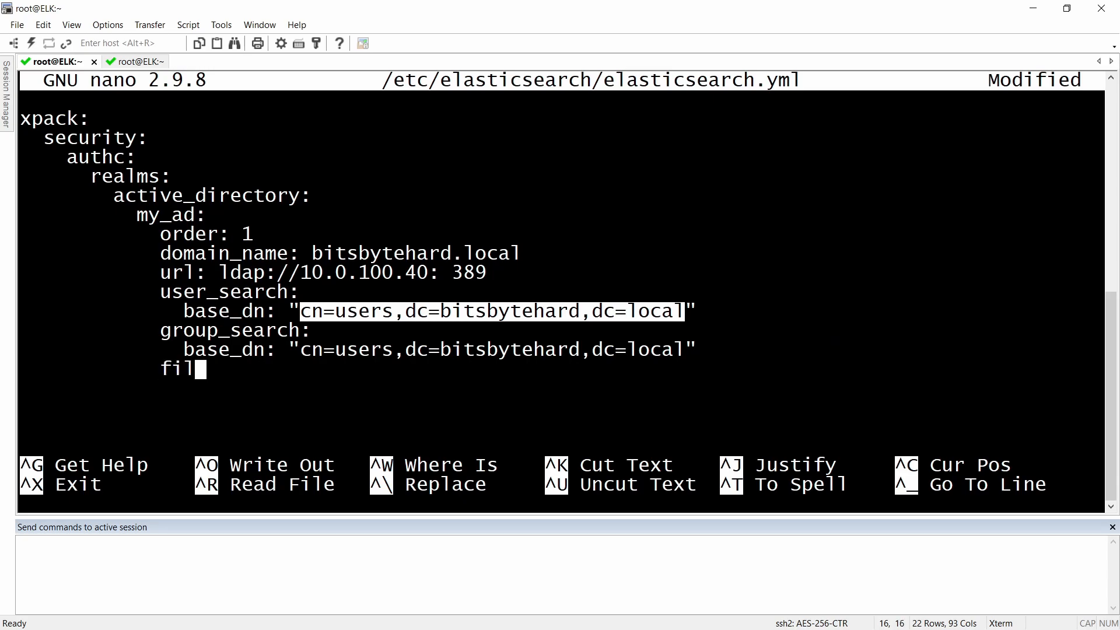
pyautogui.write('es:')
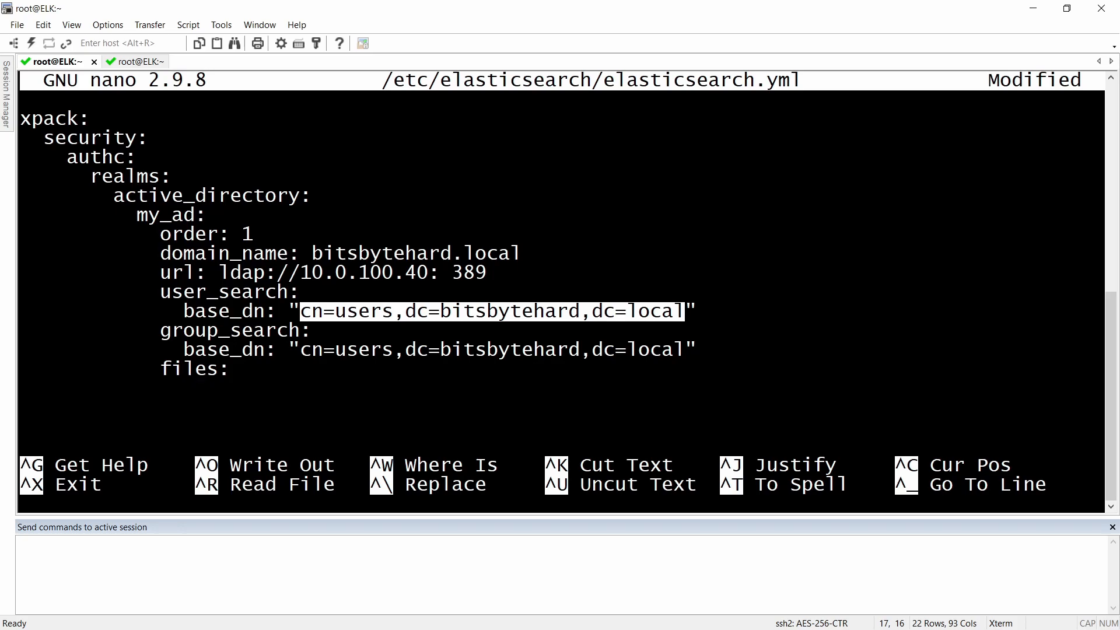
pyautogui.write('roule')
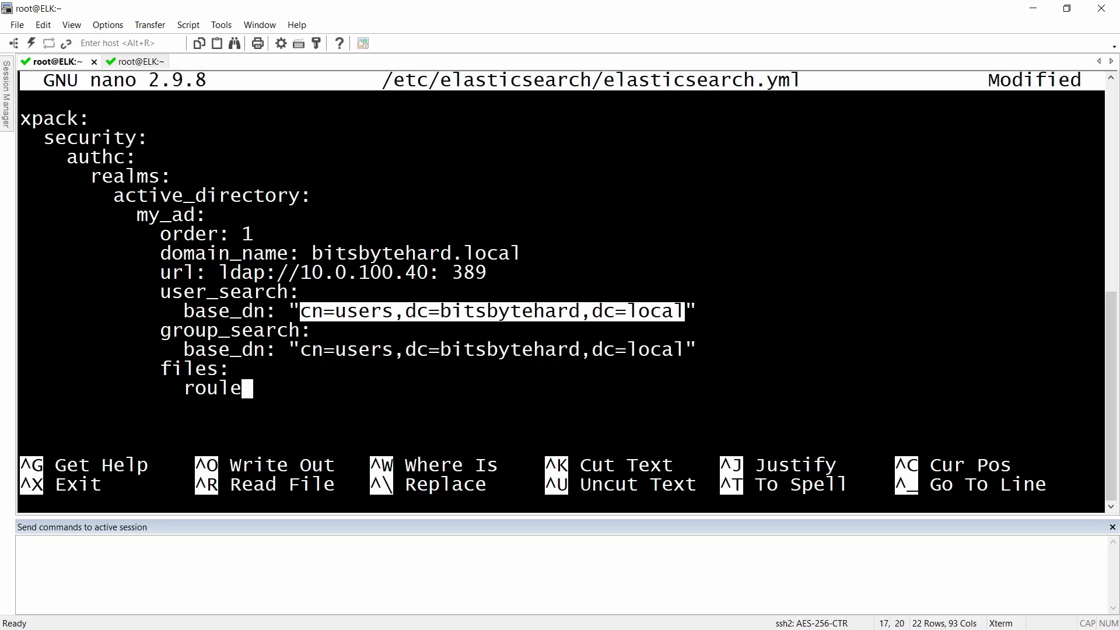
pyautogui.press('Backspace')
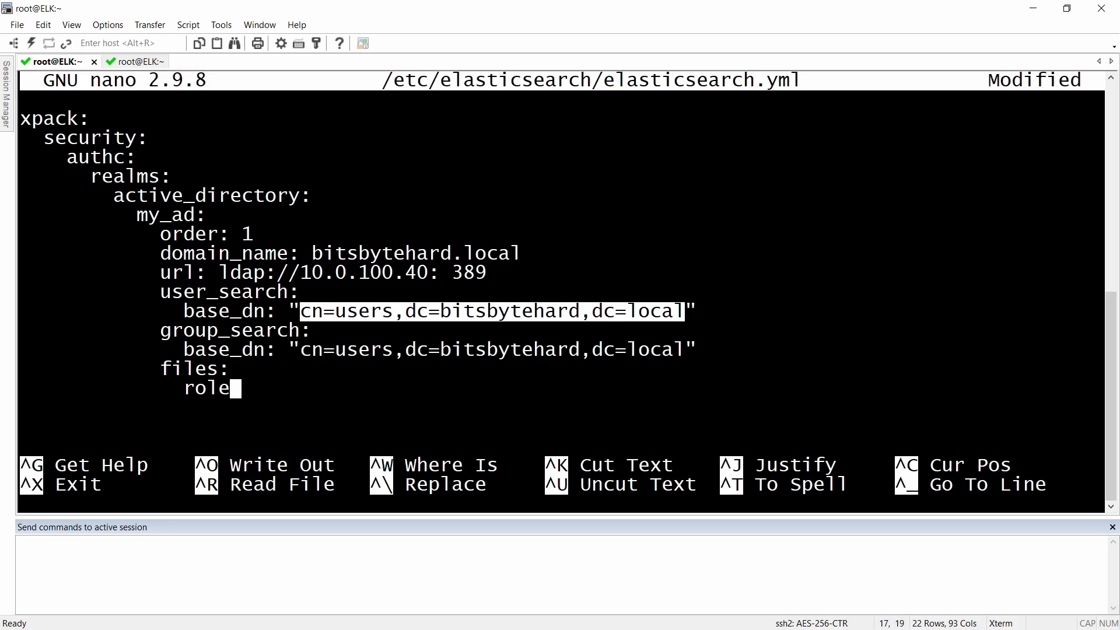
pyautogui.write('_ma')
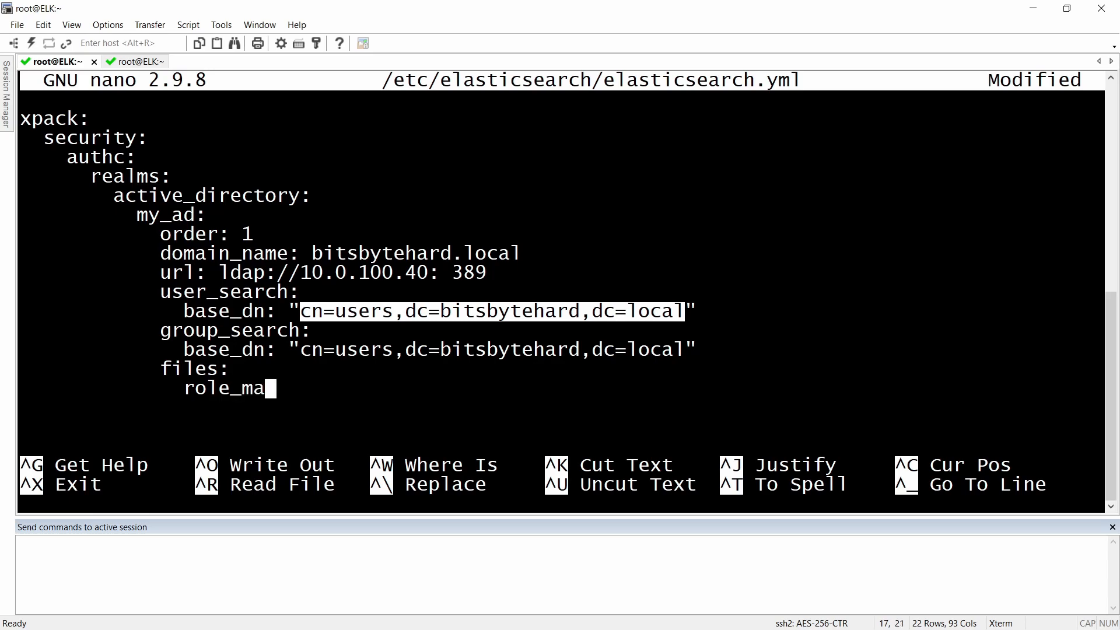
pyautogui.write('pping')
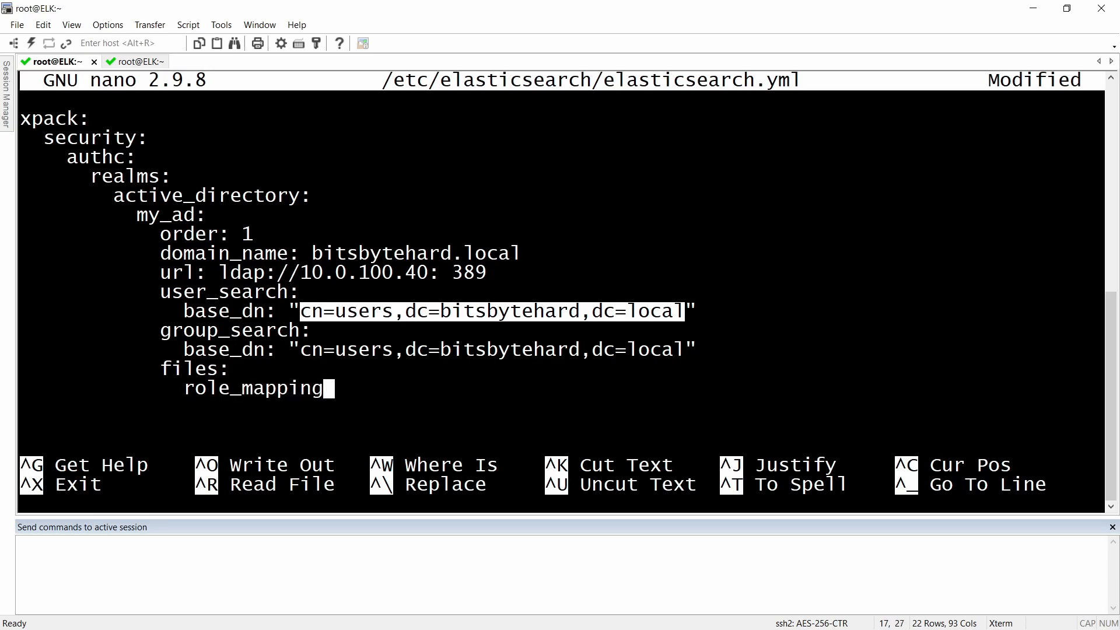
pyautogui.write(':')
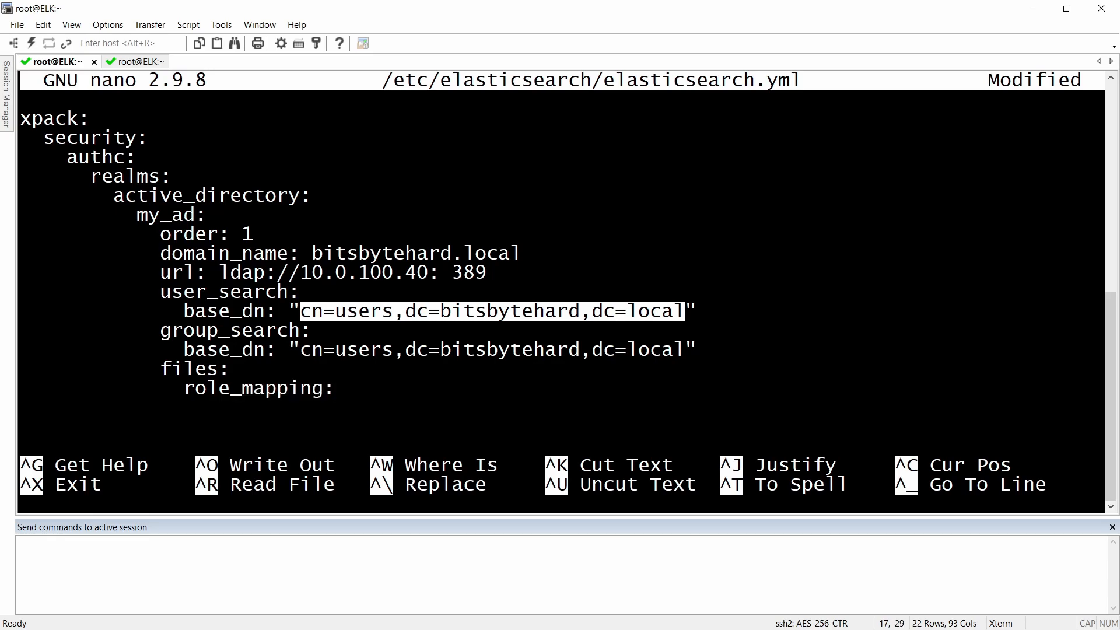
pyautogui.write('""')
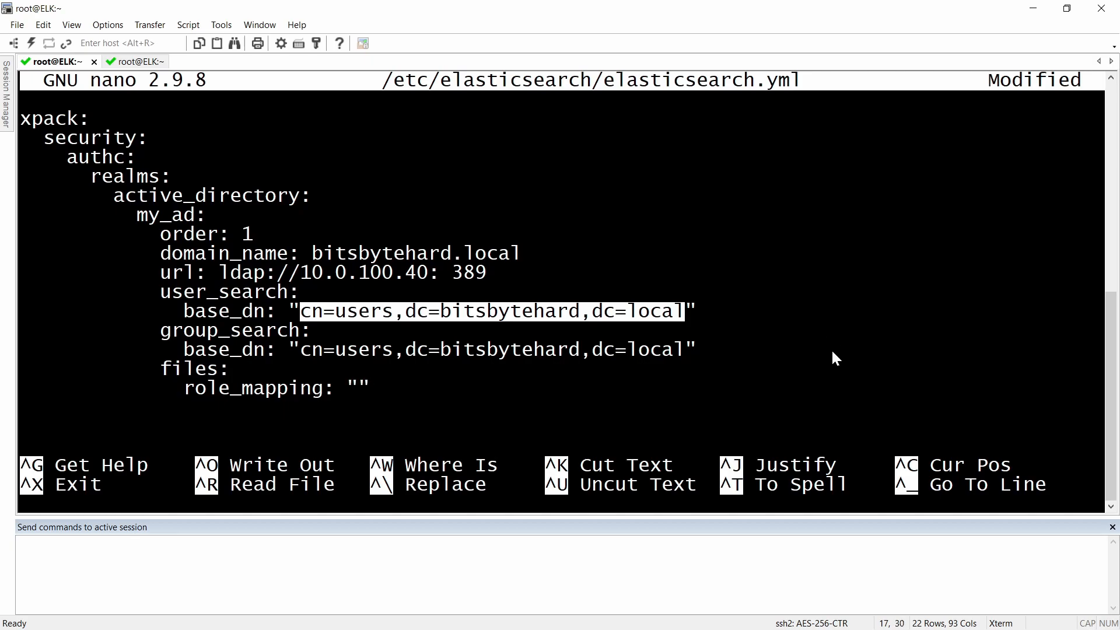
pyautogui.write('/etc/elasticsearch/role_mapping.yml')
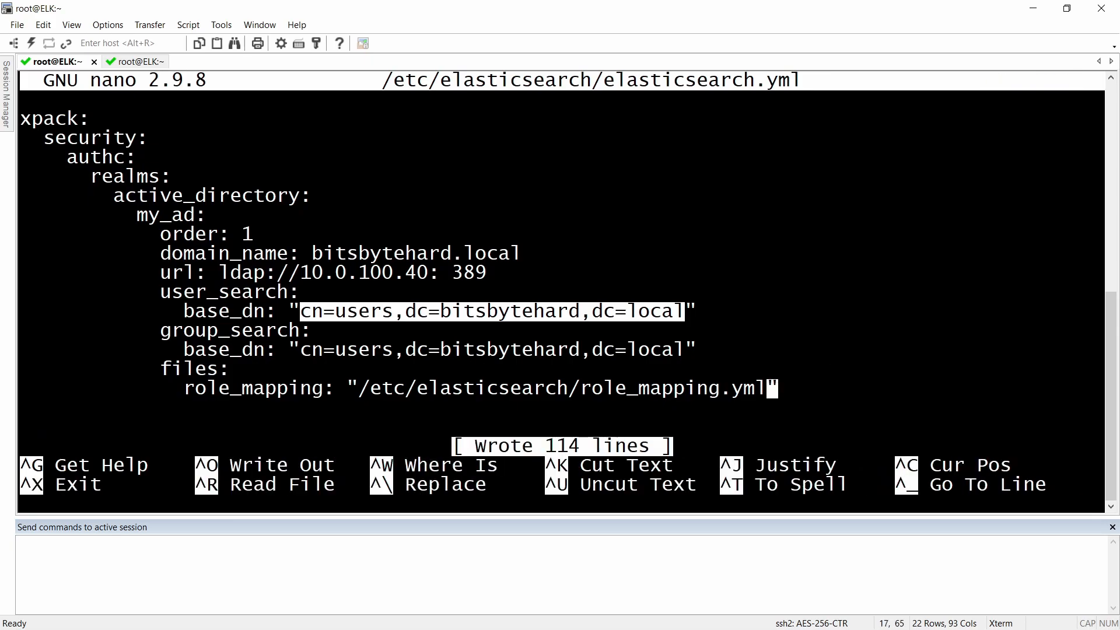
pyautogui.press('ctrl+x')
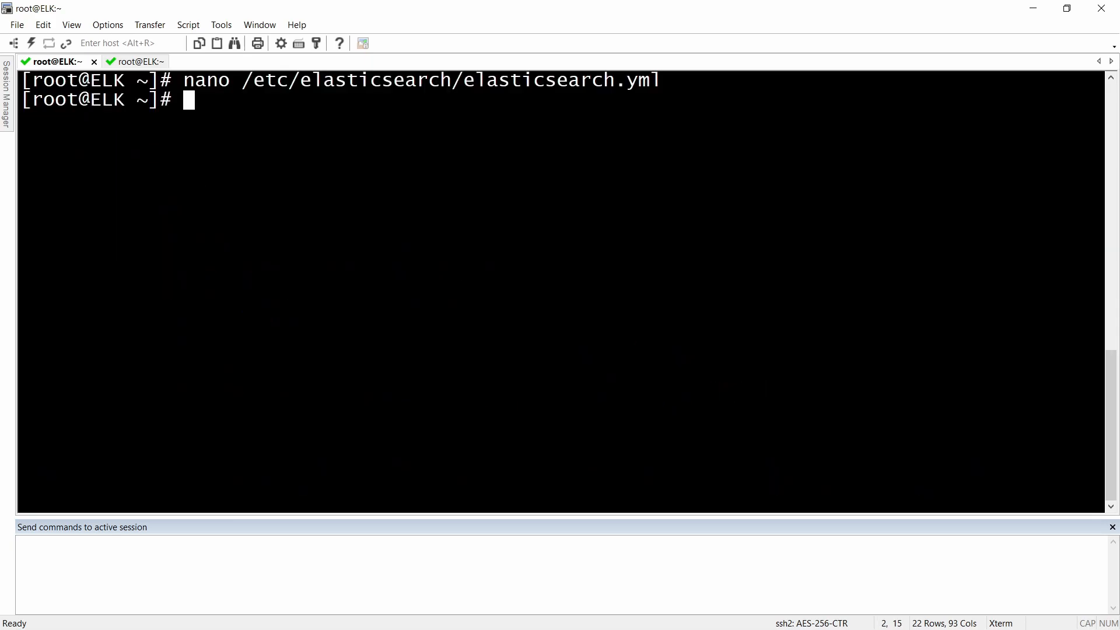
# Step: Open /etc/elasticsearch/role_mapping.yml in nano, fixing the mistyped file name
pyautogui.write('nano /et')
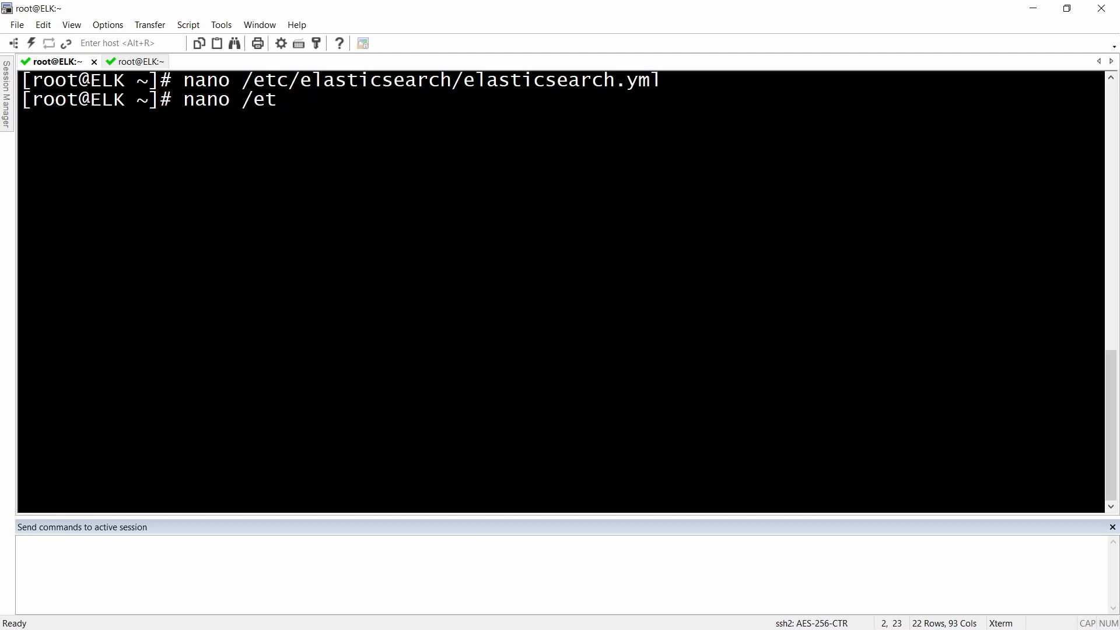
pyautogui.write('c/')
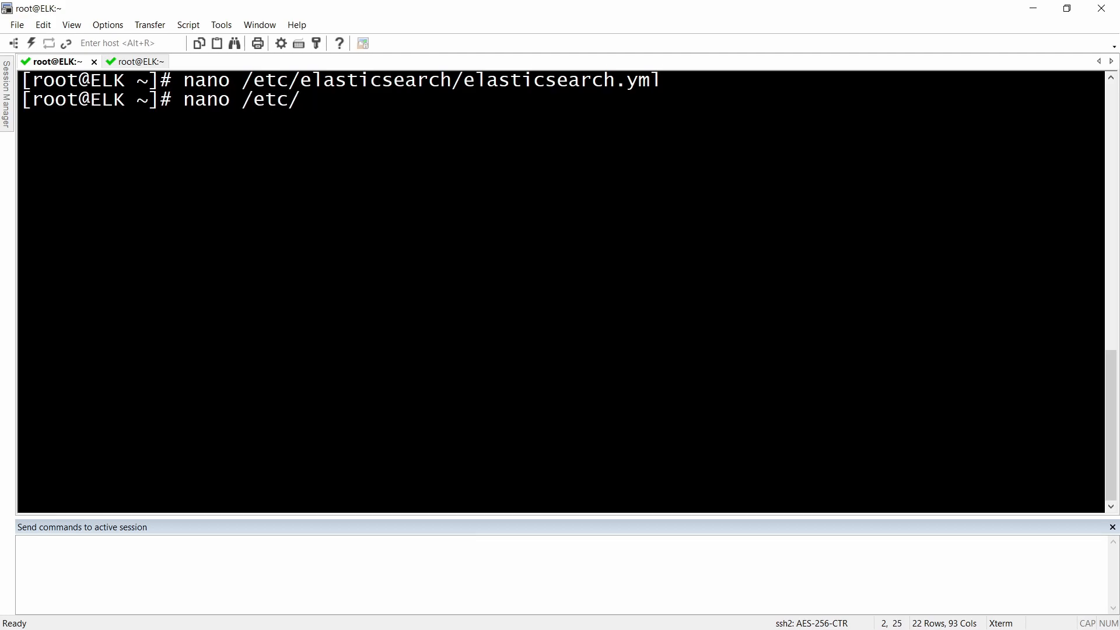
pyautogui.write('ela')
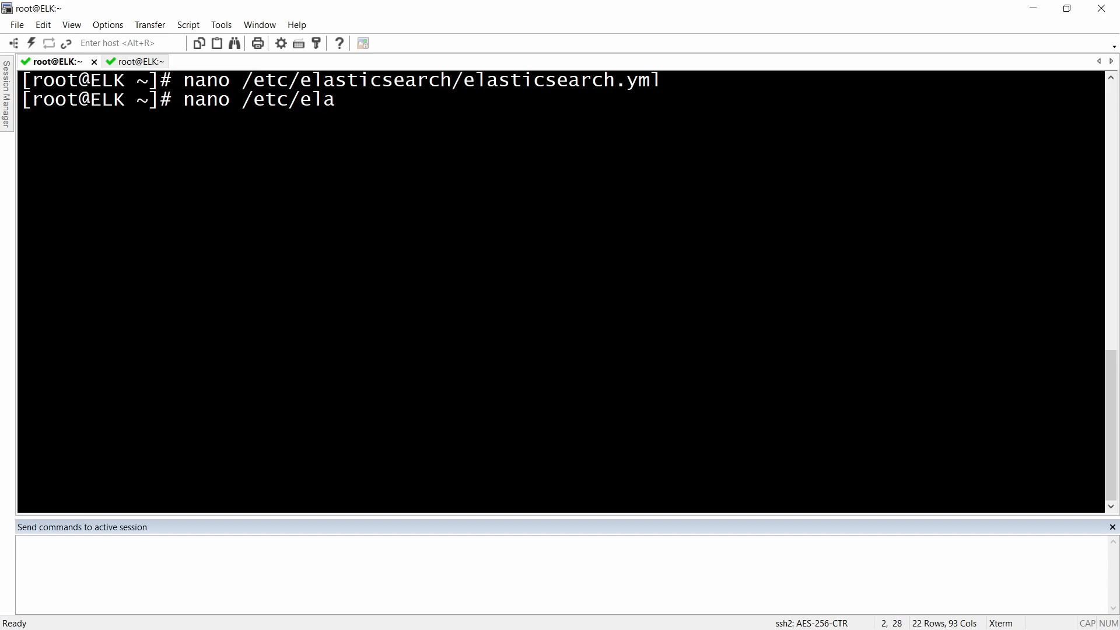
pyautogui.write('sticsearch/e')
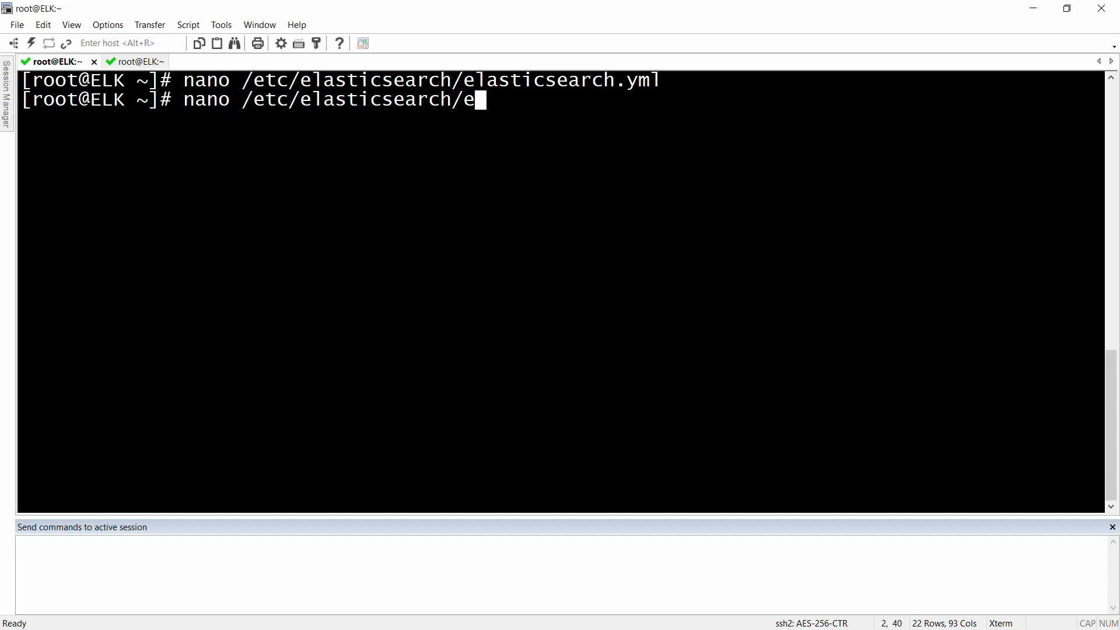
pyautogui.write('lasti')
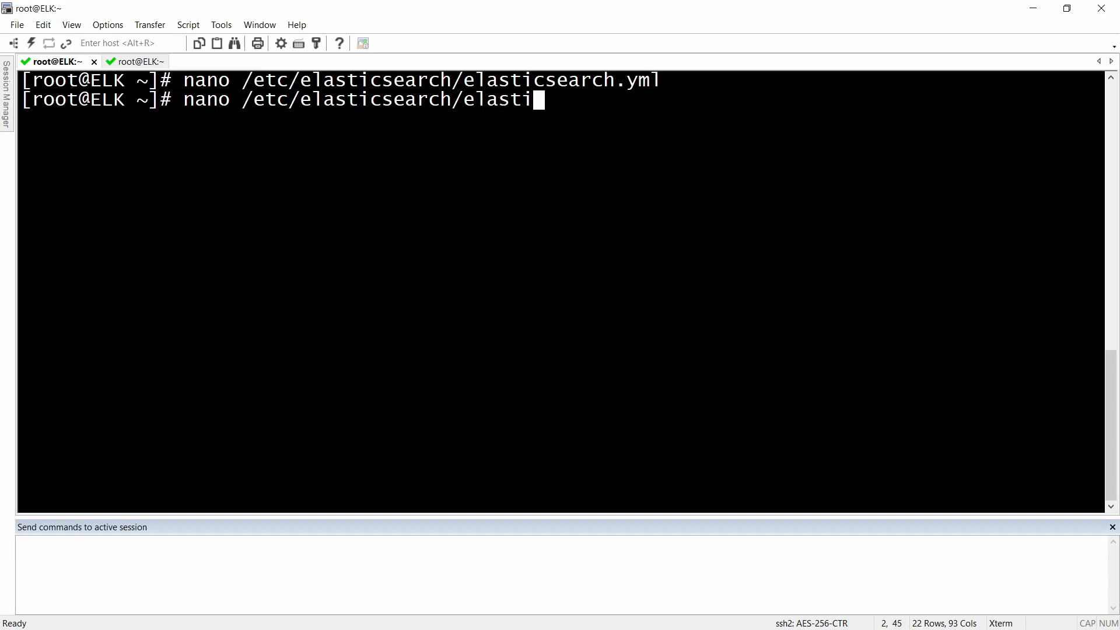
pyautogui.write('csearch.')
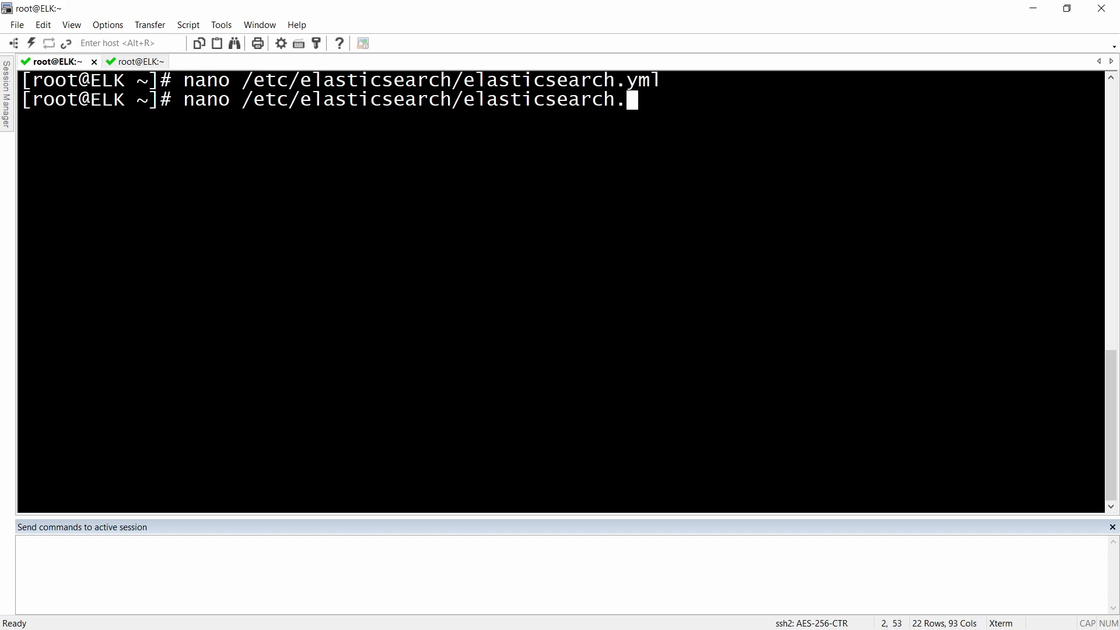
pyautogui.press('BackSpace')
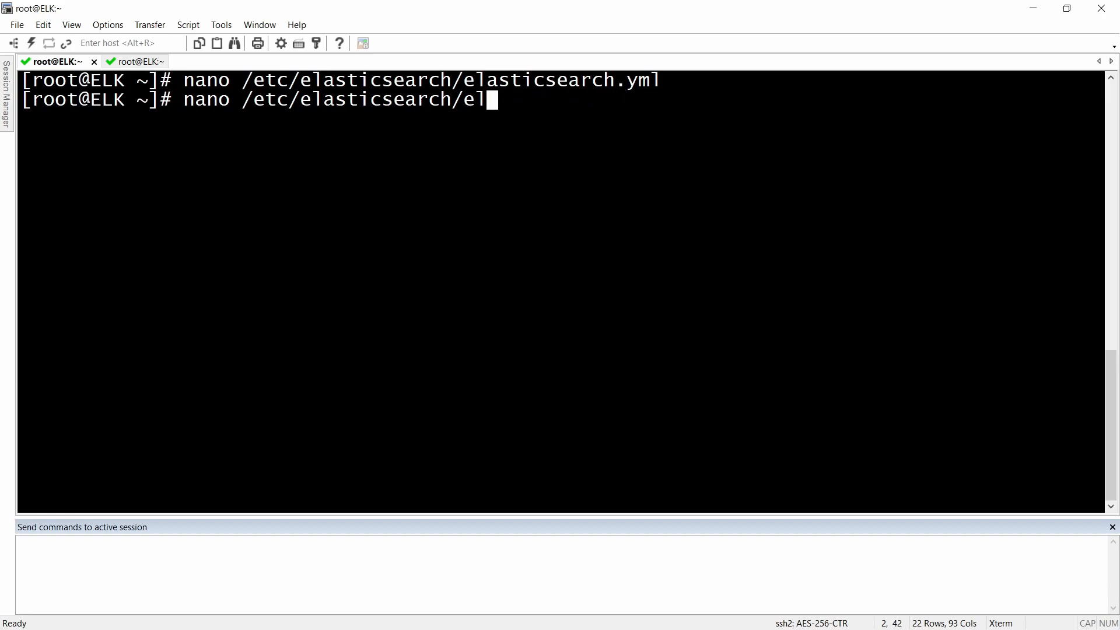
pyautogui.write('ole')
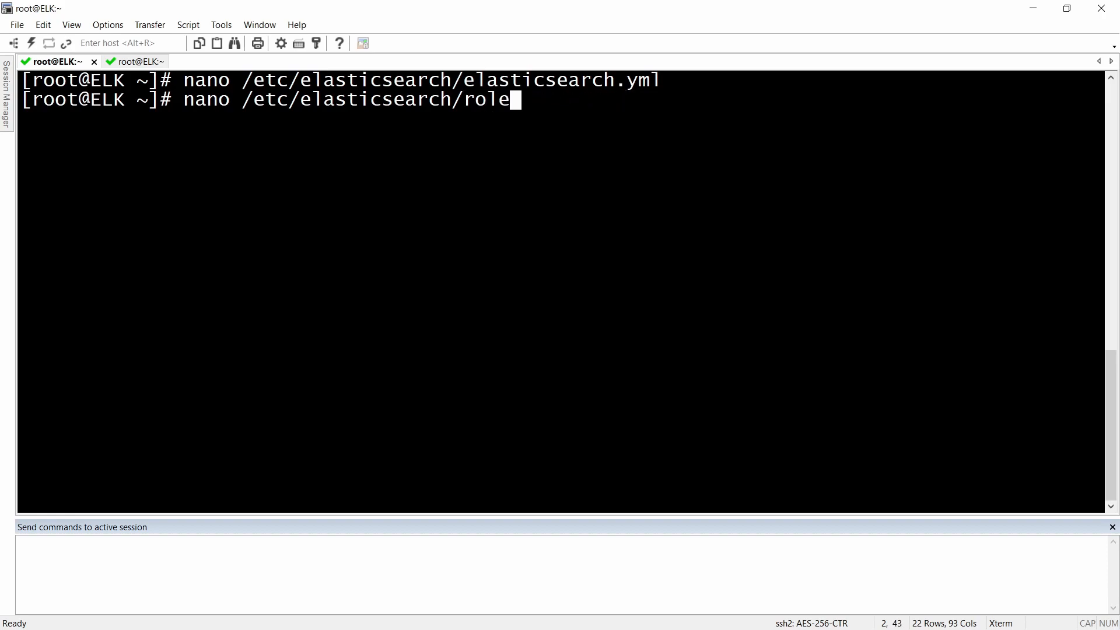
pyautogui.write('_mapping.yml')
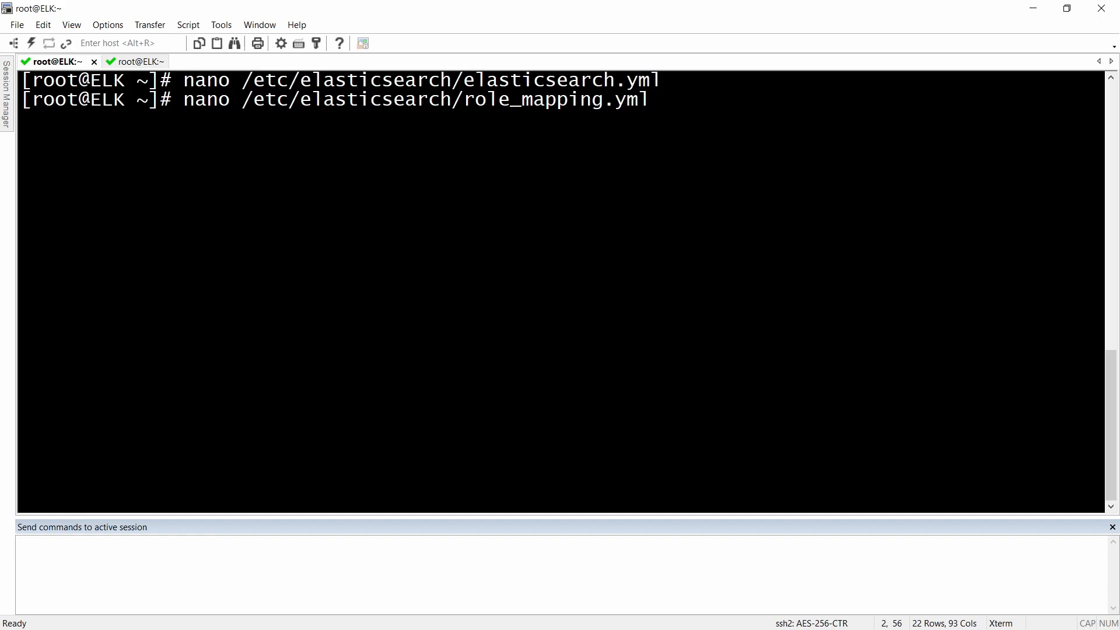
pyautogui.press('Return')
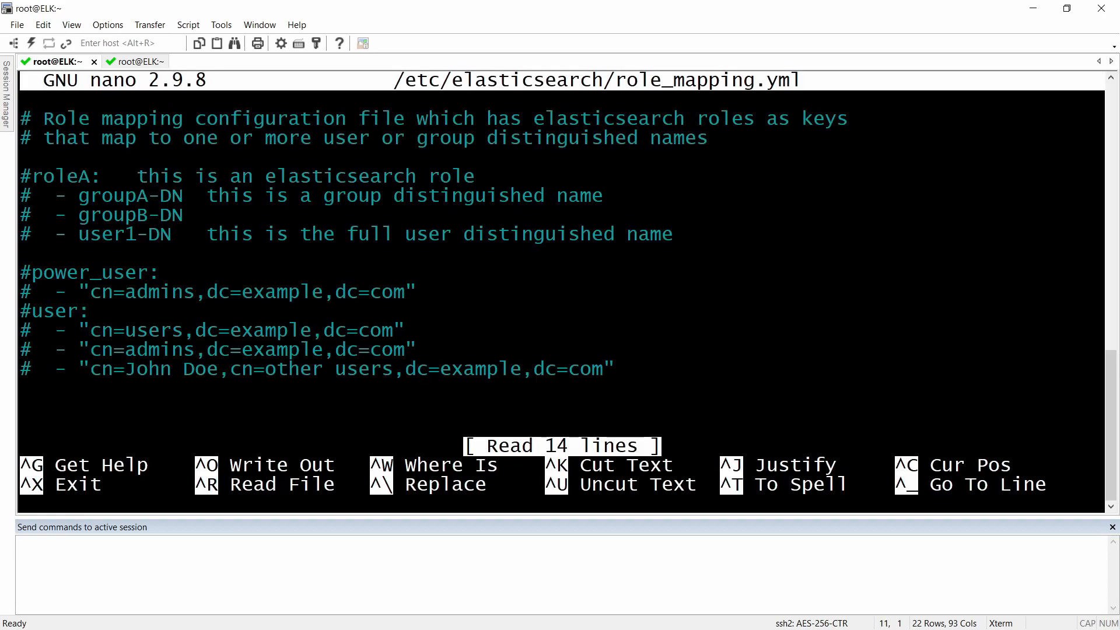
# Step: Uncomment power_user and user, give power_user the Active-Netbox DN, and begin clearing user's DN
pyautogui.click(24, 271)
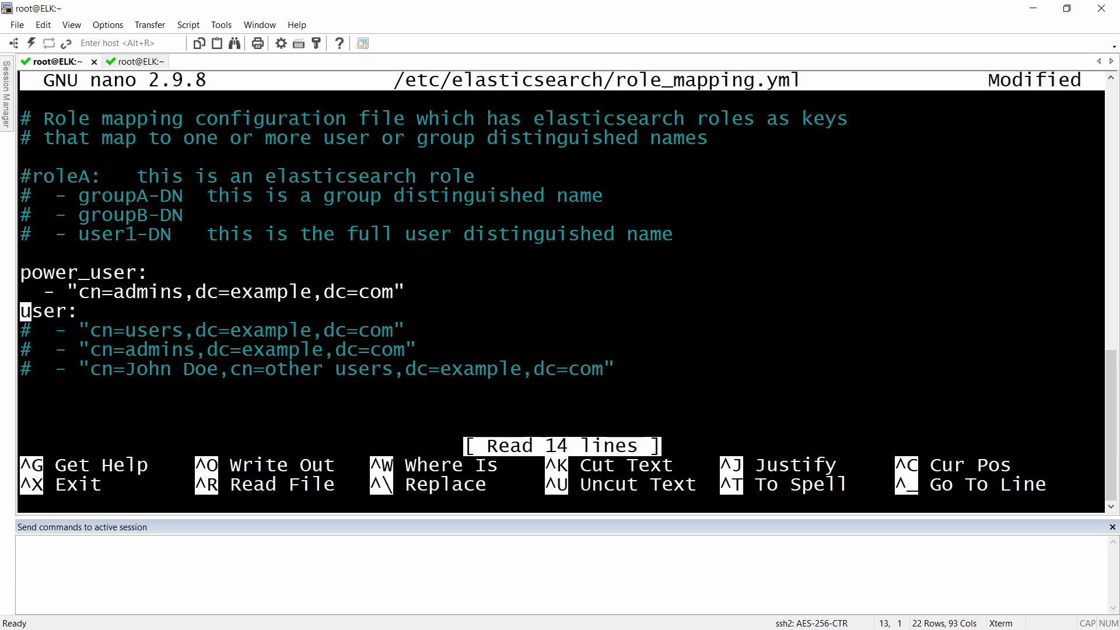
pyautogui.press('Down')
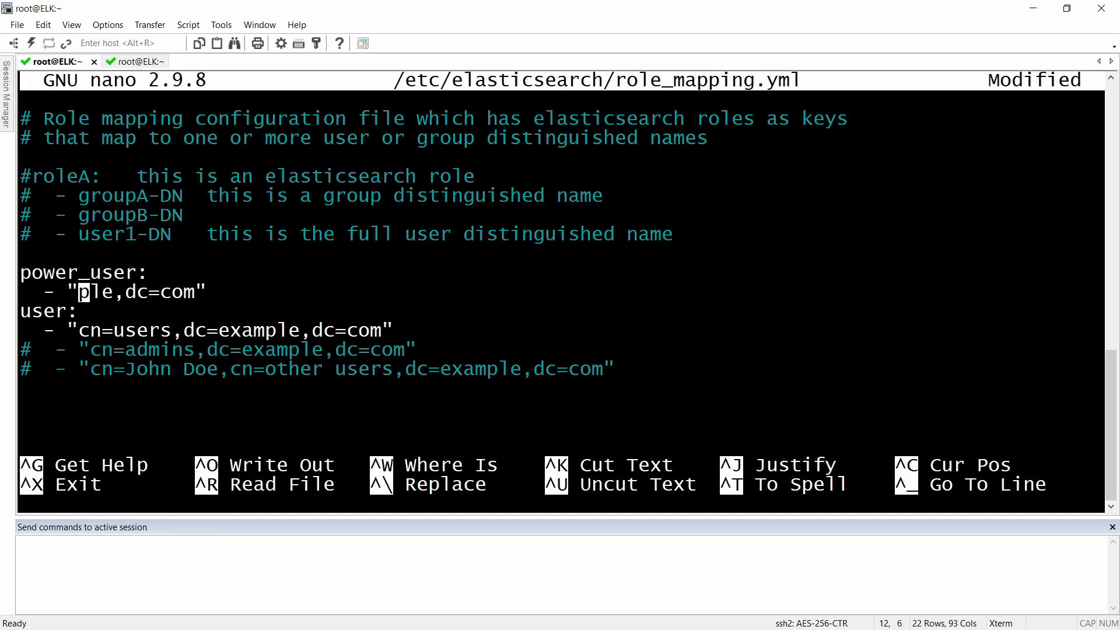
pyautogui.press('Delete')
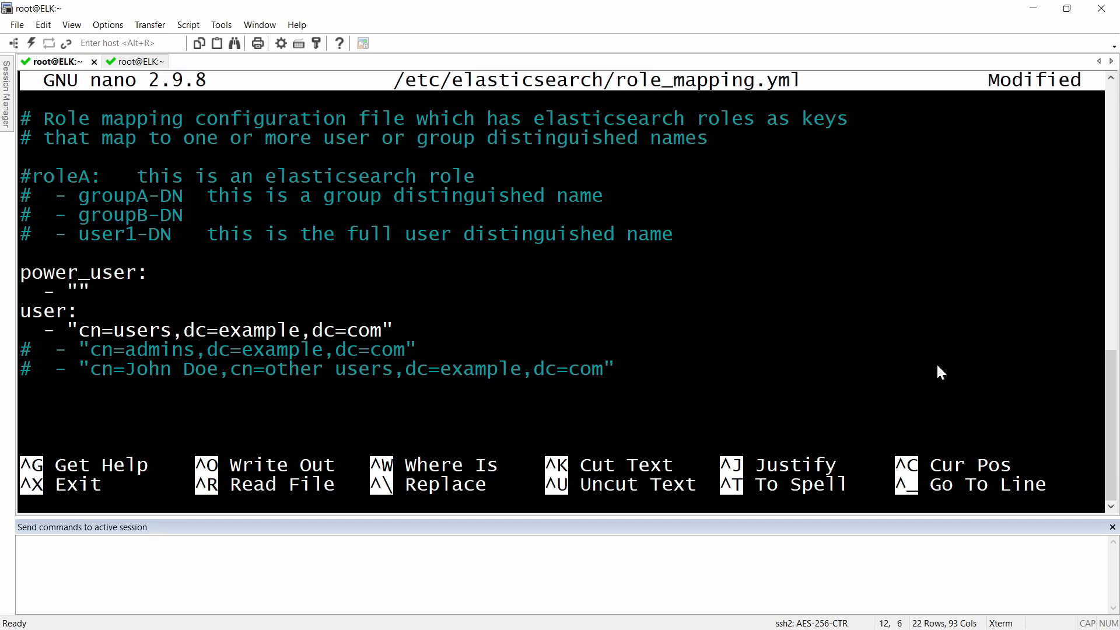
pyautogui.click(83, 291)
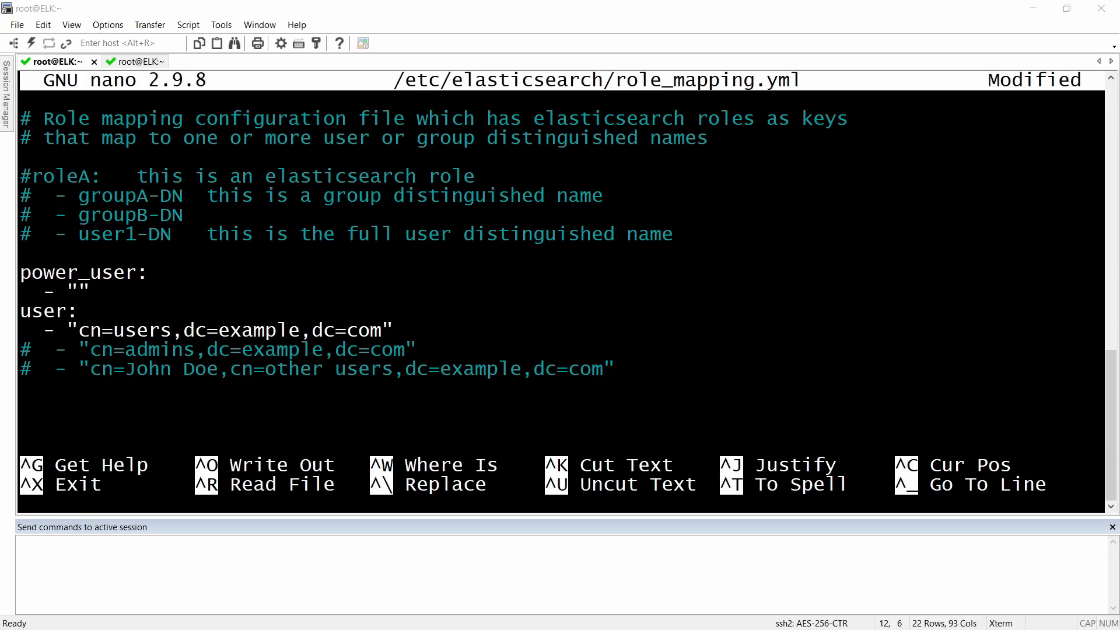
pyautogui.moveTo(441, 320)
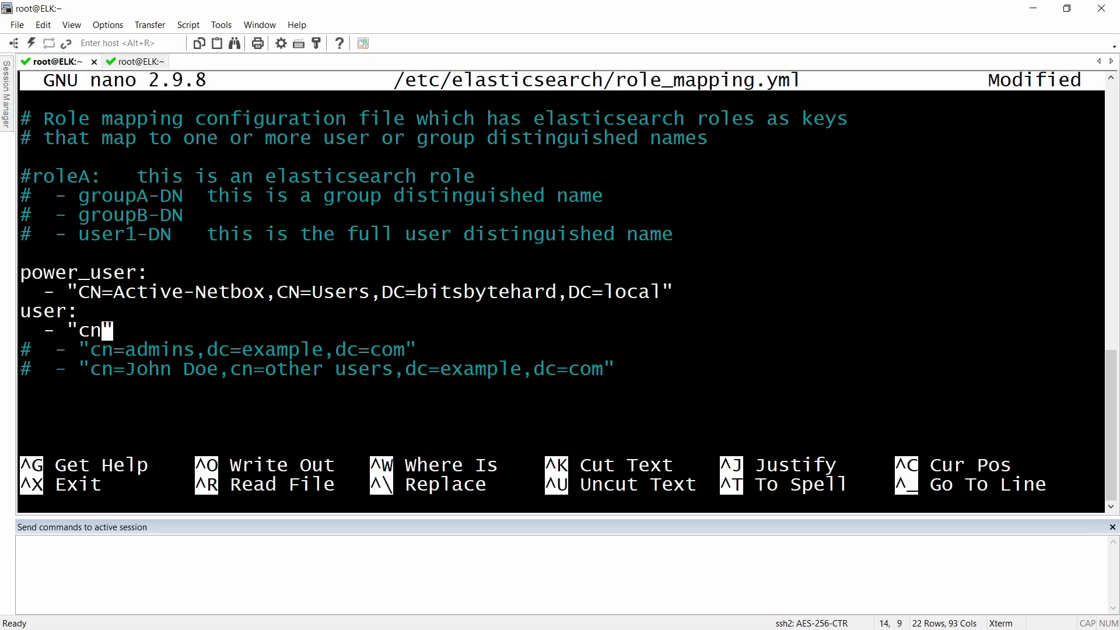
# Step: Map user to CN=Staff-Netbox,CN=Users,DC=bitsbytehard,DC=local, remove the extra quote, save and exit nano
pyautogui.press('BackSpace')
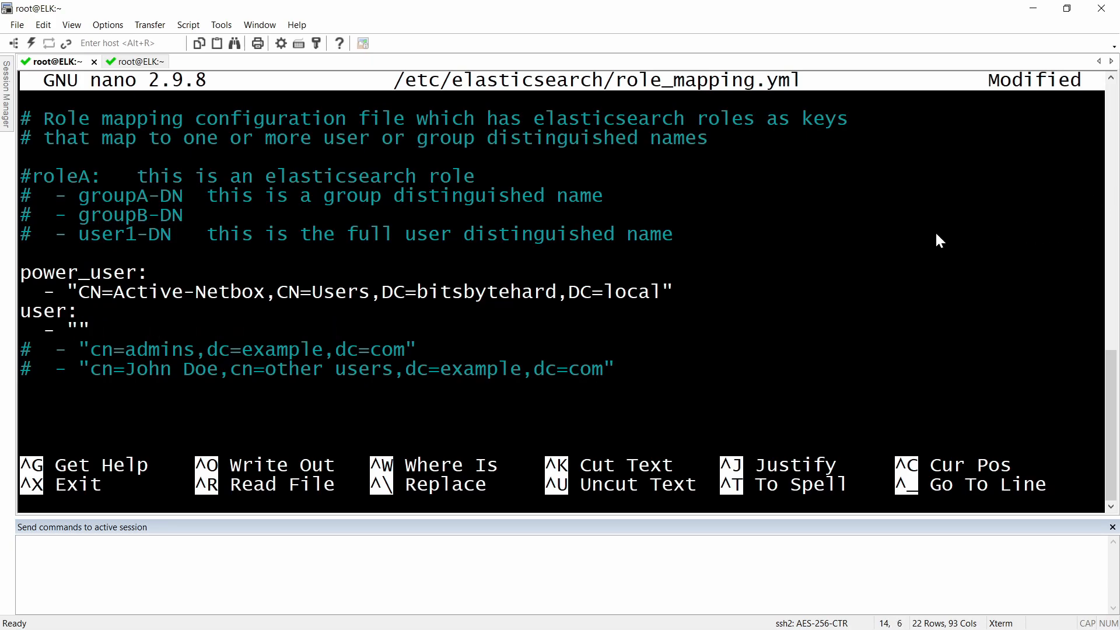
pyautogui.moveTo(939, 239)
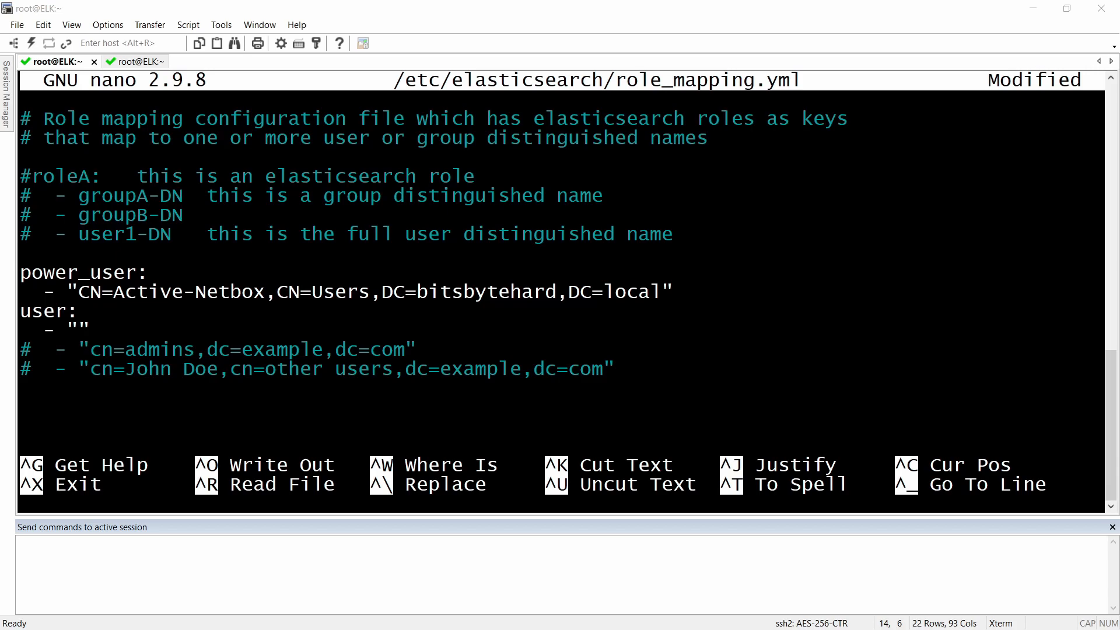
pyautogui.write('CN=Staff-Netbox,CN=Users,DC=bitsbytehard,DC=local"')
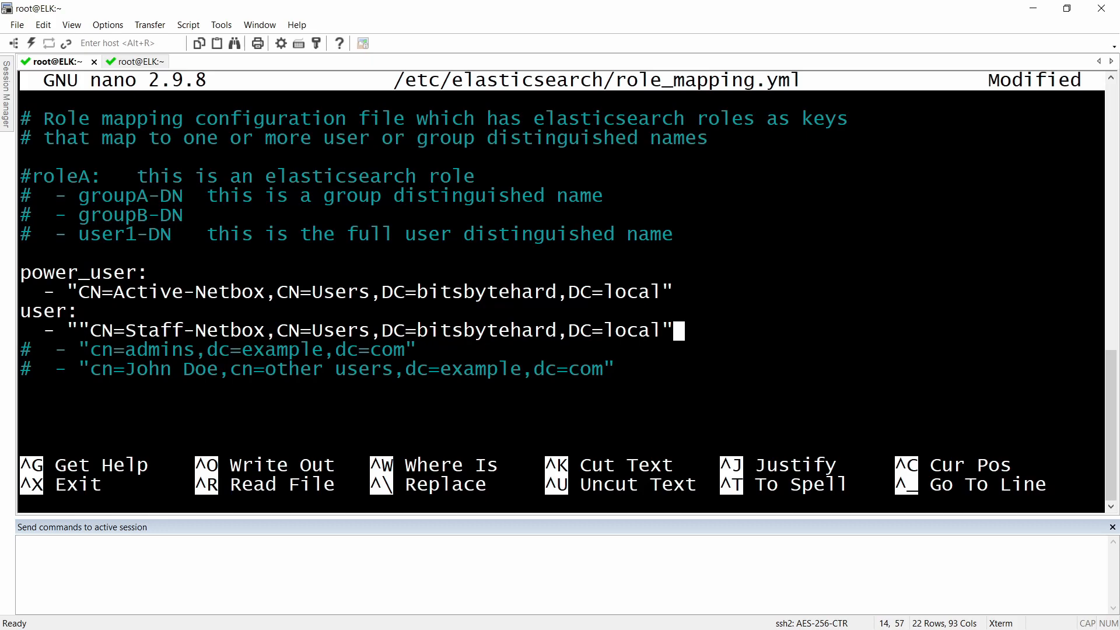
pyautogui.press('Home')
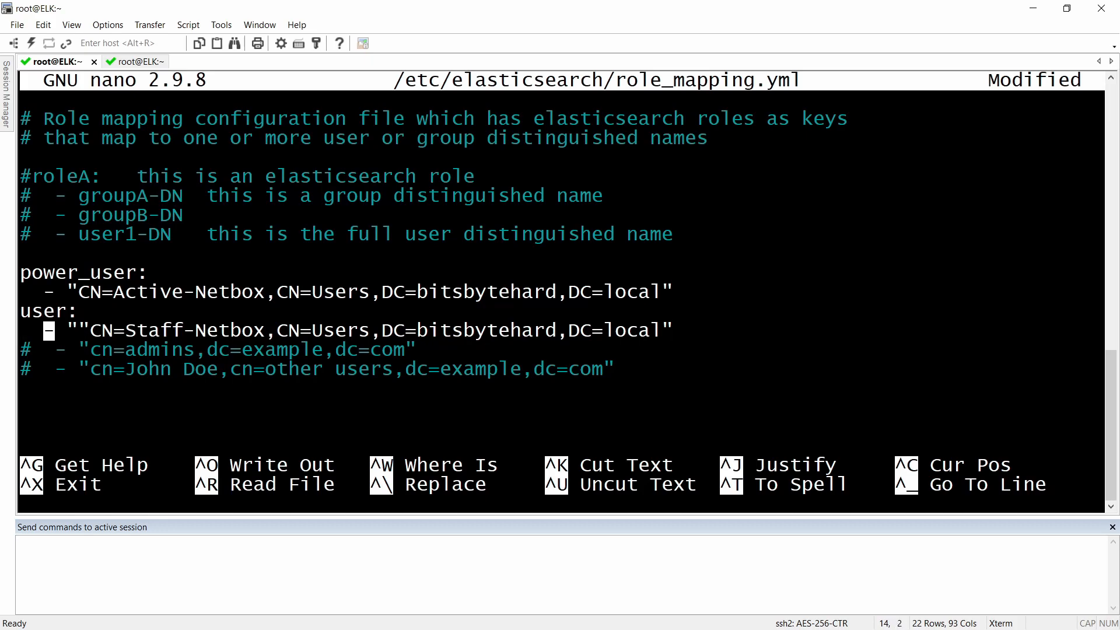
pyautogui.press('Delete')
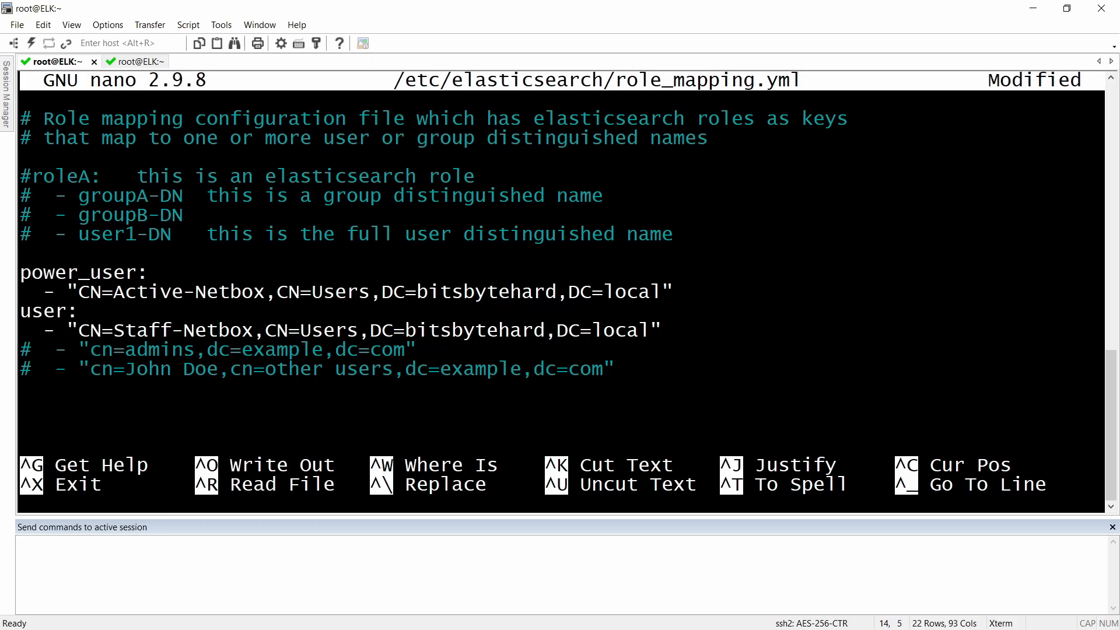
pyautogui.moveTo(401, 356)
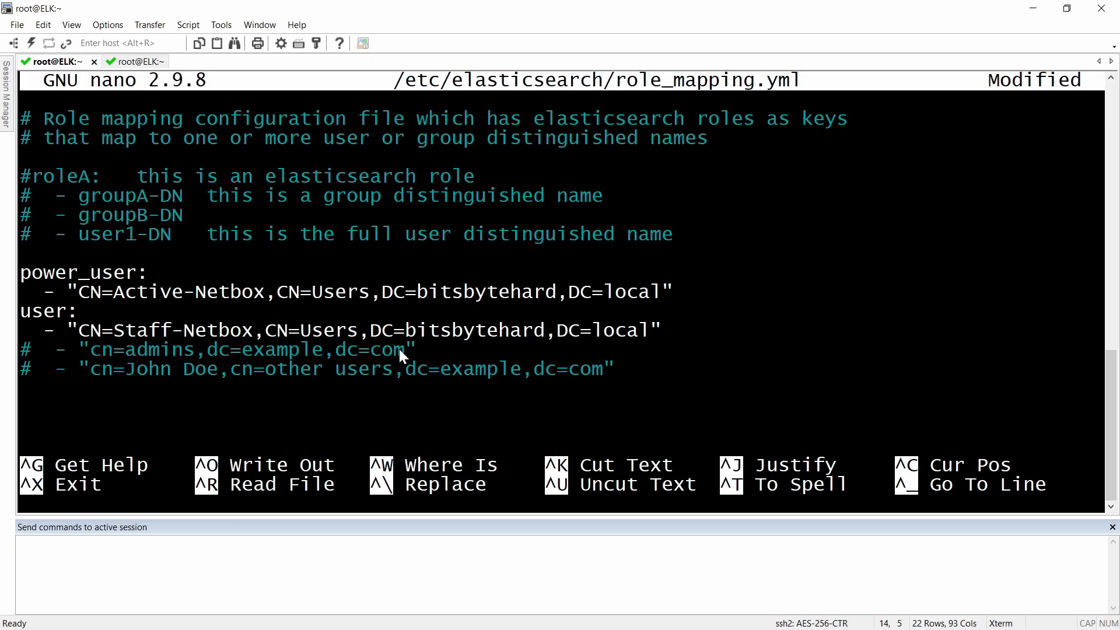
pyautogui.moveTo(850, 289)
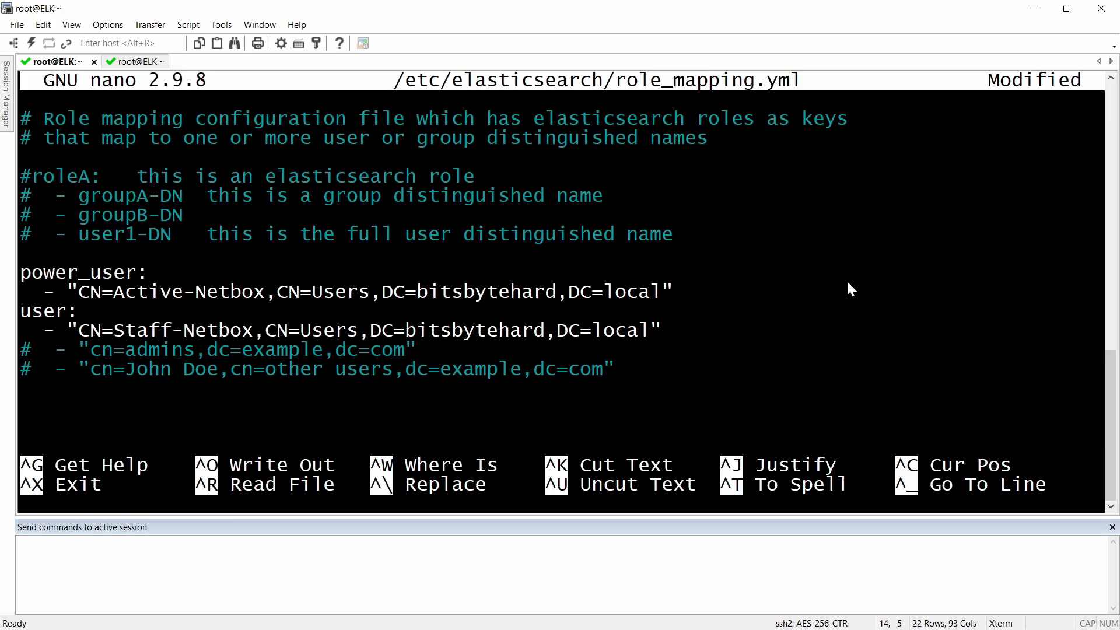
pyautogui.press('ctrl+o')
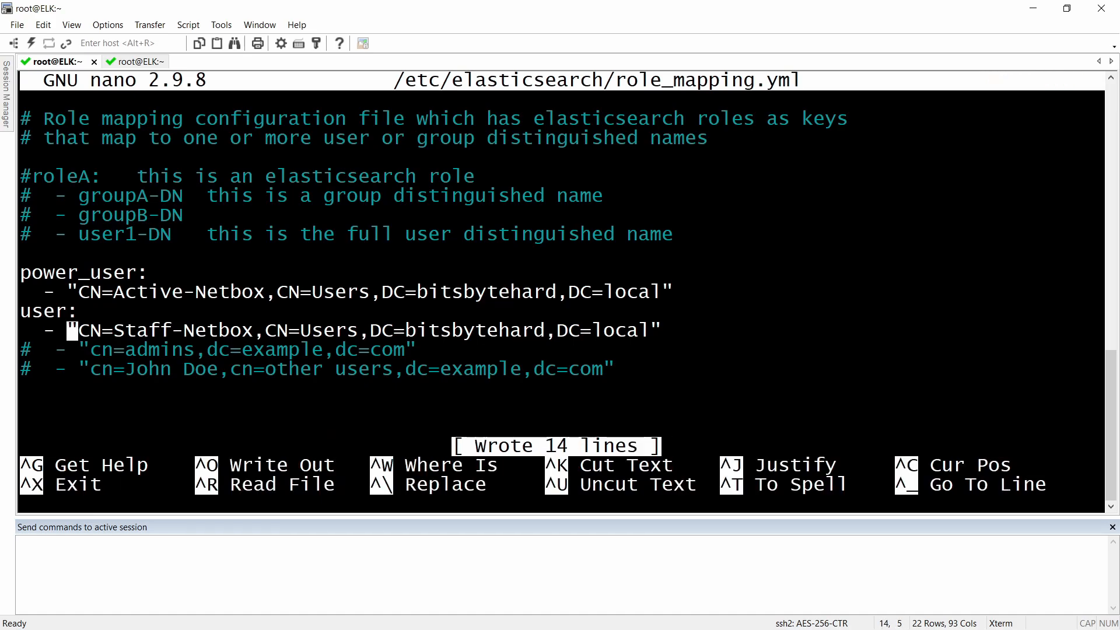
pyautogui.press('ctrl+x')
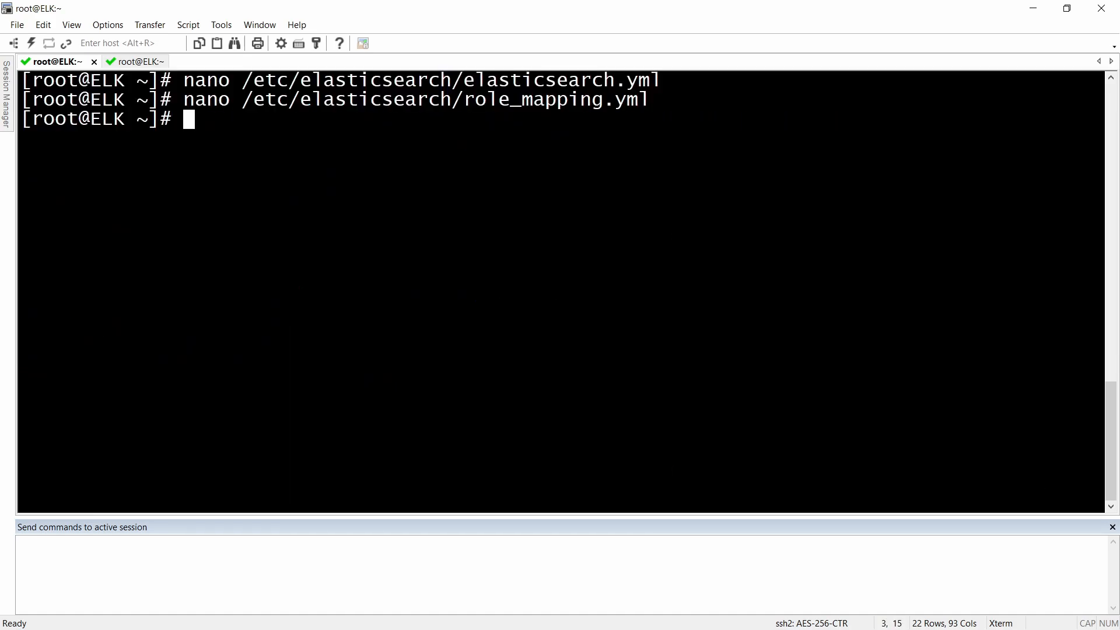
# Step: Attempt to restart elasticsearch.service with systemctl, which fails with an error
pyautogui.write('system')
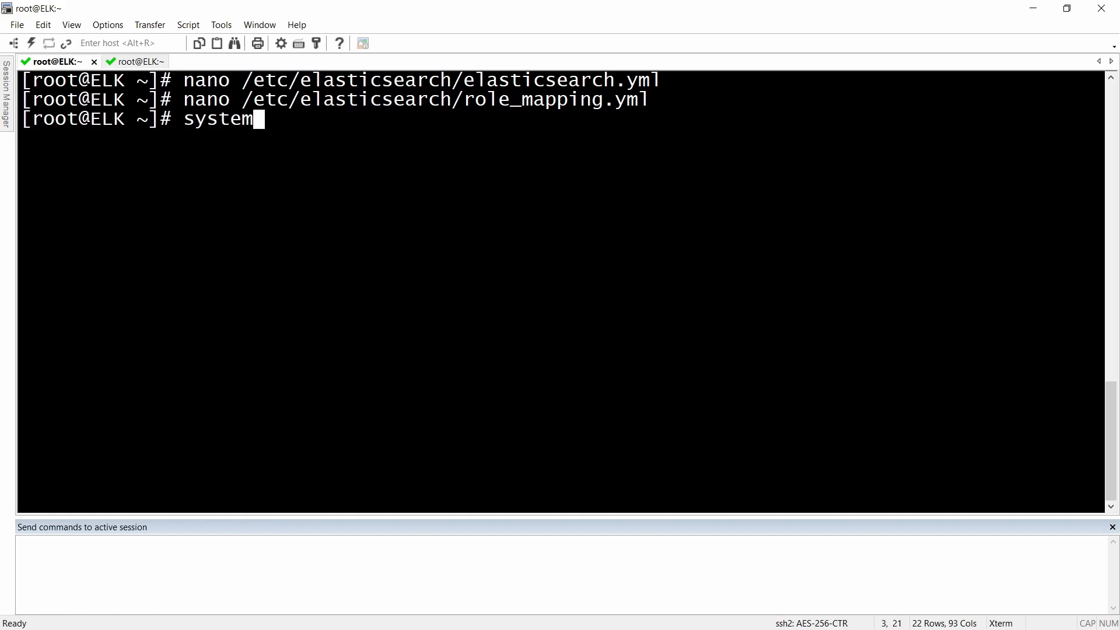
pyautogui.write('ctl el')
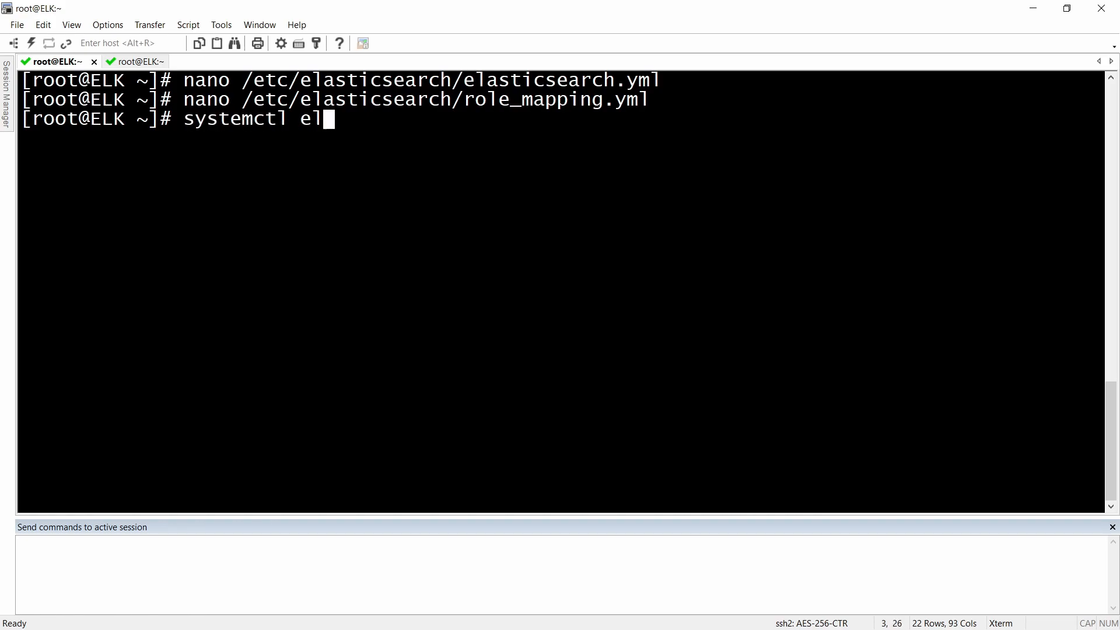
pyautogui.press('Return')
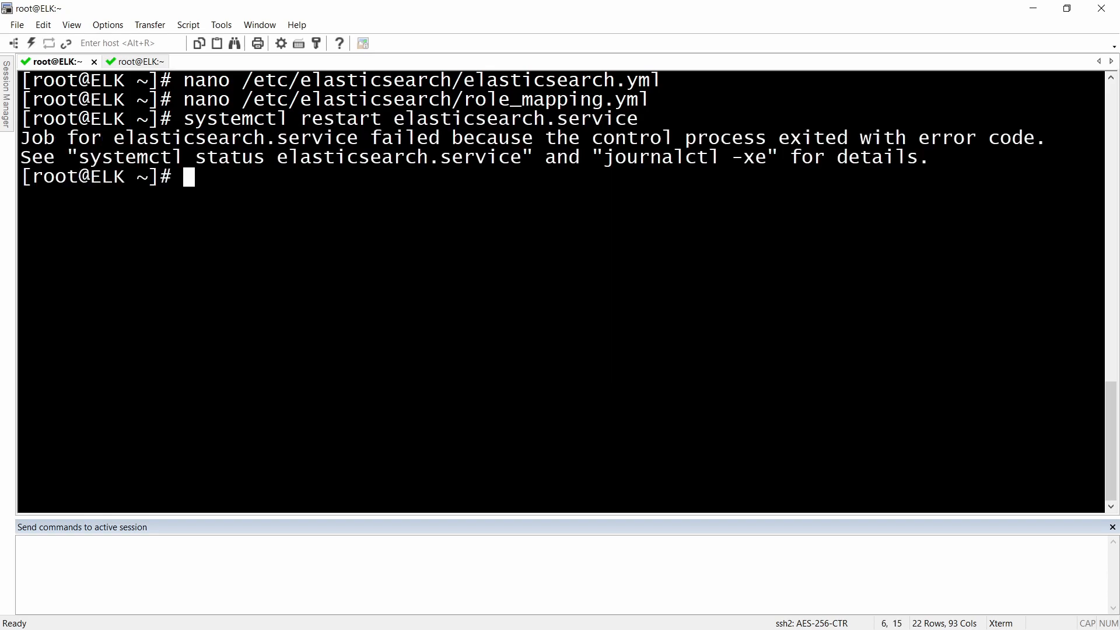
# Step: Reopen /etc/elasticsearch/elasticsearch.yml in nano from the command history
pyautogui.write('systemctl restart elasticsearch.service')
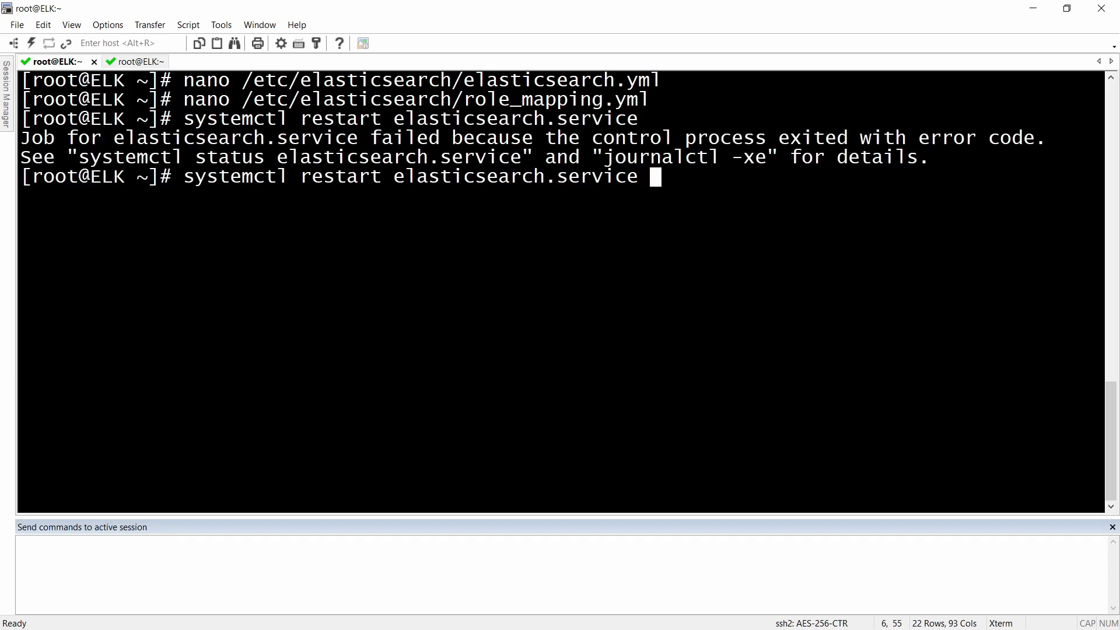
pyautogui.press('Up')
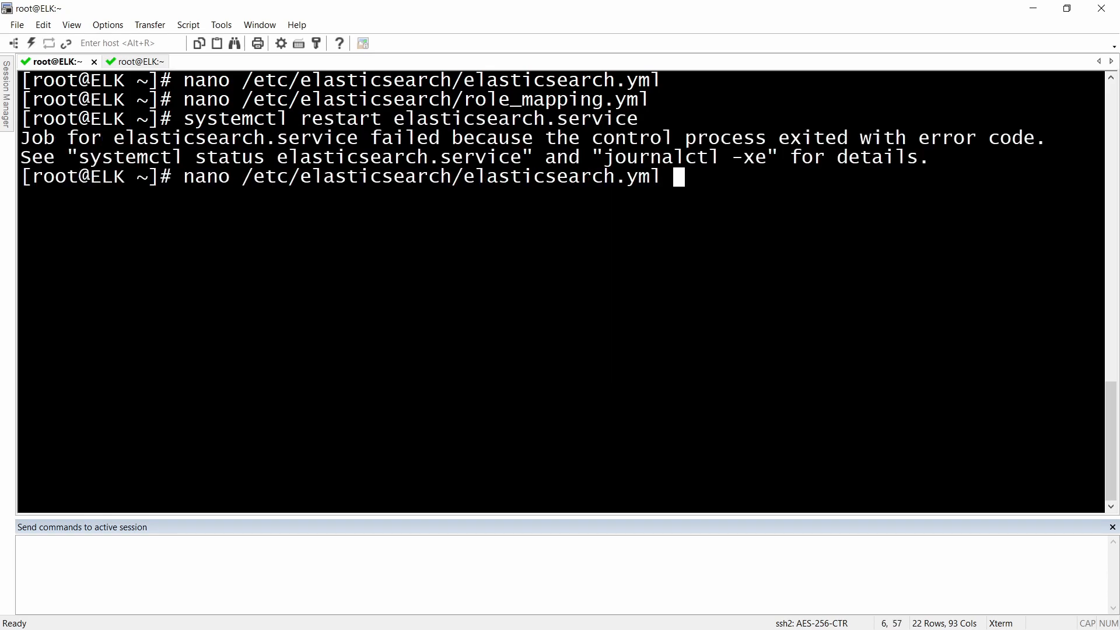
pyautogui.press('Return')
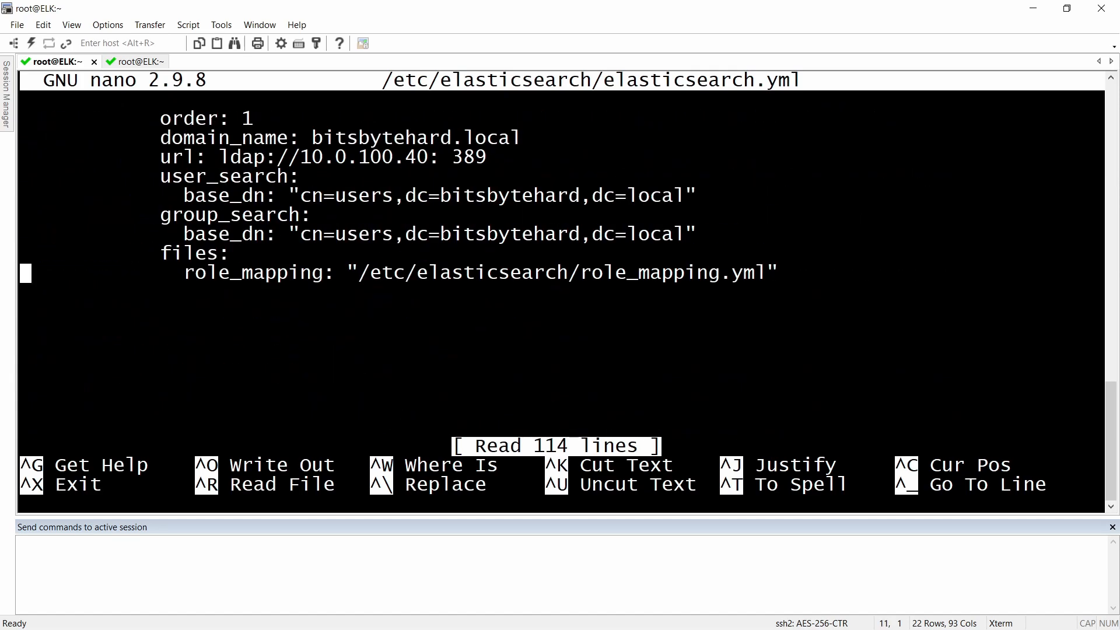
# Step: Remove the stray space so the realm url reads ldap://10.0.100.40:389, then save
pyautogui.scroll(3)
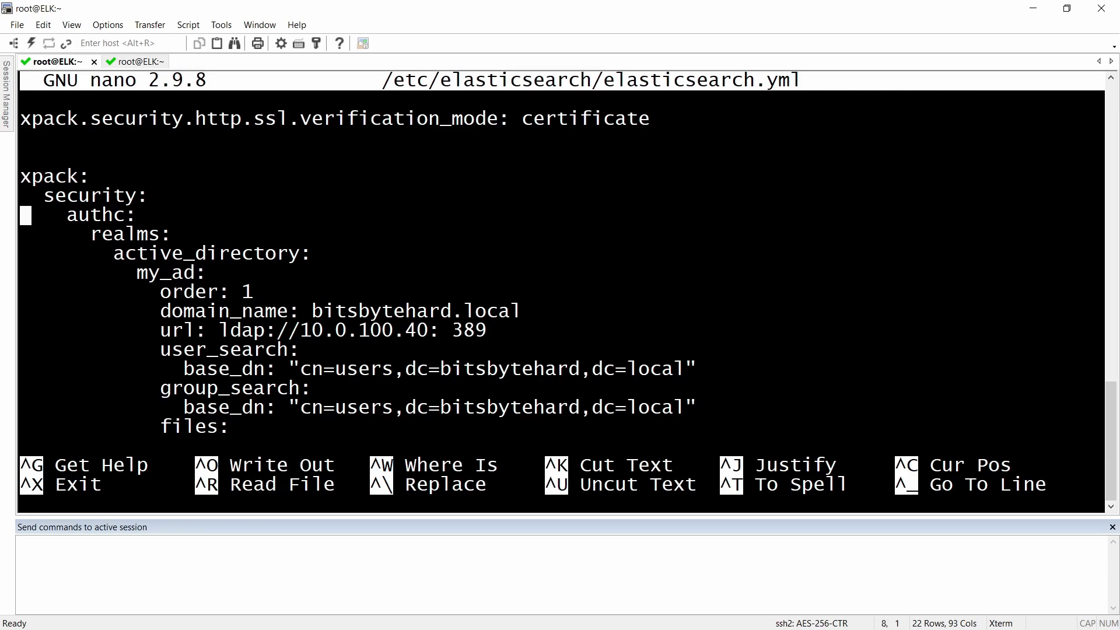
pyautogui.press('Down')
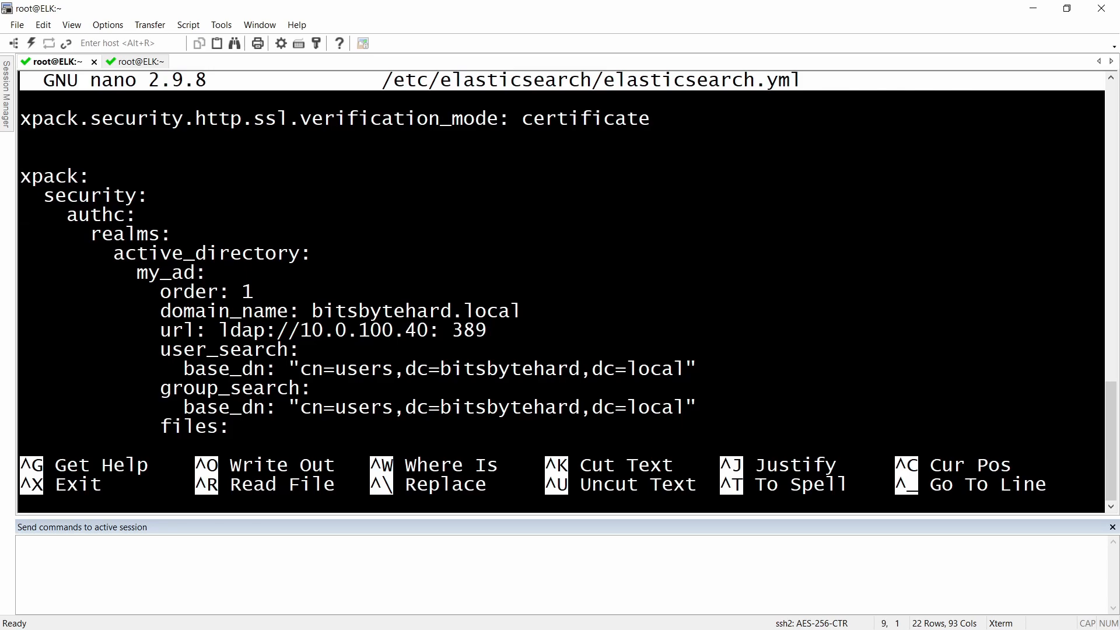
pyautogui.press('Down')
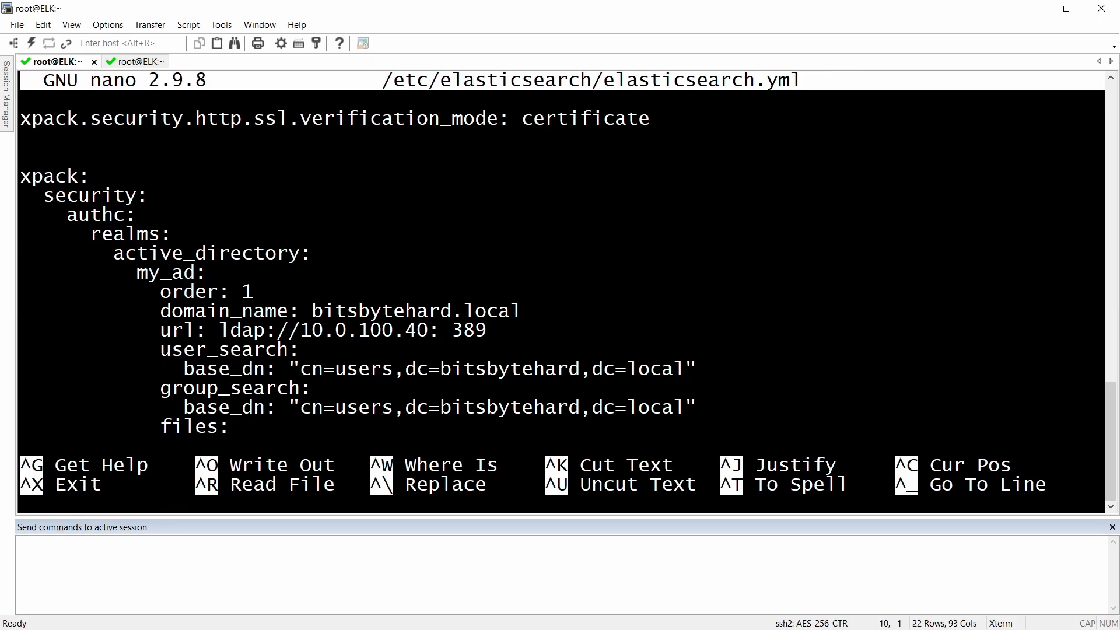
pyautogui.press('Down')
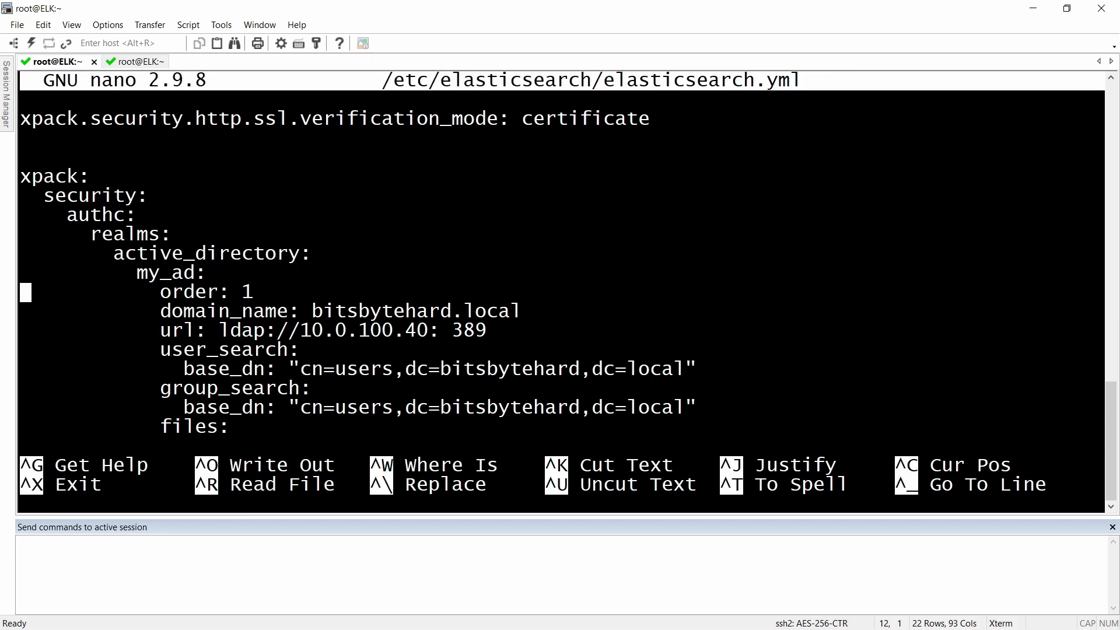
pyautogui.press('Down')
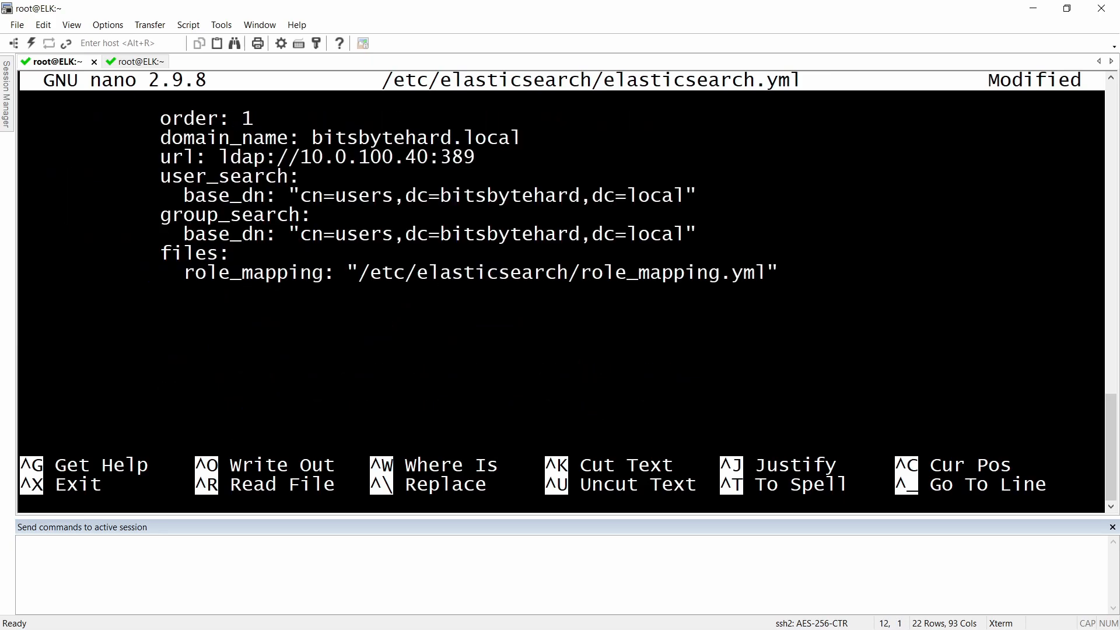
pyautogui.press('ctrl+o')
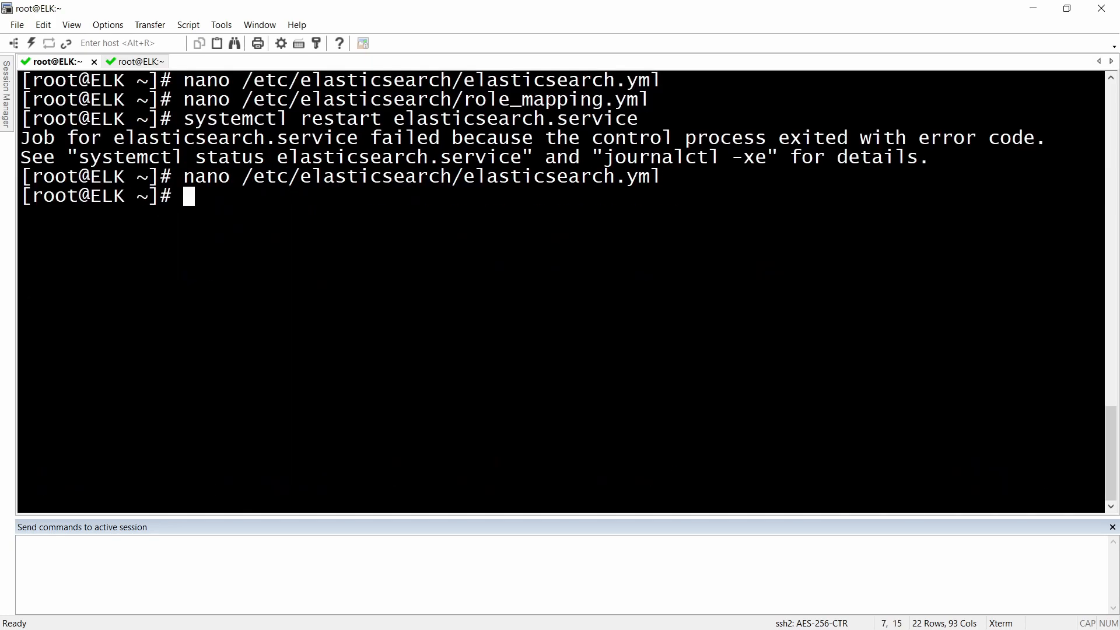
# Step: Restart Elasticsearch again and confirm systemctl status shows it active (running)
pyautogui.press('Return')
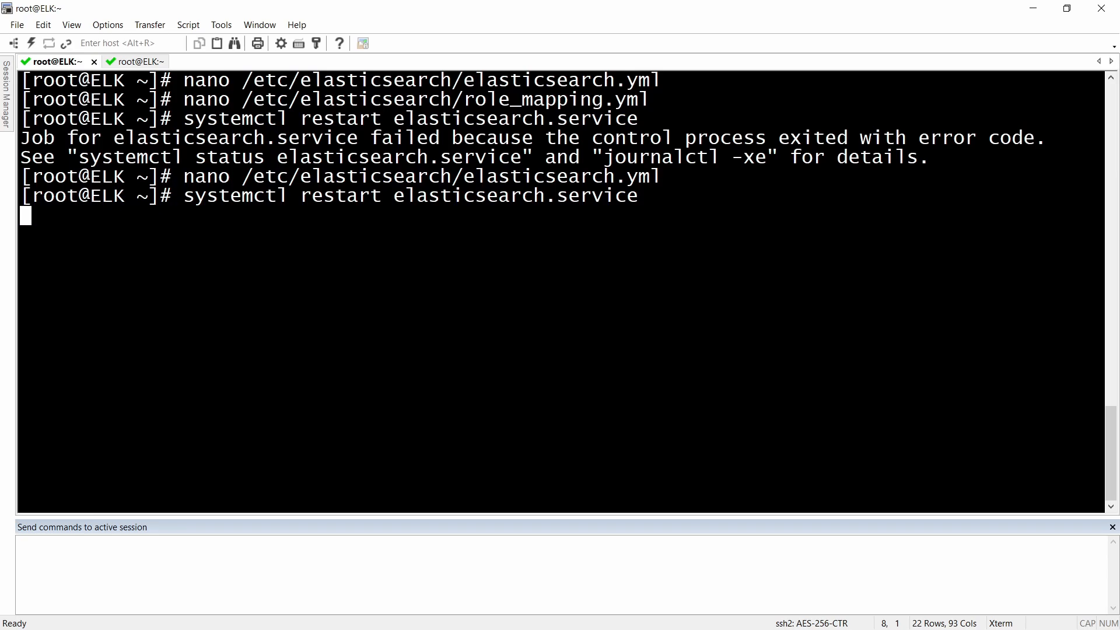
pyautogui.press('Return')
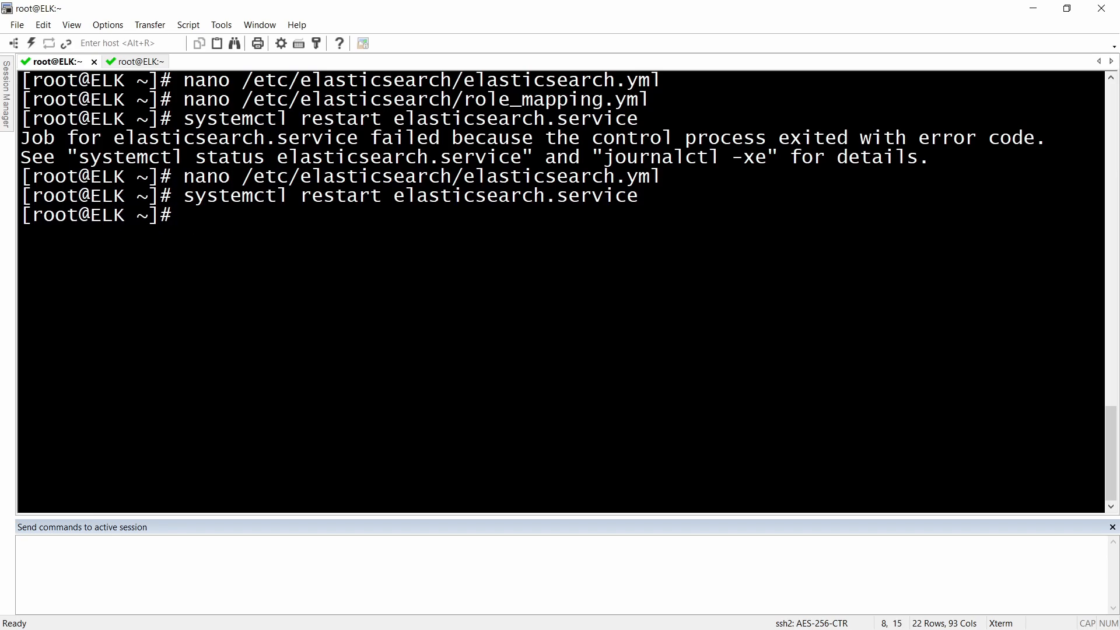
pyautogui.write('systemctl')
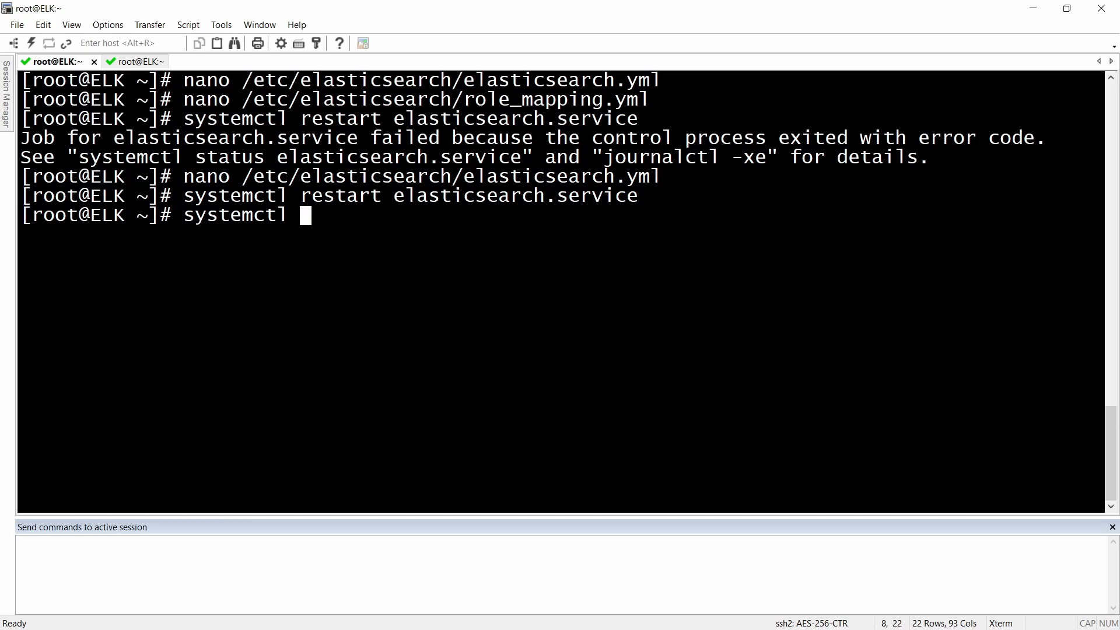
pyautogui.write('status ela')
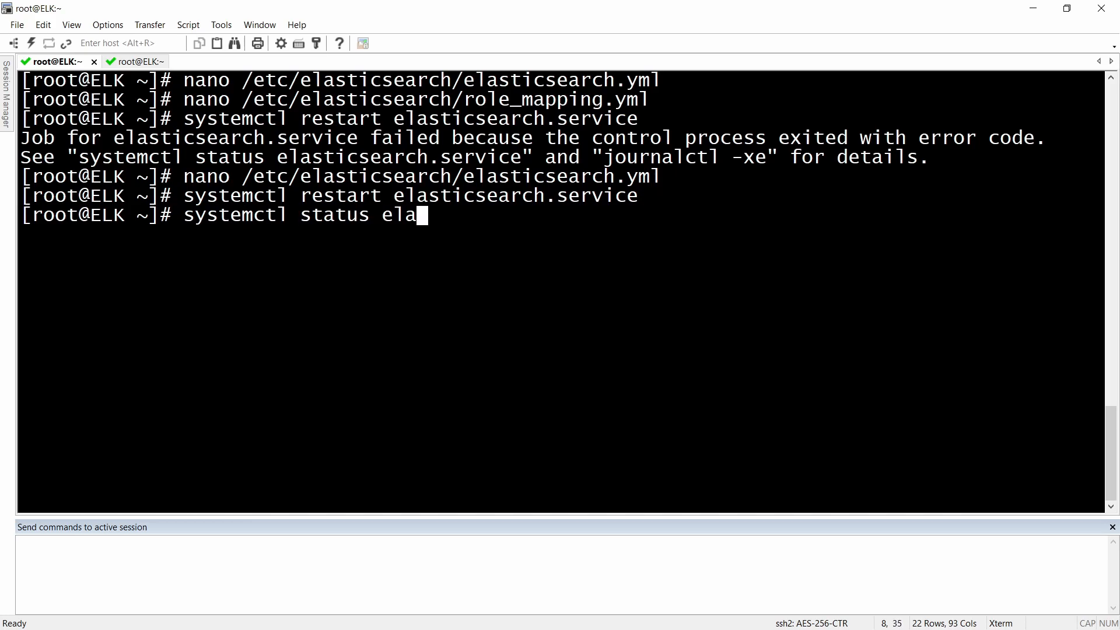
pyautogui.press('Return')
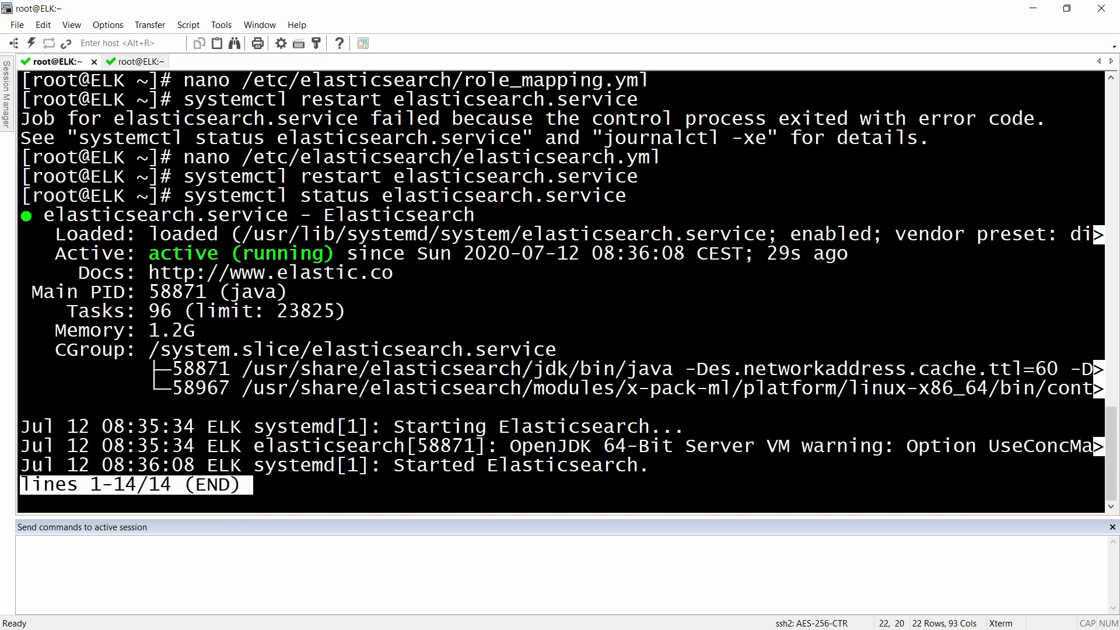
pyautogui.press('q')
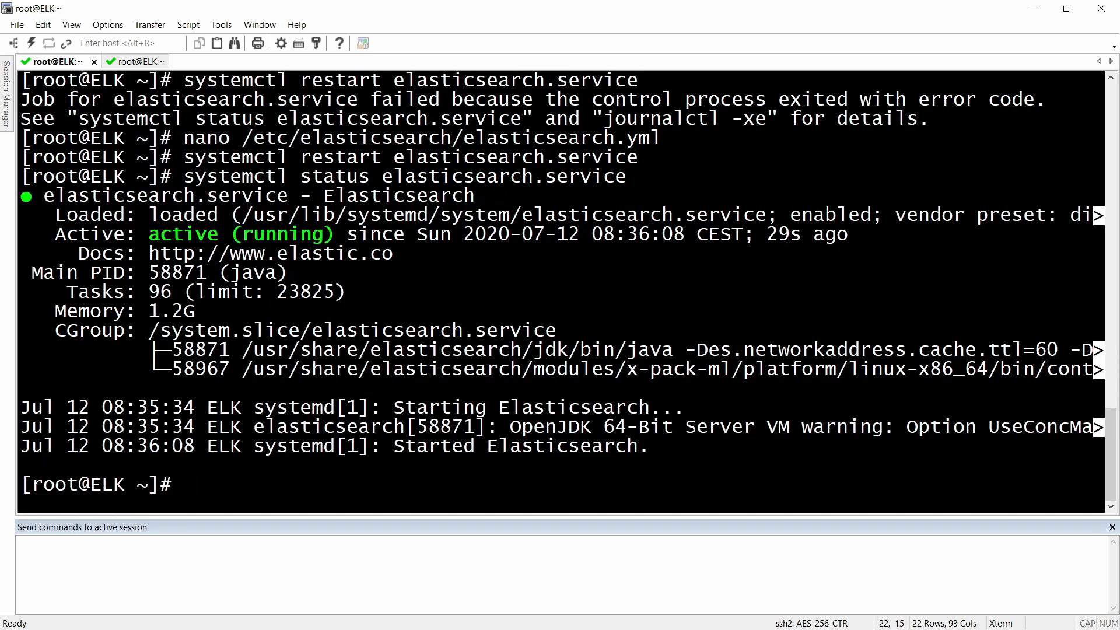
# Step: Run systemctl restart kibana.service
pyautogui.write('syst')
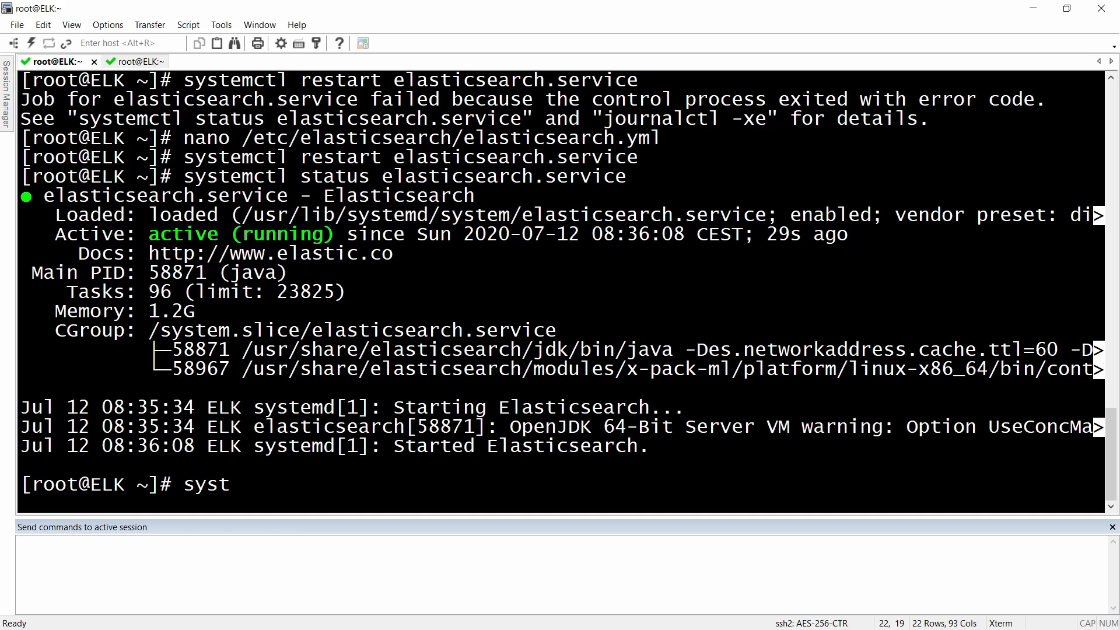
pyautogui.write('emctl')
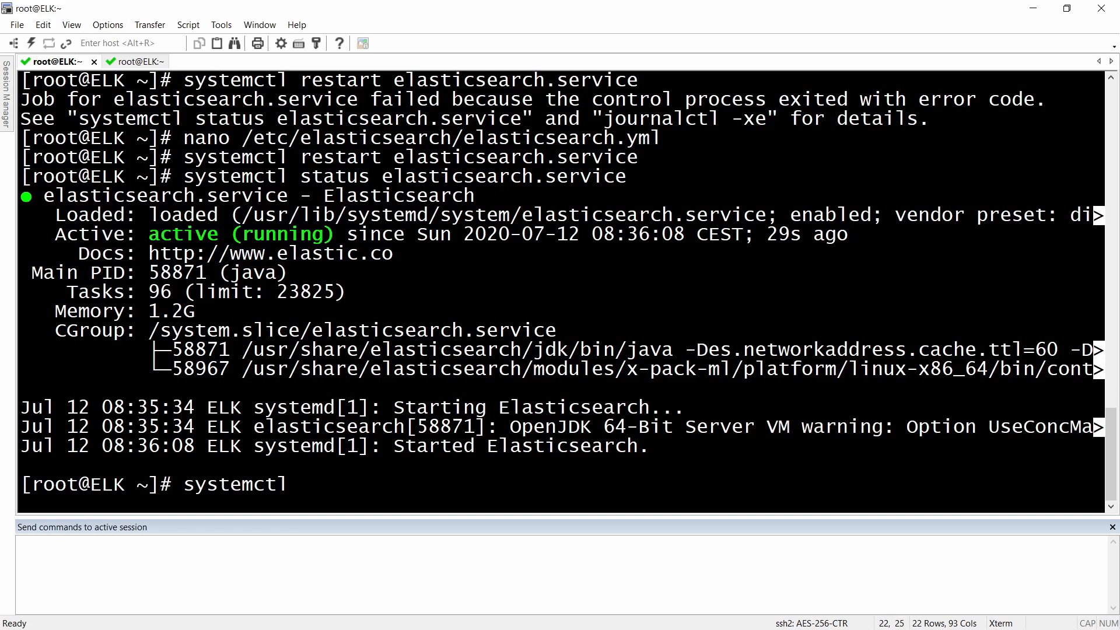
pyautogui.write('restart')
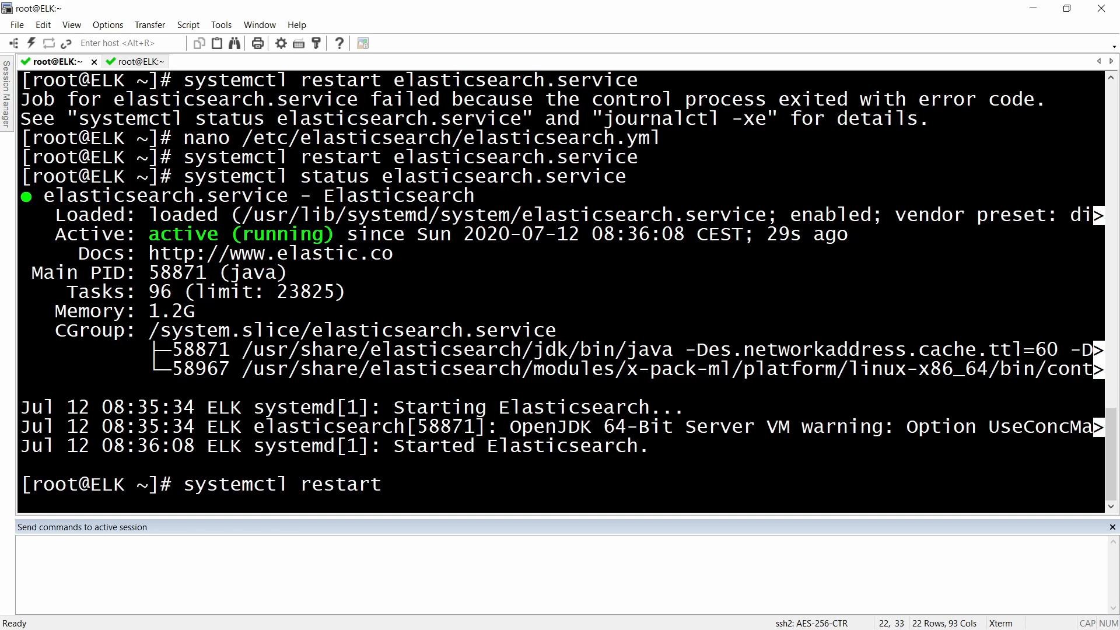
pyautogui.write('kibana.service')
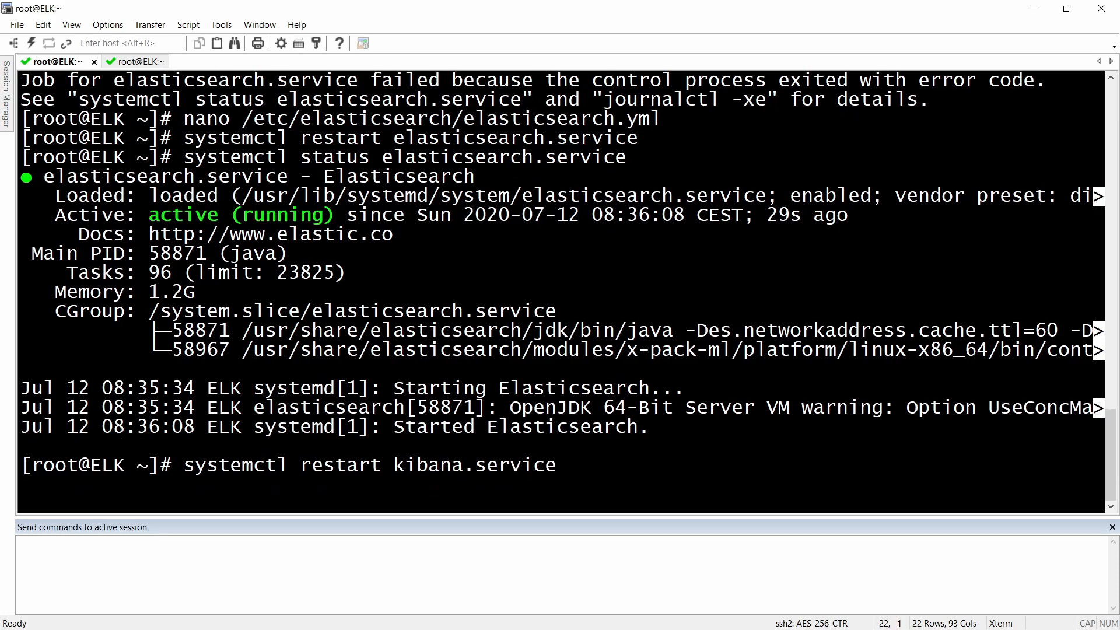
# Step: Check kibana.service status shows active (running), then quit the status output
pyautogui.write('s')
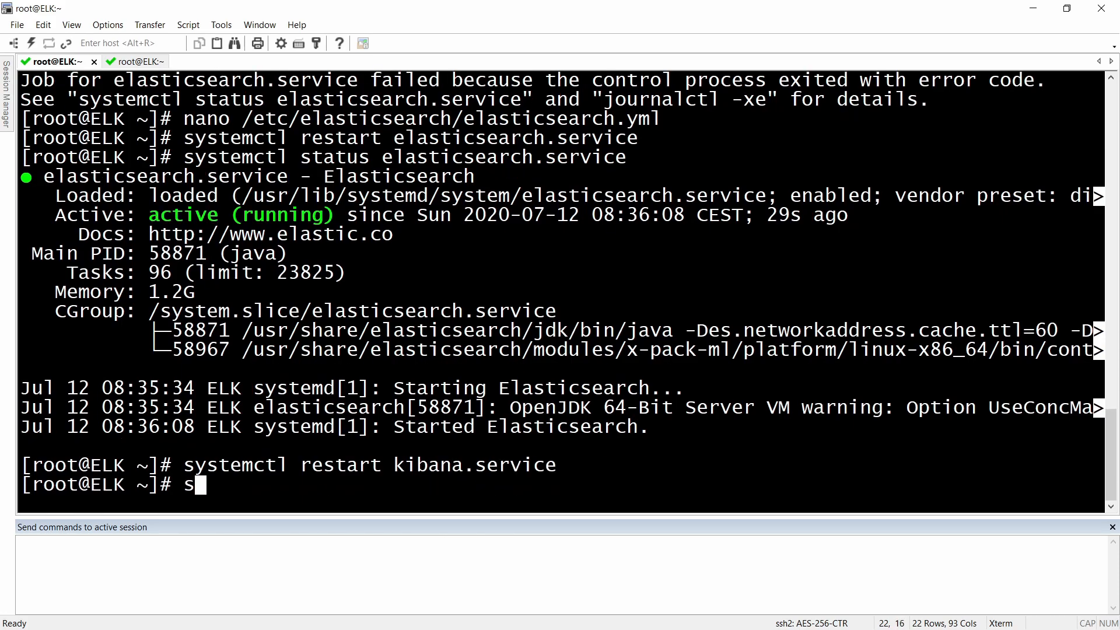
pyautogui.write('ystemctl s')
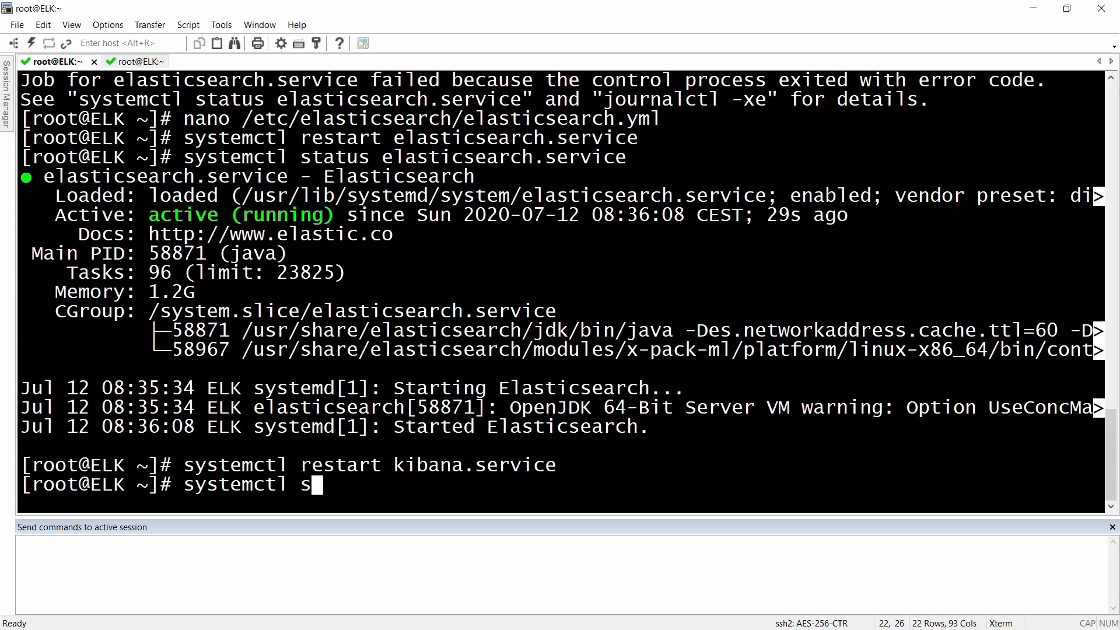
pyautogui.write('tatus kib')
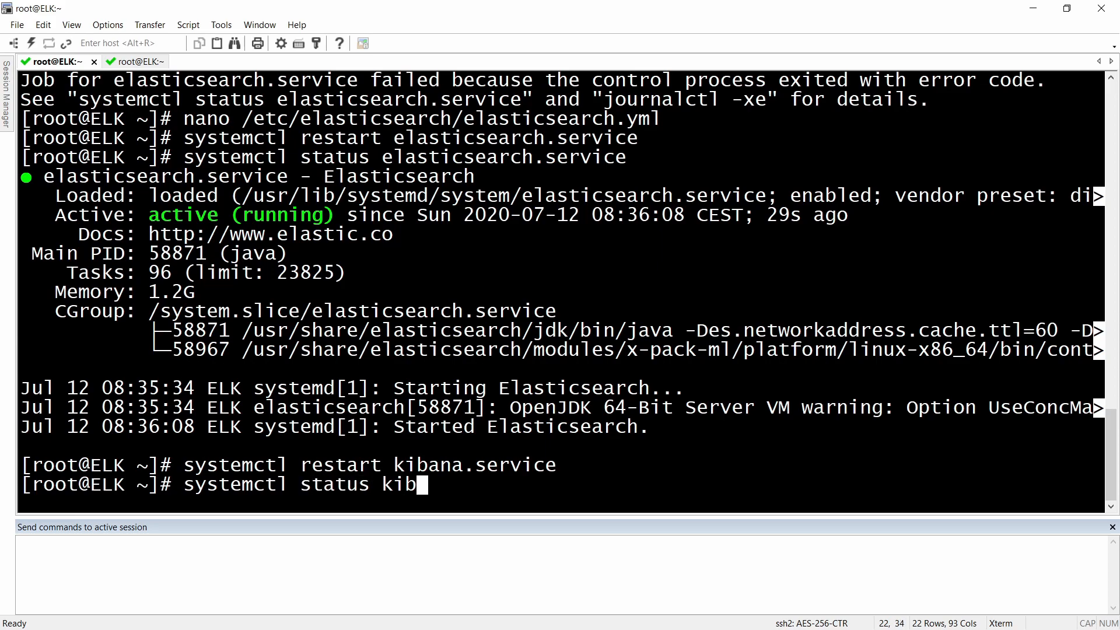
pyautogui.press('Return')
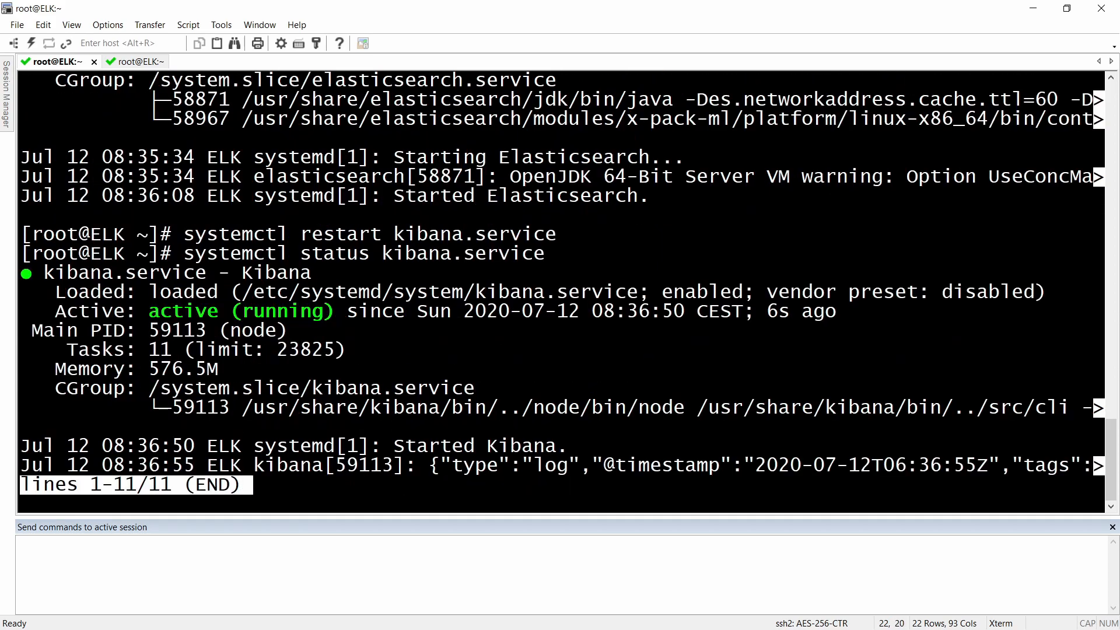
pyautogui.press('q')
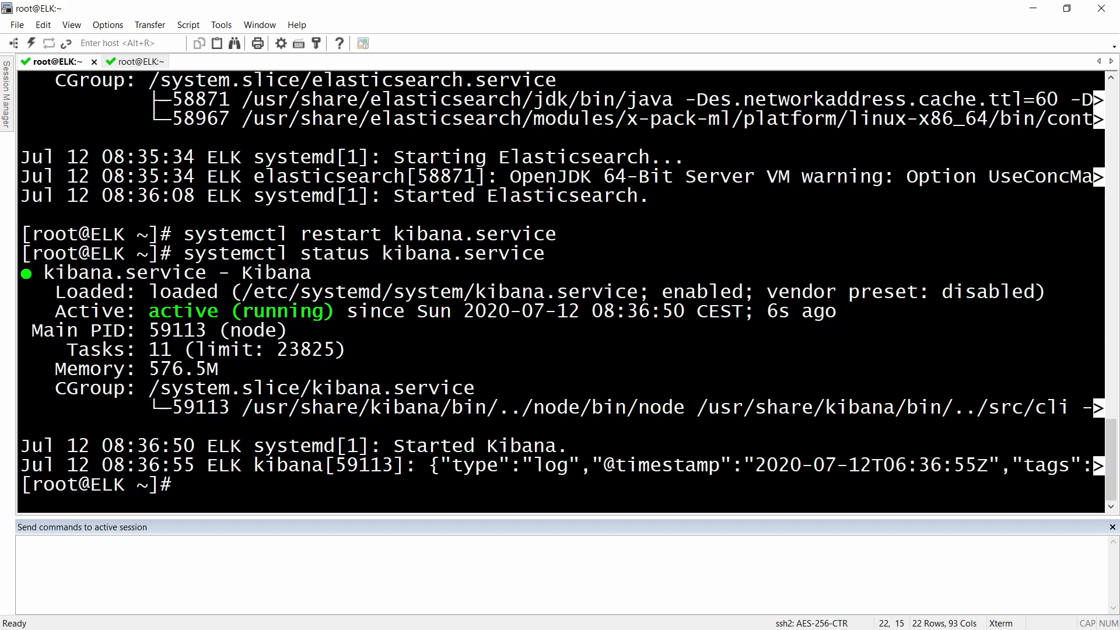
pyautogui.moveTo(600, 319)
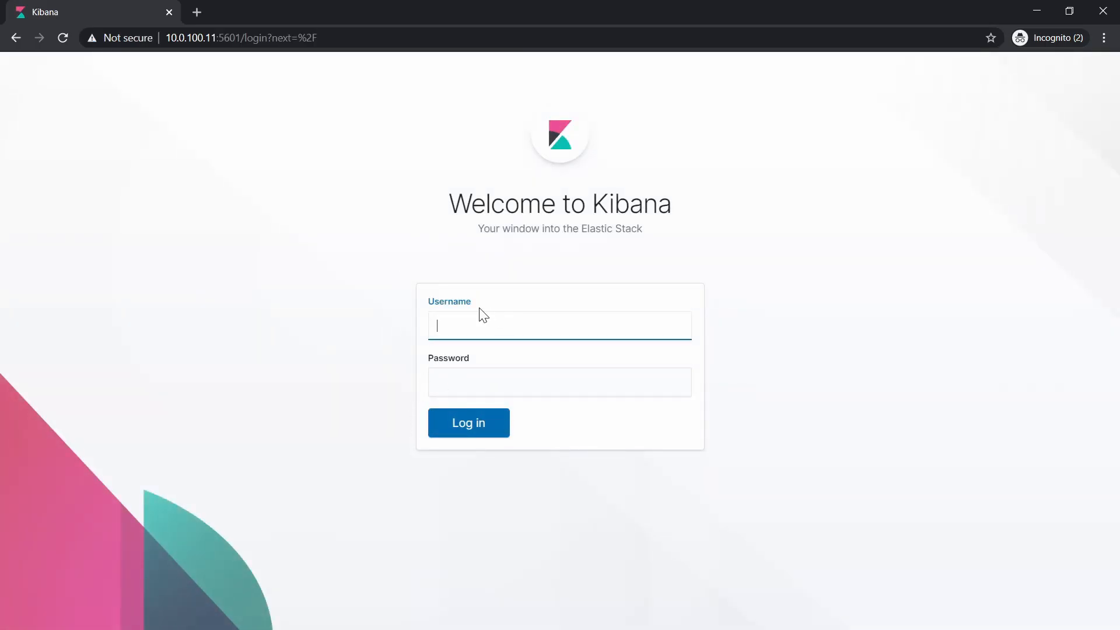
# Step: Start entering the username 'ad…' in the Kibana login page's Username field
pyautogui.click(559, 325)
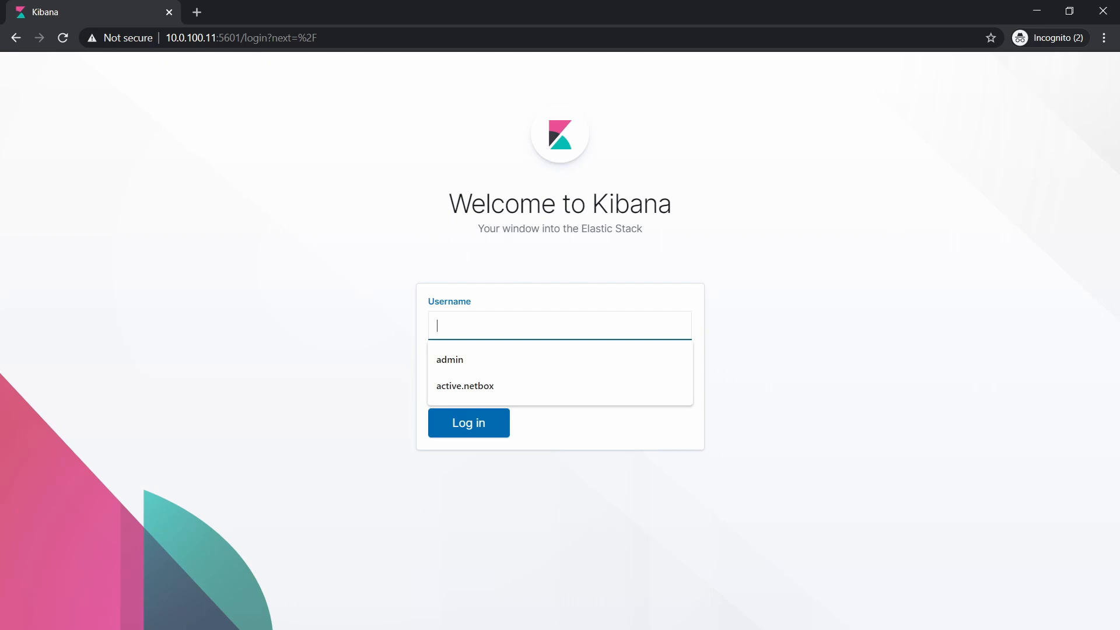
pyautogui.write('ad')
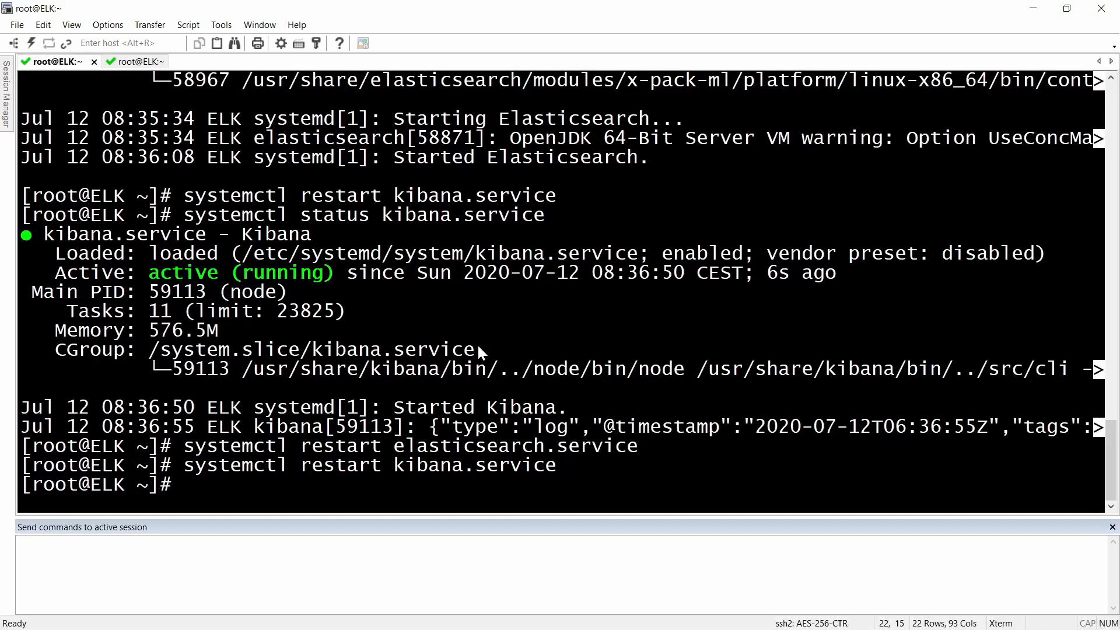
pyautogui.moveTo(557, 401)
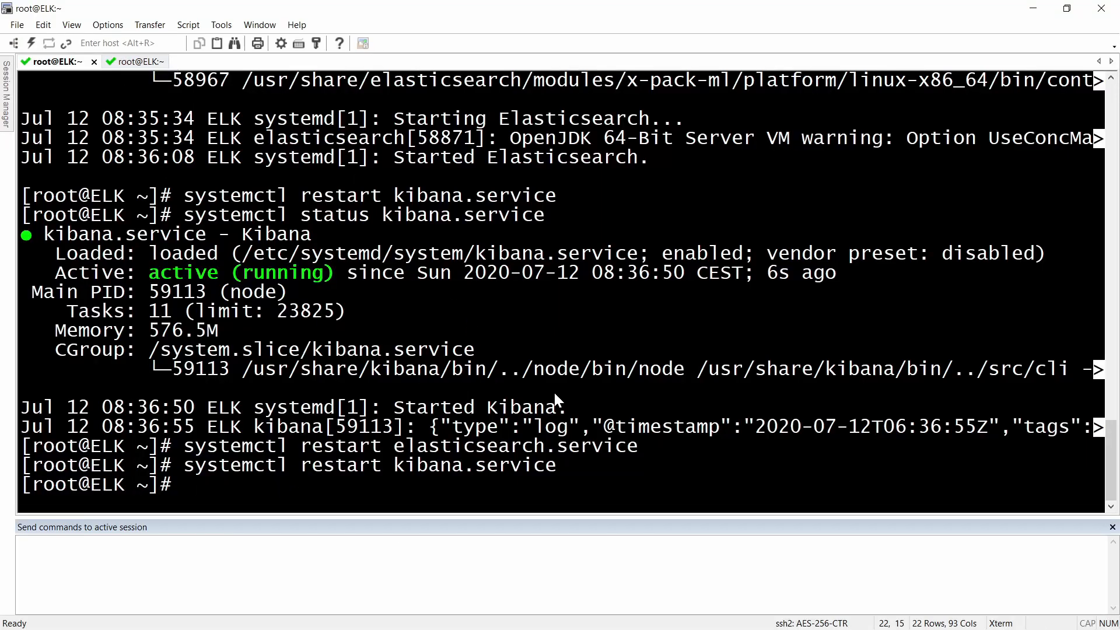
# Step: Map the Active-Netbox DN to superuser in role_mapping.yml, save, and restart Elasticsearch
pyautogui.write('na')
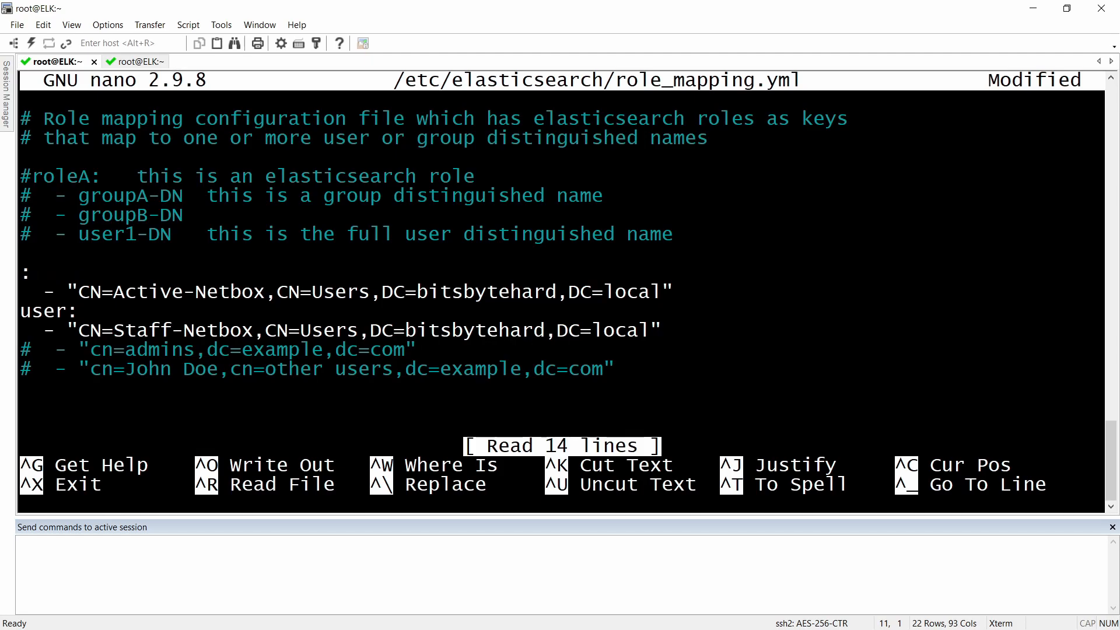
pyautogui.write('superuser')
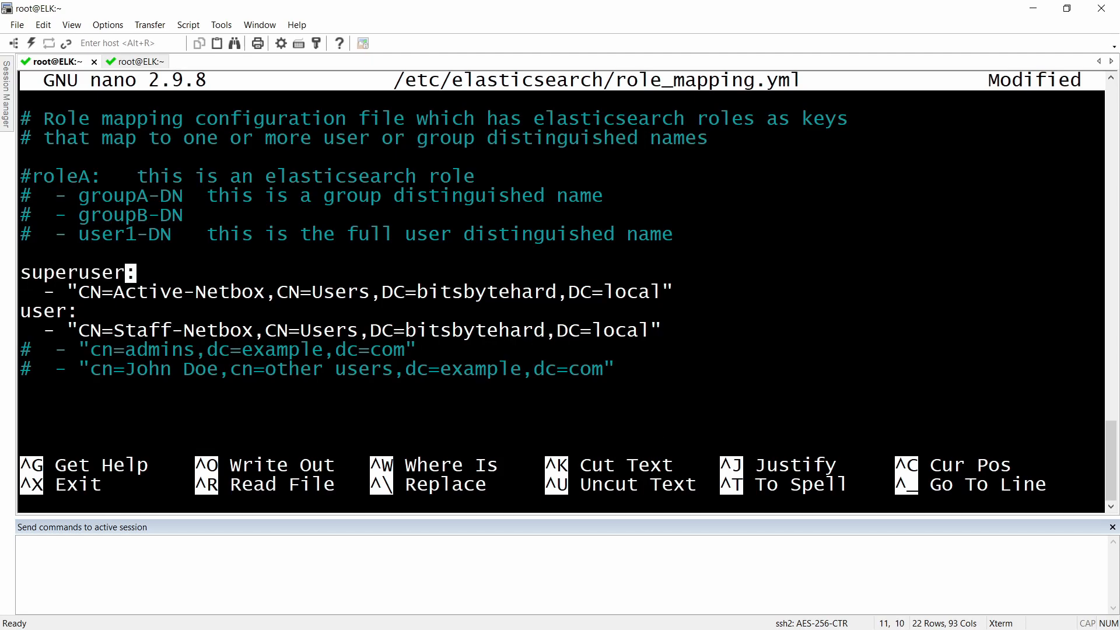
pyautogui.press('ctrl+o')
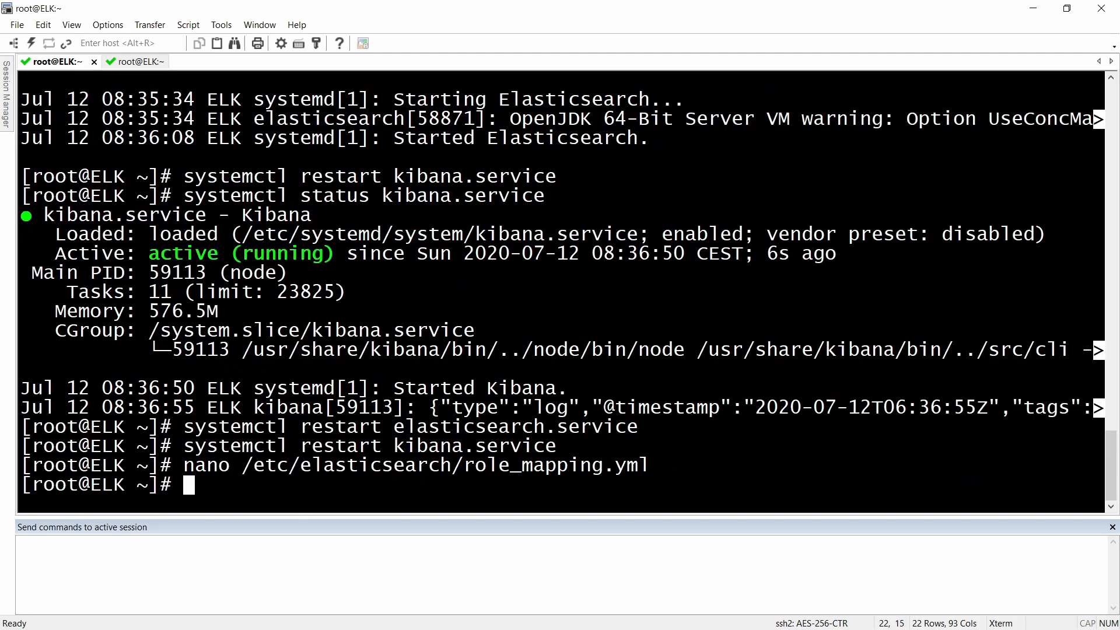
pyautogui.write('systemctl restart elasticsearch.service')
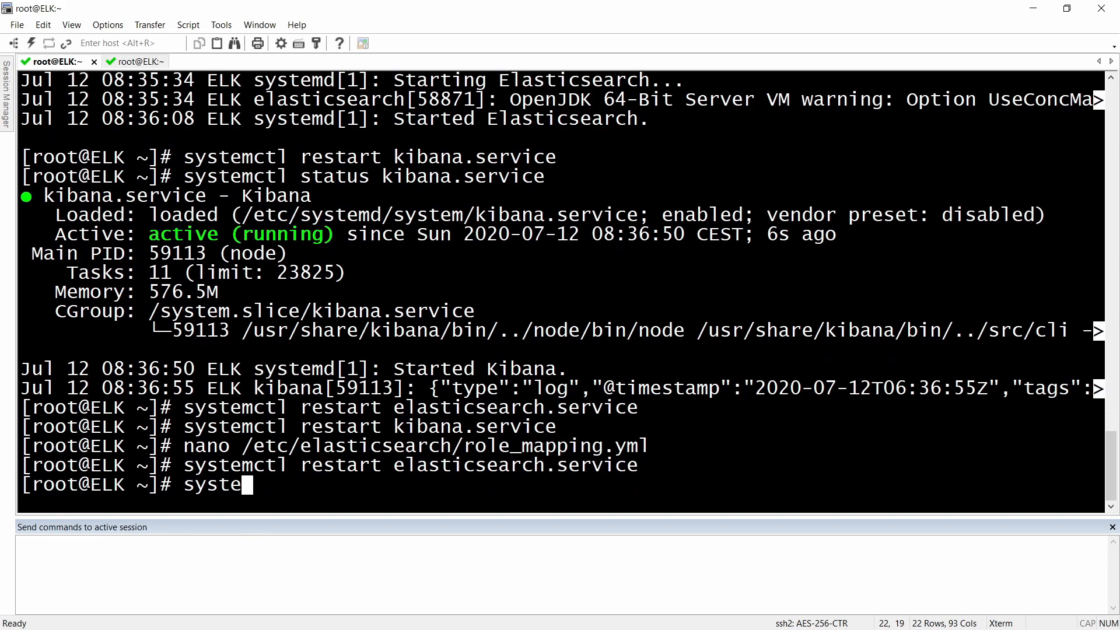
pyautogui.write('mctl restart')
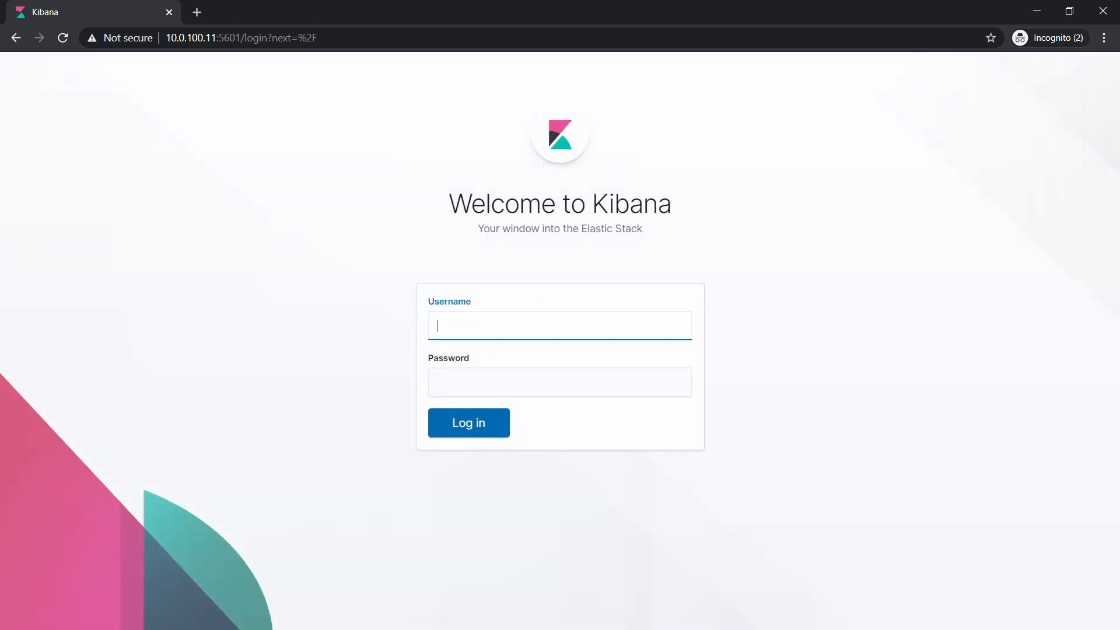
# Step: Log in to Kibana as active.netbox using the saved username suggestion
pyautogui.click(560, 325)
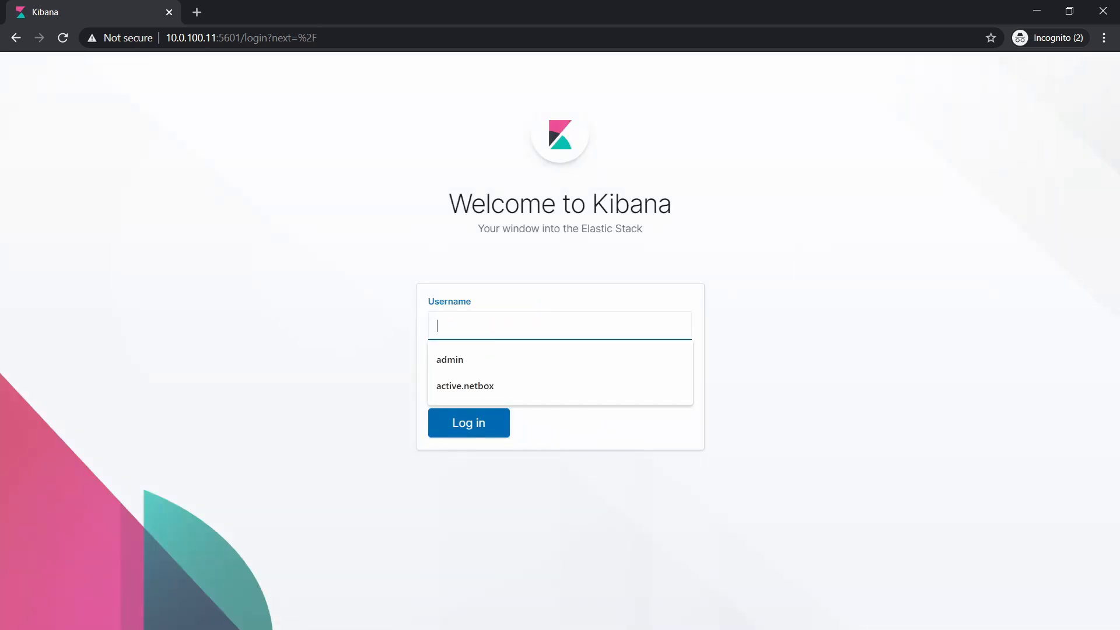
pyautogui.click(465, 385)
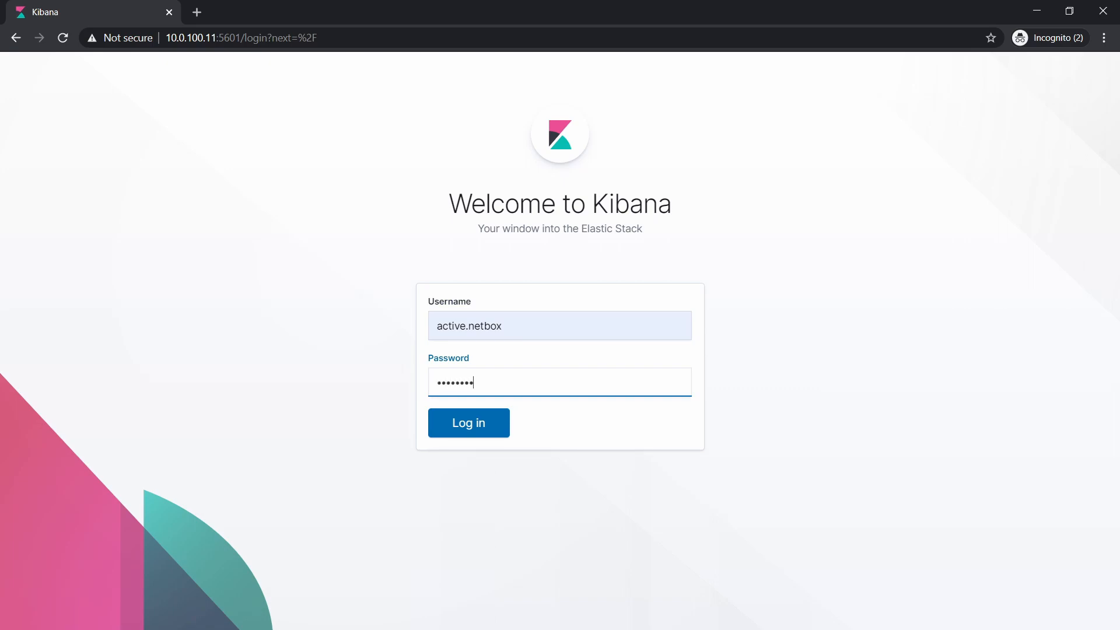
pyautogui.click(468, 423)
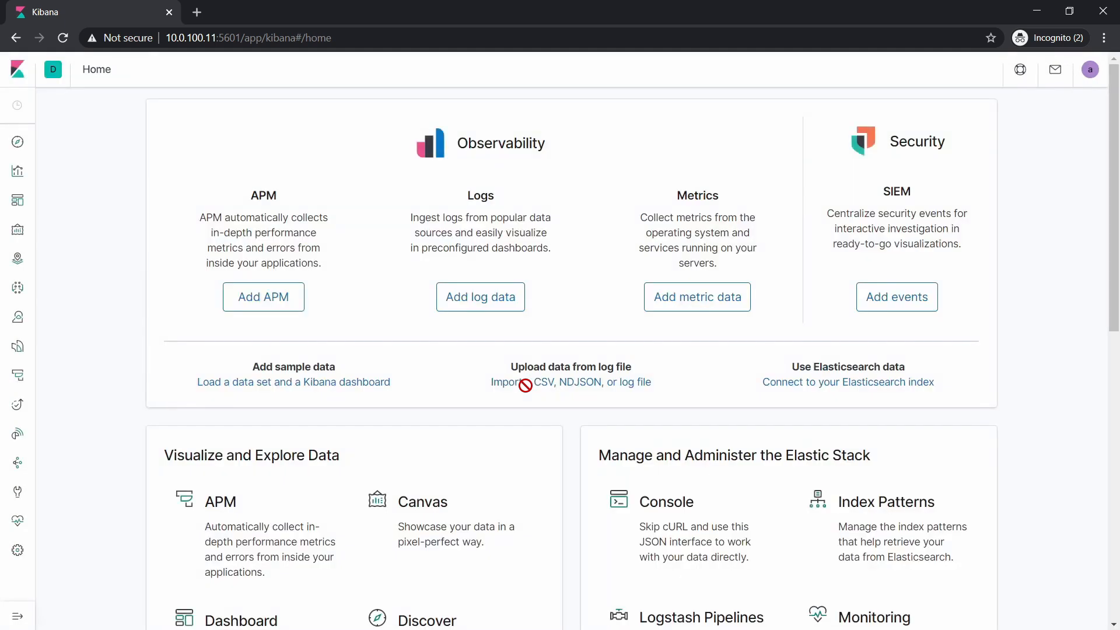
# Step: Navigate to Stack Management > Security > Role Mappings and begin creating a new role mapping
pyautogui.click(18, 550)
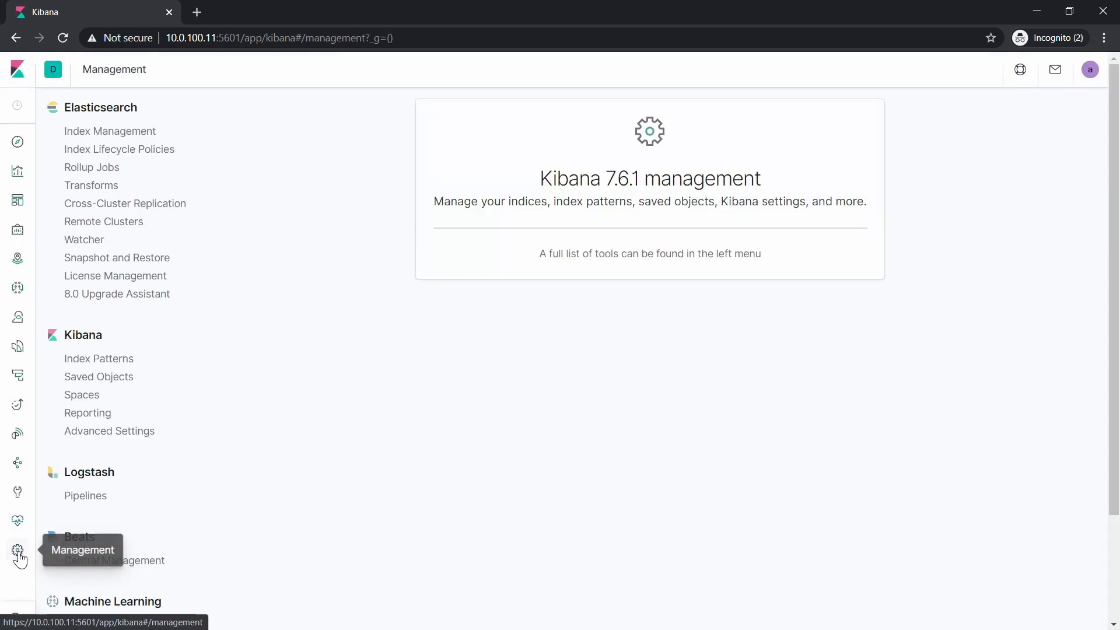
pyautogui.scroll(-3)
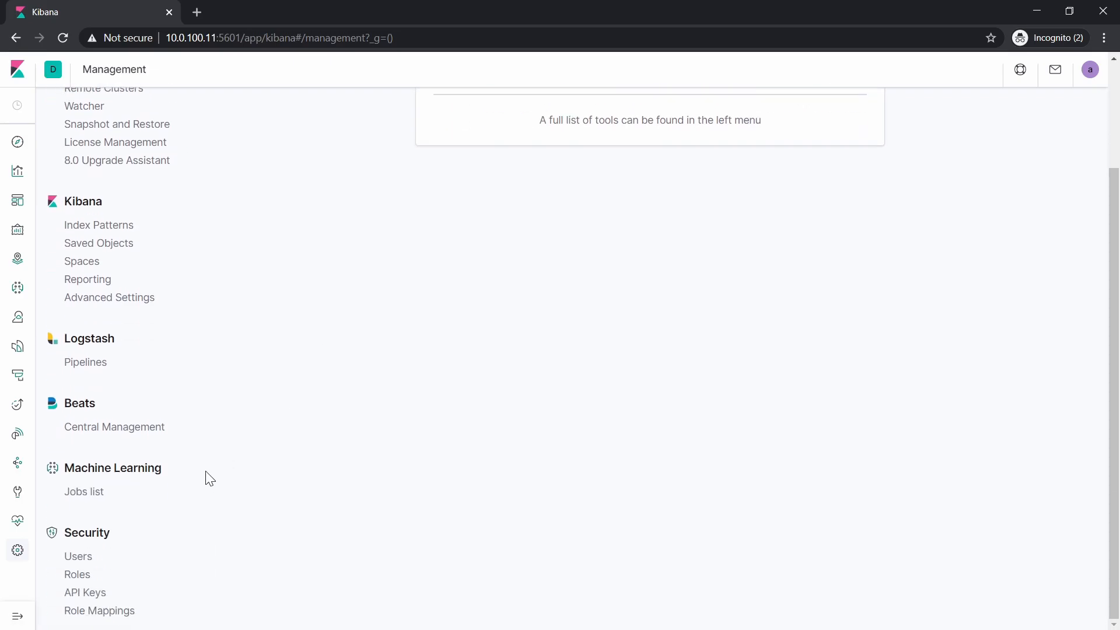
pyautogui.click(99, 610)
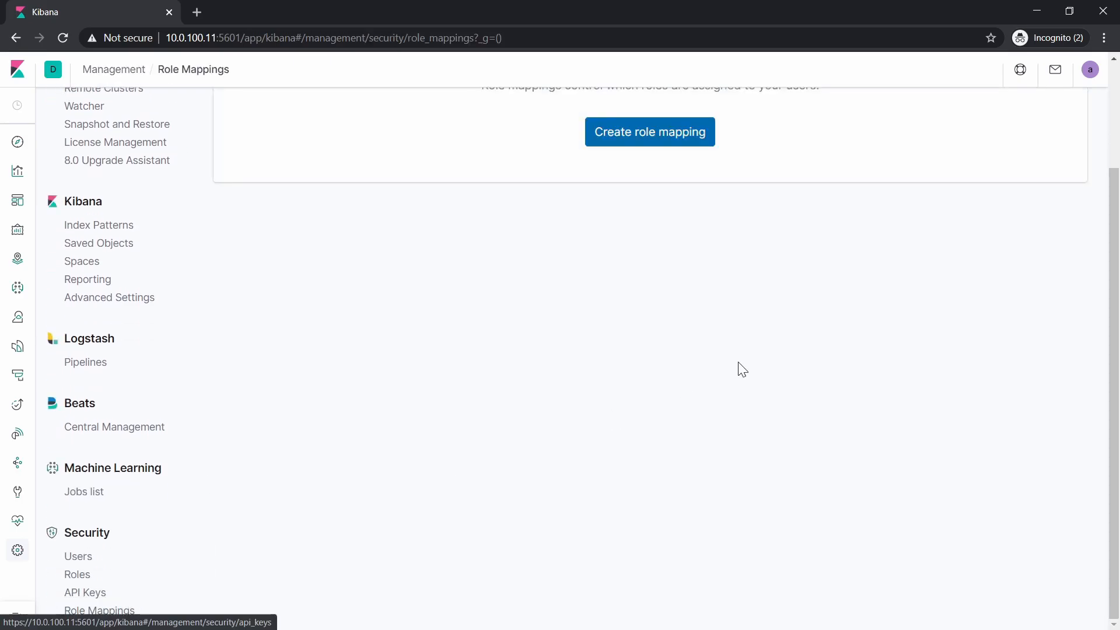
pyautogui.click(648, 131)
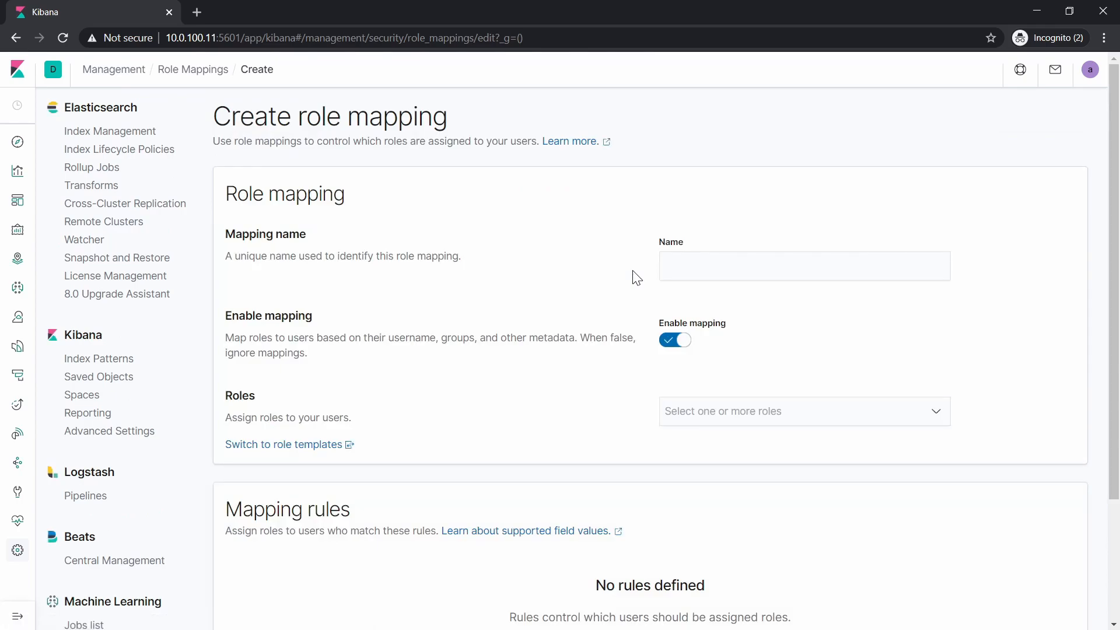
pyautogui.moveTo(634, 216)
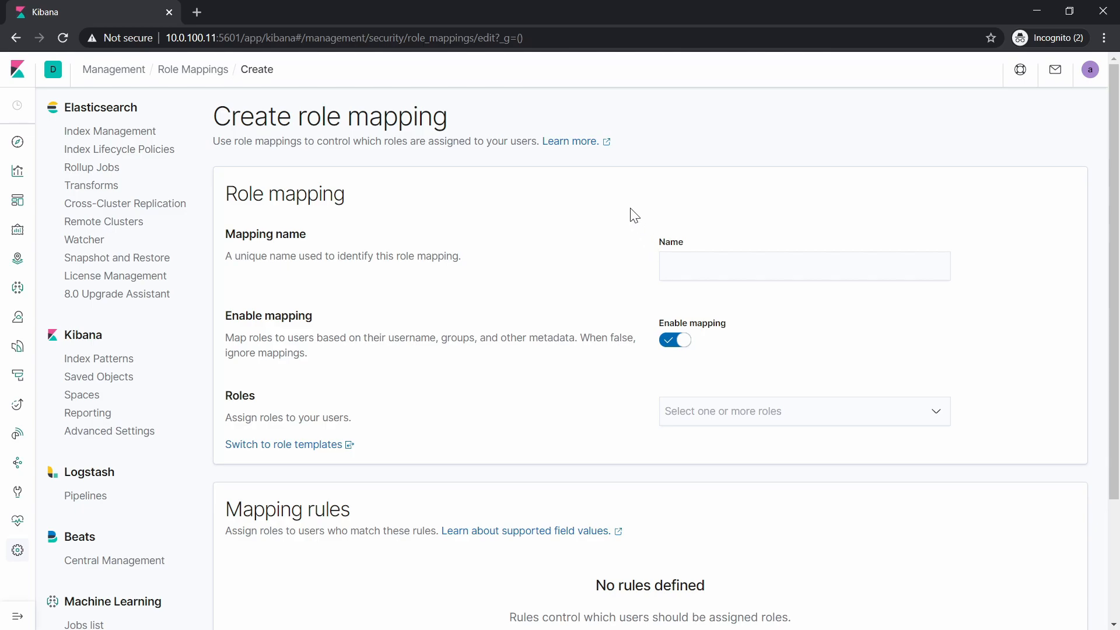
pyautogui.moveTo(596, 166)
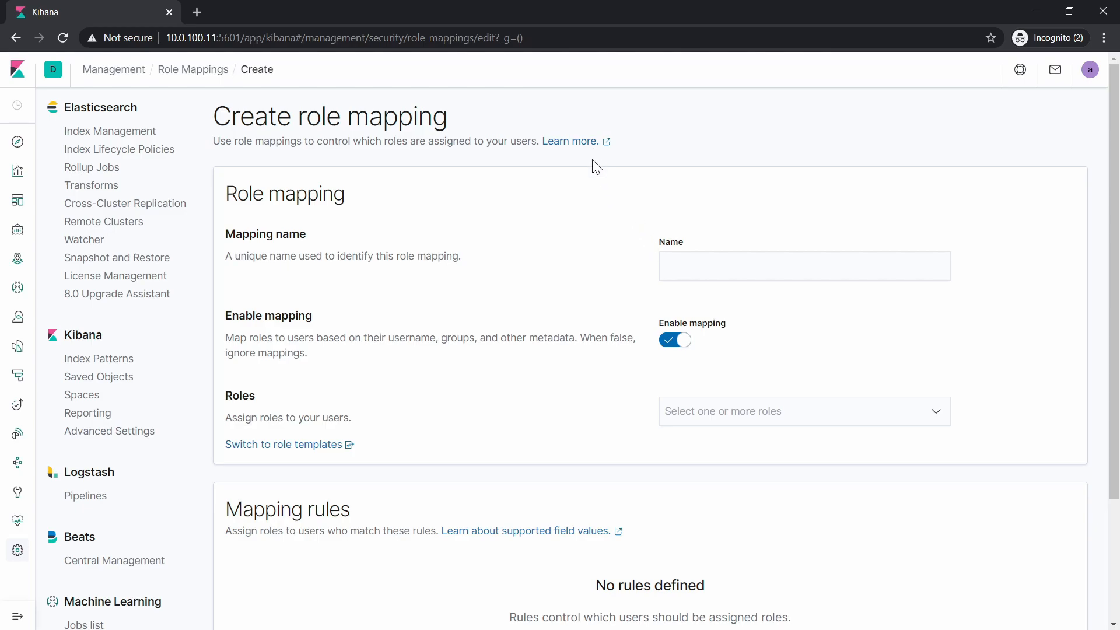
pyautogui.moveTo(732, 289)
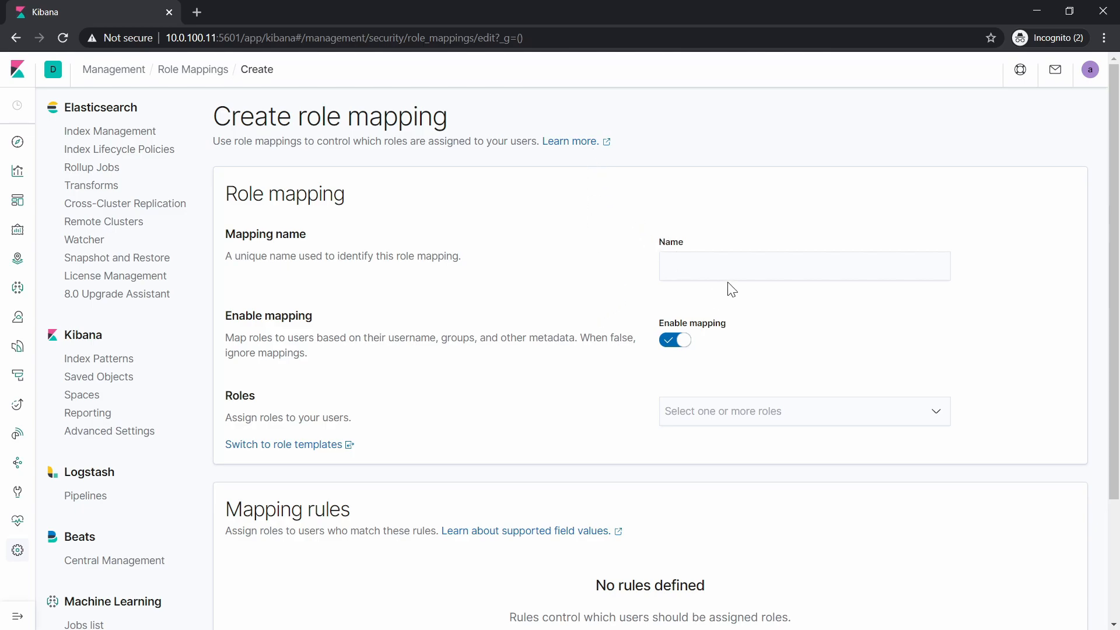
# Step: Name the new role mapping 'users' and assign it the user role
pyautogui.click(804, 266)
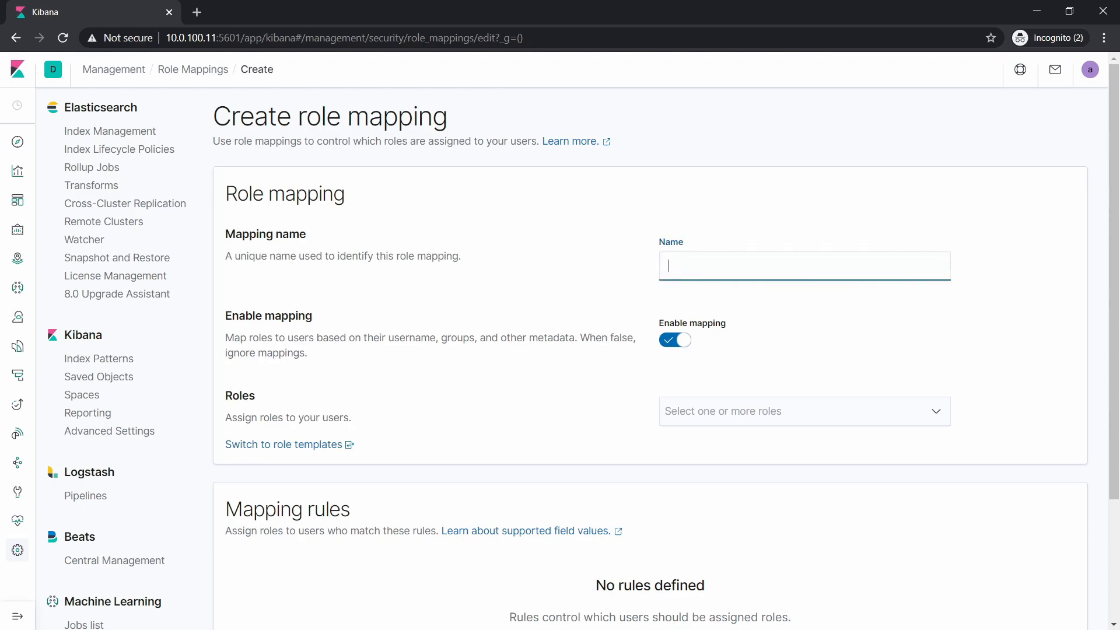
pyautogui.write('u')
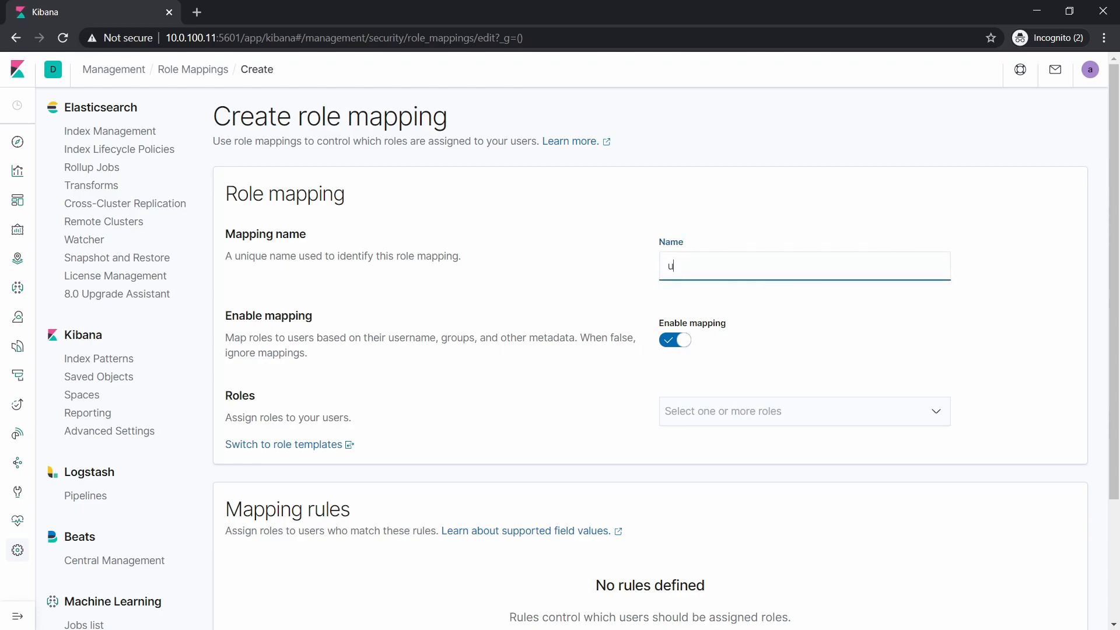
pyautogui.write('sers')
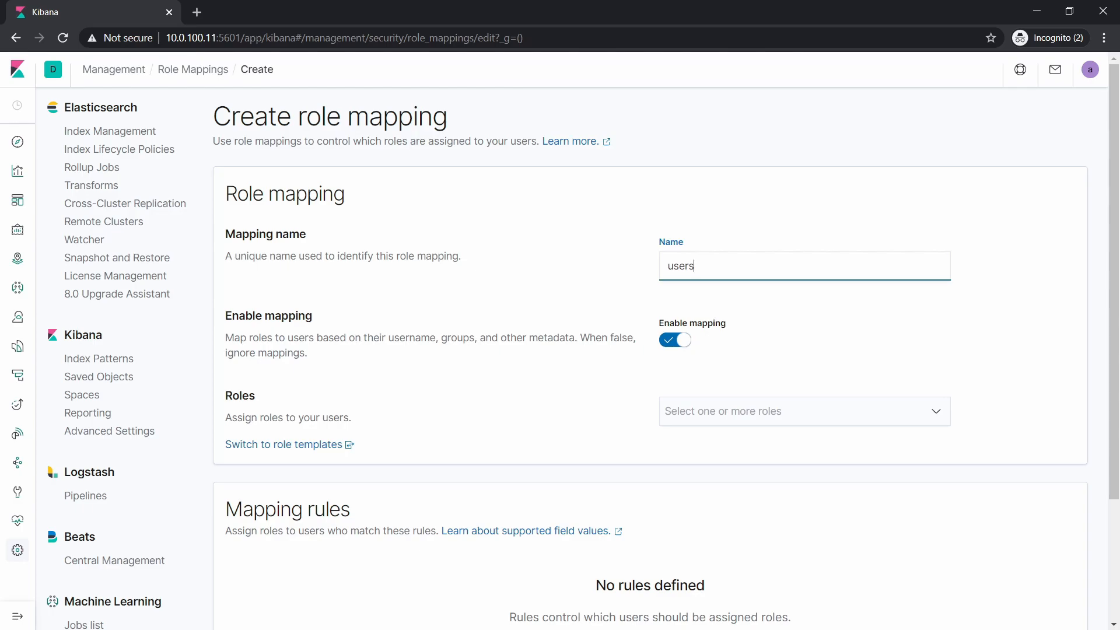
pyautogui.scroll(-3)
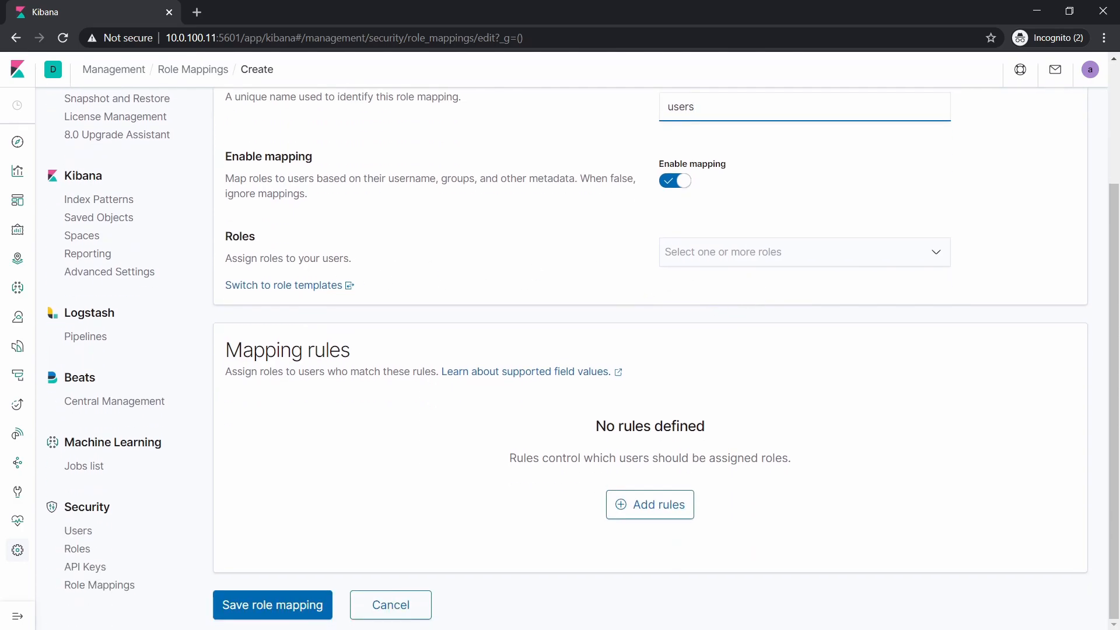
pyautogui.click(800, 251)
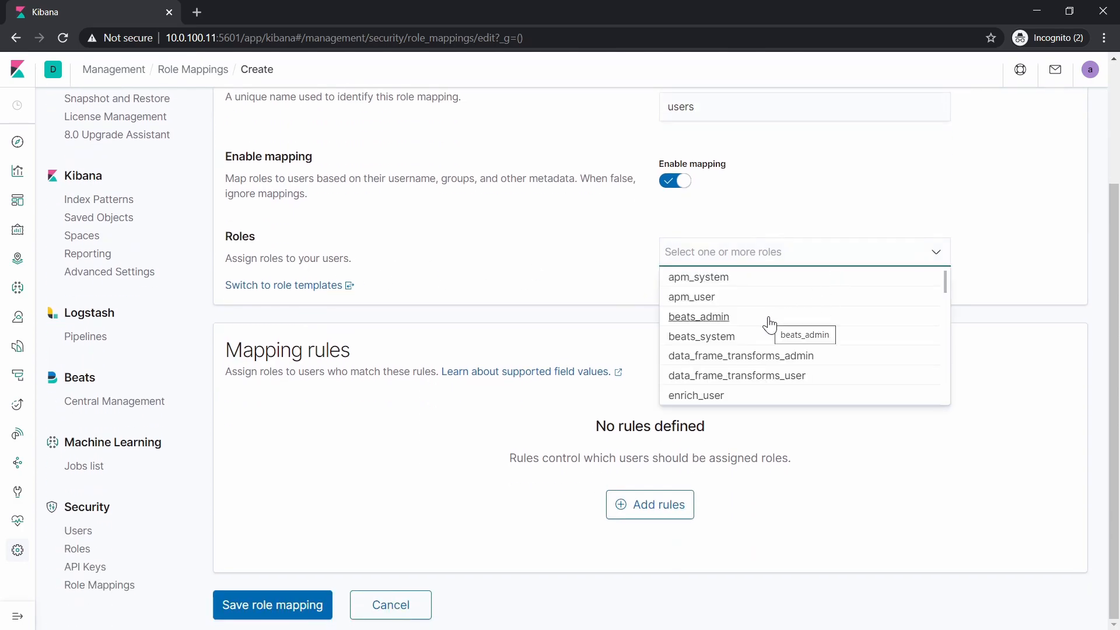
pyautogui.write('s')
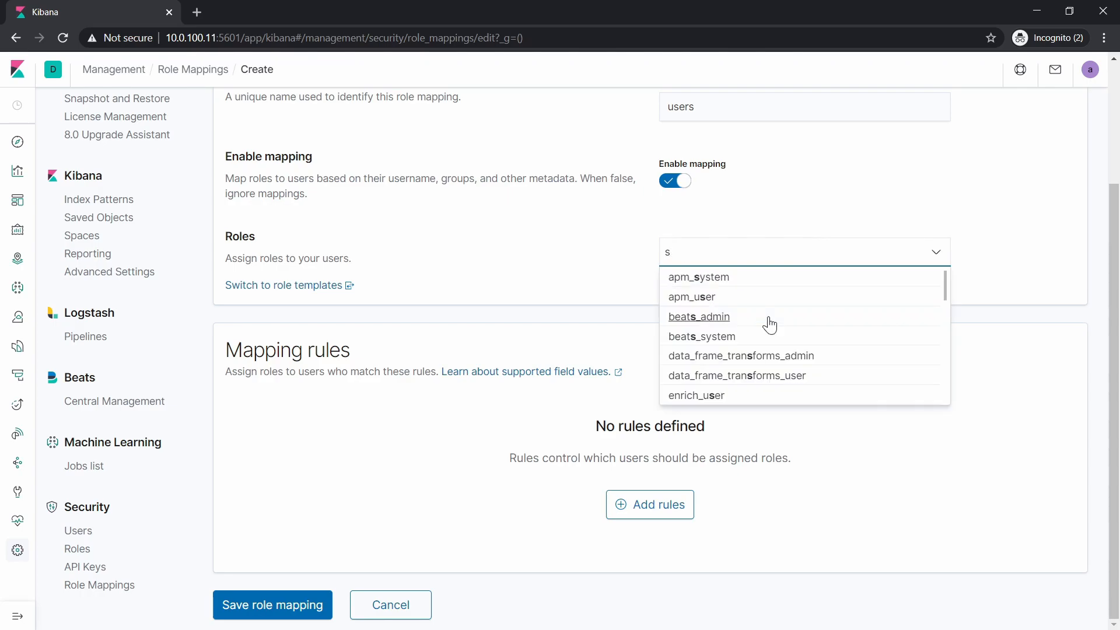
pyautogui.write('u')
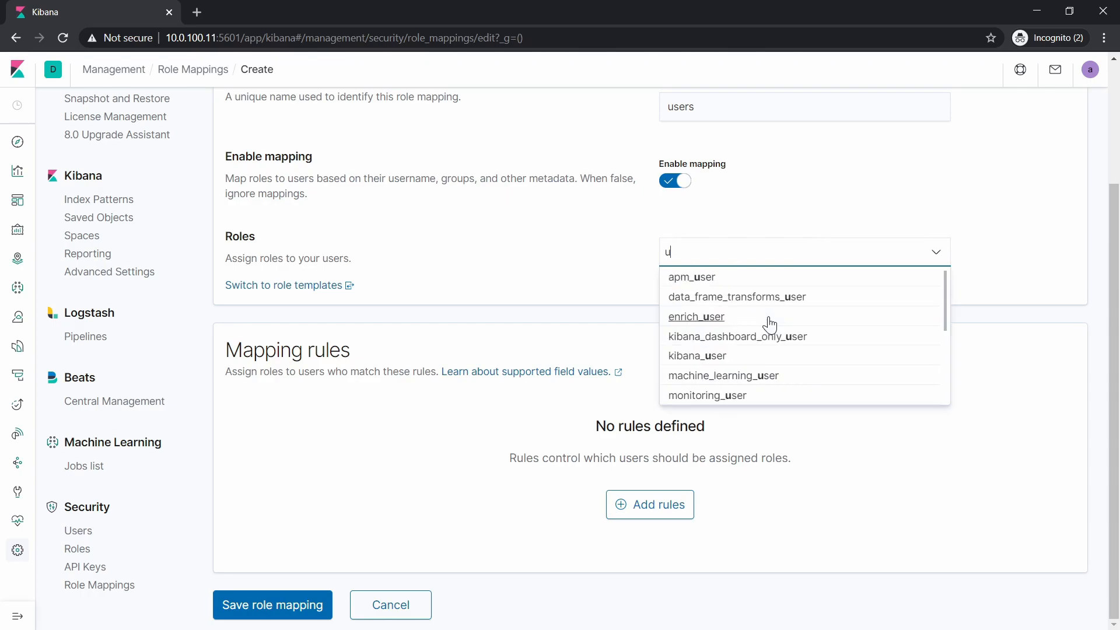
pyautogui.write('ser')
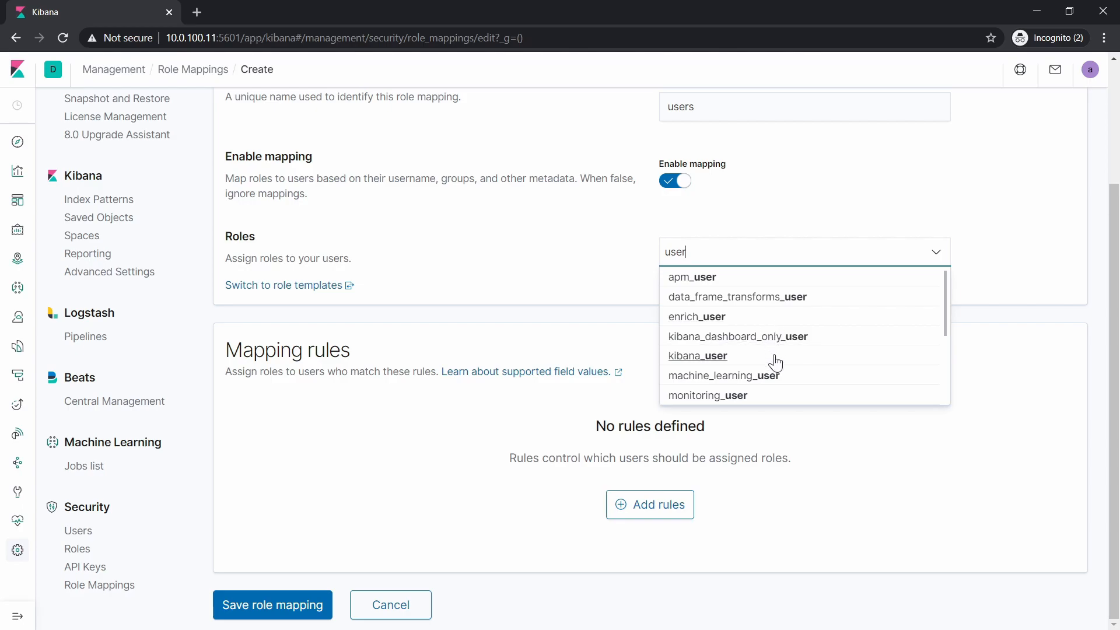
pyautogui.scroll(-3)
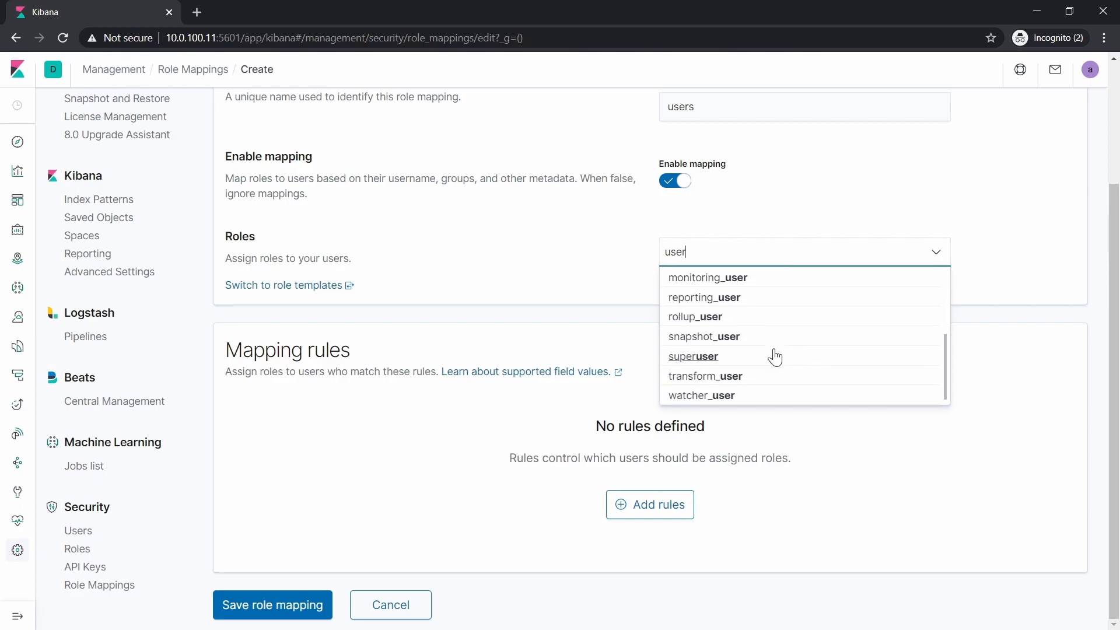
pyautogui.click(457, 401)
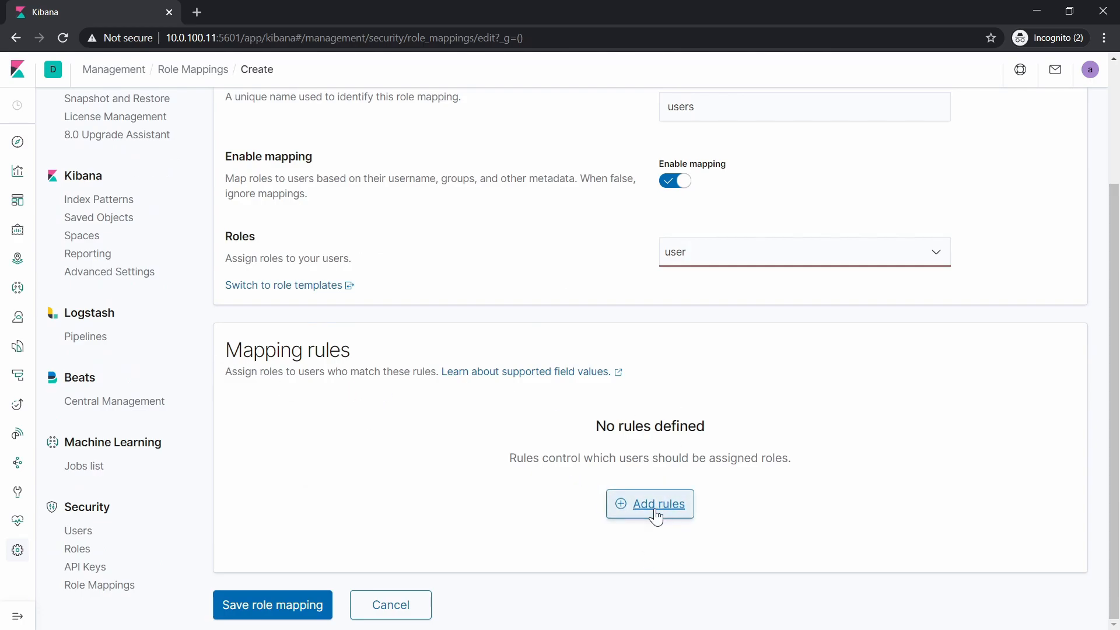
# Step: Add a mapping rule that matches on the groups user field
pyautogui.click(650, 503)
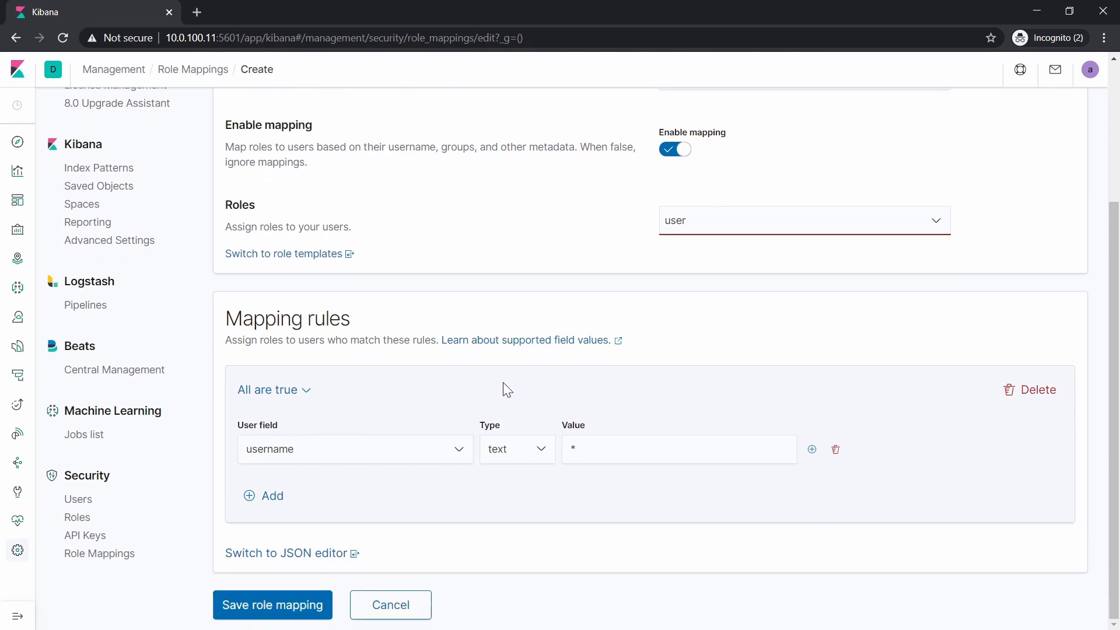
pyautogui.click(355, 448)
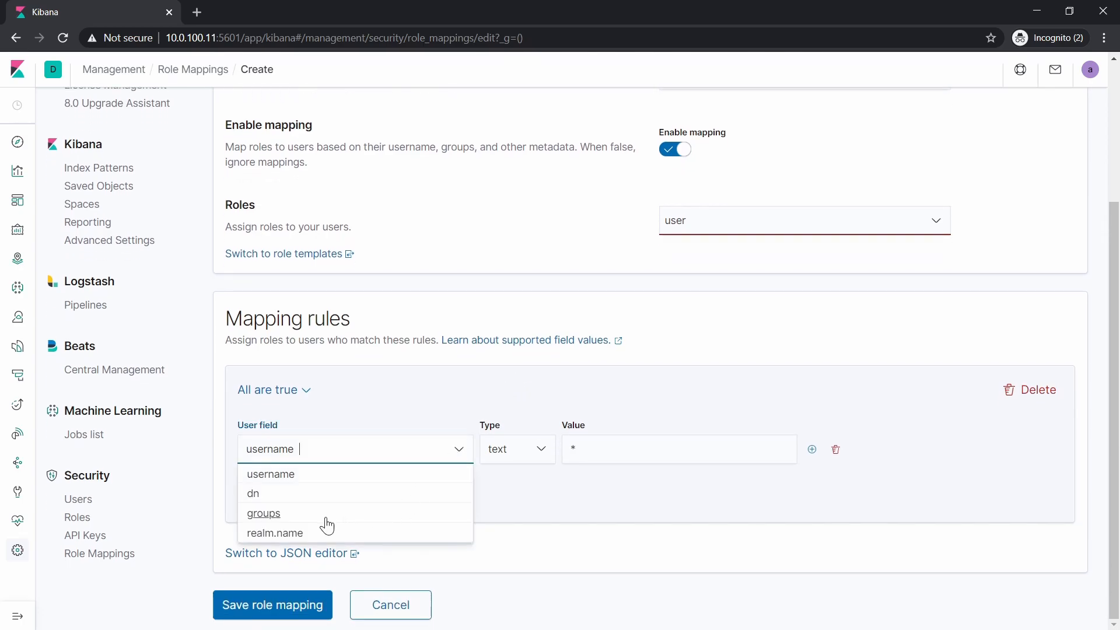
pyautogui.click(263, 514)
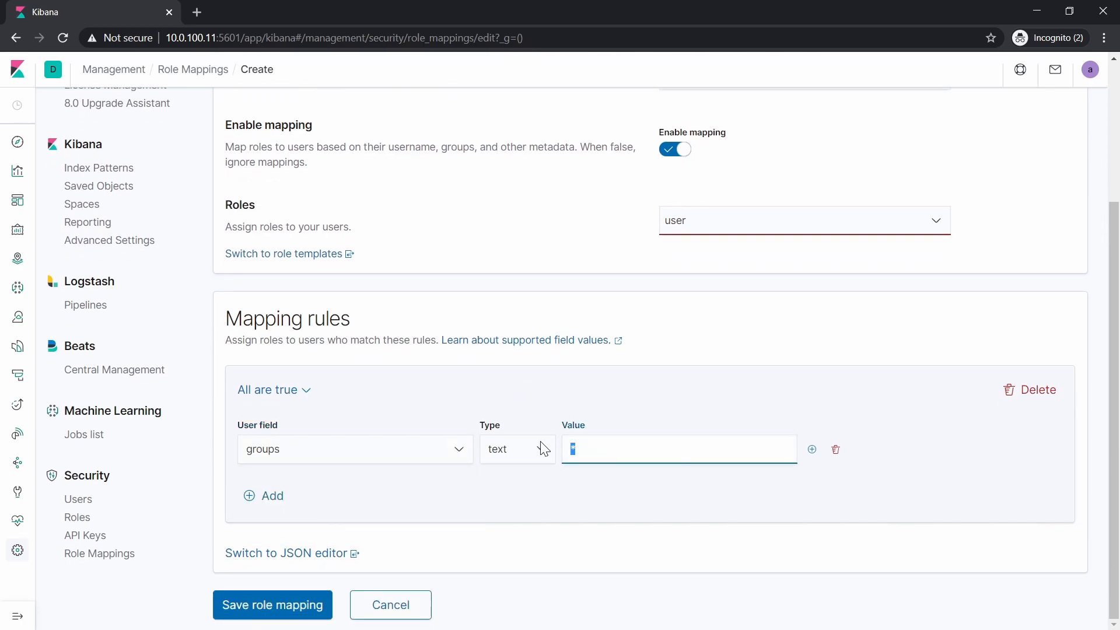
pyautogui.moveTo(584, 429)
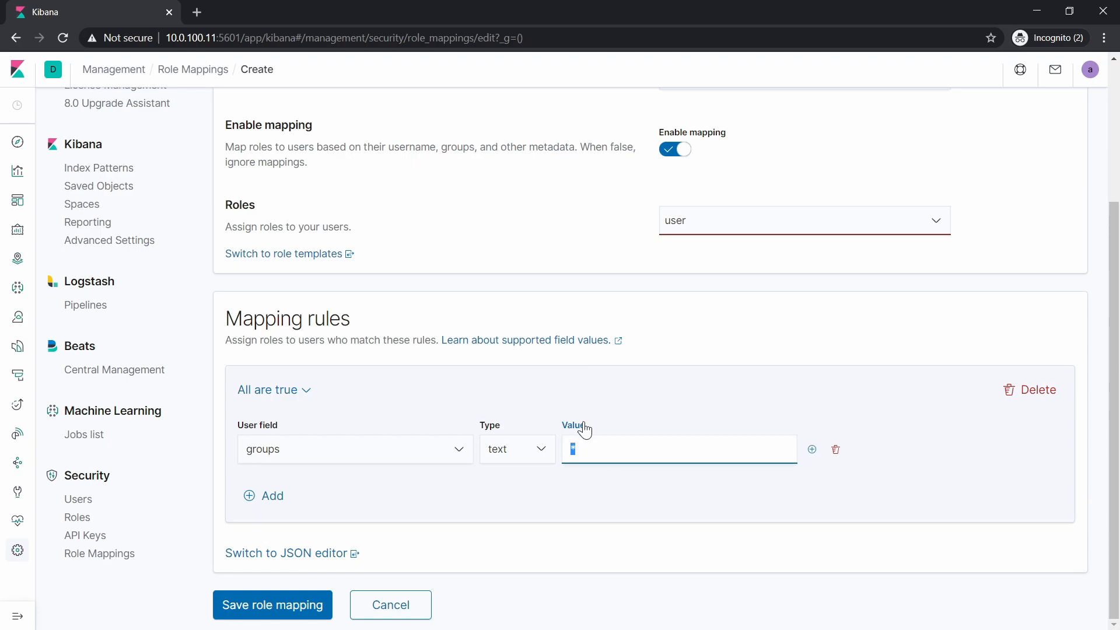
pyautogui.moveTo(584, 429)
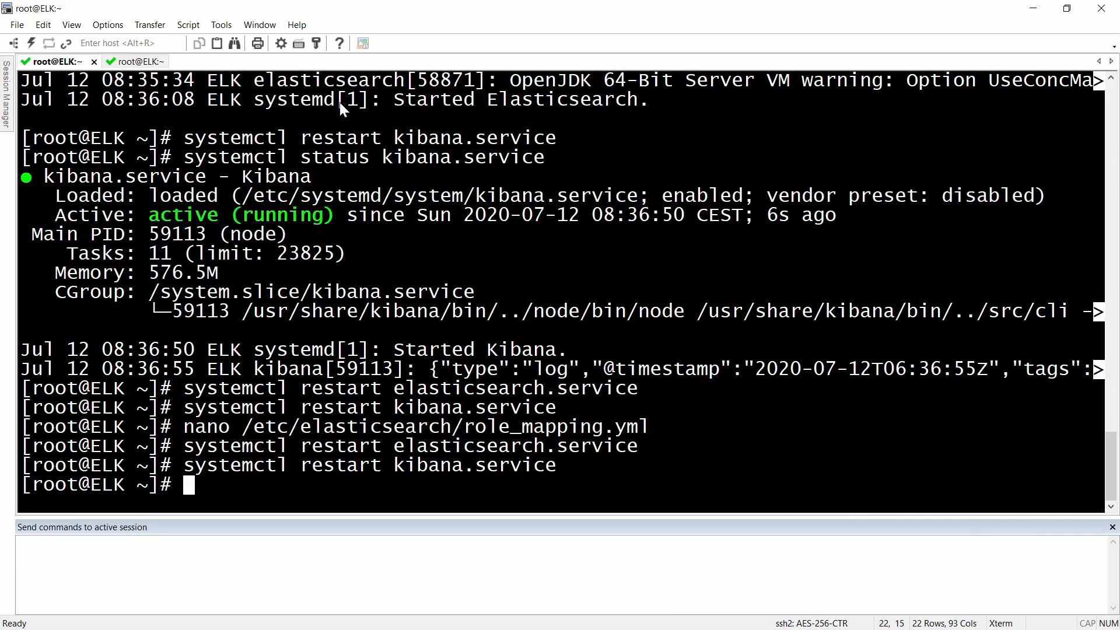
pyautogui.moveTo(706, 305)
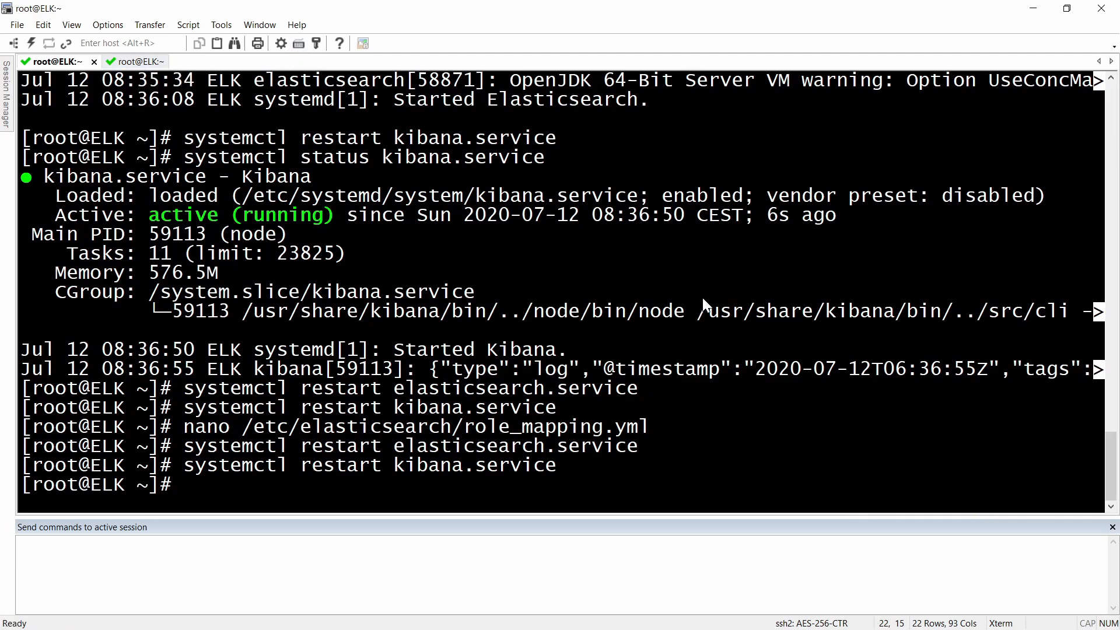
# Step: Restart kibana.service with systemctl and reopen role_mapping.yml in nano to check the group DNs
pyautogui.write('systemctl restart kibana.service')
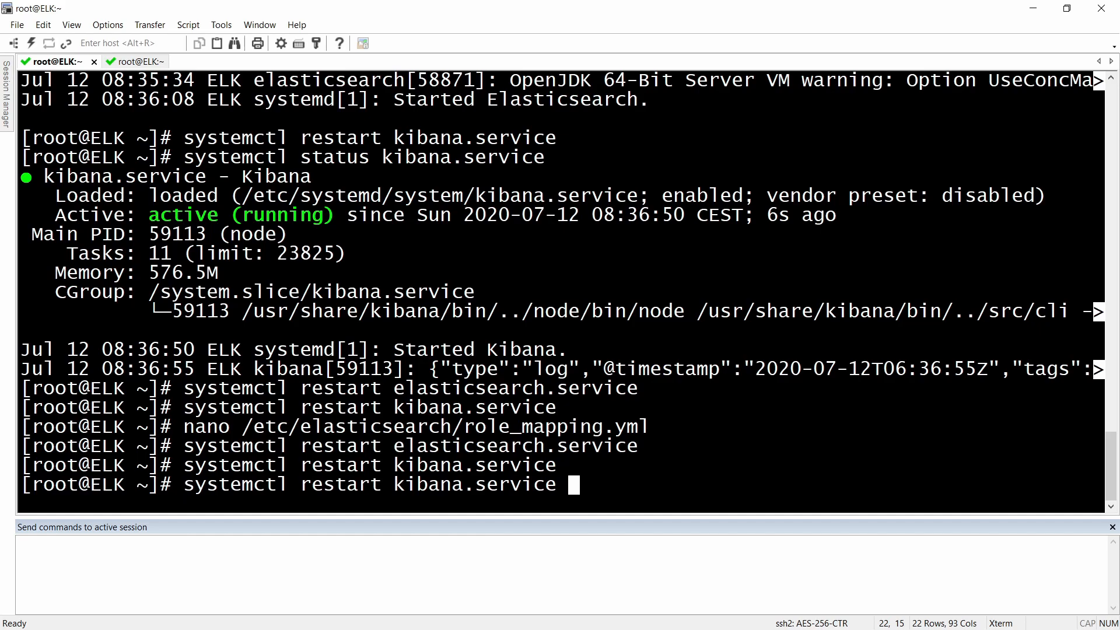
pyautogui.press('Return')
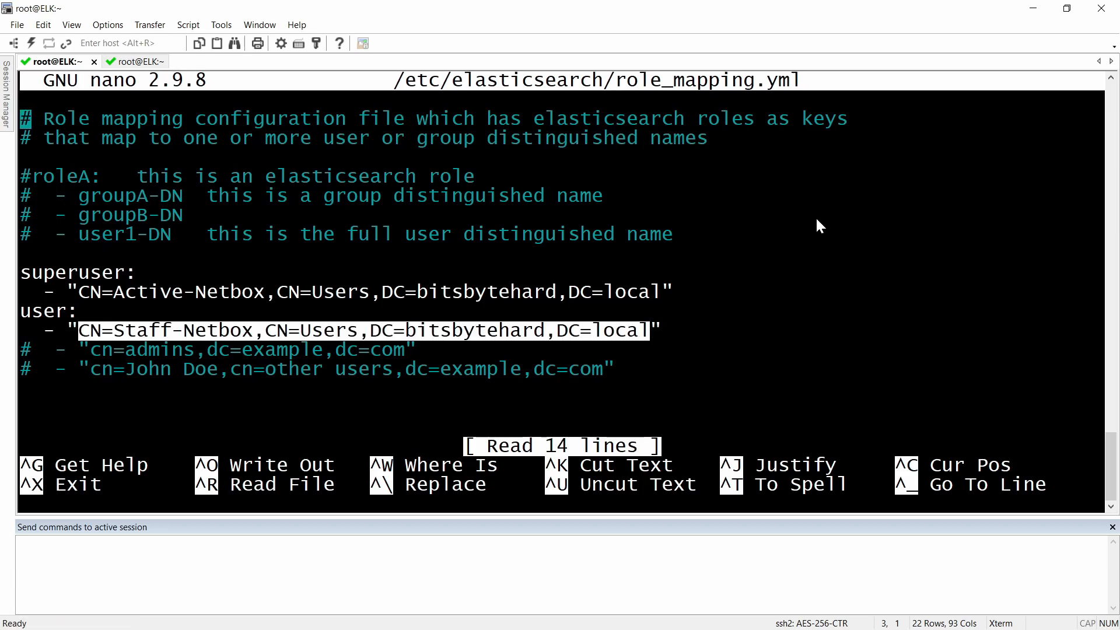
pyautogui.moveTo(45, 321)
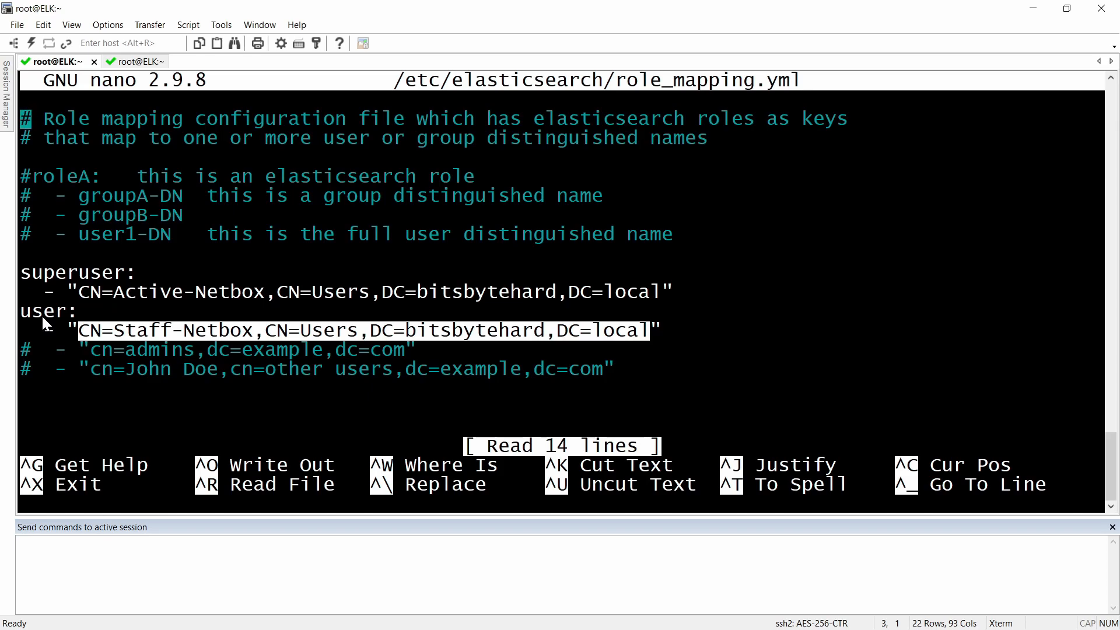
pyautogui.moveTo(136, 348)
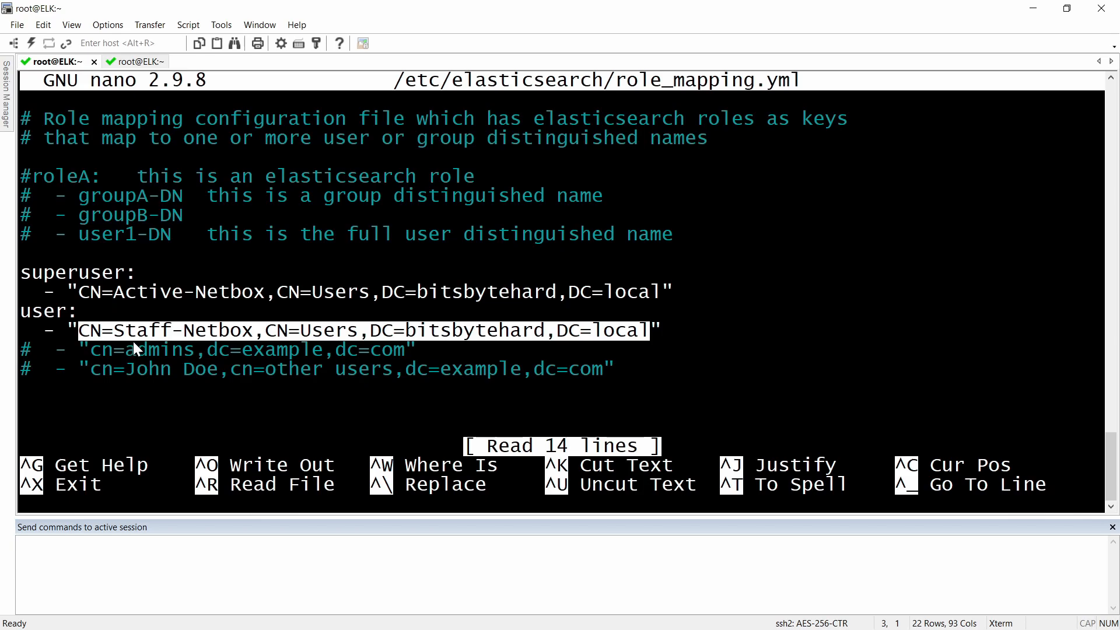
pyautogui.moveTo(227, 319)
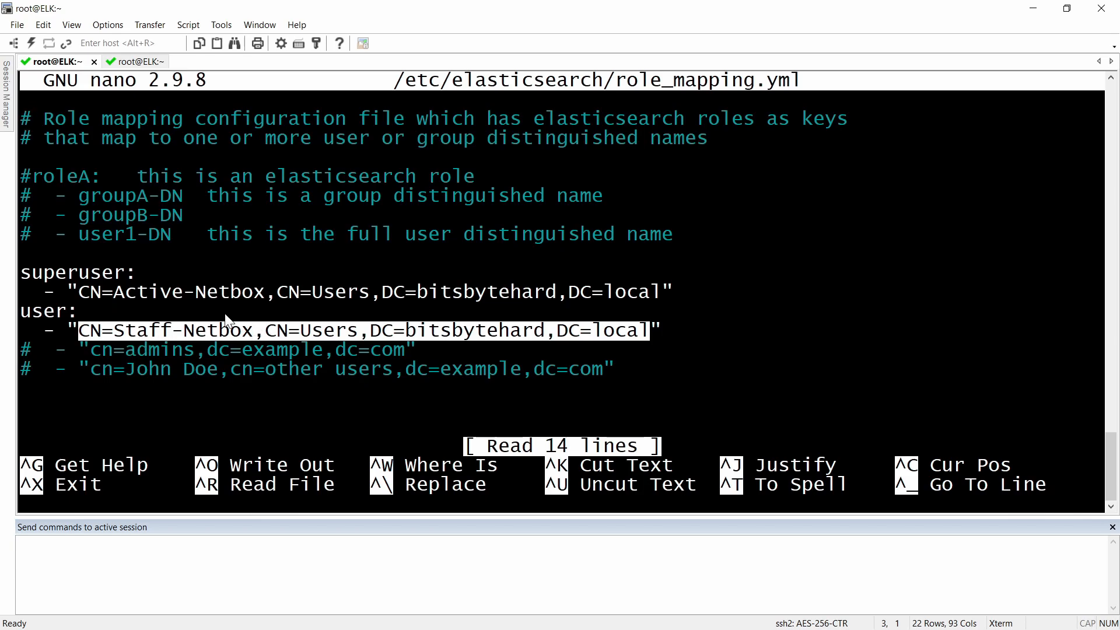
pyautogui.moveTo(209, 338)
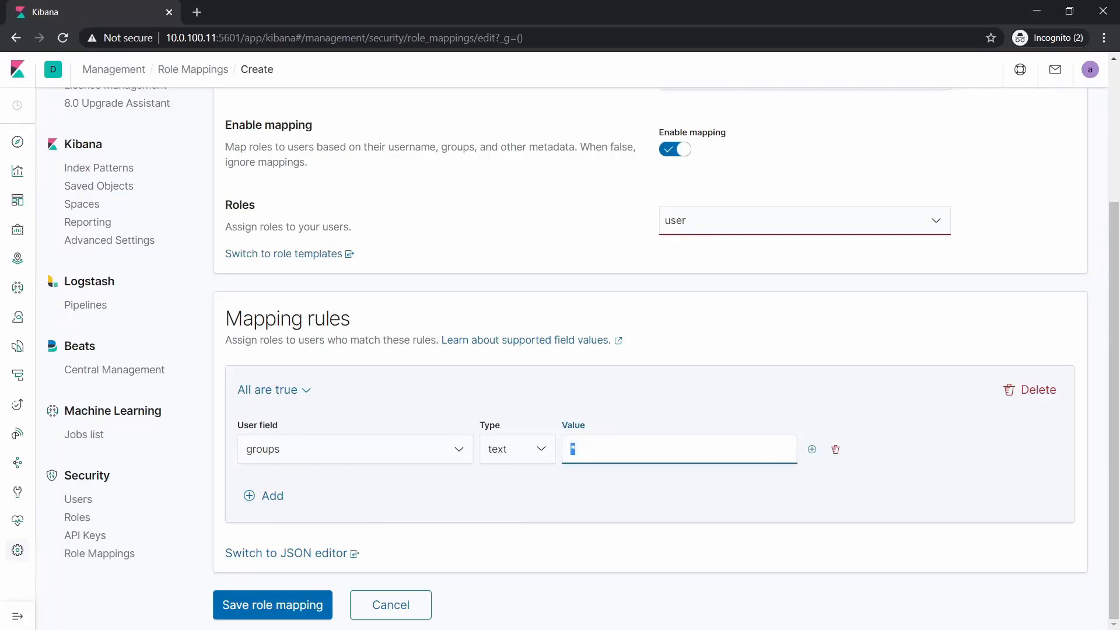
# Step: Enter the Staff-Netbox group DN (…Netbox,CN=Users,DC=bitsbytehard,DC=local) as the rule value
pyautogui.write('Netbox,CN=Users,DC=bitsbytehard,DC=local')
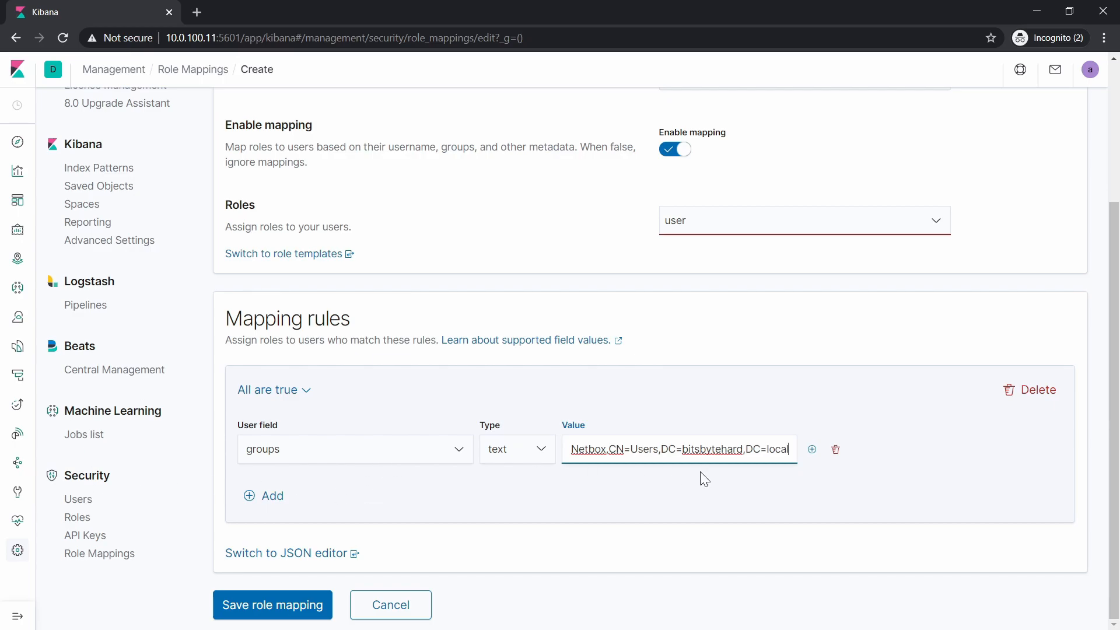
pyautogui.scroll(3)
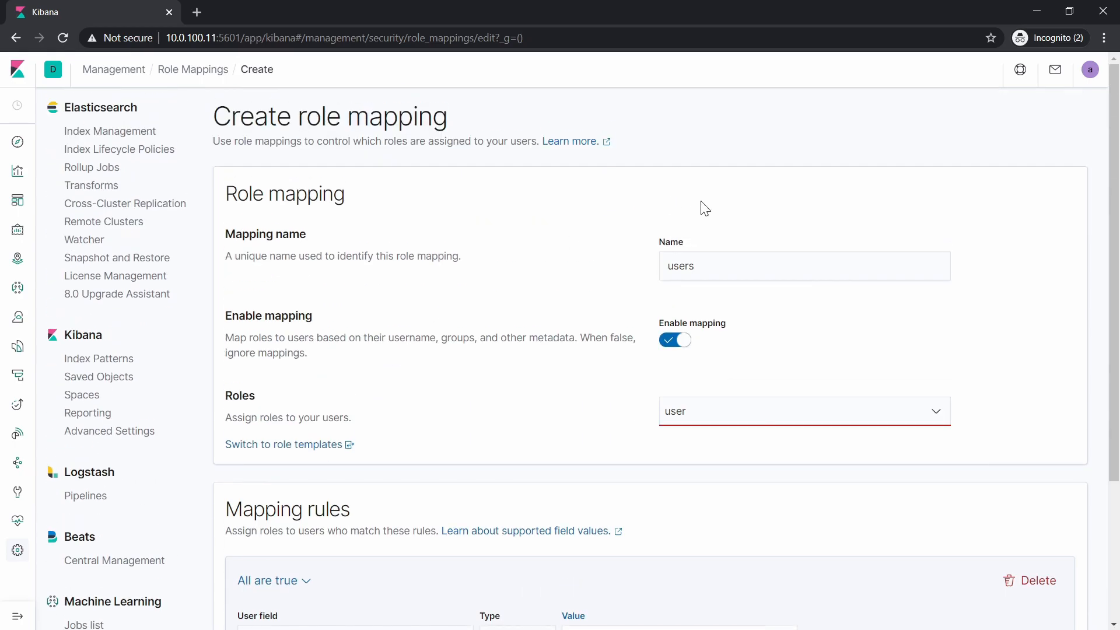
pyautogui.scroll(-3)
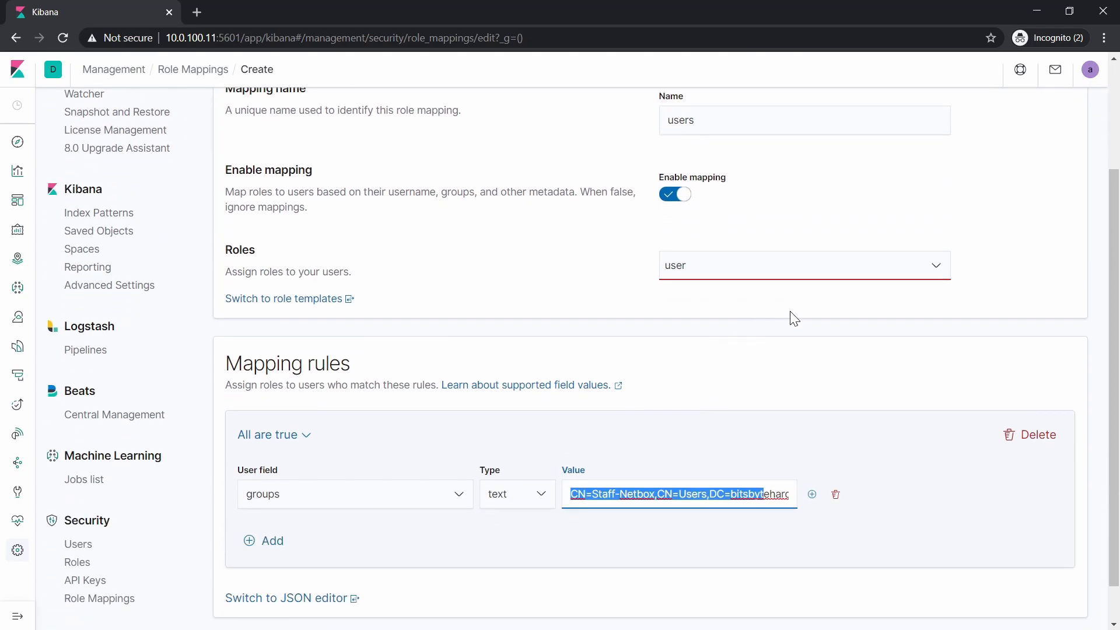
pyautogui.click(800, 265)
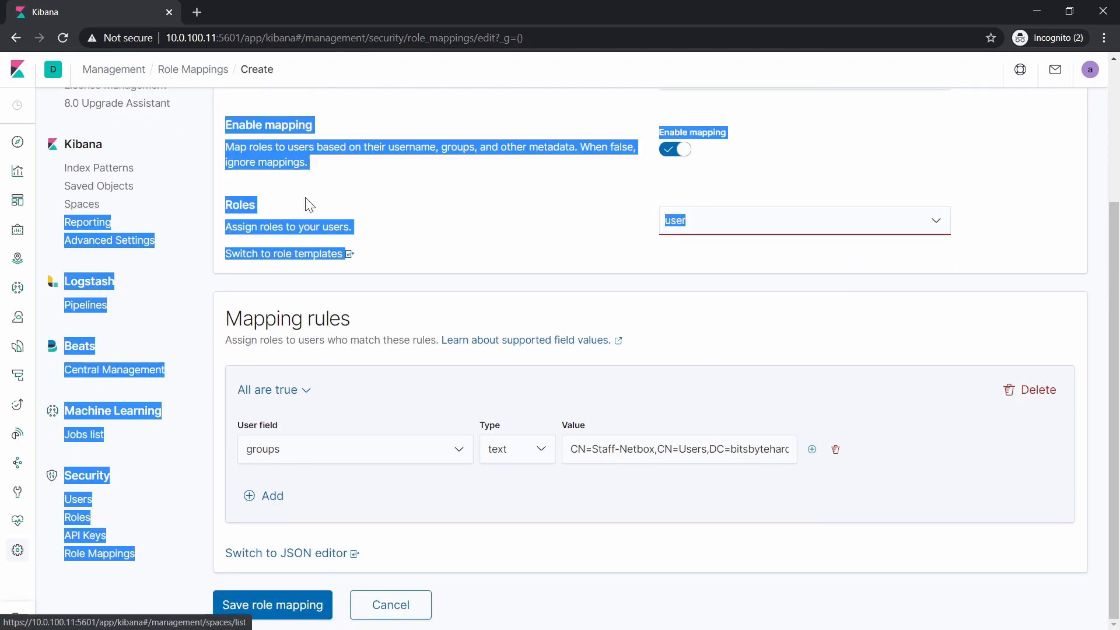
# Step: Replace the mapping's user role with superuser
pyautogui.click(804, 220)
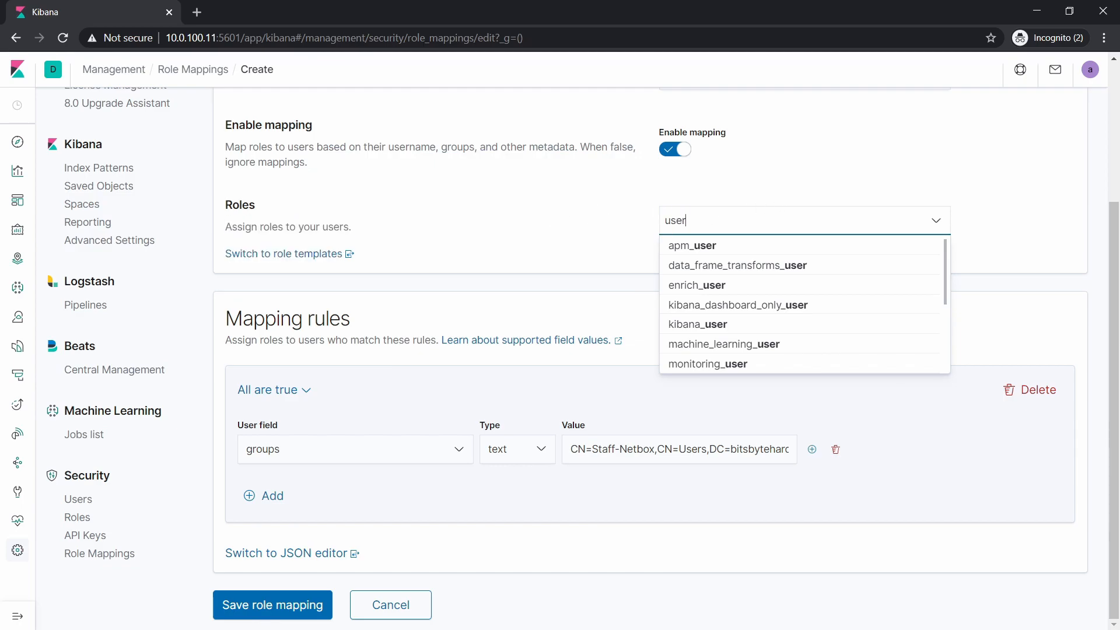
pyautogui.press('Backspace')
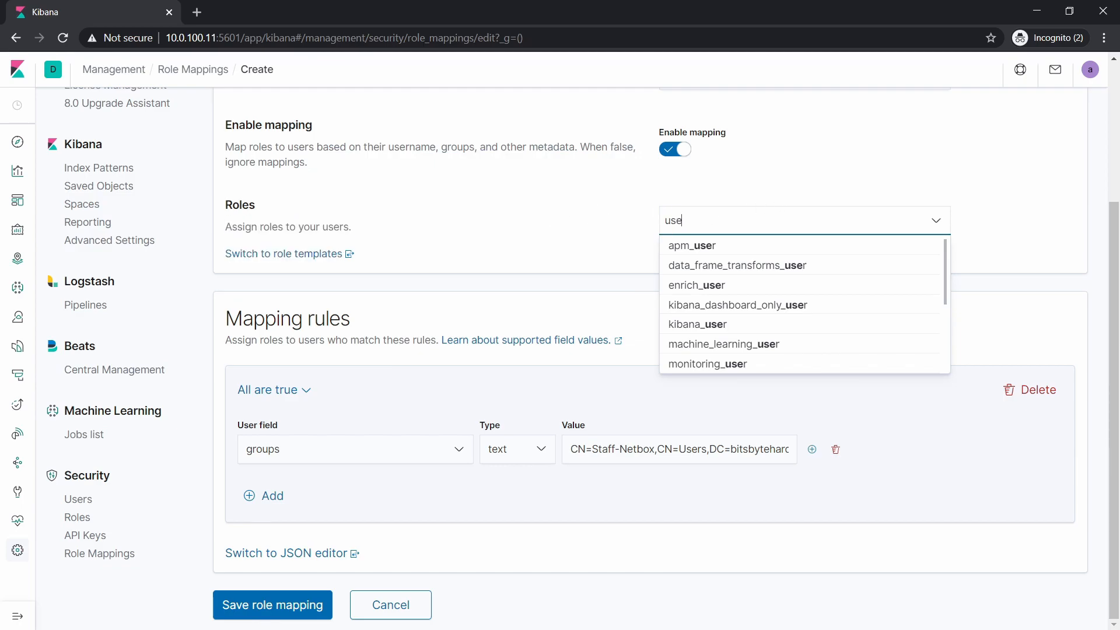
pyautogui.write('su')
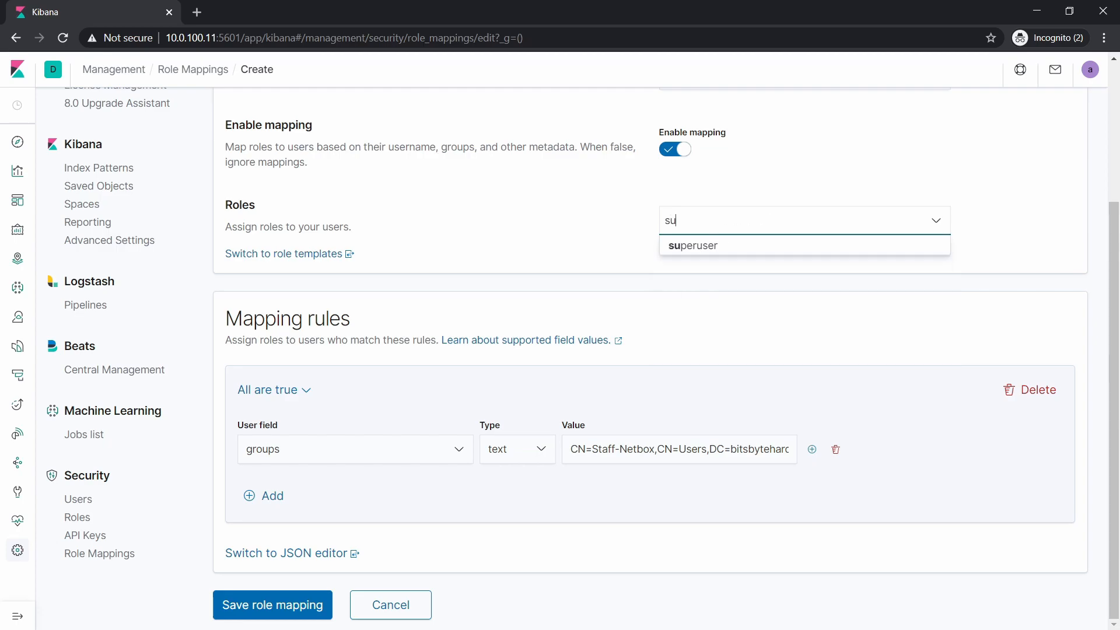
pyautogui.click(691, 245)
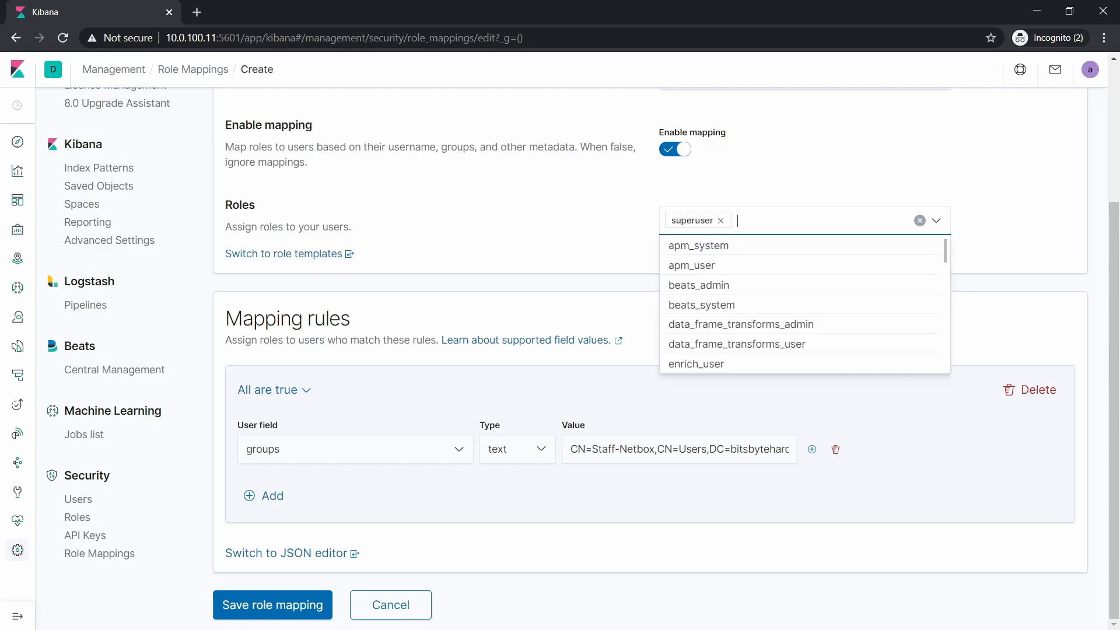
pyautogui.click(537, 220)
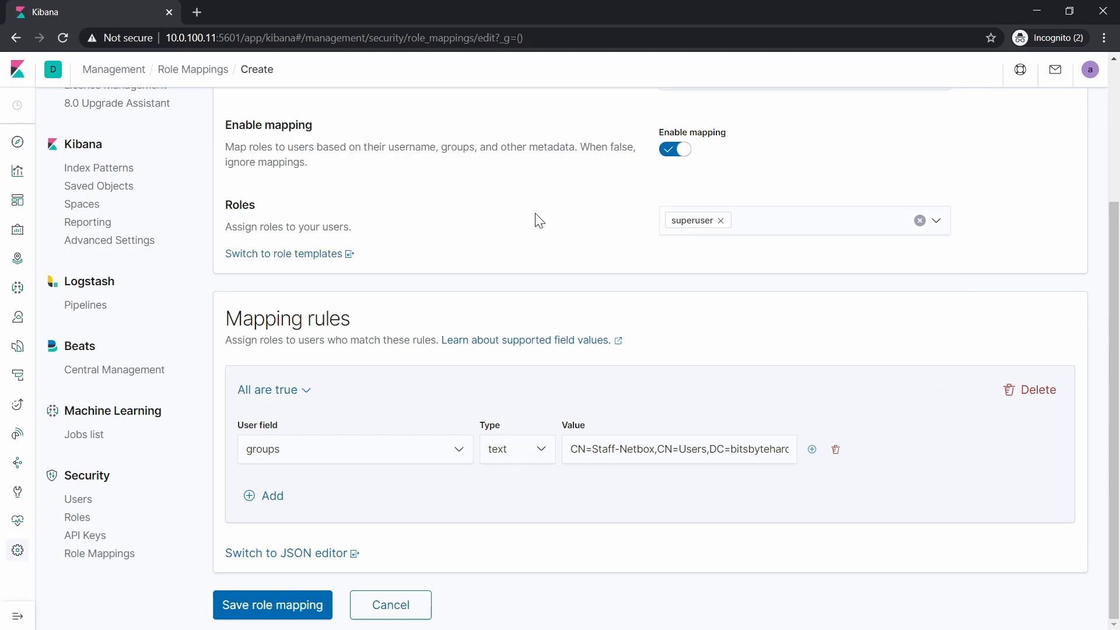
pyautogui.moveTo(429, 515)
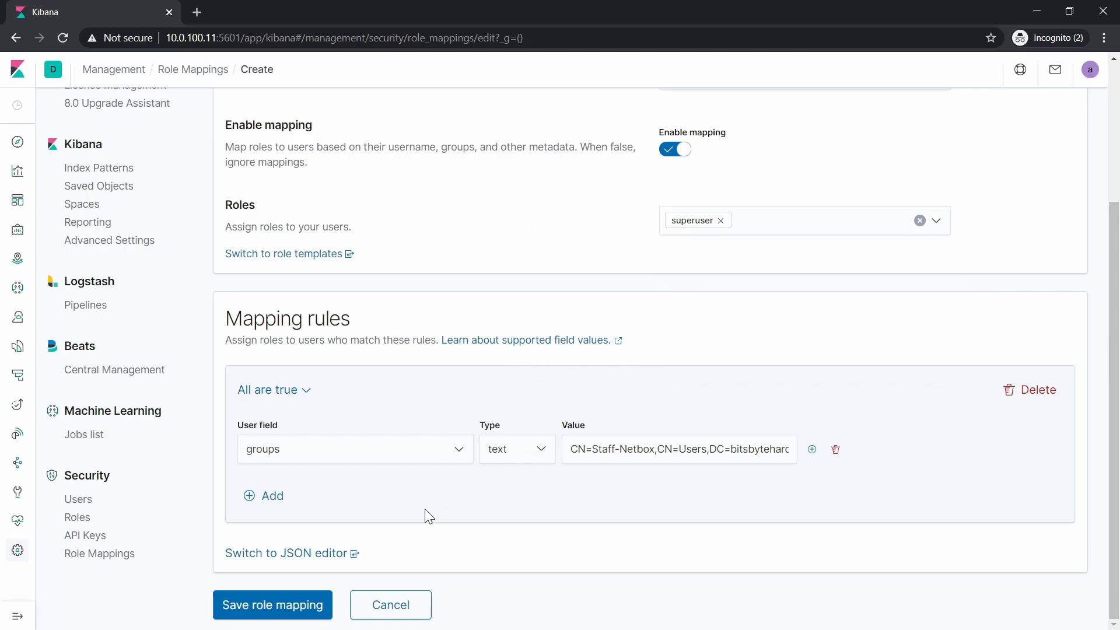
pyautogui.moveTo(272, 604)
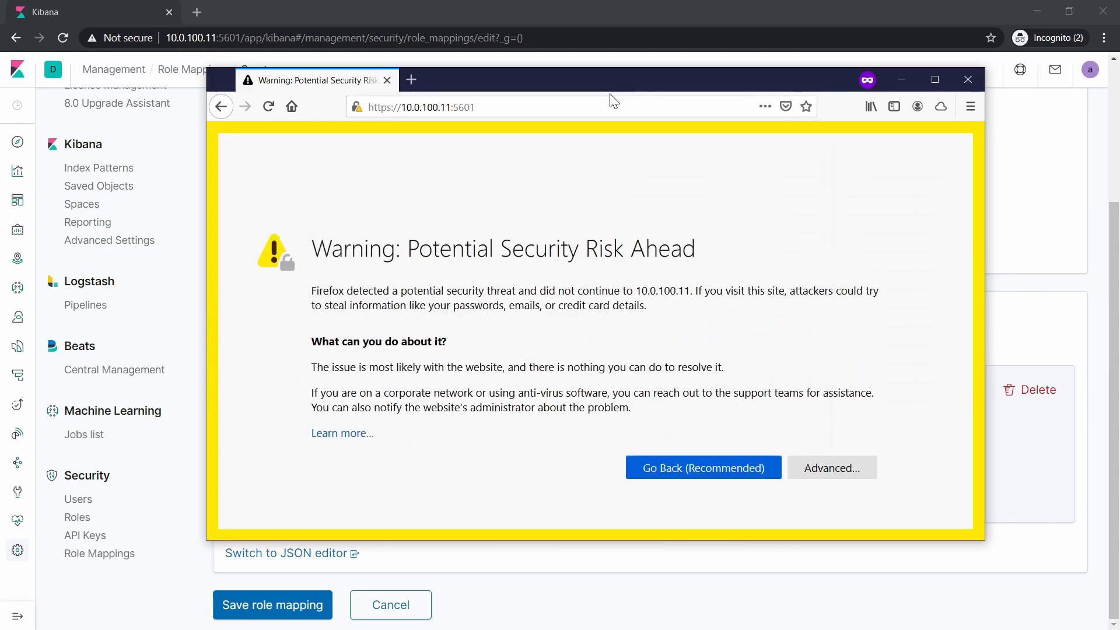
# Step: Accept the certificate risk and sign in as the Staff-Netbox AD user, retrying with the corrected username
pyautogui.click(831, 467)
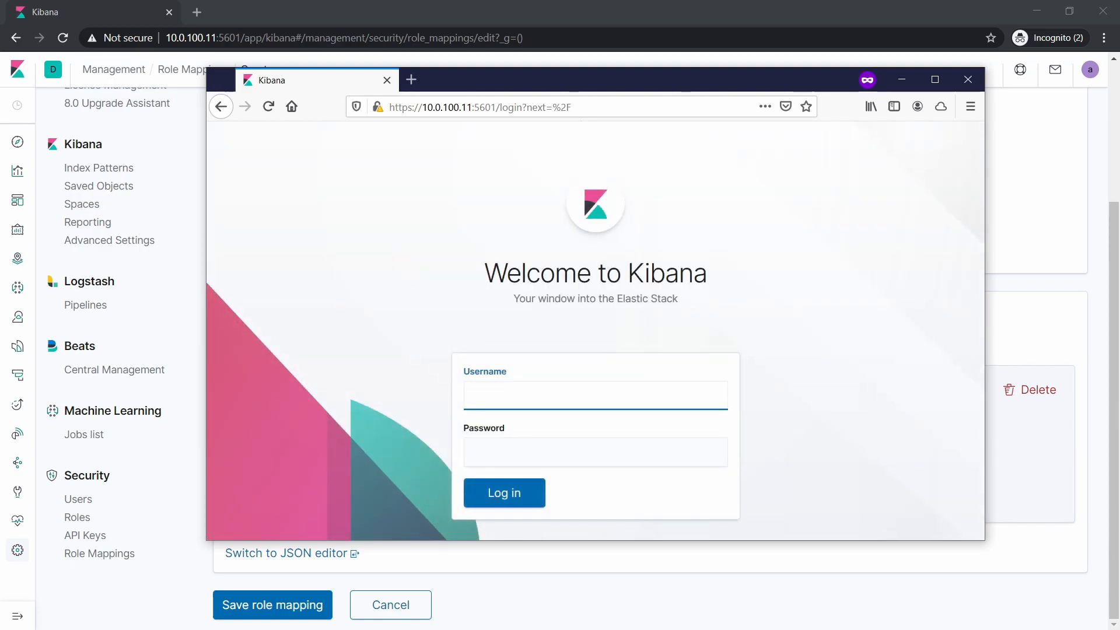
pyautogui.write('sa')
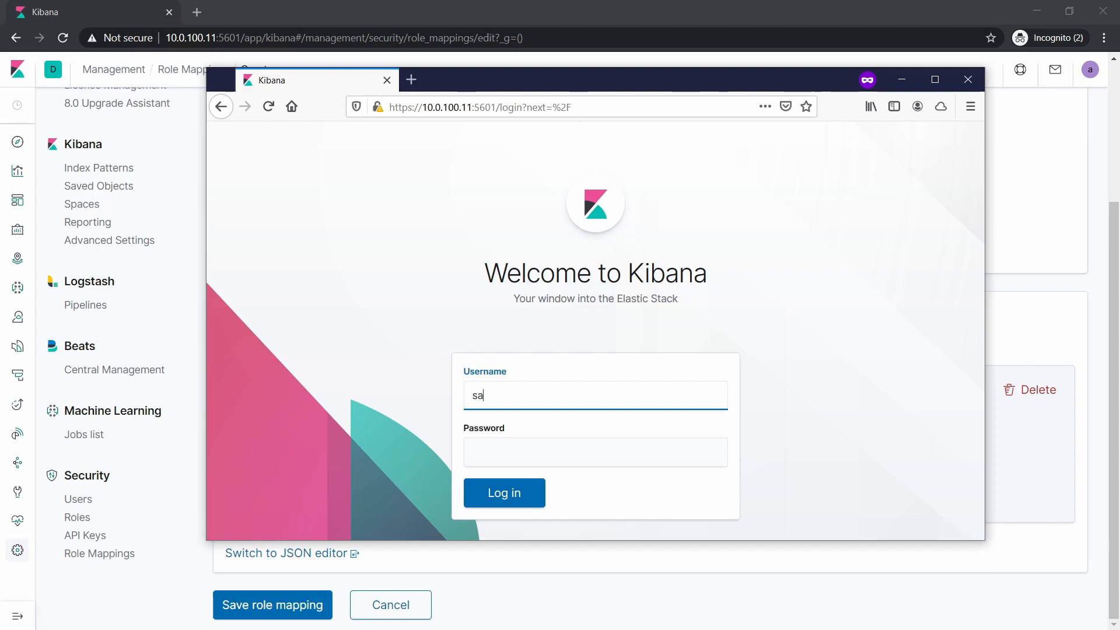
pyautogui.write('taf.user')
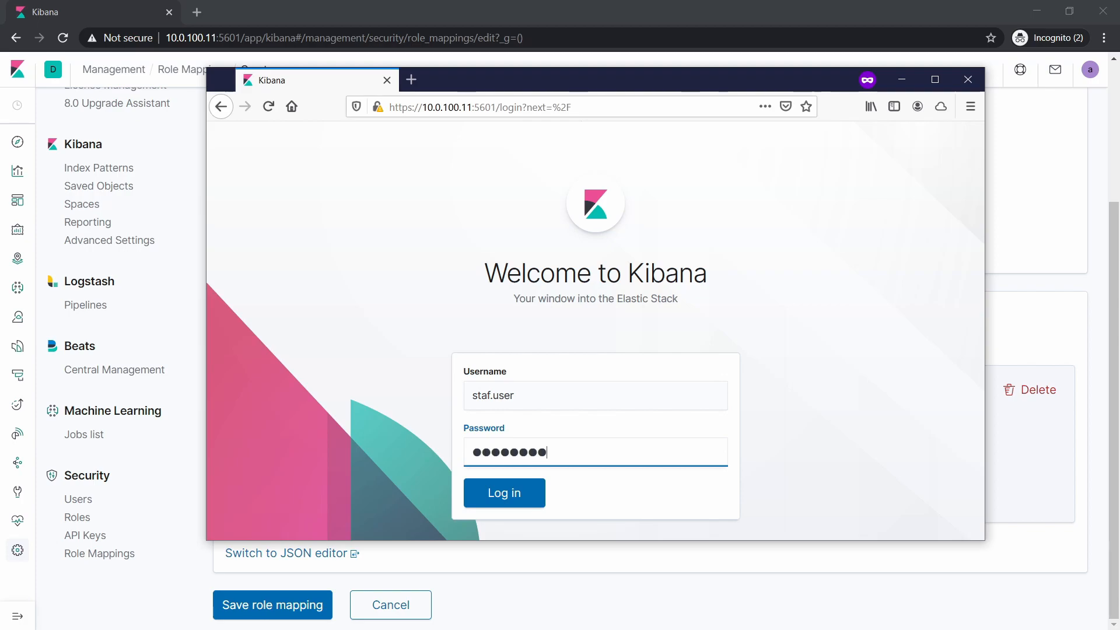
pyautogui.click(504, 493)
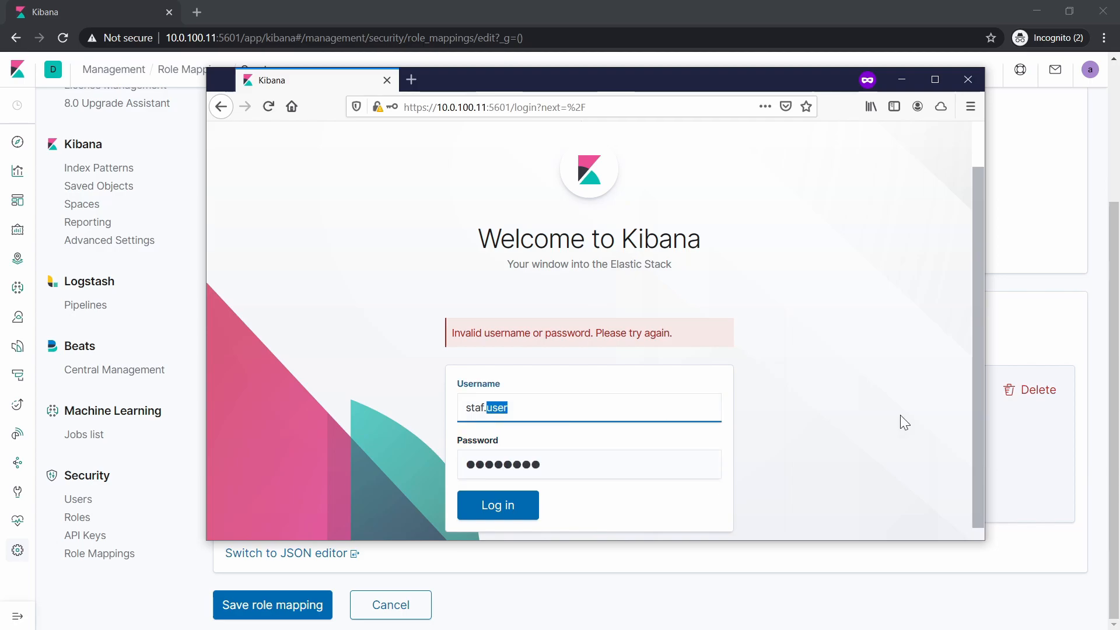
pyautogui.write('netbox')
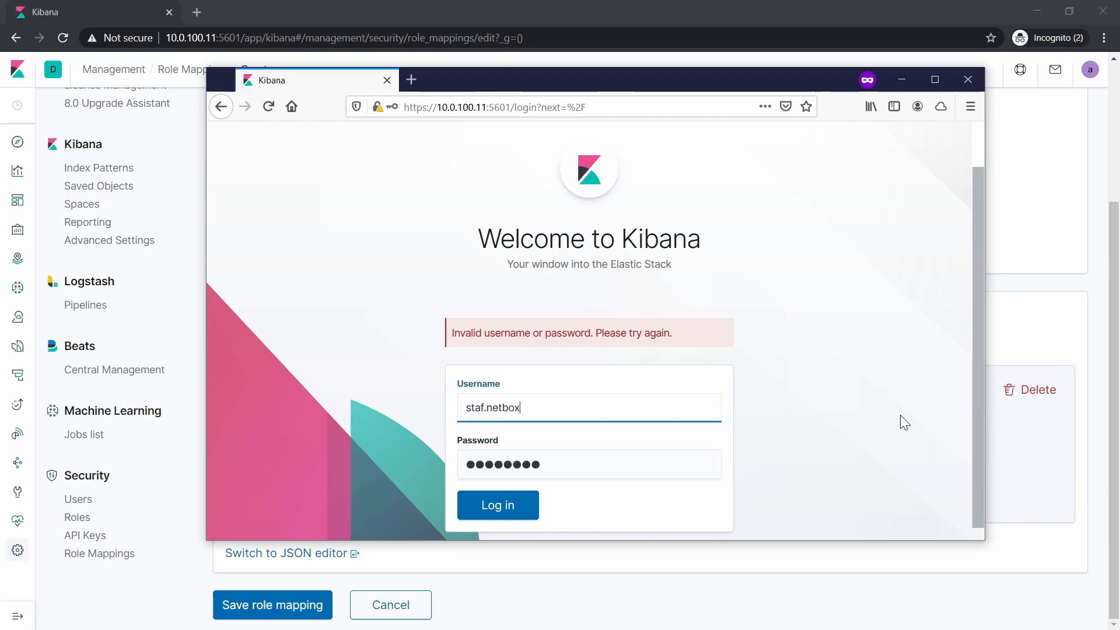
pyautogui.click(497, 505)
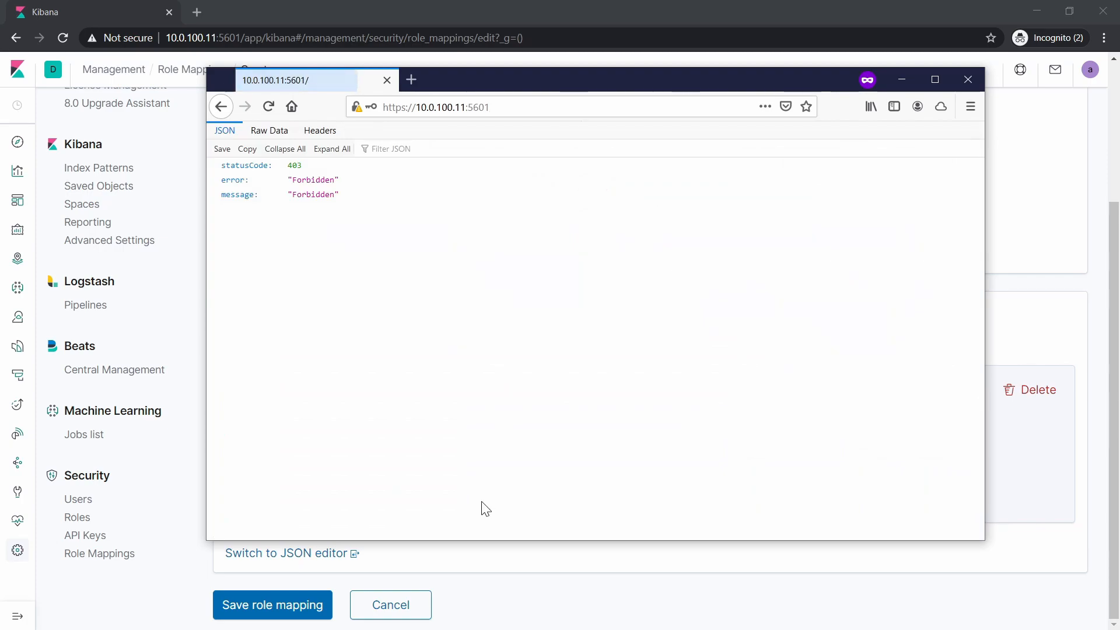
pyautogui.moveTo(397, 195)
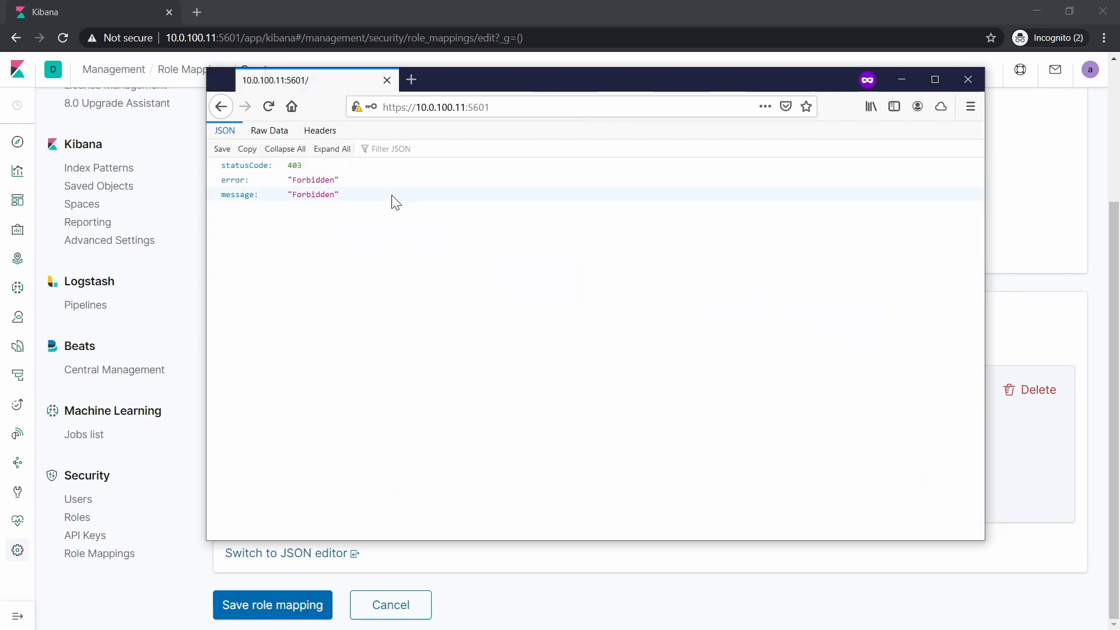
pyautogui.moveTo(273, 605)
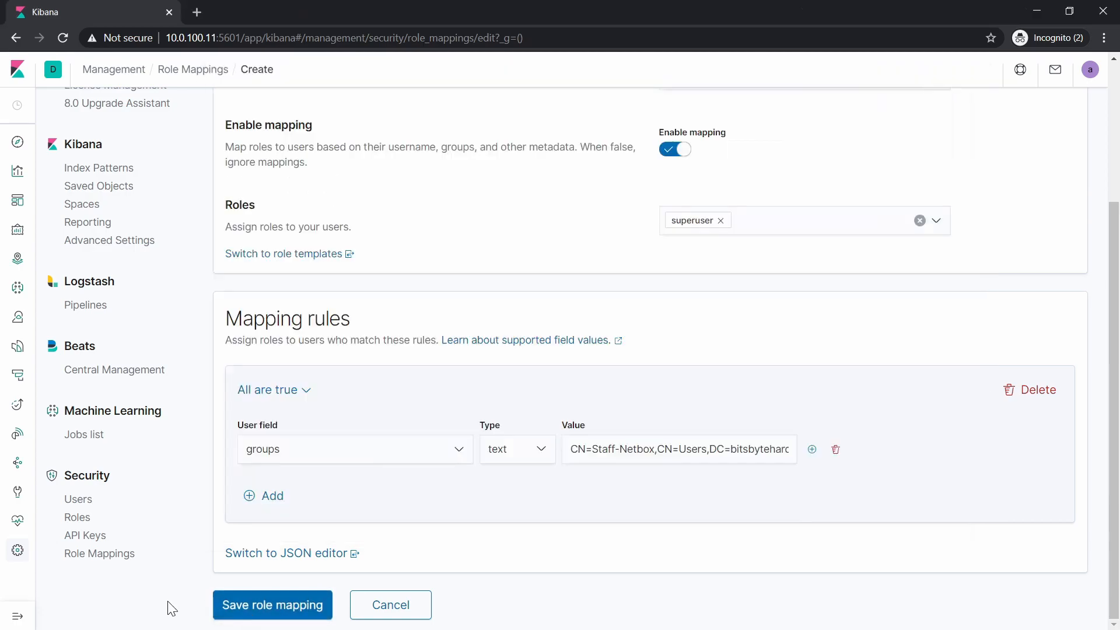
# Step: Save the 'users' role mapping
pyautogui.click(273, 605)
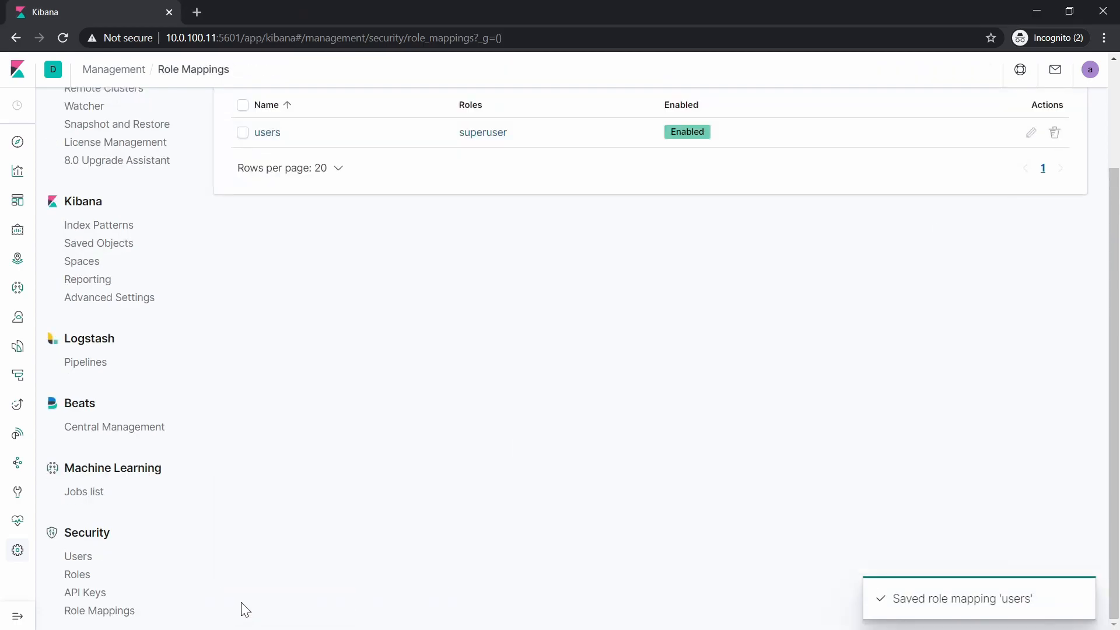
pyautogui.scroll(3)
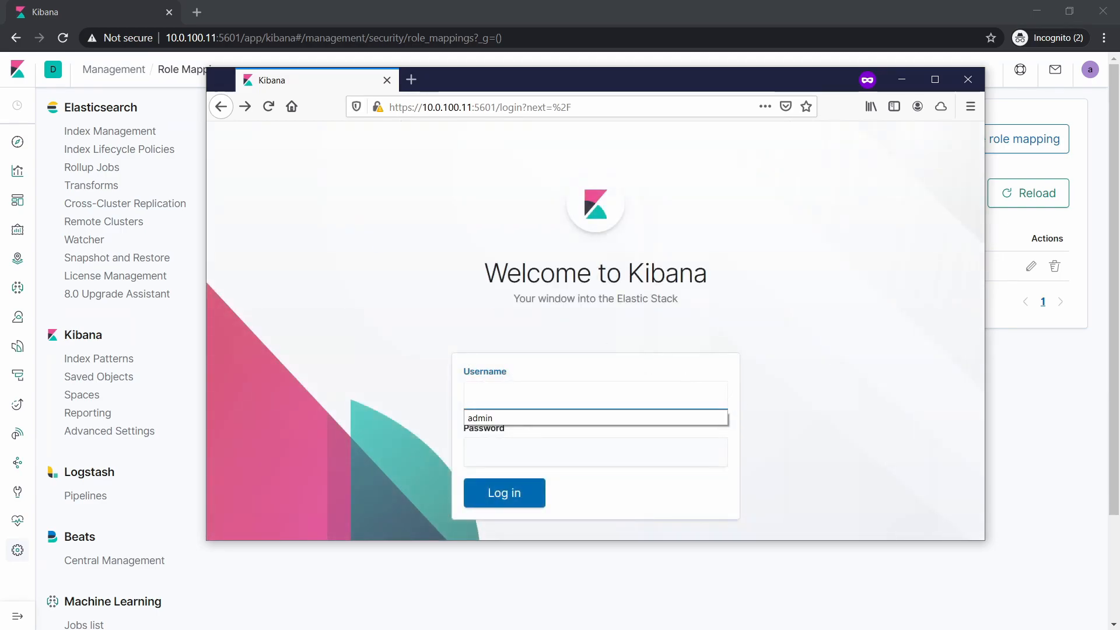
# Step: Log in to Kibana as the staf.netb… AD staff account
pyautogui.write('staf')
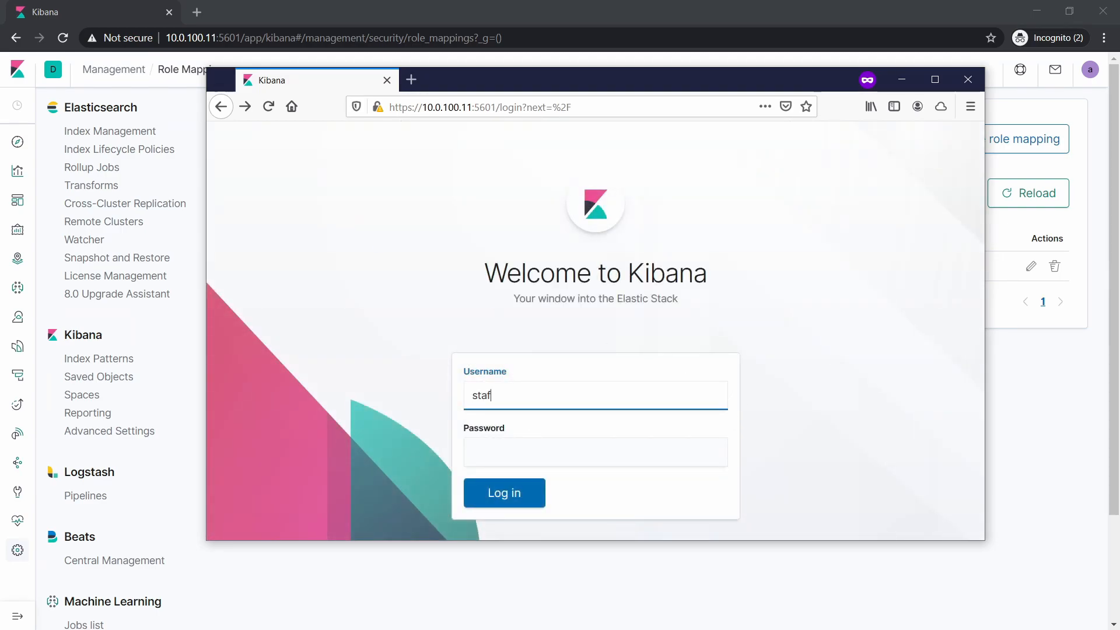
pyautogui.write('.netbox')
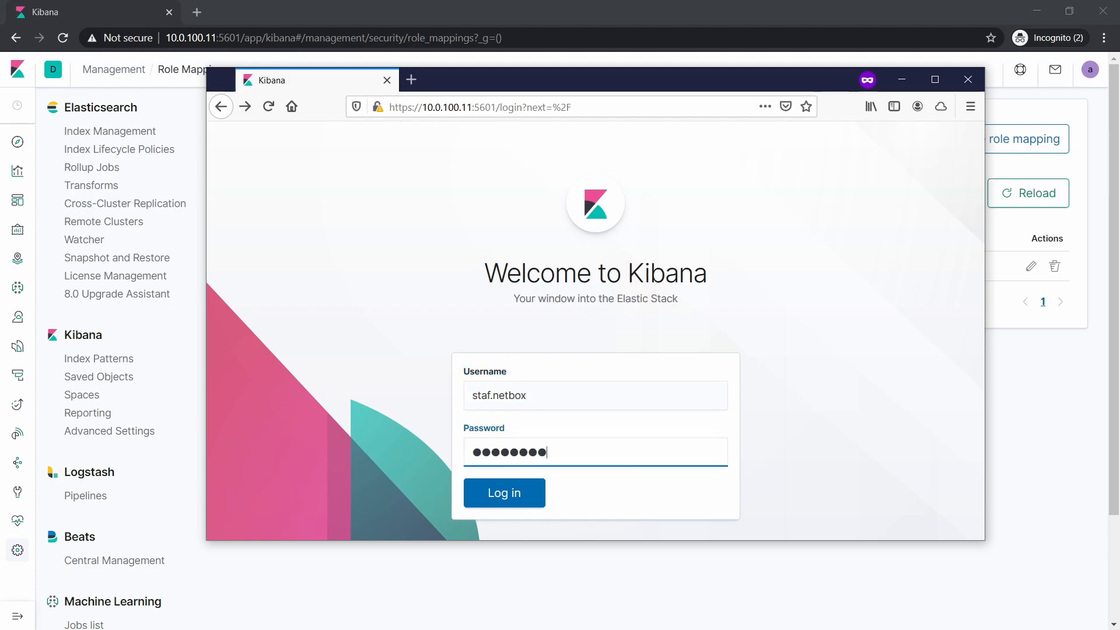
pyautogui.click(504, 493)
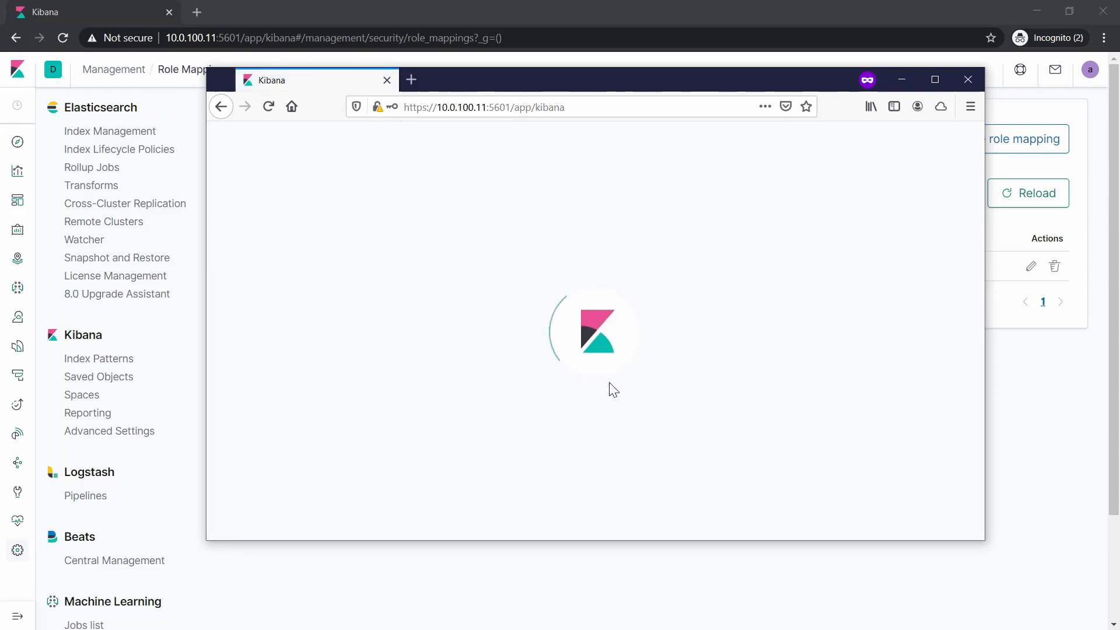